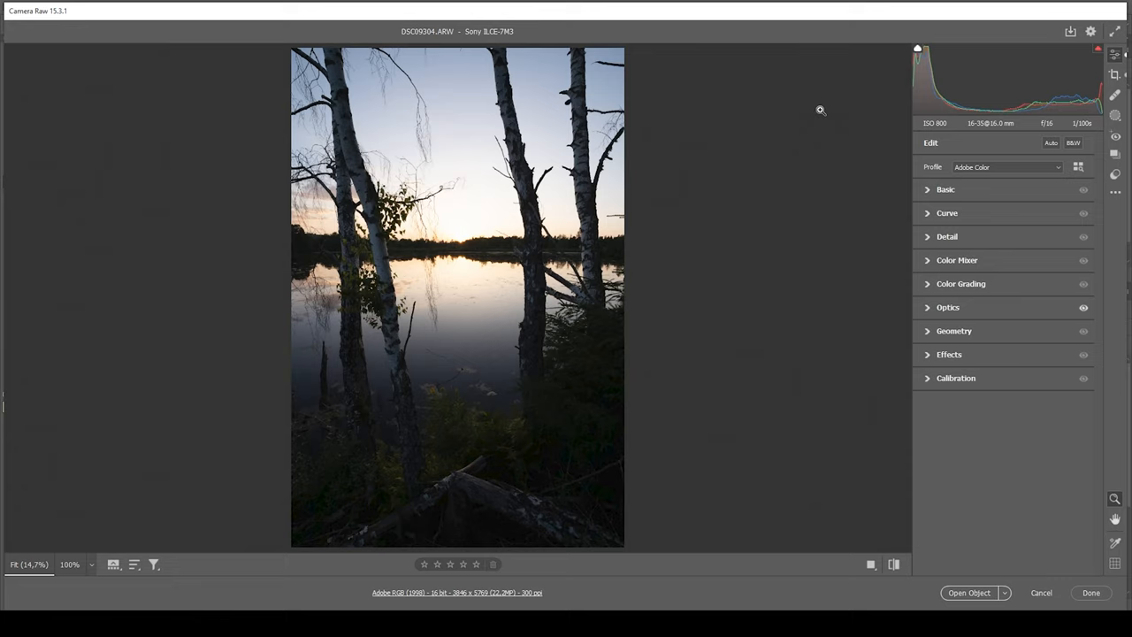
mouse_move(800, 126)
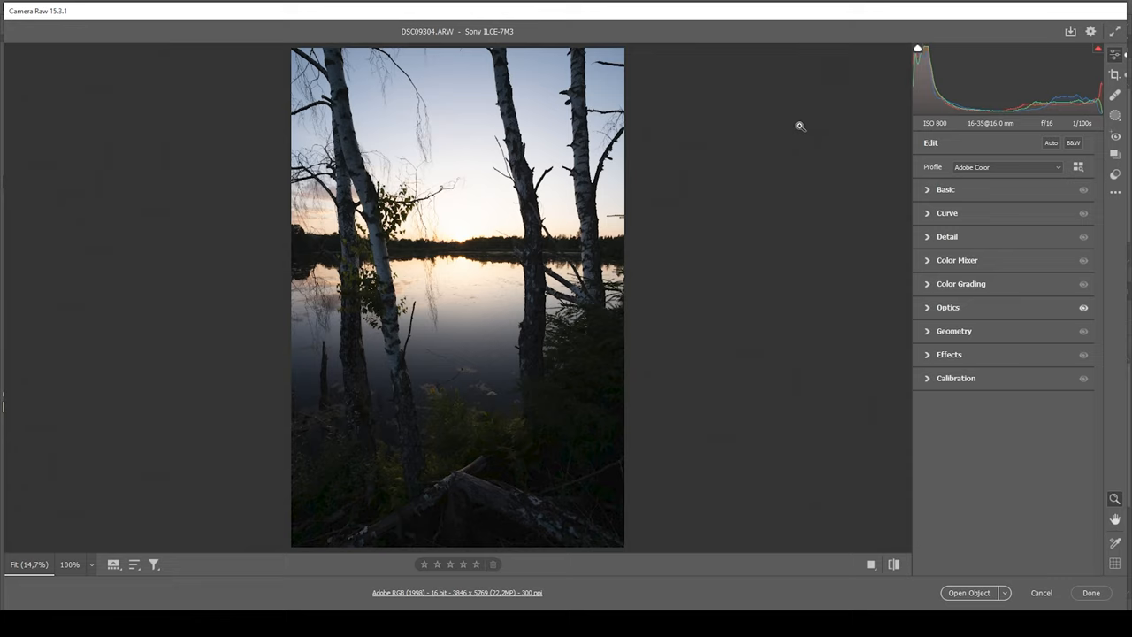
mouse_move(813, 192)
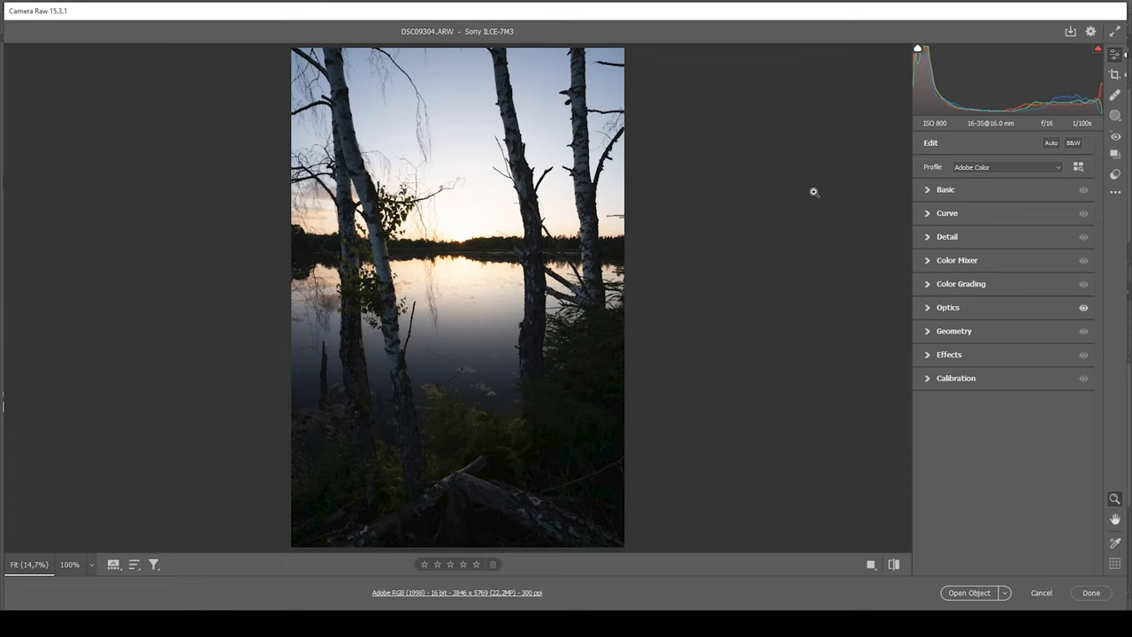
Change the raw photo's profile from Adobe Color to Adobe Landscape
left_click(1007, 167)
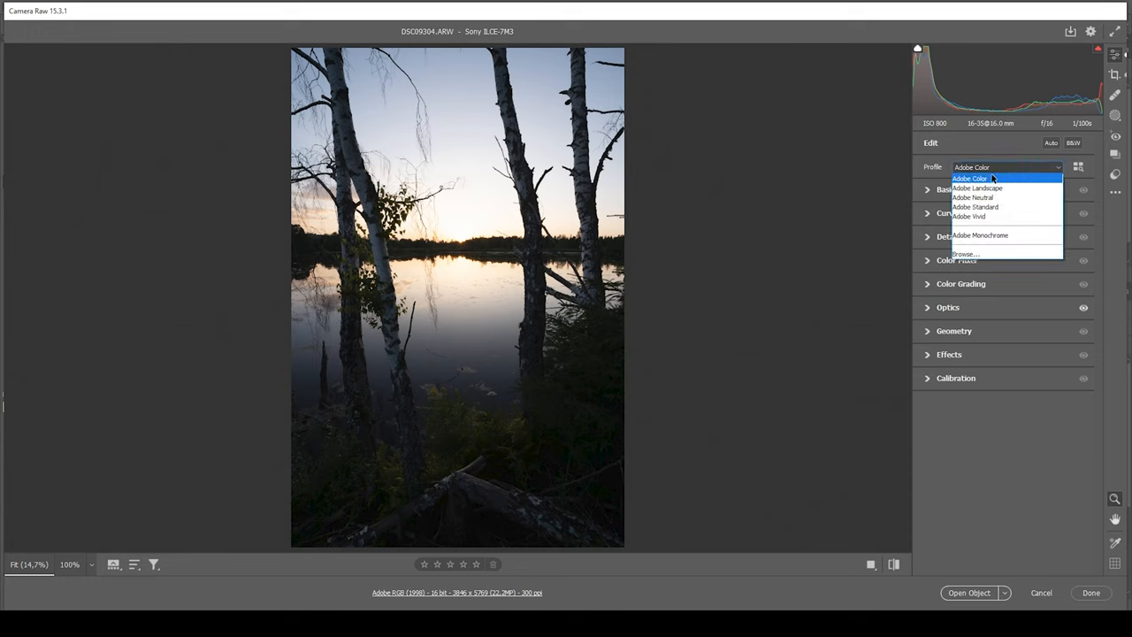
left_click(977, 187)
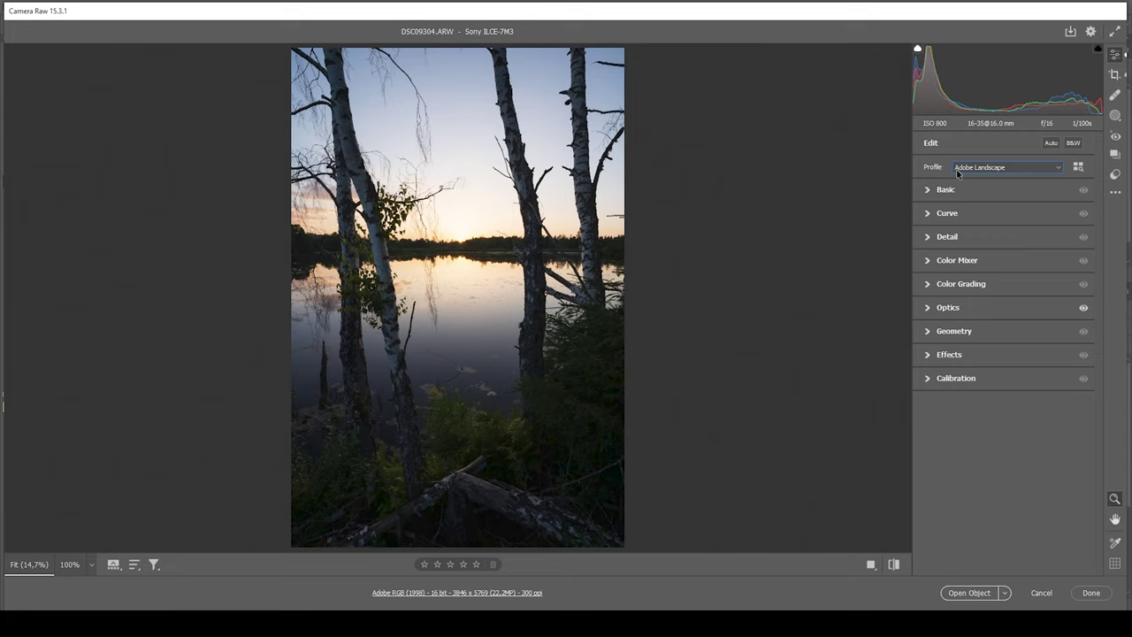
mouse_move(557, 428)
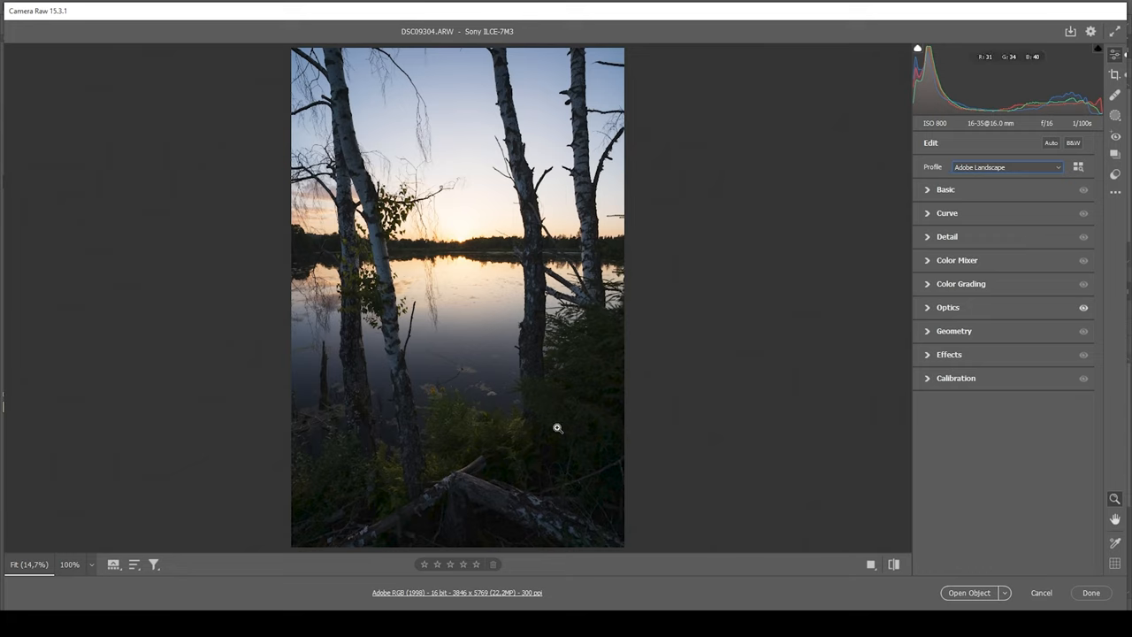
mouse_move(568, 326)
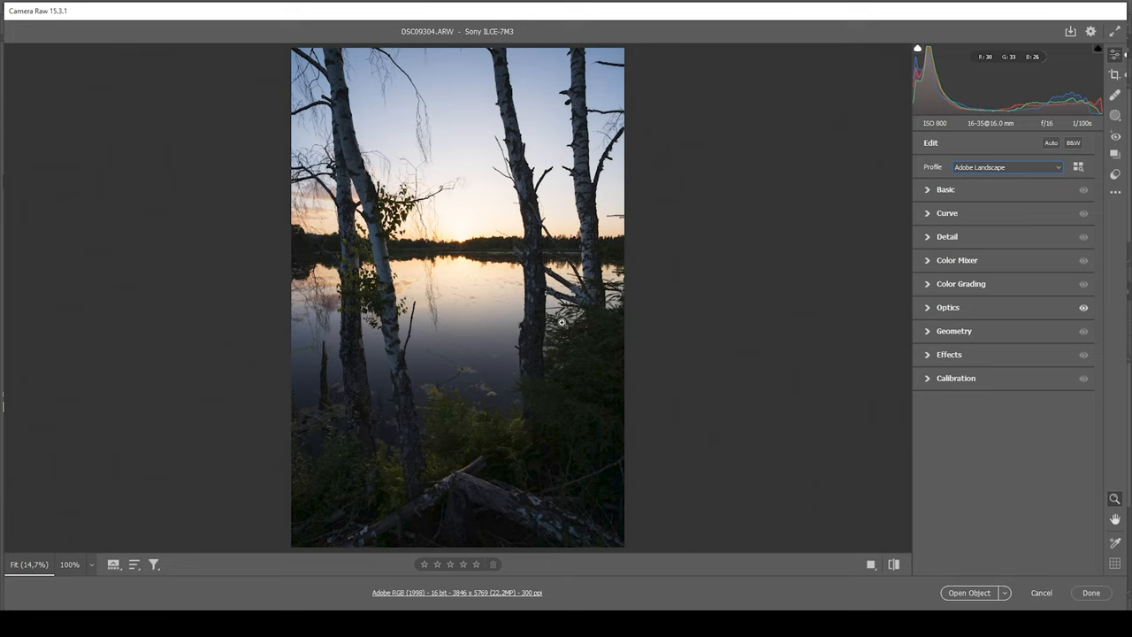
mouse_move(537, 284)
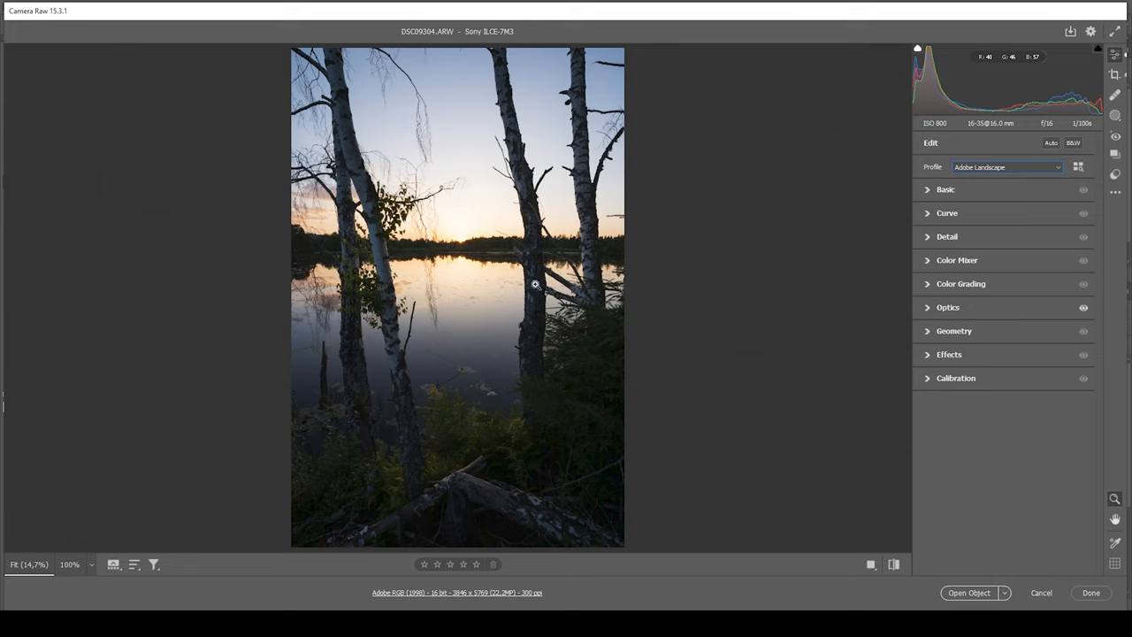
Expand the Basic section and set Exposure to +0.85
left_click(946, 188)
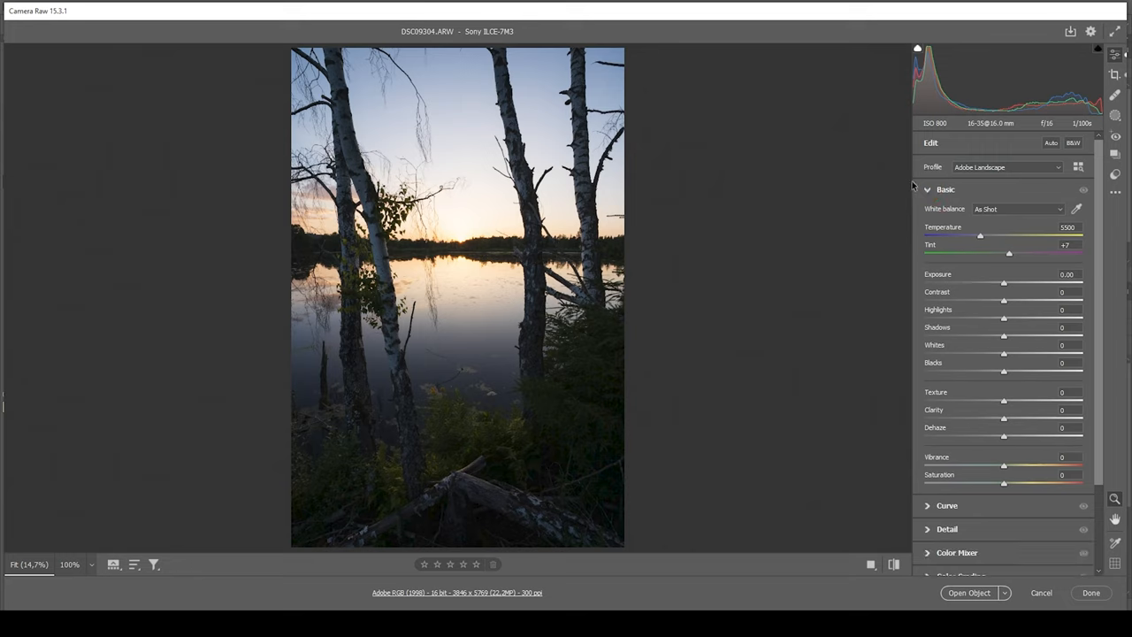
mouse_move(939, 256)
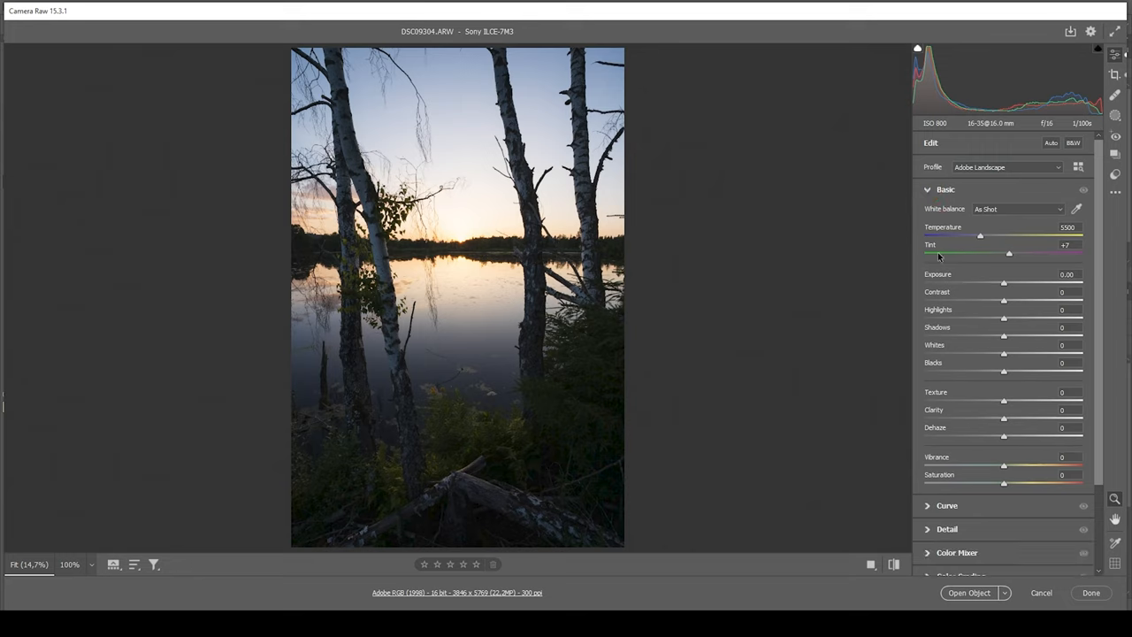
mouse_move(450, 226)
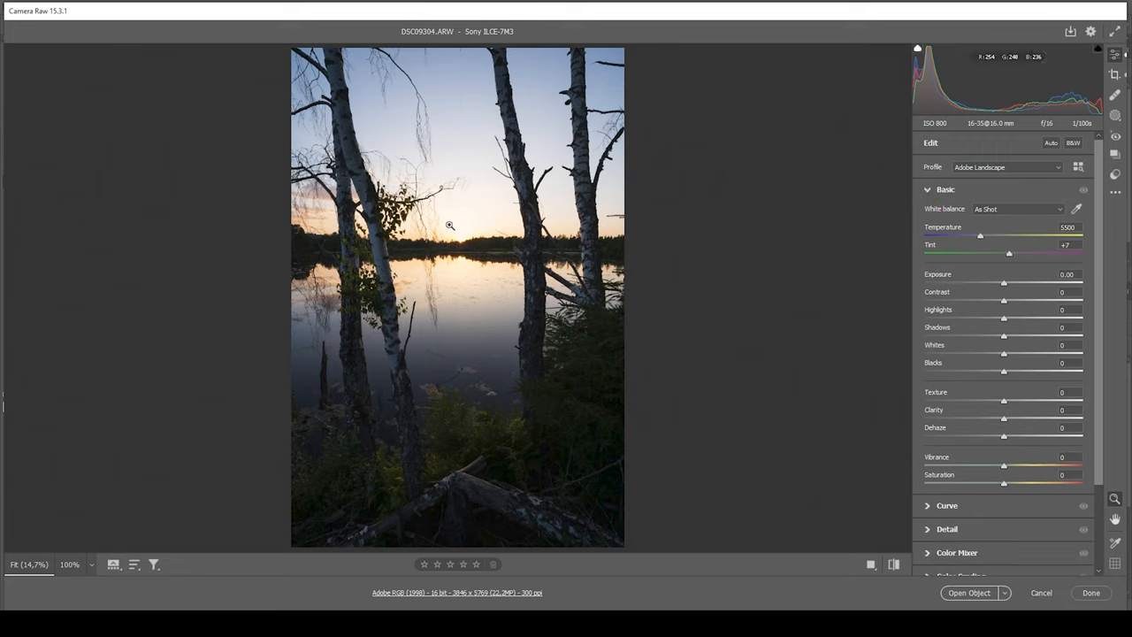
mouse_move(380, 270)
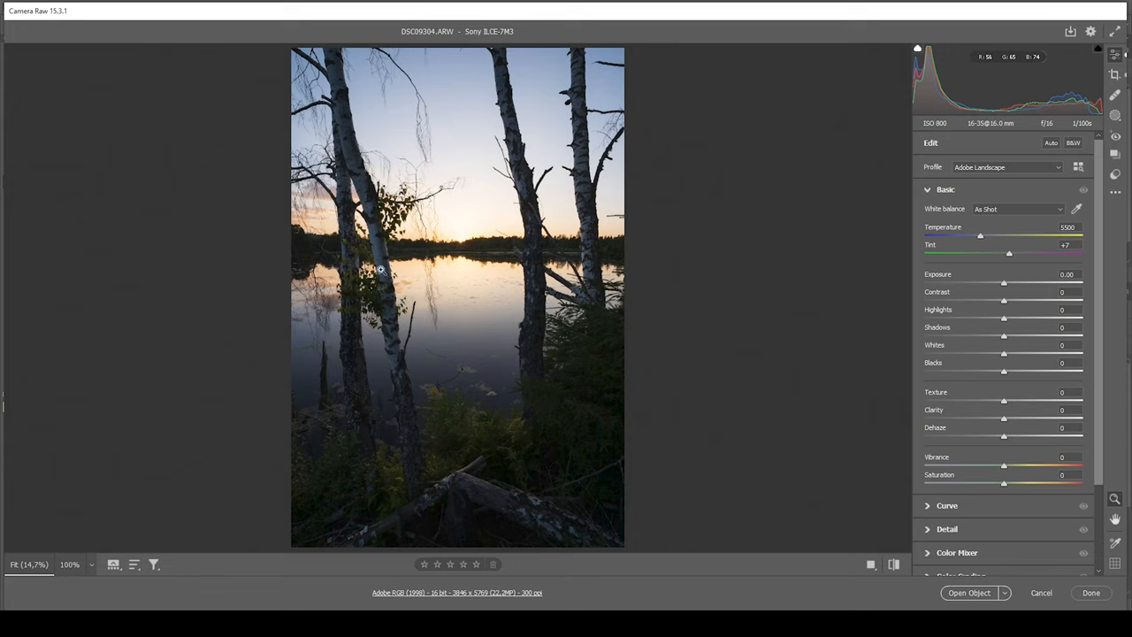
mouse_move(413, 265)
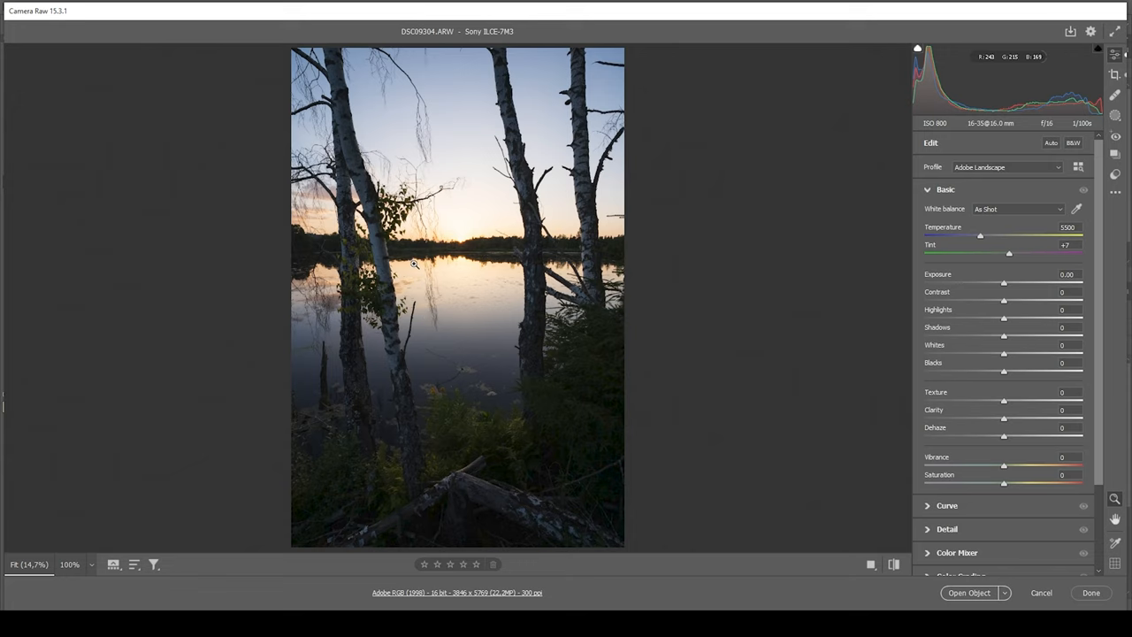
mouse_move(498, 256)
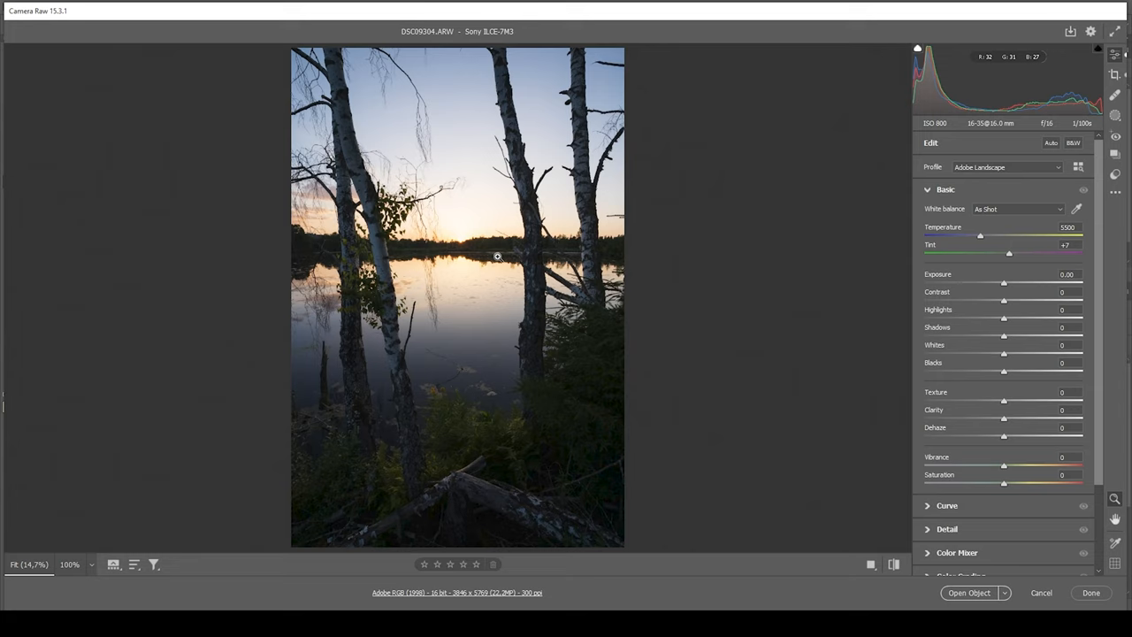
mouse_move(1055, 442)
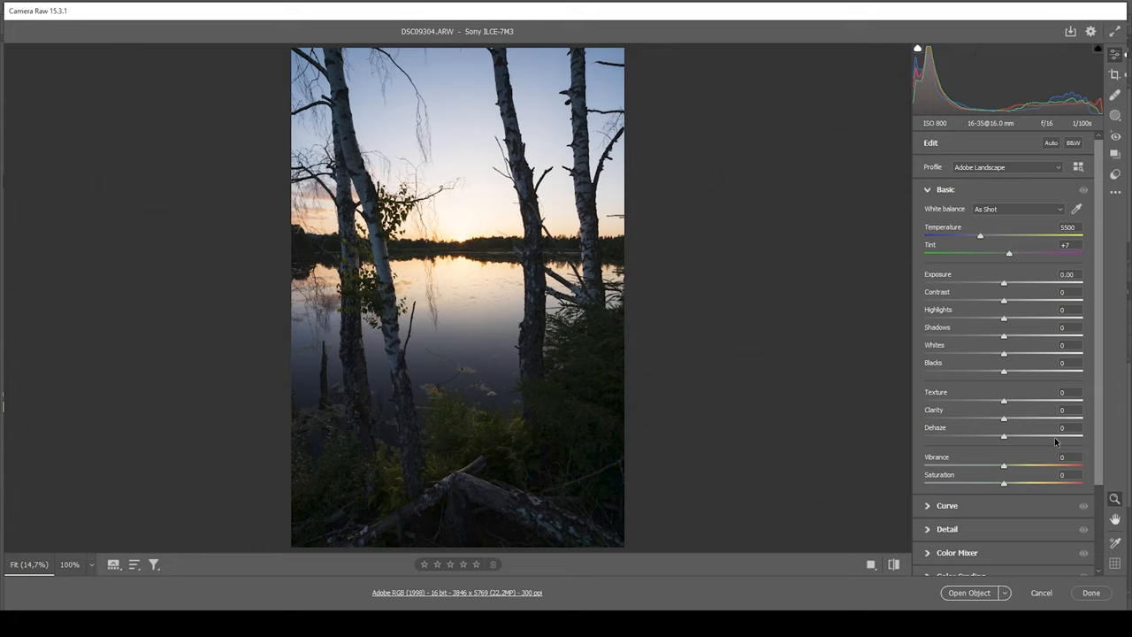
mouse_move(1003, 285)
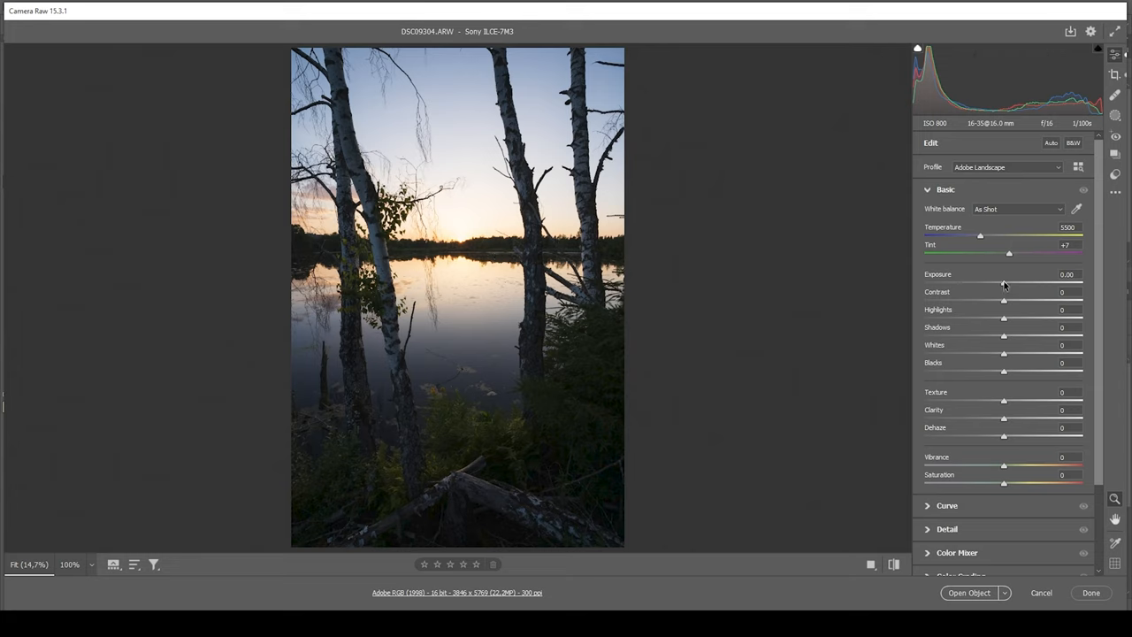
left_click_drag(1003, 283, 1021, 283)
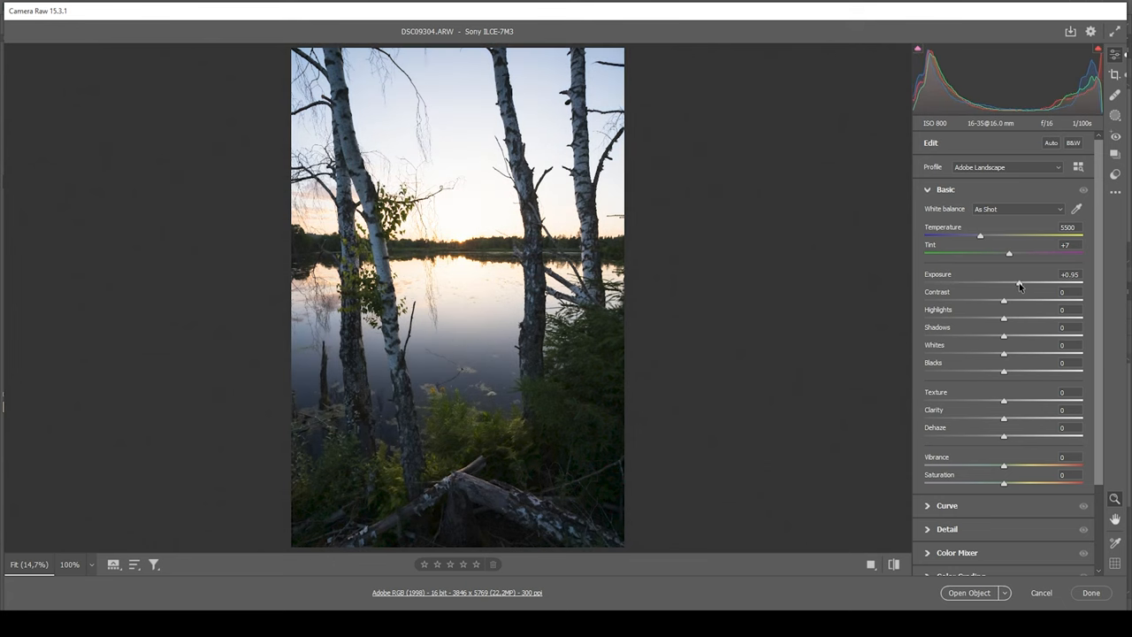
left_click_drag(1021, 281, 1017, 282)
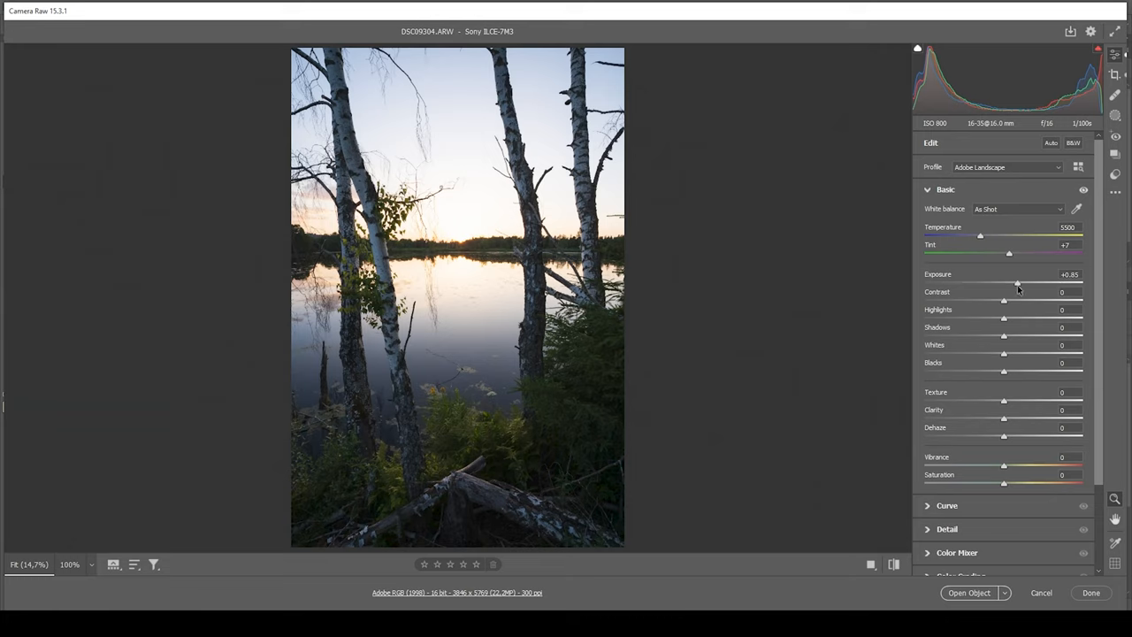
mouse_move(473, 204)
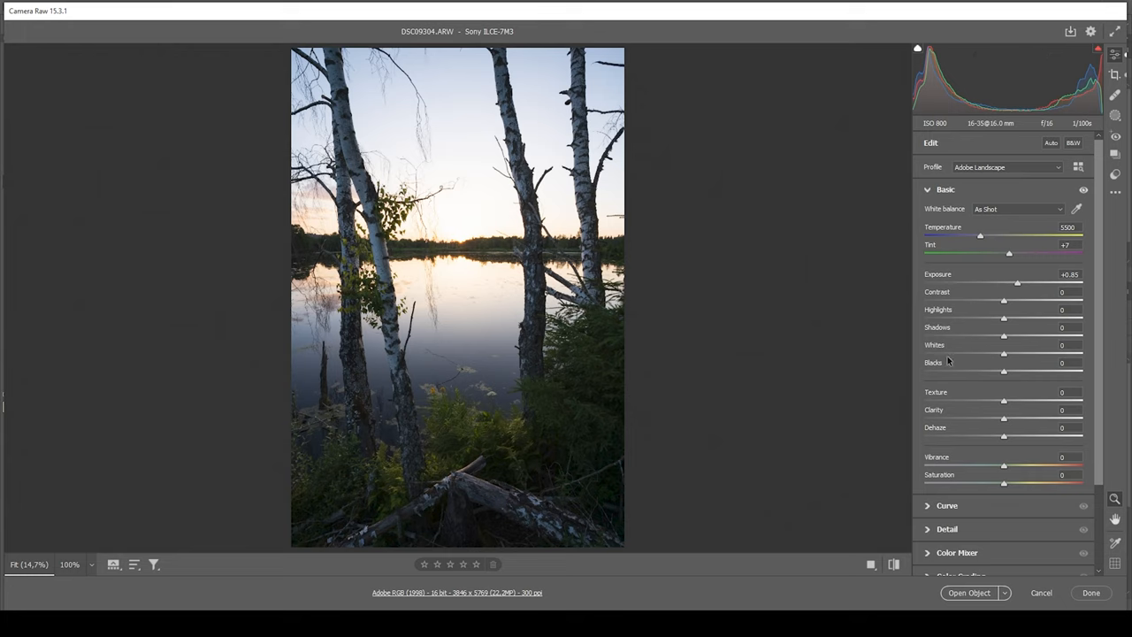
Lower Highlights step by step to -75 to recover the sunset sky
left_click_drag(1004, 318, 994, 317)
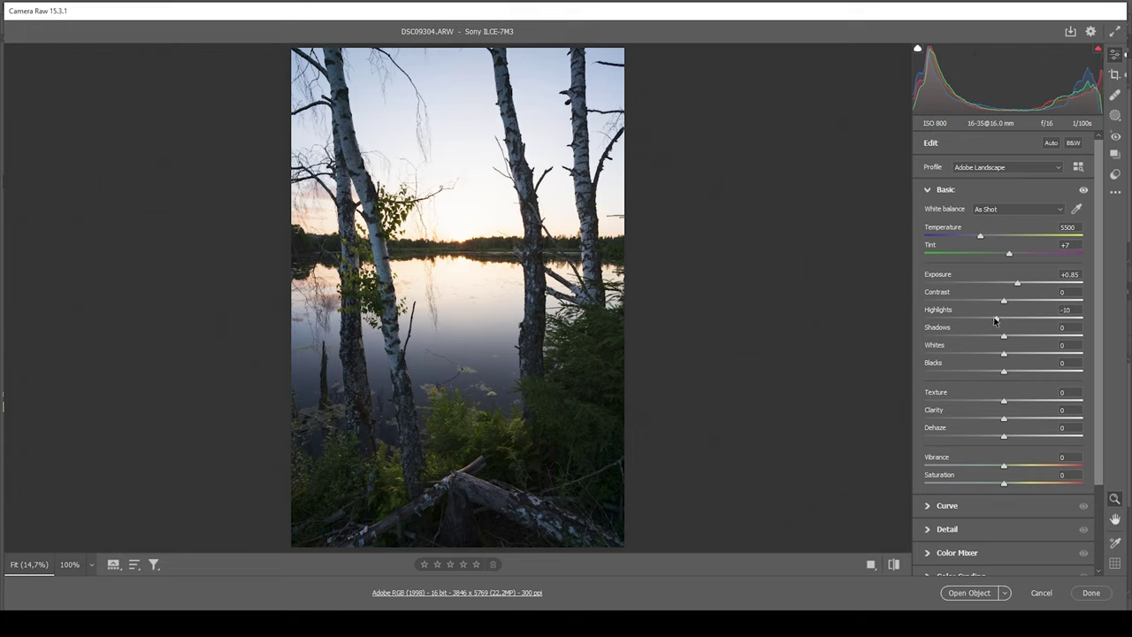
left_click_drag(1010, 317, 989, 316)
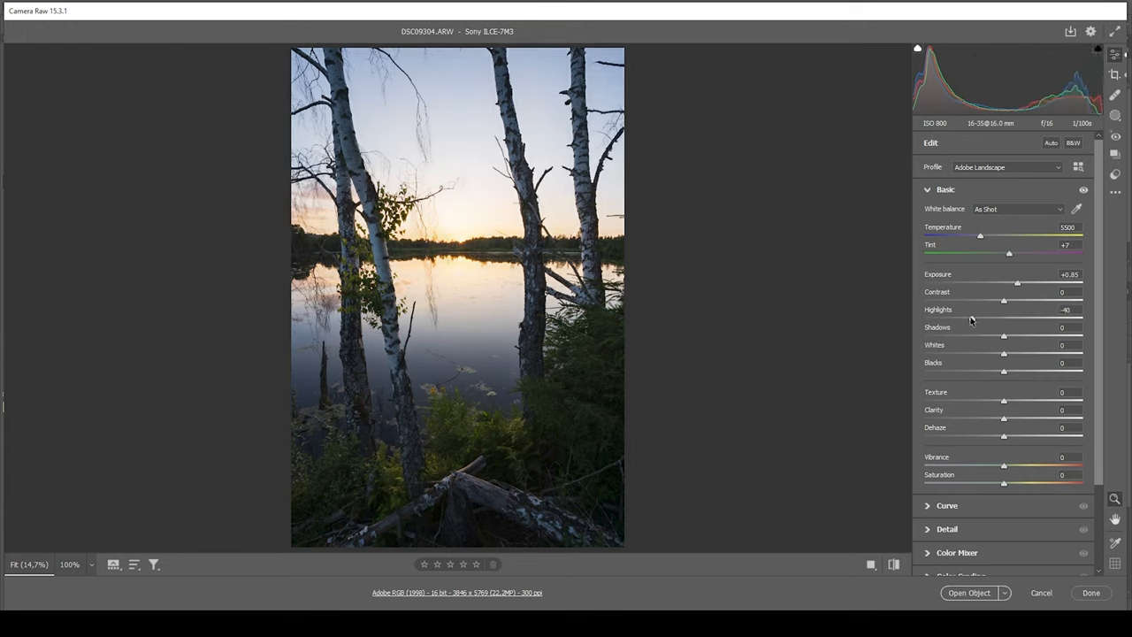
left_click_drag(1017, 315, 1001, 315)
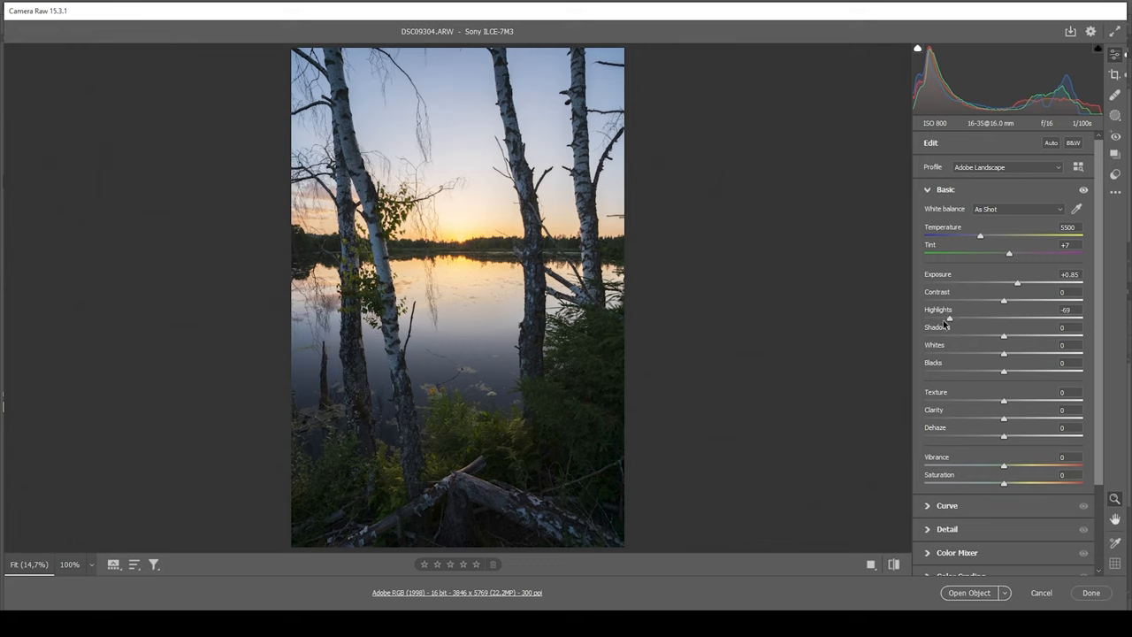
left_click_drag(950, 319, 943, 318)
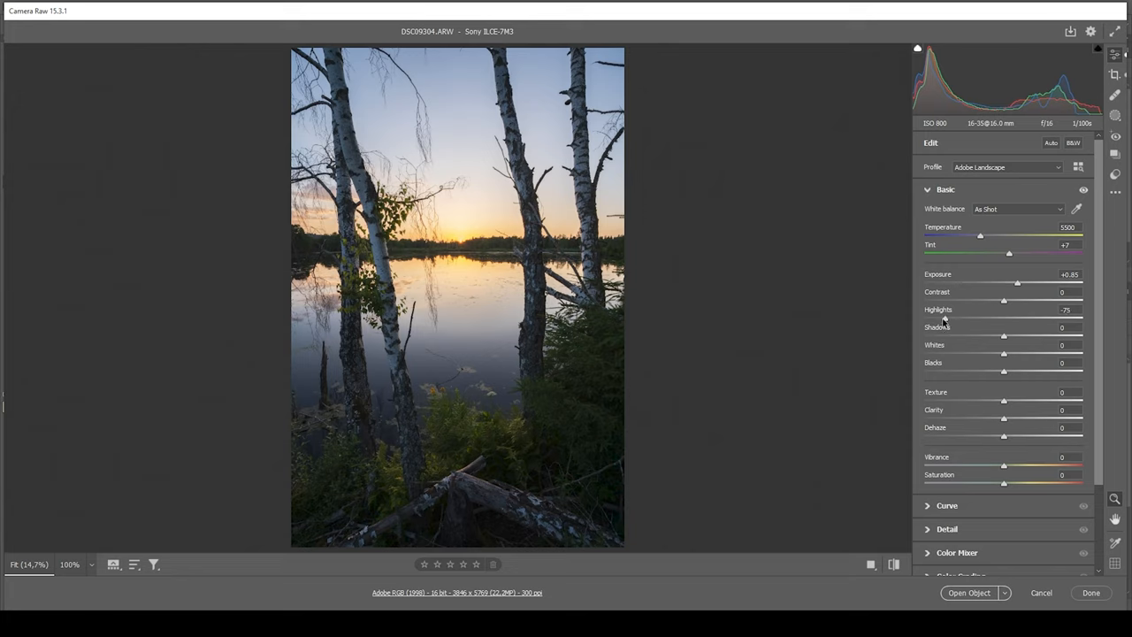
mouse_move(910, 263)
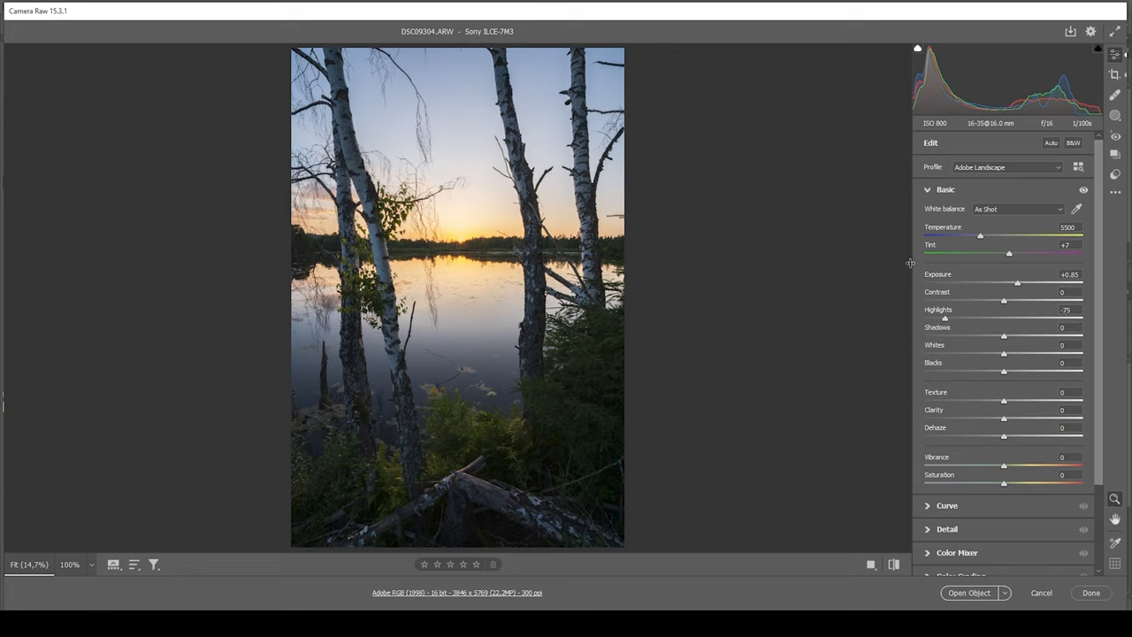
mouse_move(645, 231)
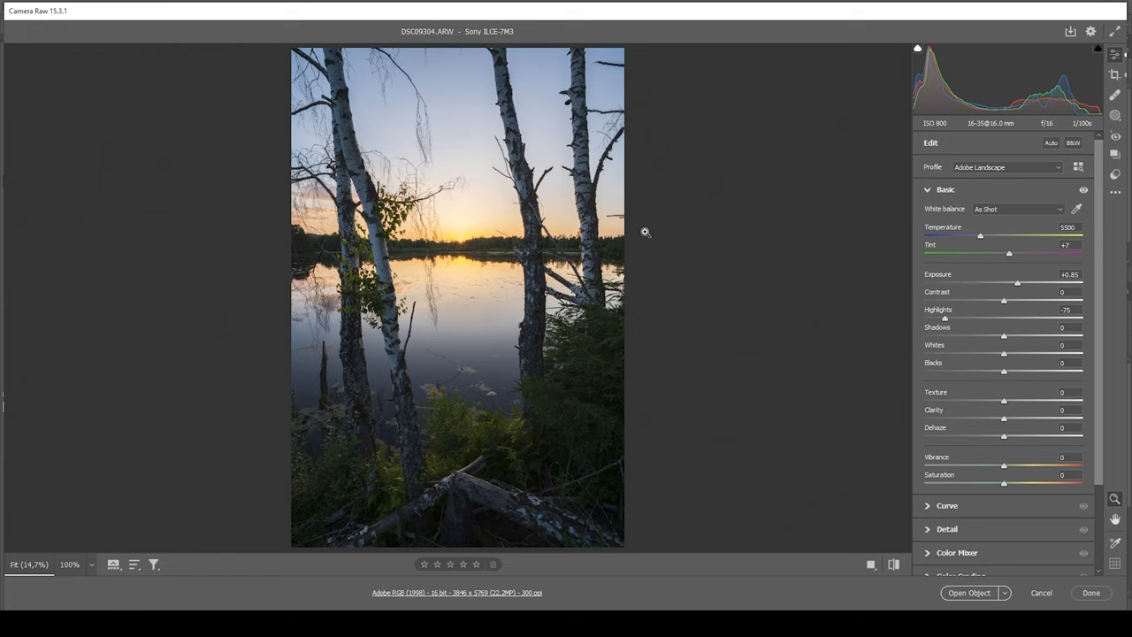
mouse_move(572, 356)
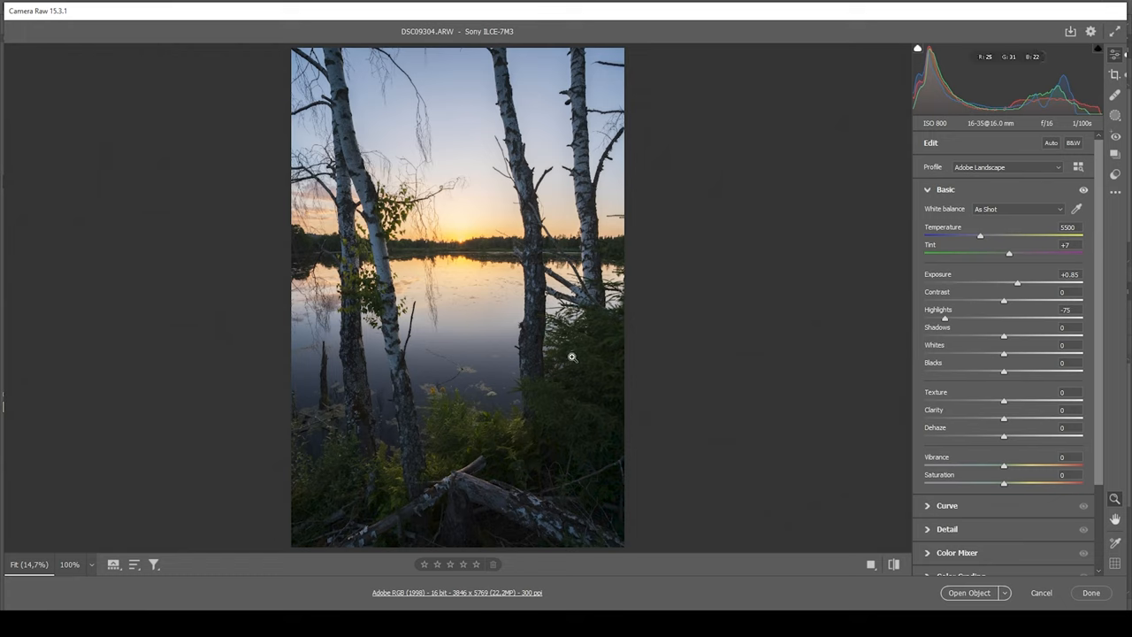
mouse_move(966, 366)
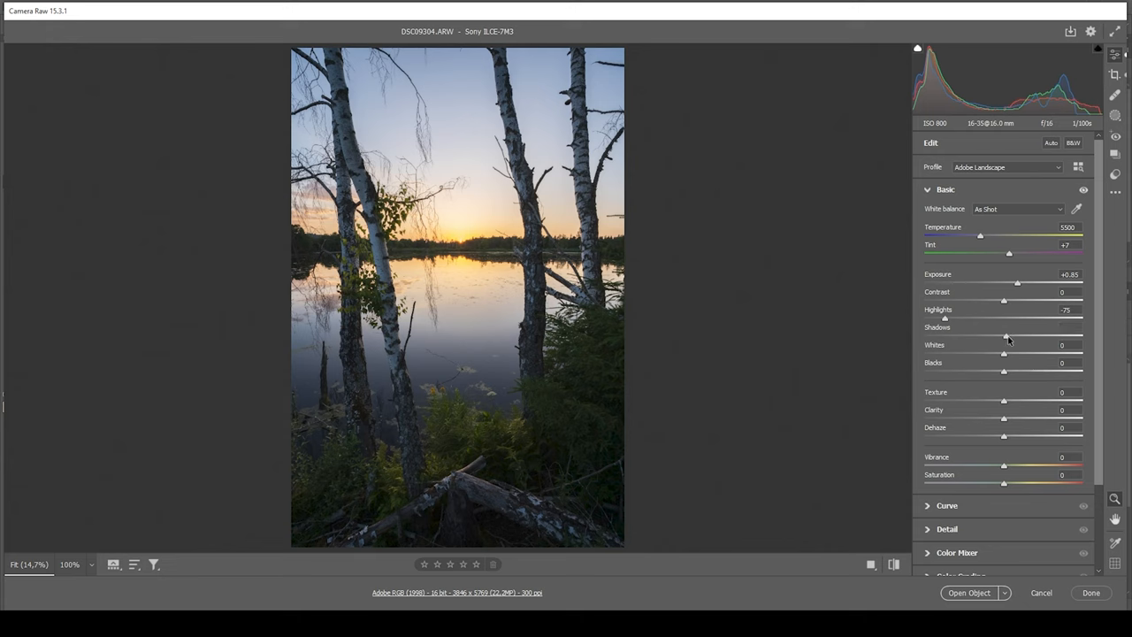
Lift Shadows to +37 and Blacks to +20 to reveal the dark foreground
left_click_drag(1004, 336, 1024, 336)
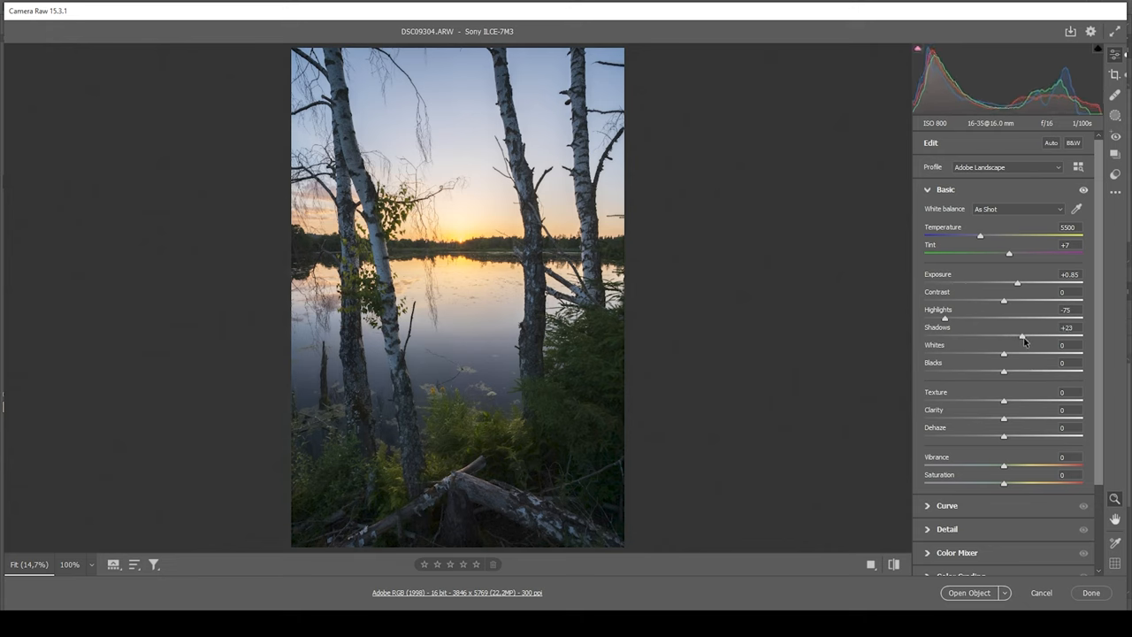
left_click_drag(1021, 336, 1034, 336)
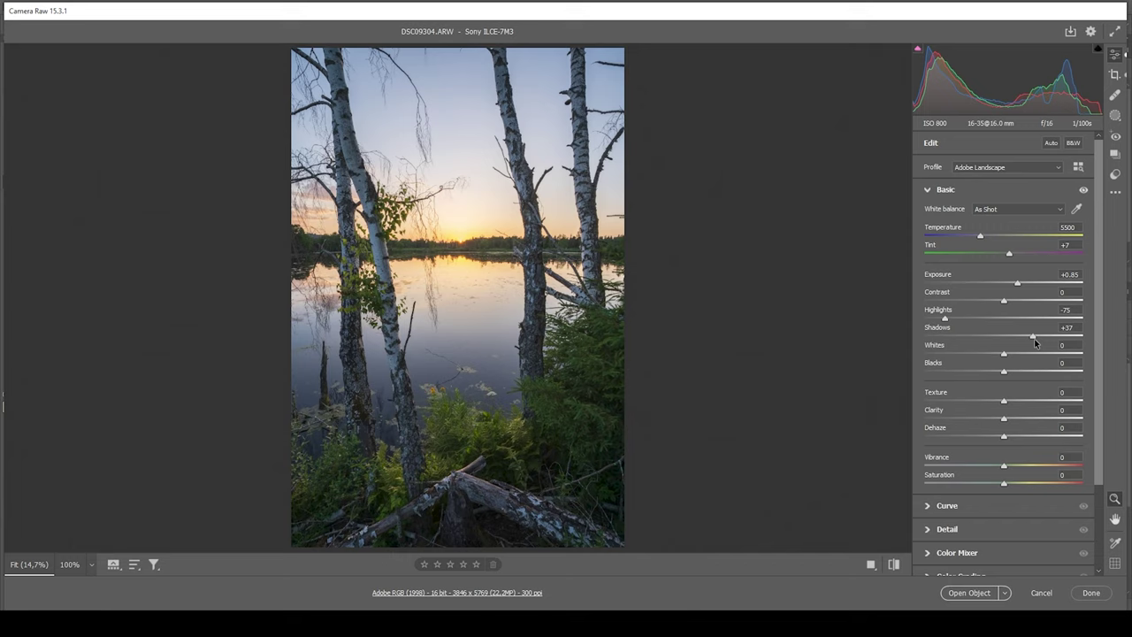
mouse_move(1012, 390)
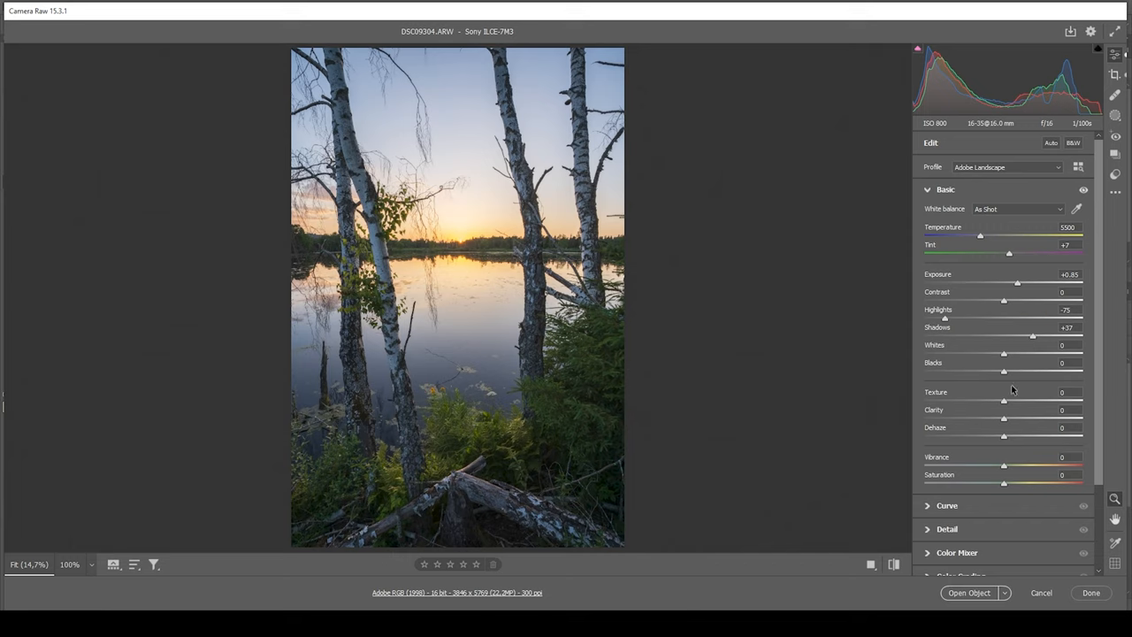
left_click_drag(1003, 372, 1014, 371)
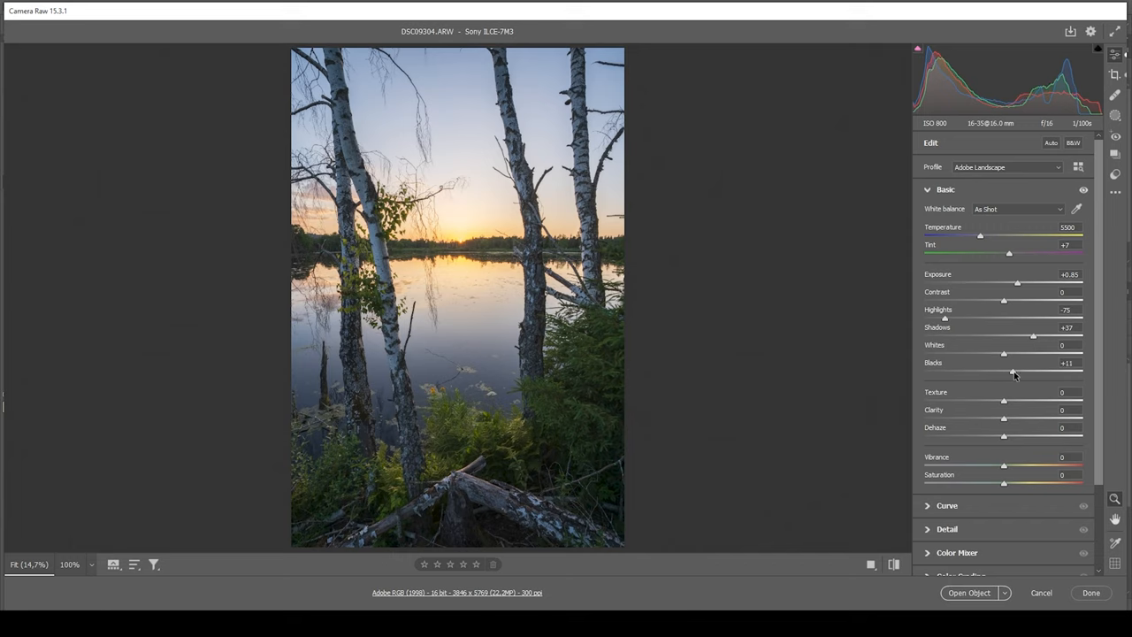
left_click_drag(1003, 371, 1022, 372)
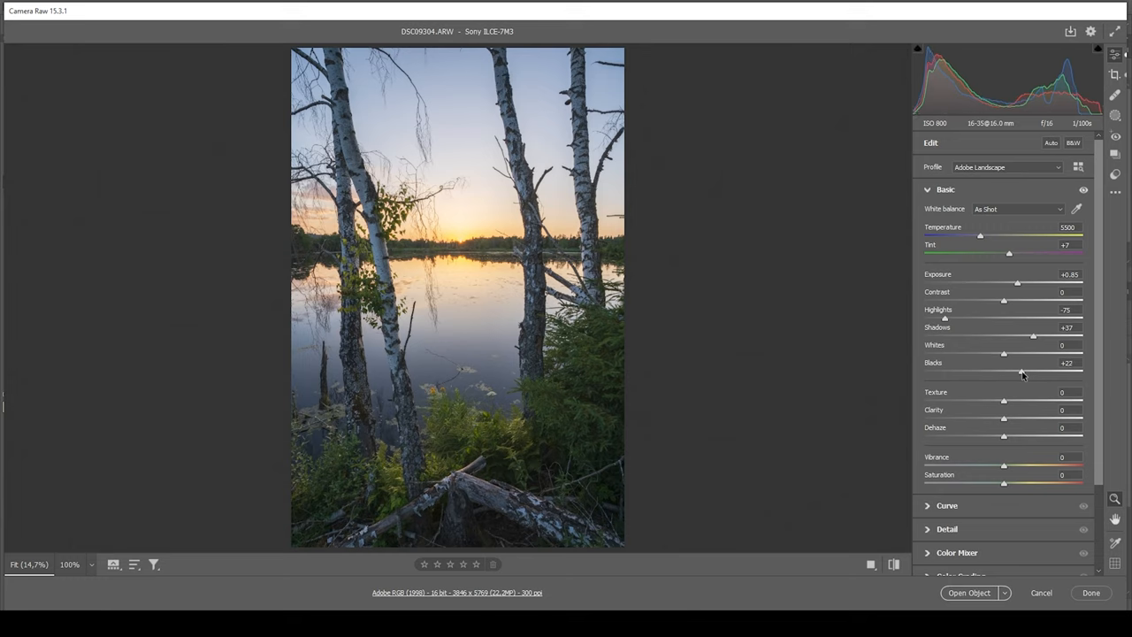
left_click_drag(1023, 373, 1020, 373)
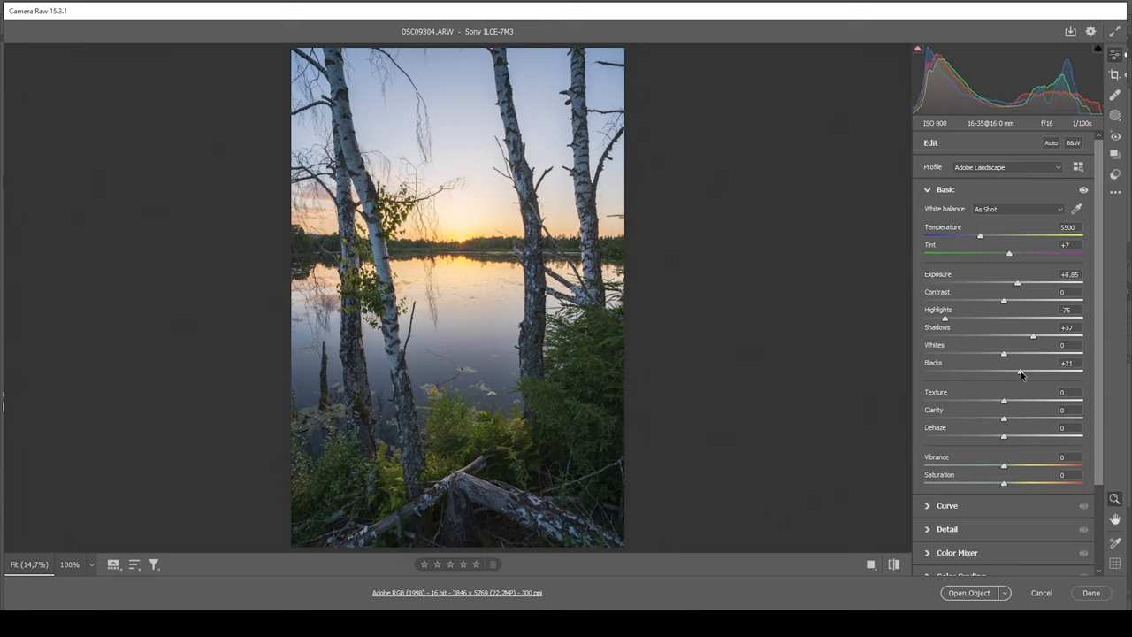
left_click_drag(1022, 372, 1019, 372)
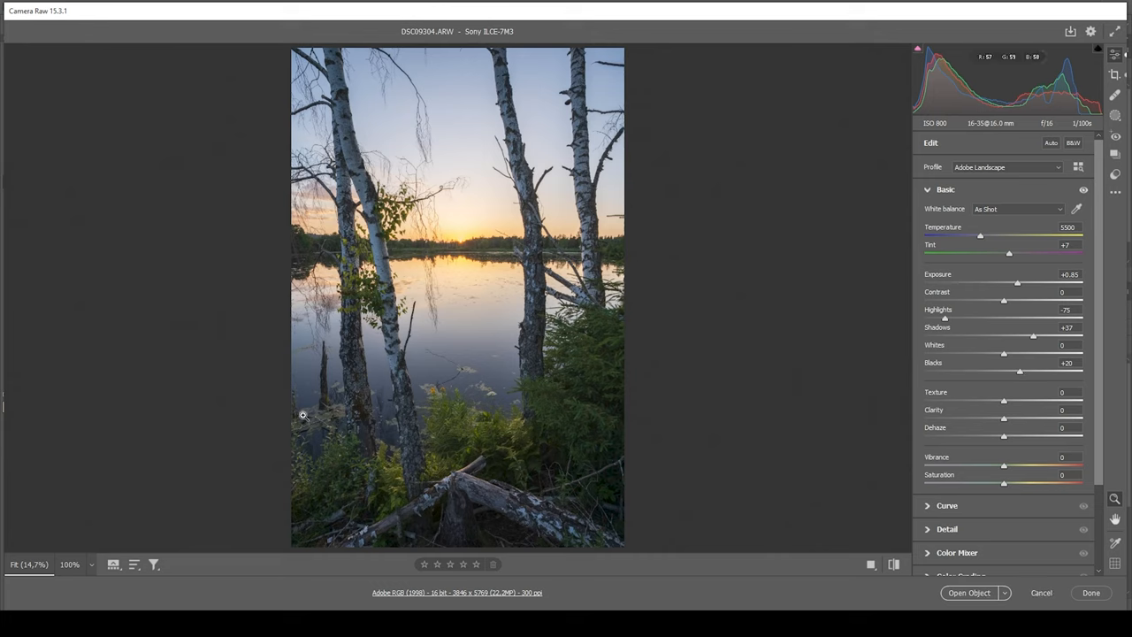
mouse_move(309, 412)
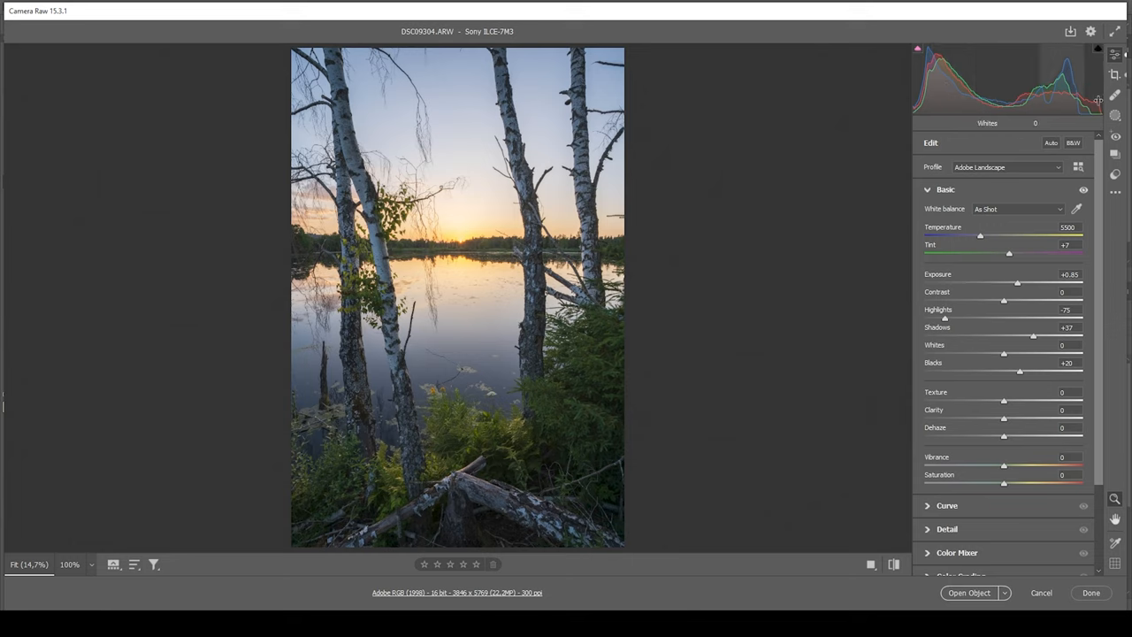
mouse_move(378, 167)
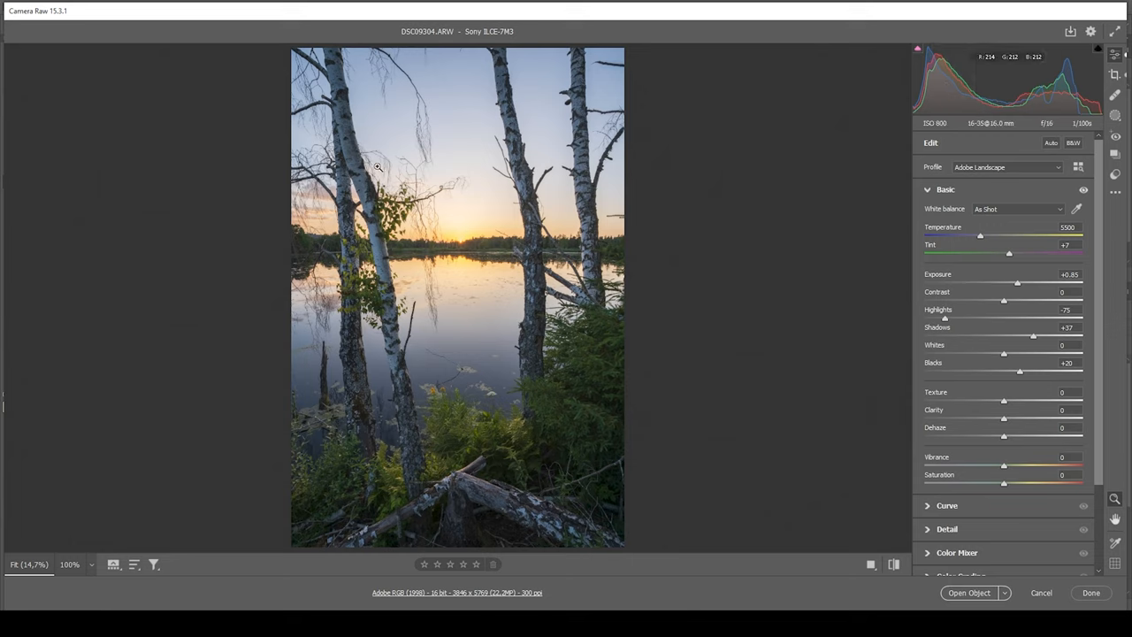
mouse_move(967, 348)
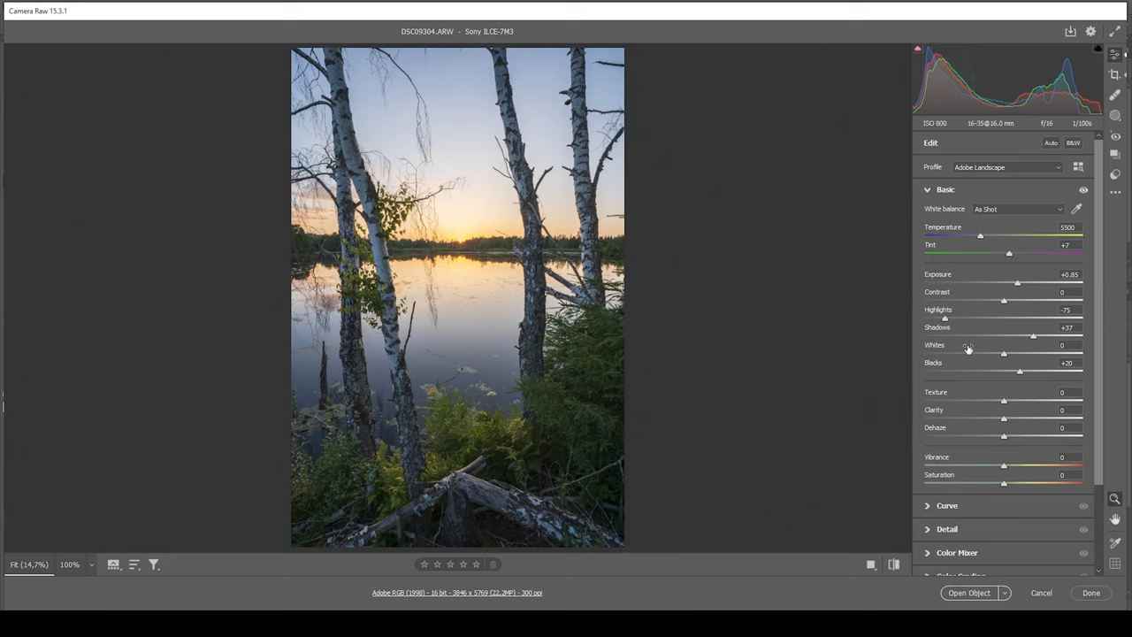
Set Whites -10, Texture +4, Clarity -7 and Dehaze -9 in the Basic panel
left_click_drag(1003, 353, 999, 353)
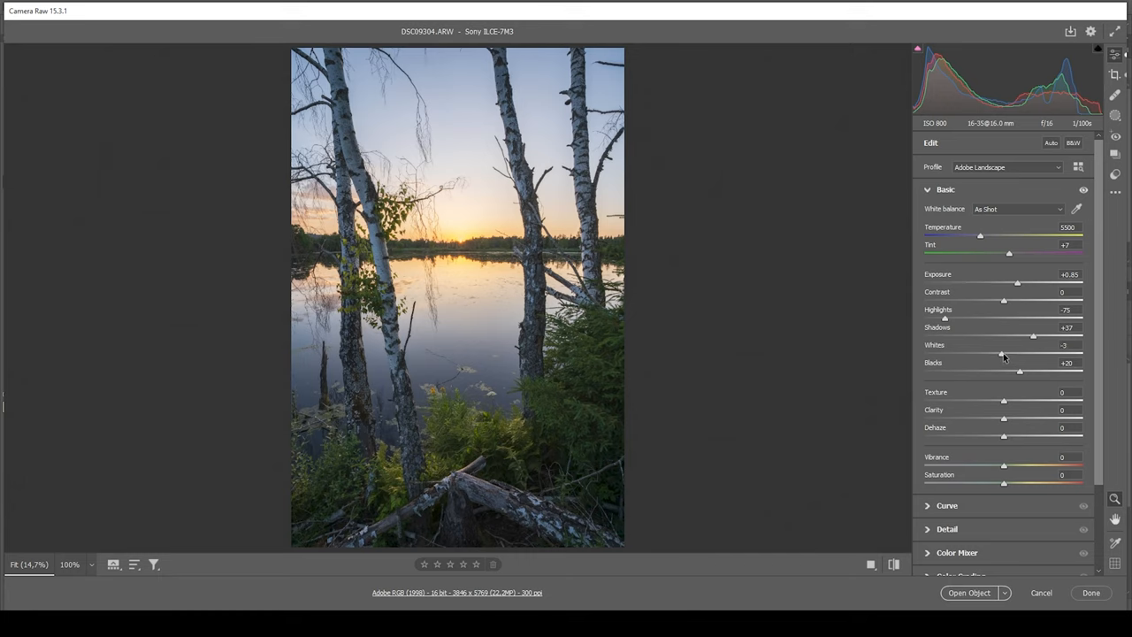
left_click_drag(1002, 354, 995, 353)
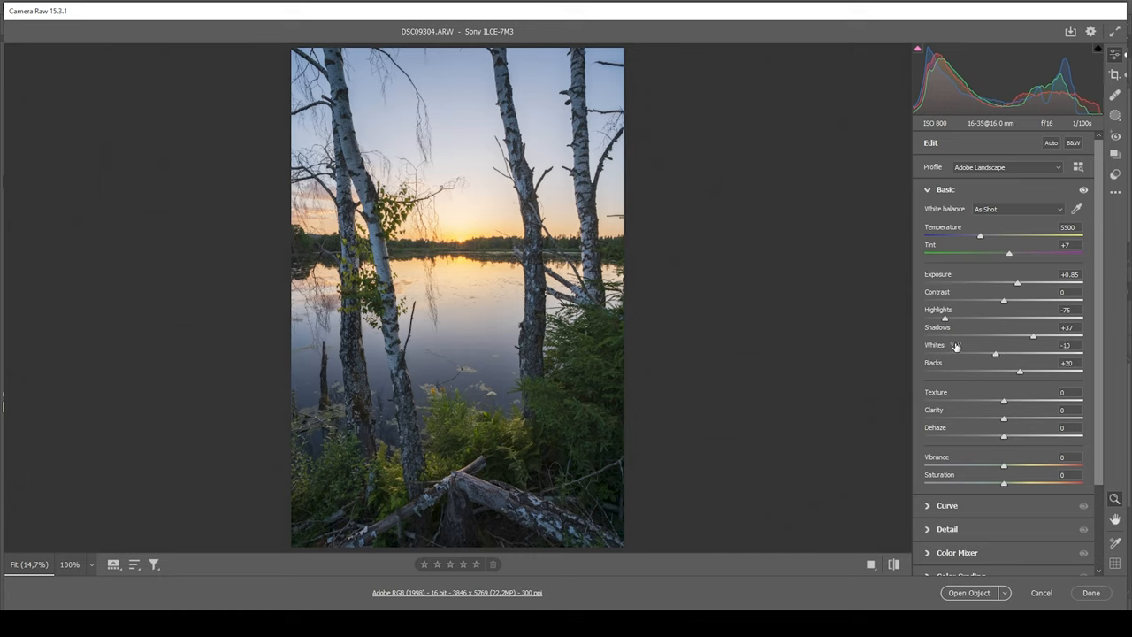
mouse_move(381, 159)
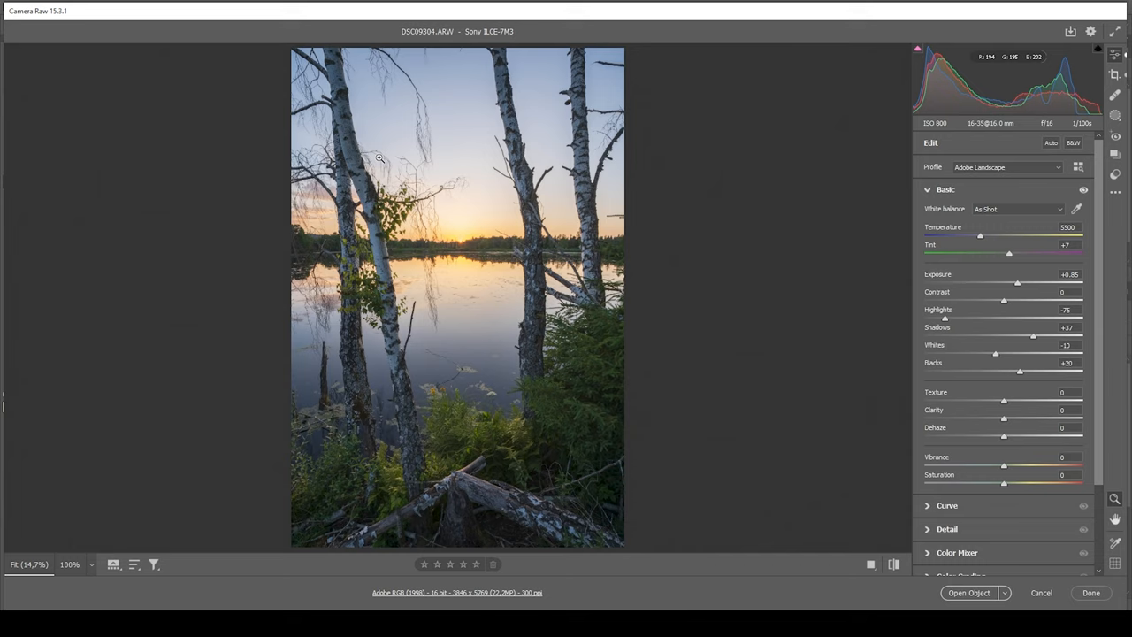
mouse_move(961, 410)
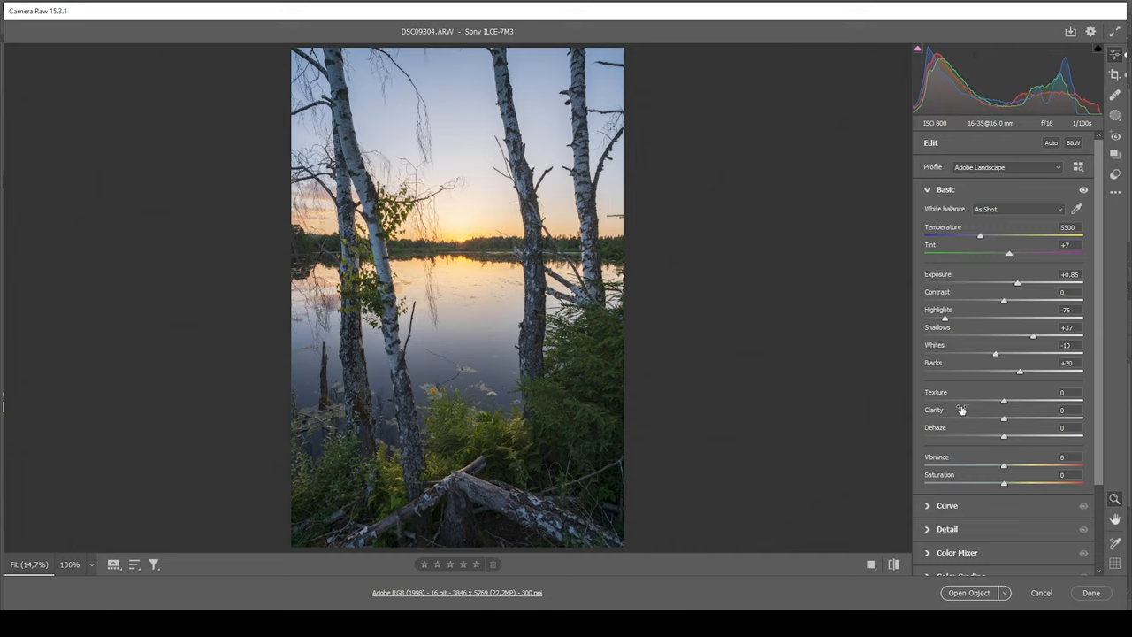
left_click_drag(1004, 400, 1007, 399)
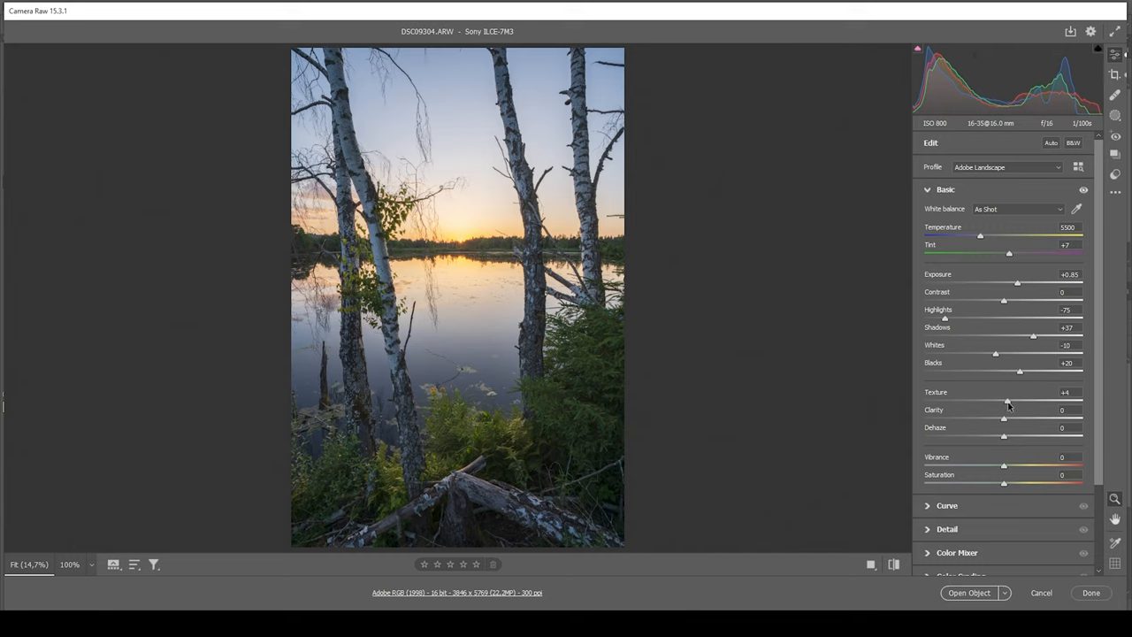
mouse_move(562, 361)
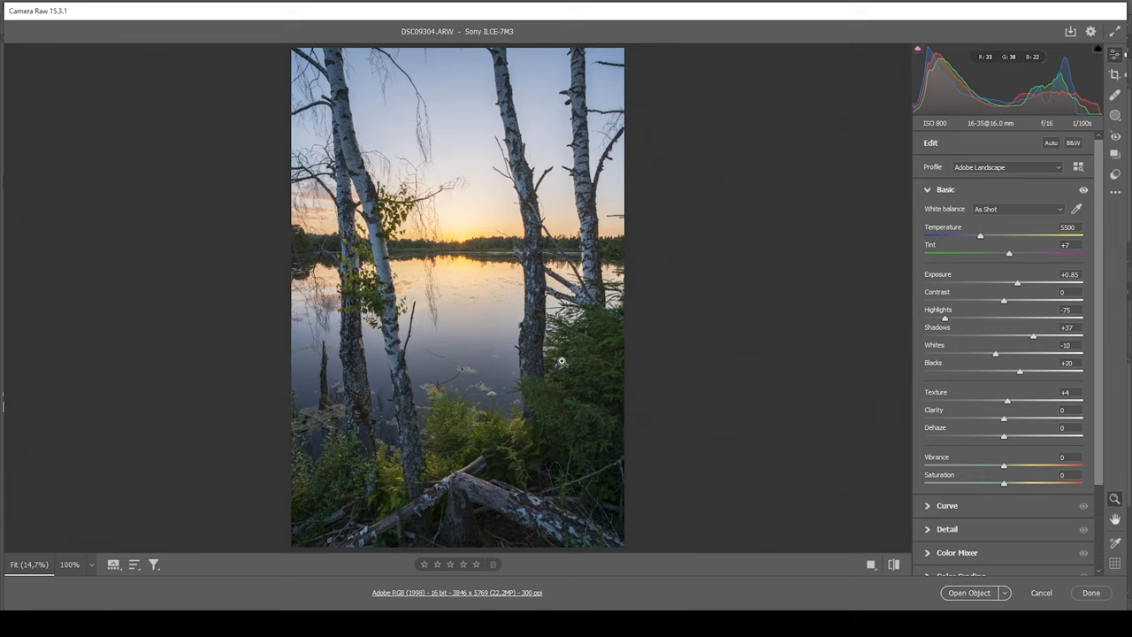
mouse_move(1004, 422)
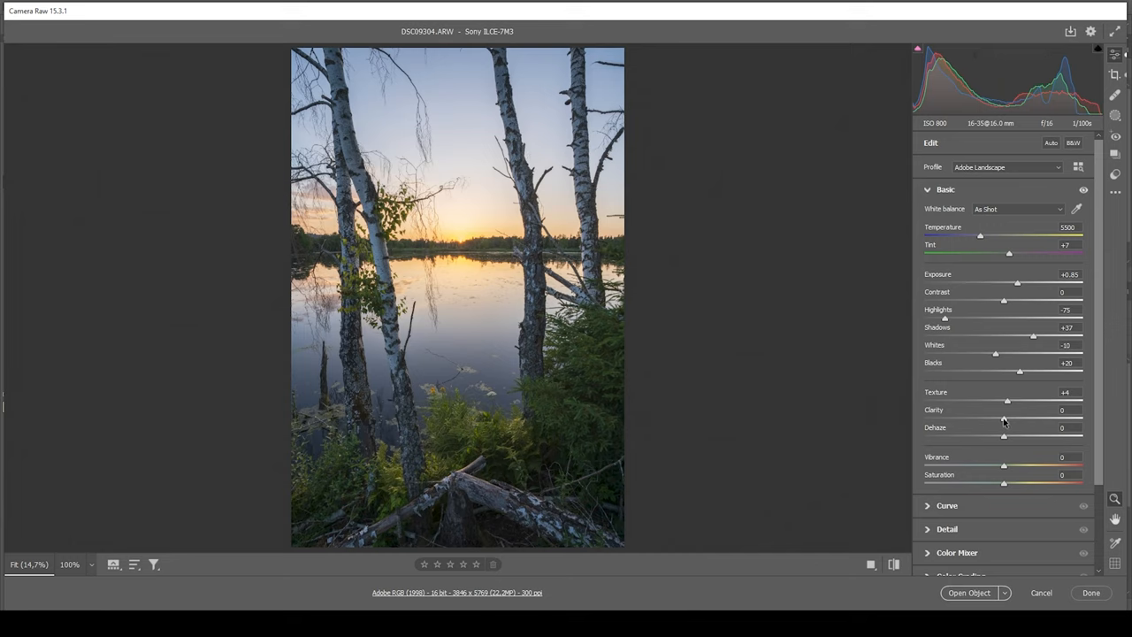
left_click_drag(1003, 418, 999, 418)
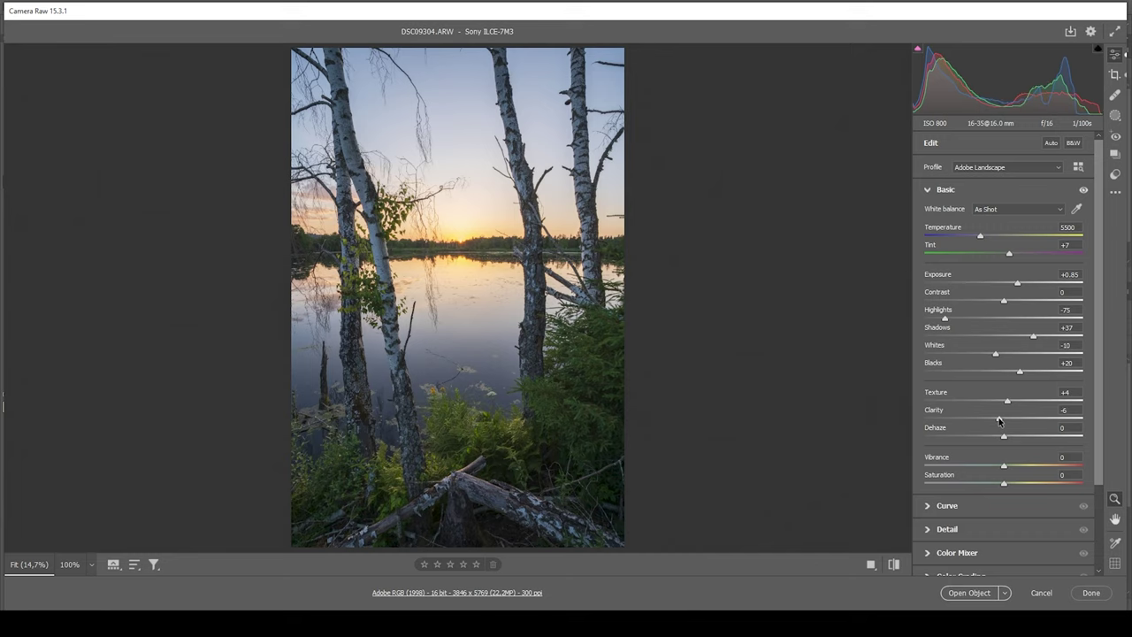
left_click_drag(1003, 418, 997, 417)
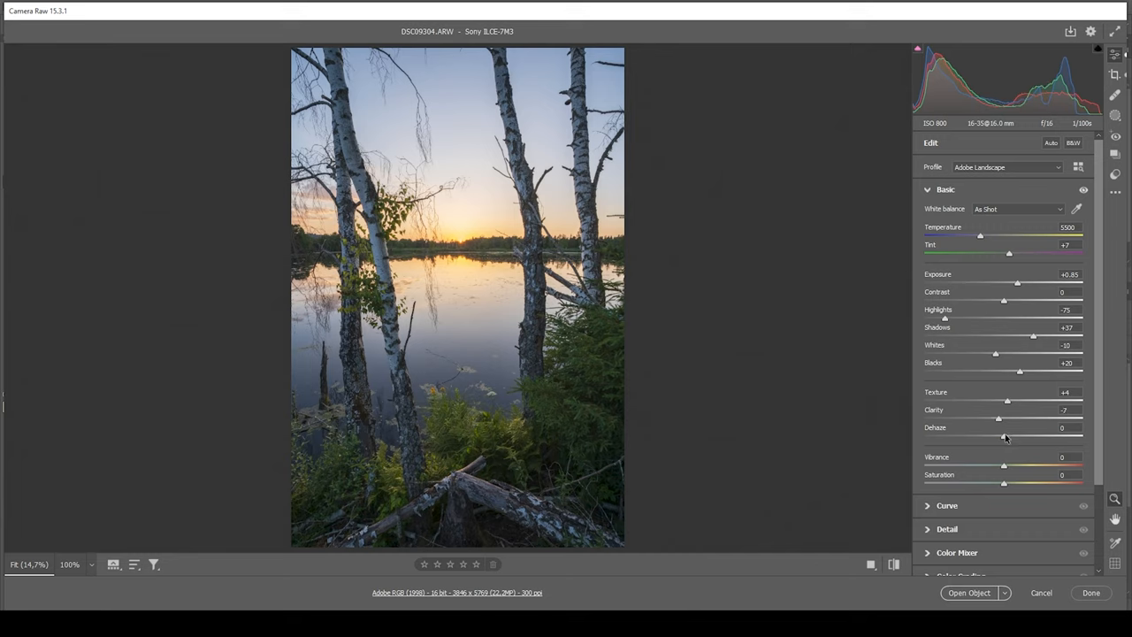
left_click_drag(999, 434, 994, 435)
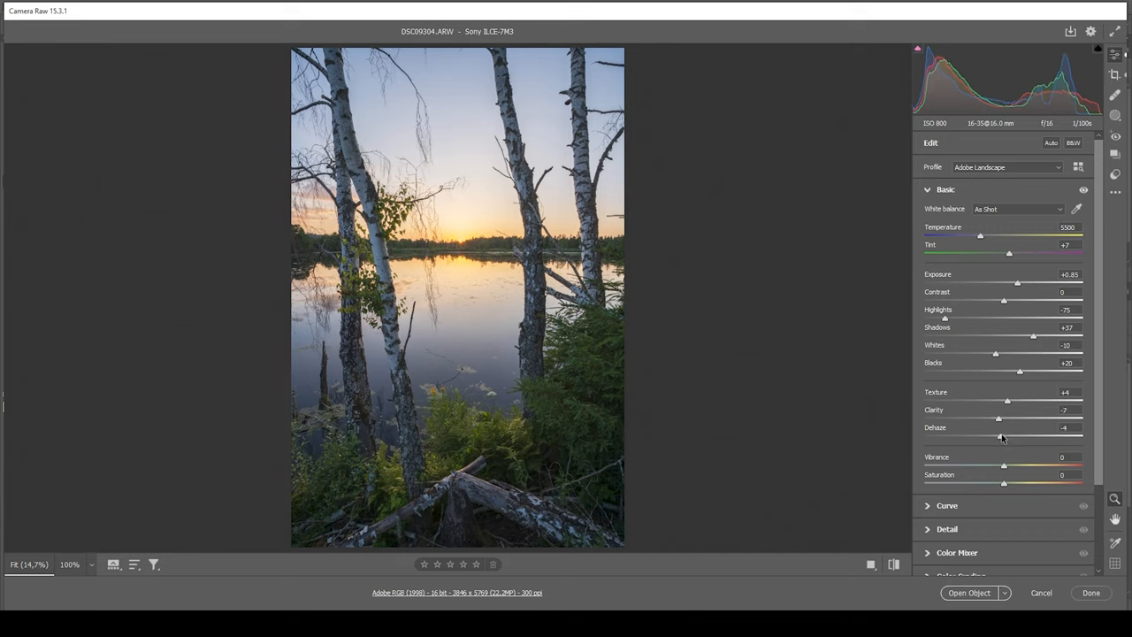
left_click_drag(1003, 436, 997, 436)
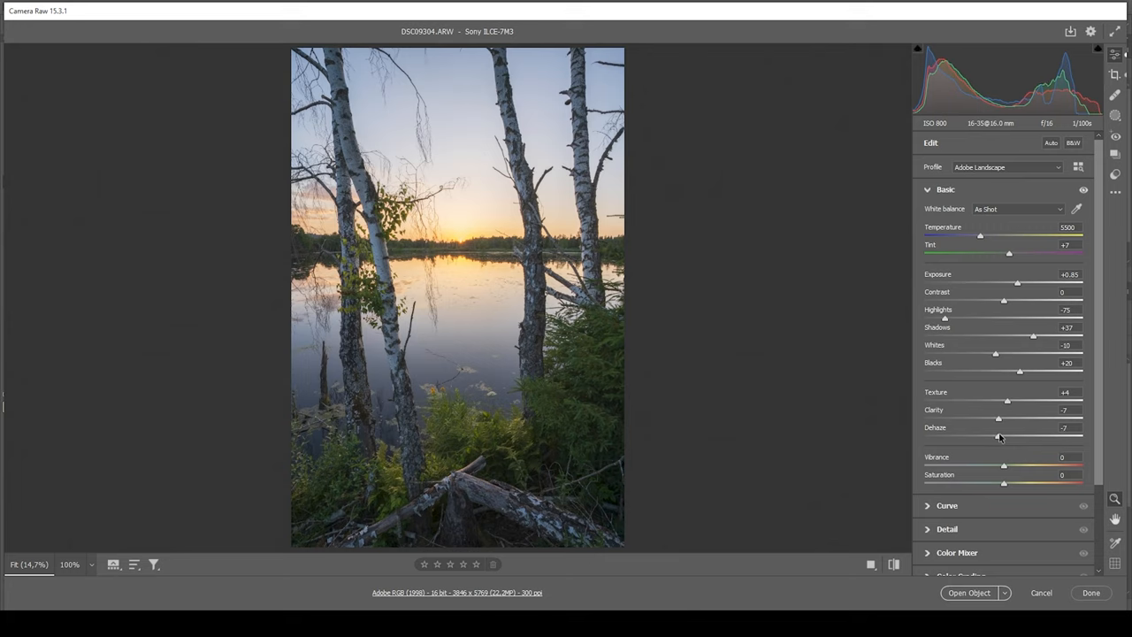
left_click_drag(999, 436, 995, 435)
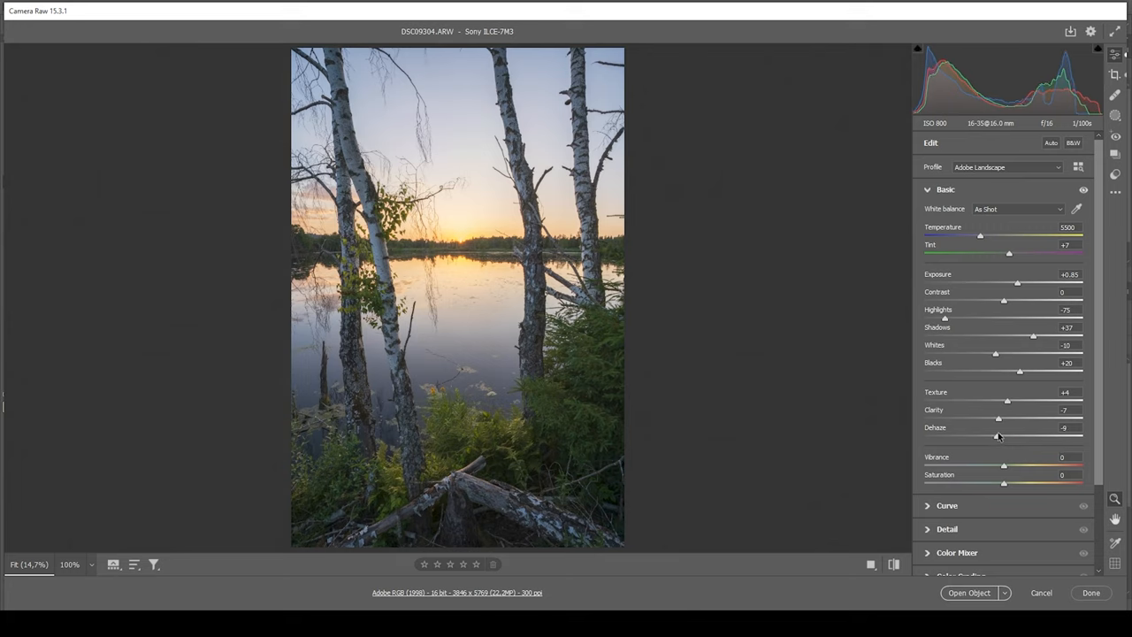
mouse_move(510, 321)
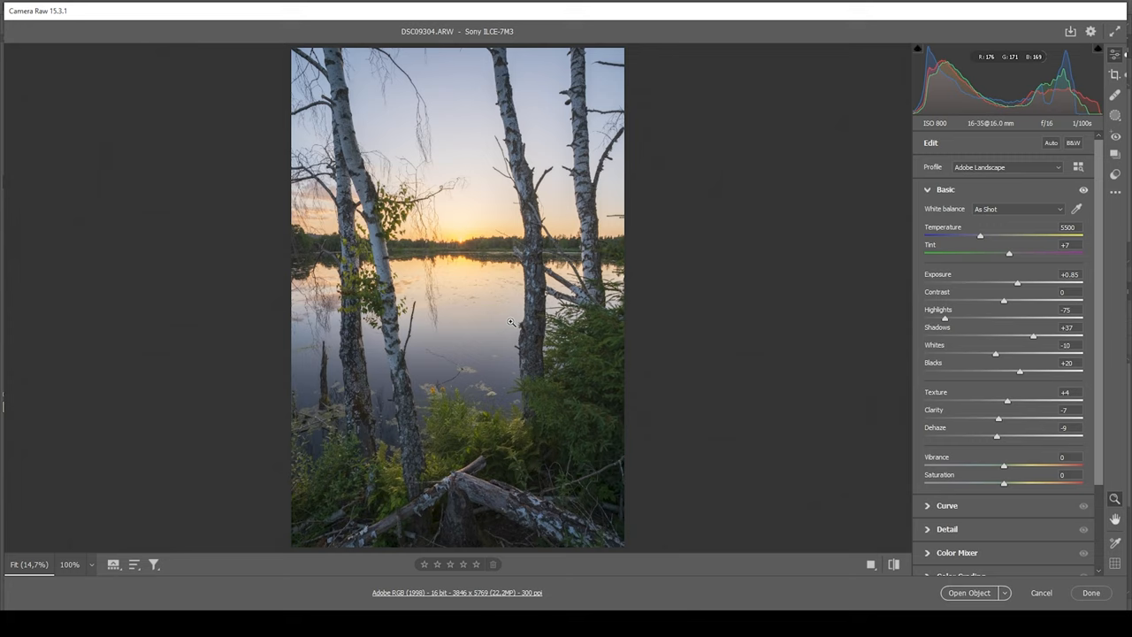
mouse_move(879, 423)
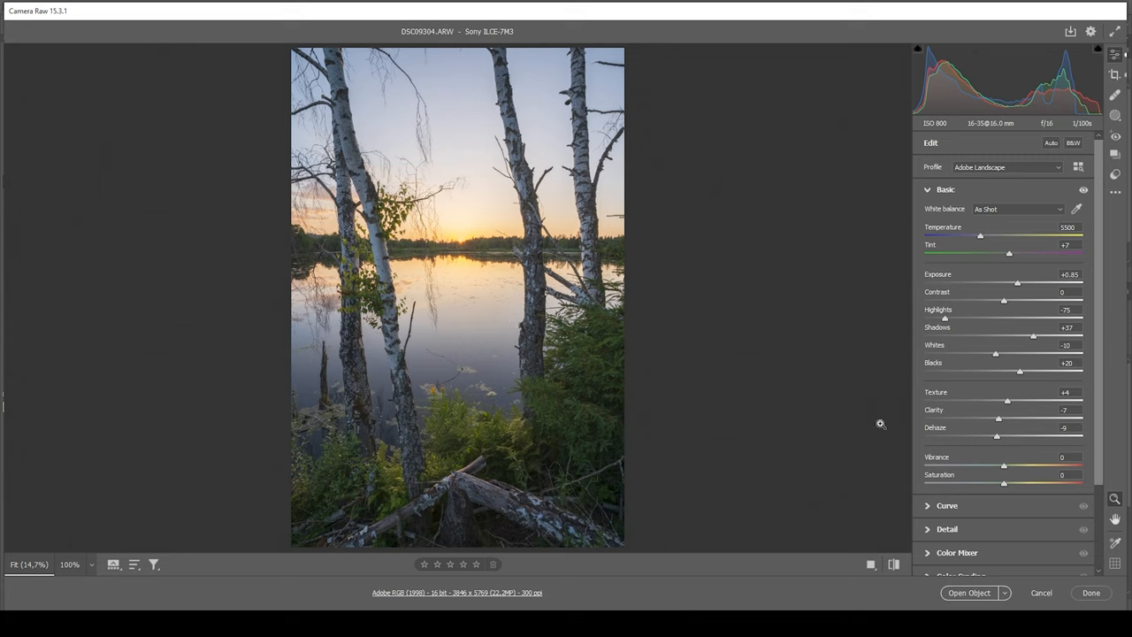
mouse_move(917, 445)
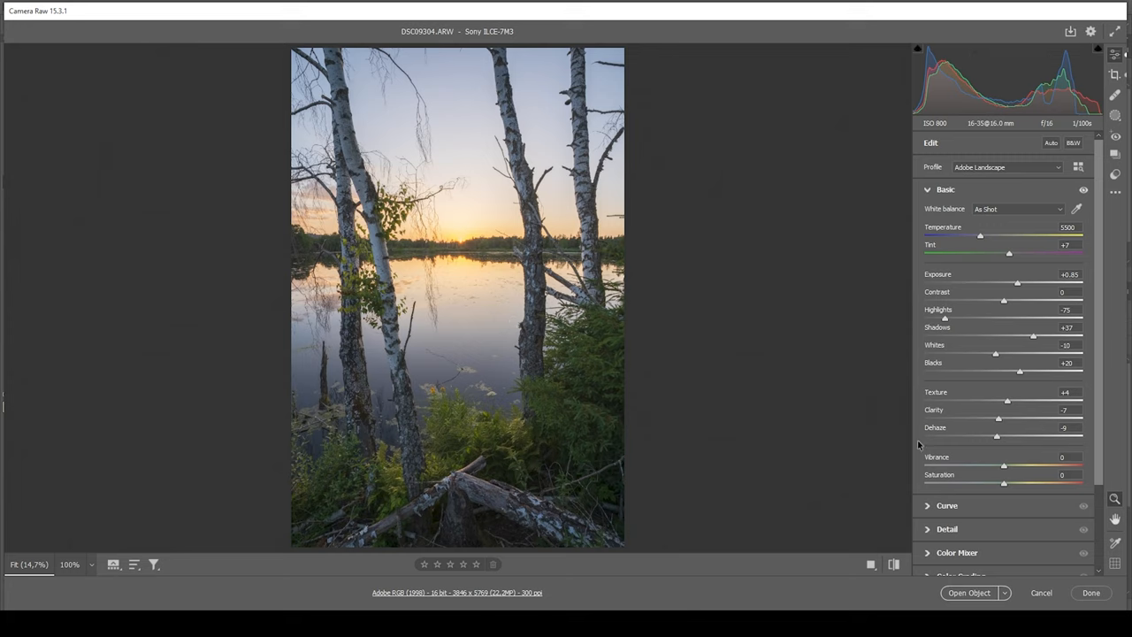
Raise Vibrance to +18 and cool the white balance temperature to 5200
left_click_drag(1003, 466, 1017, 466)
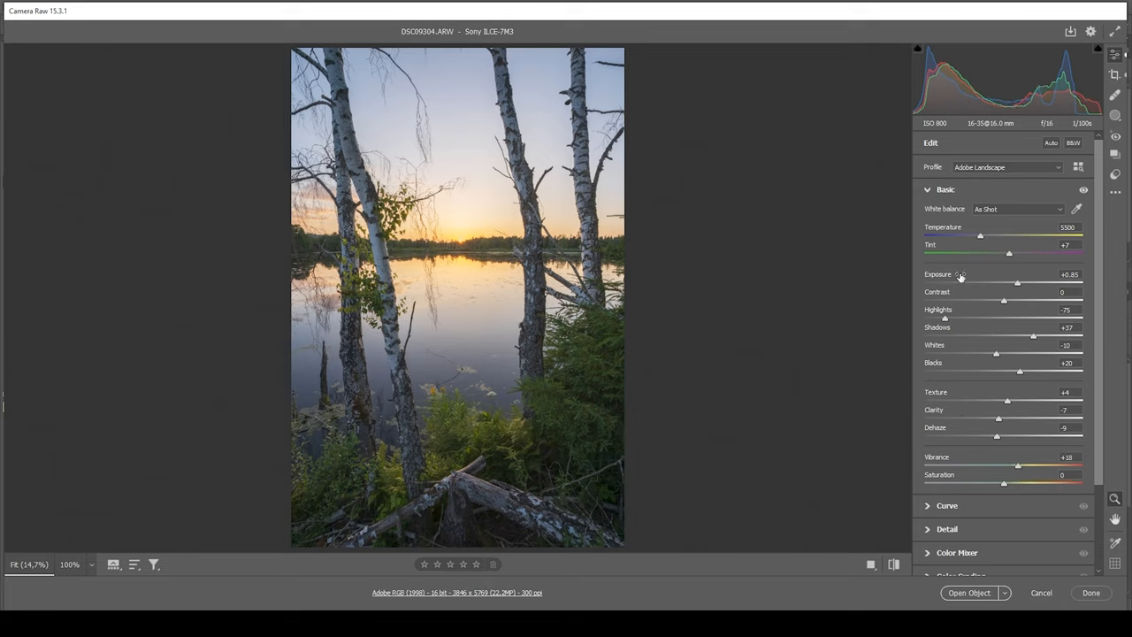
mouse_move(970, 244)
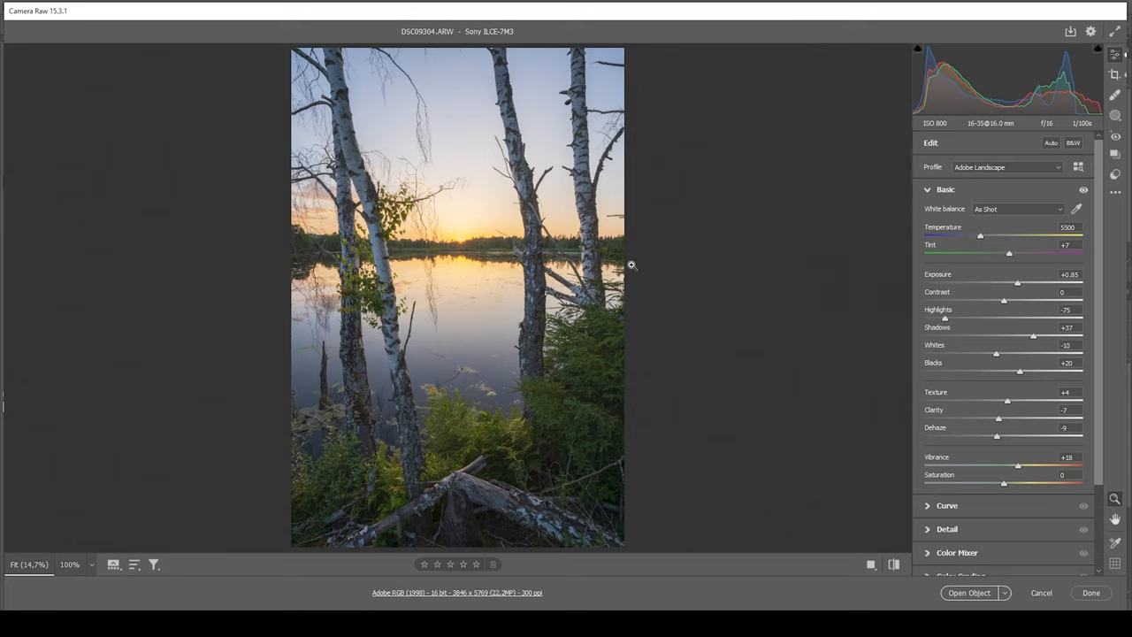
mouse_move(883, 233)
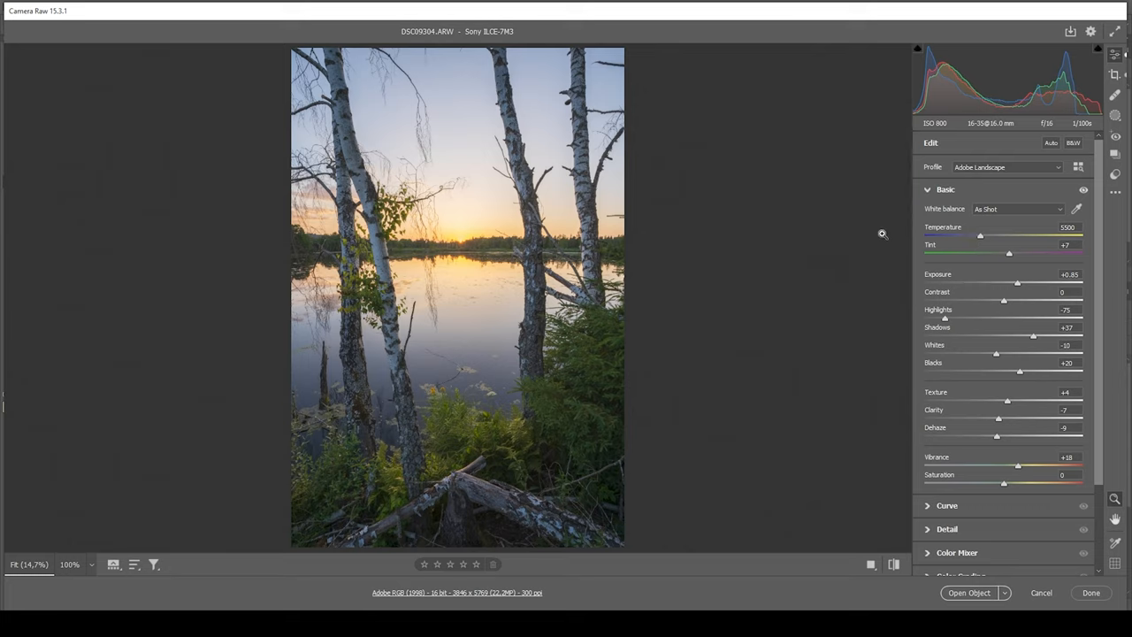
mouse_move(980, 243)
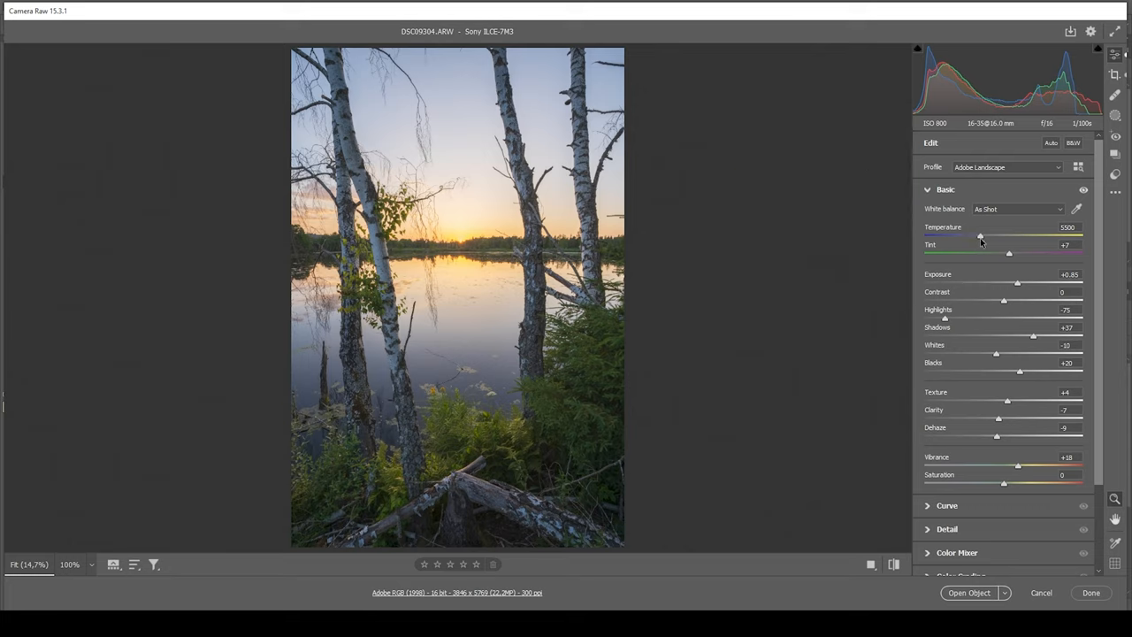
left_click_drag(980, 236, 1013, 236)
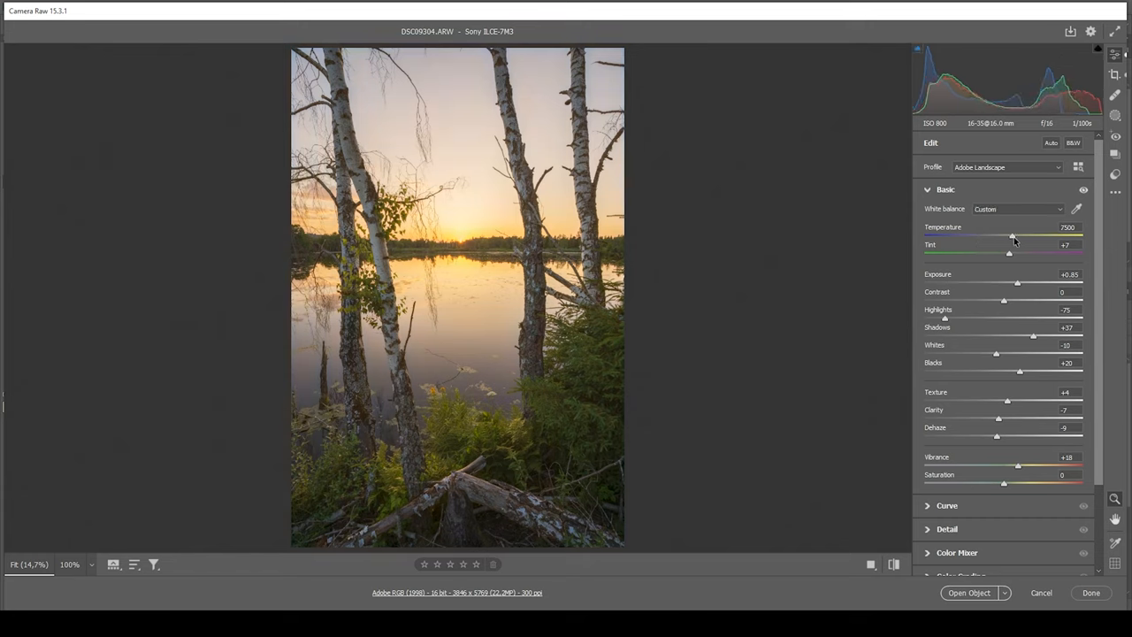
left_click_drag(1013, 236, 990, 237)
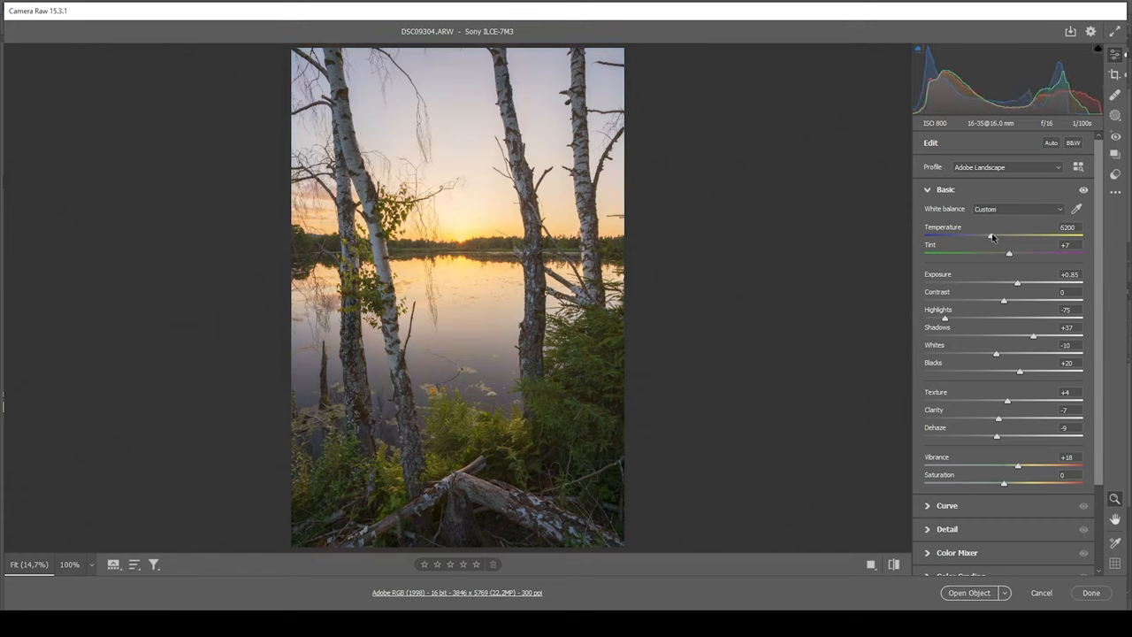
left_click_drag(991, 236, 977, 236)
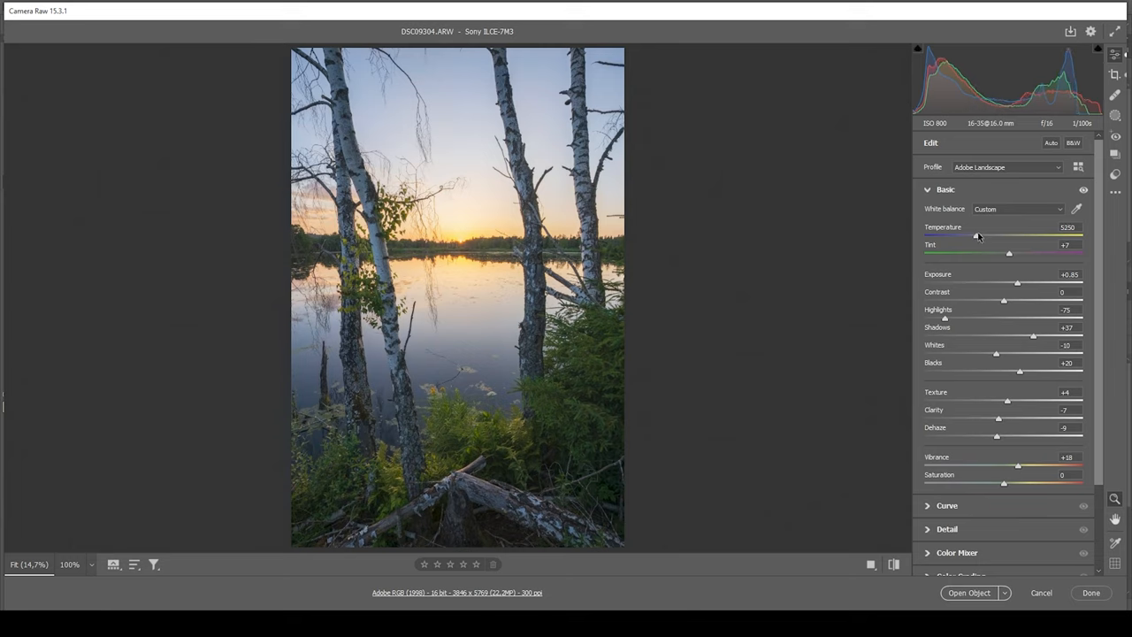
left_click_drag(978, 235, 976, 235)
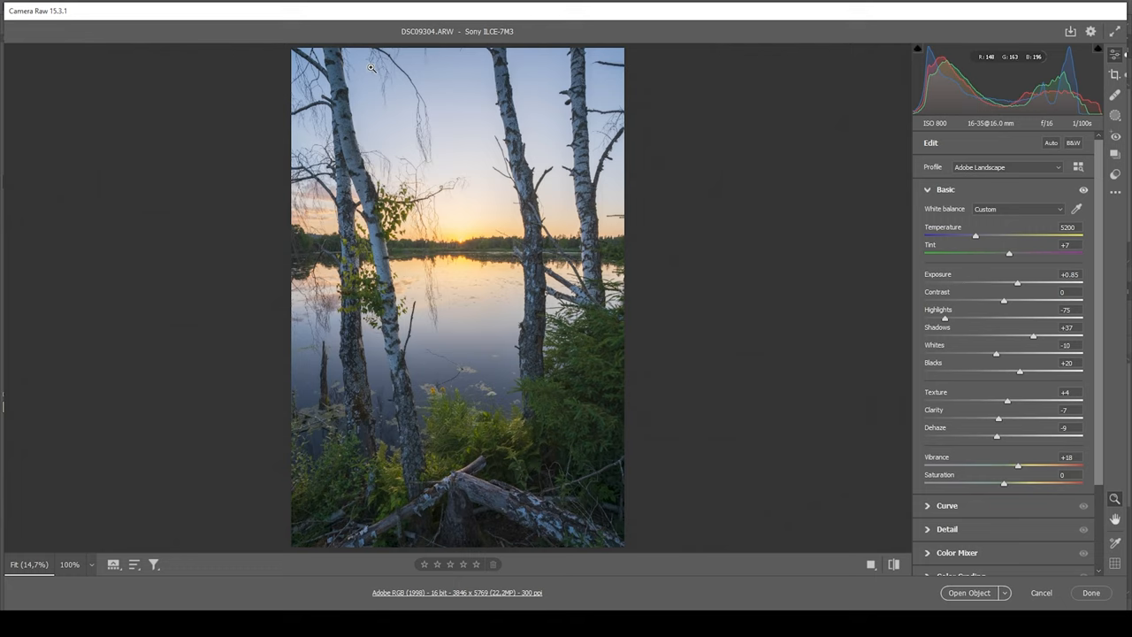
mouse_move(450, 125)
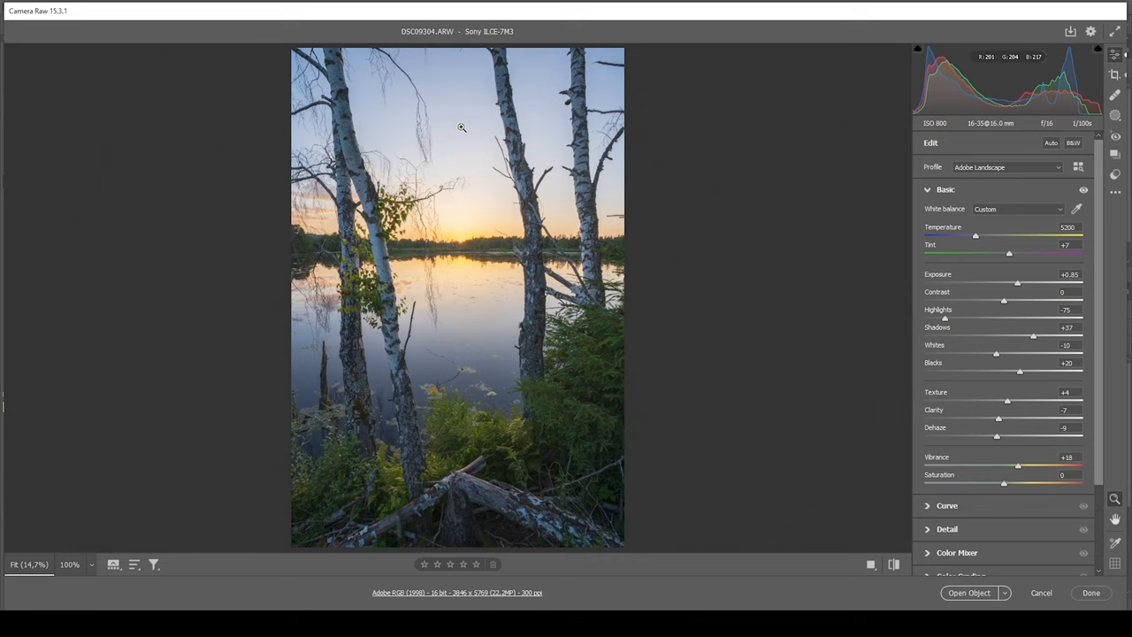
mouse_move(648, 223)
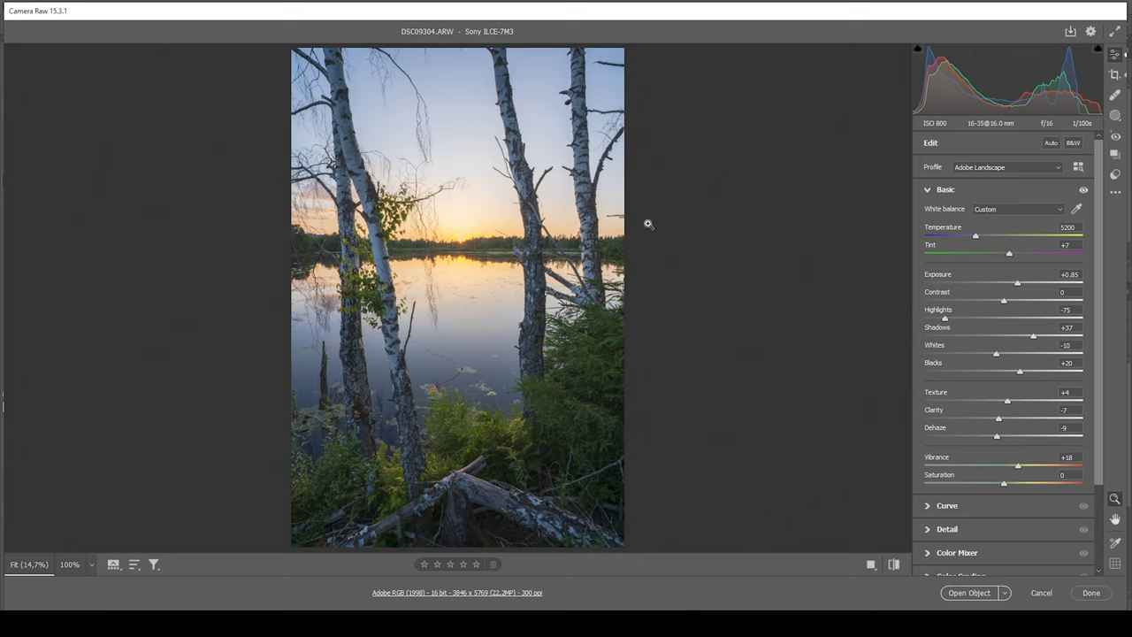
Open Masking and create Mask 1 with automatic Sky selection
left_click(927, 188)
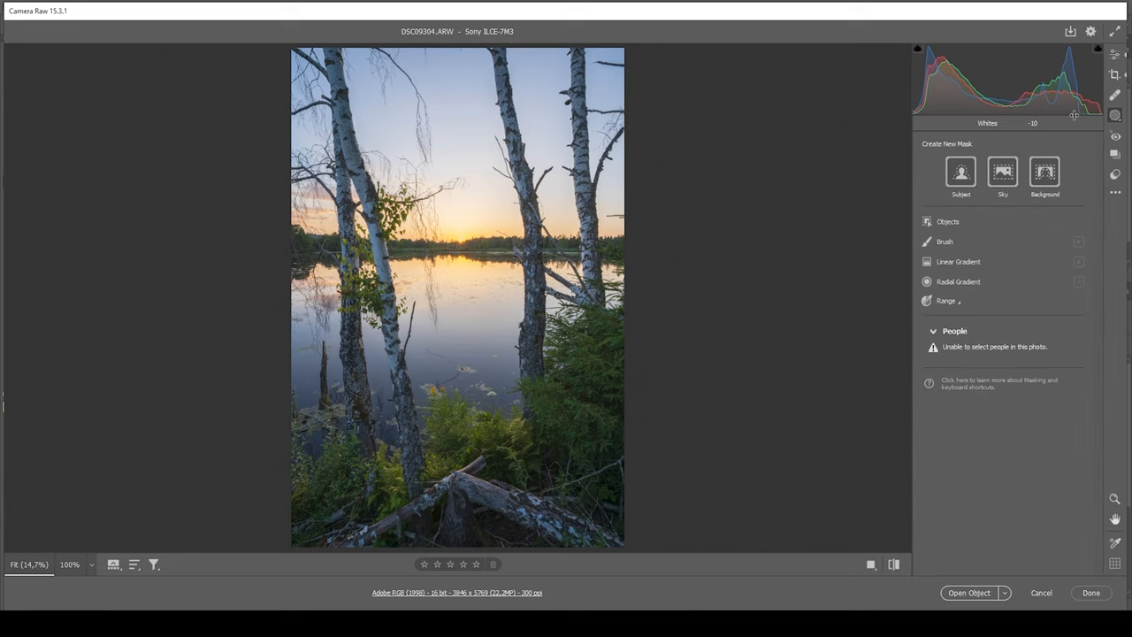
mouse_move(415, 98)
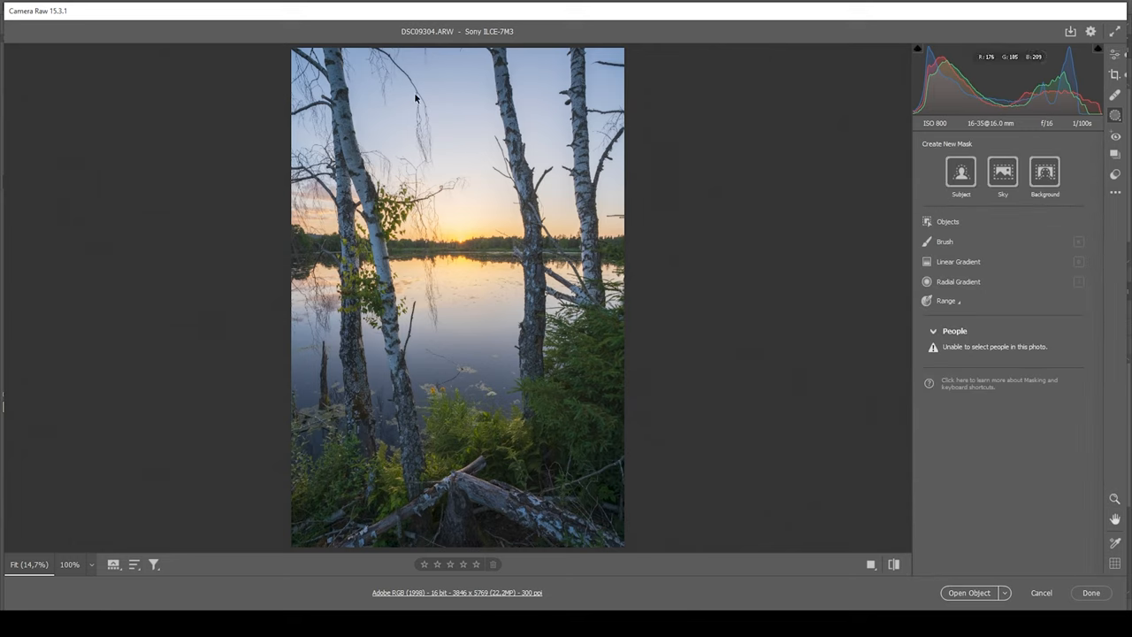
mouse_move(481, 103)
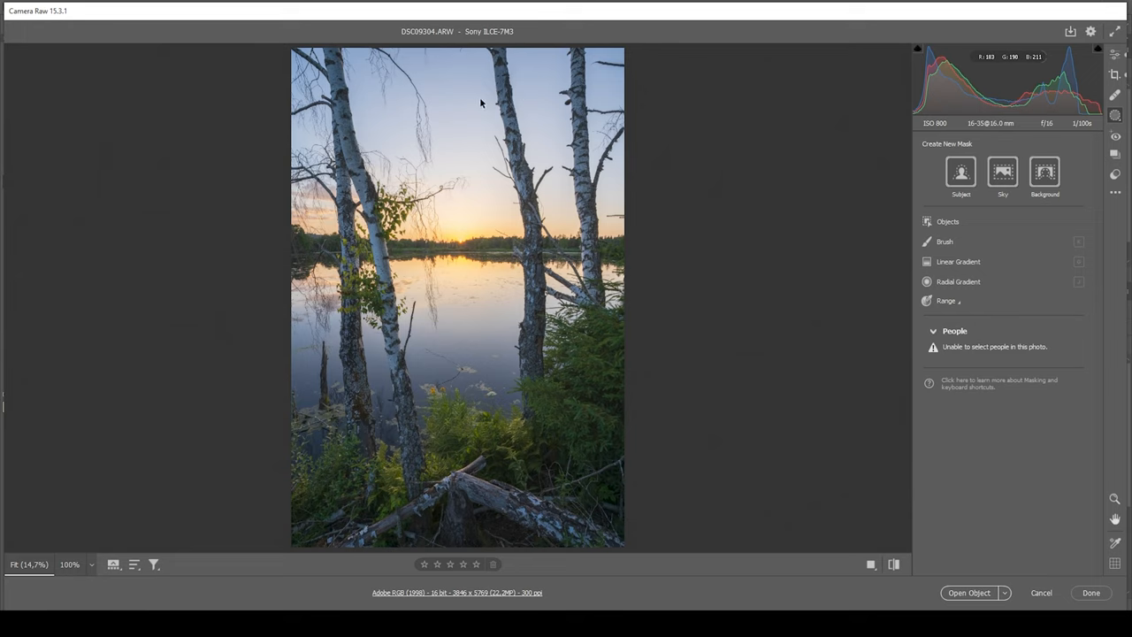
mouse_move(1014, 229)
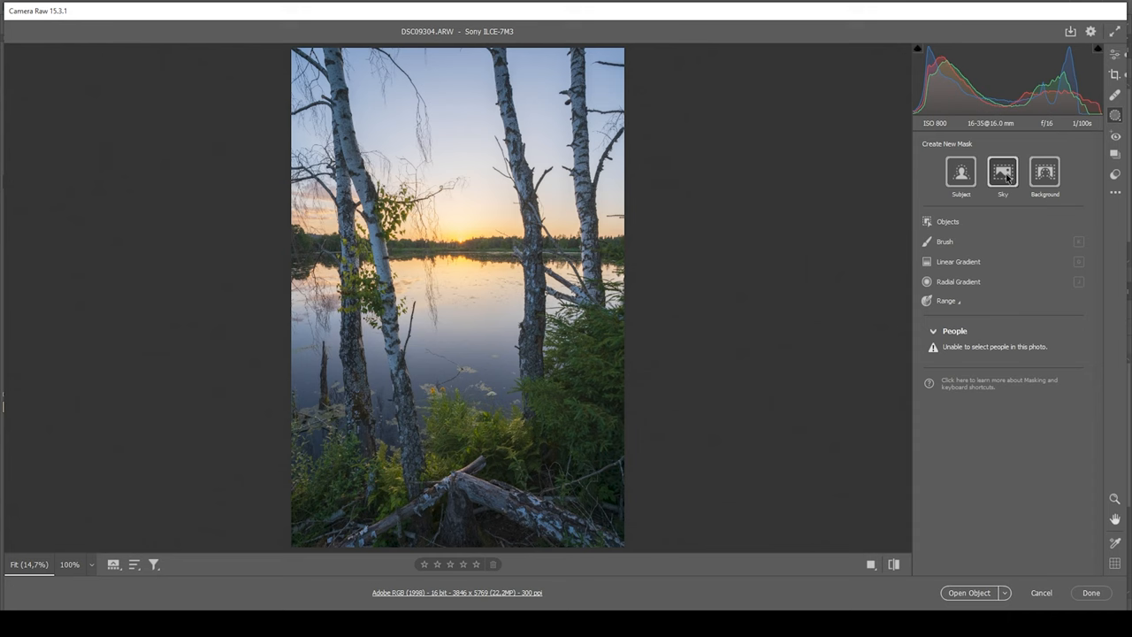
left_click(1002, 171)
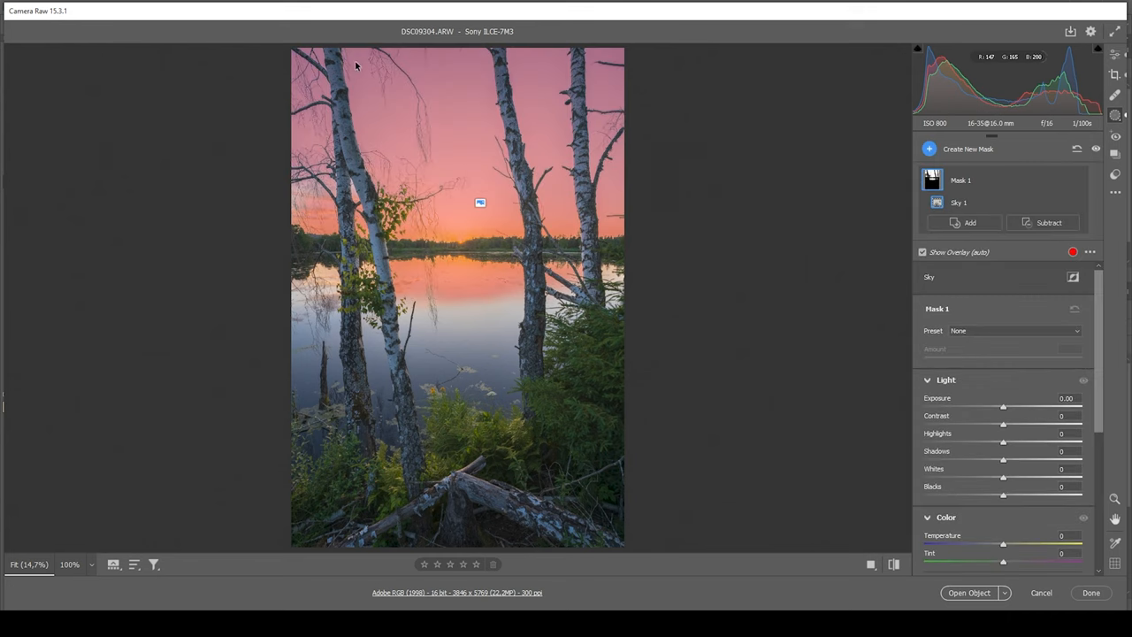
mouse_move(462, 118)
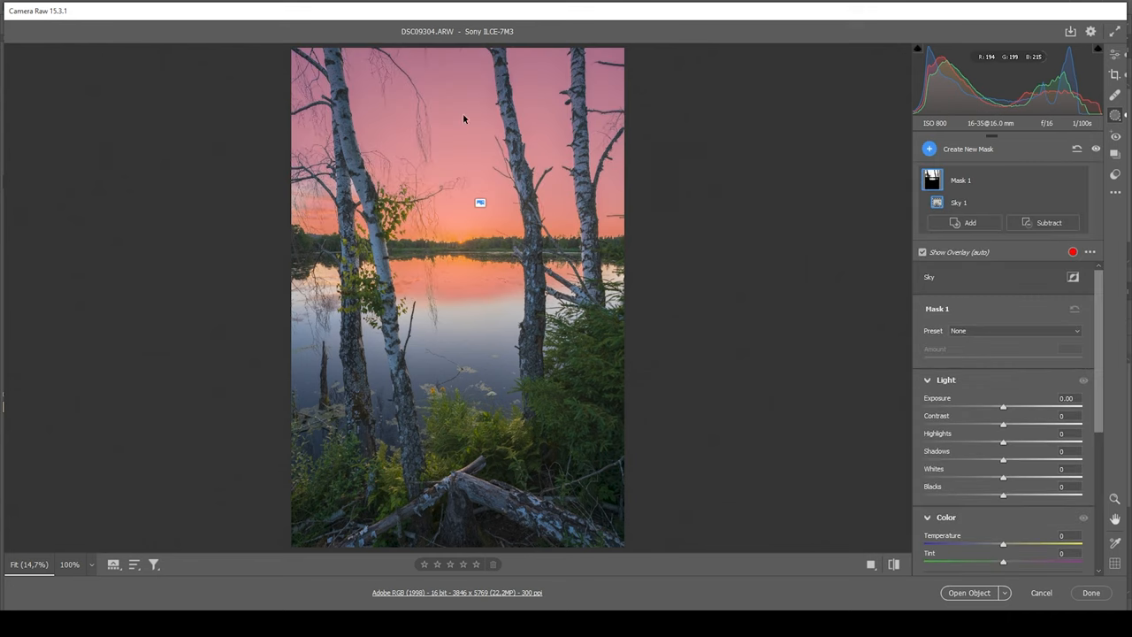
mouse_move(350, 210)
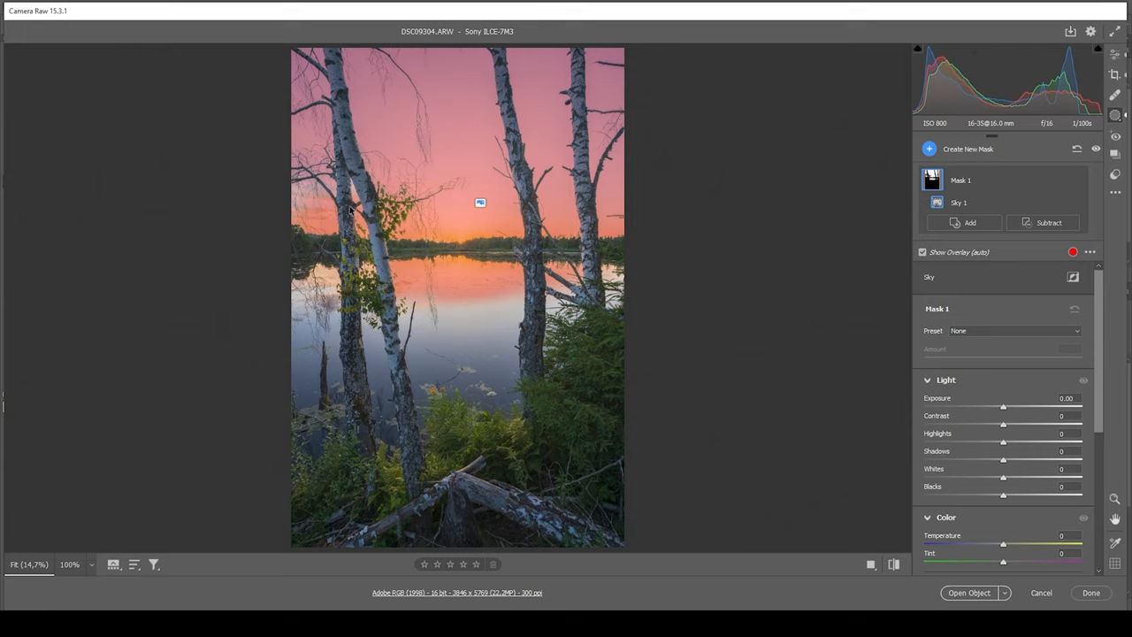
mouse_move(473, 159)
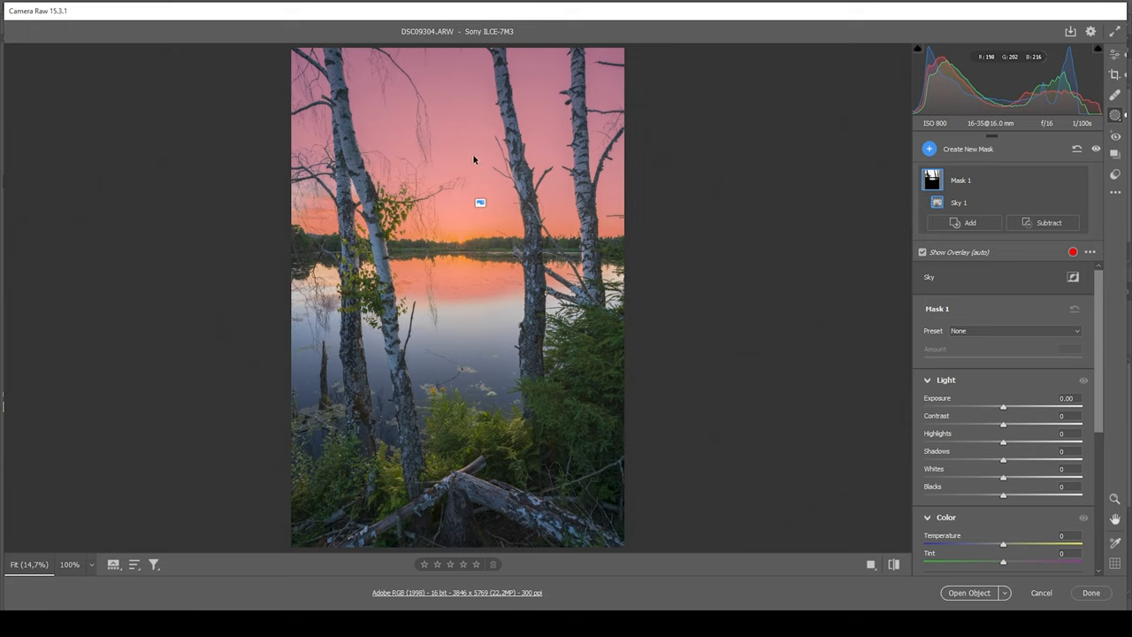
mouse_move(400, 70)
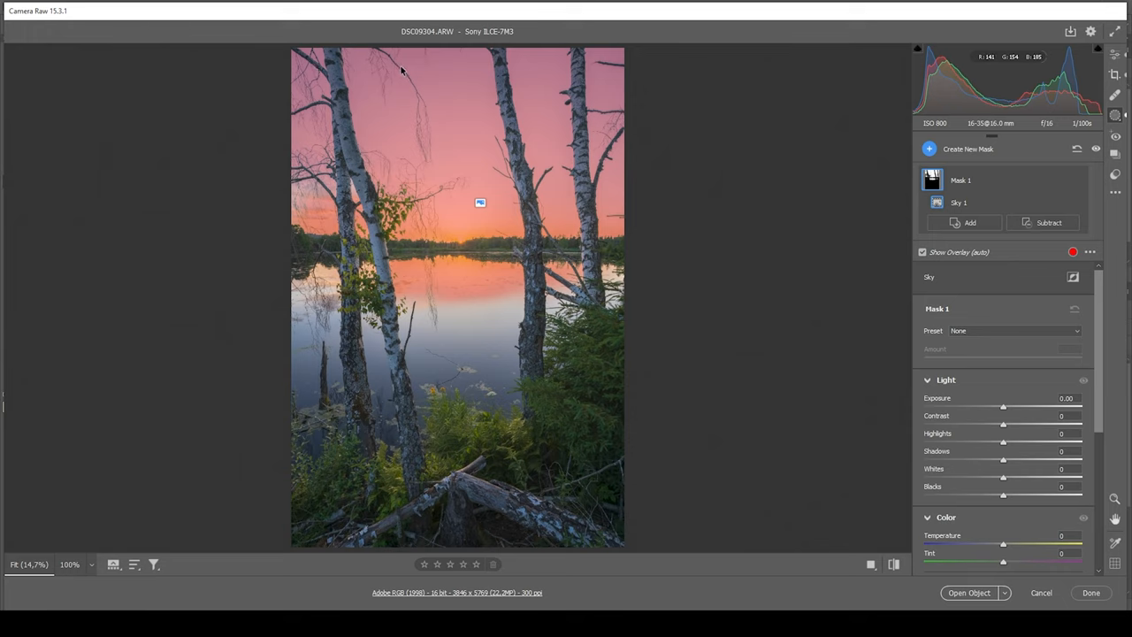
mouse_move(531, 227)
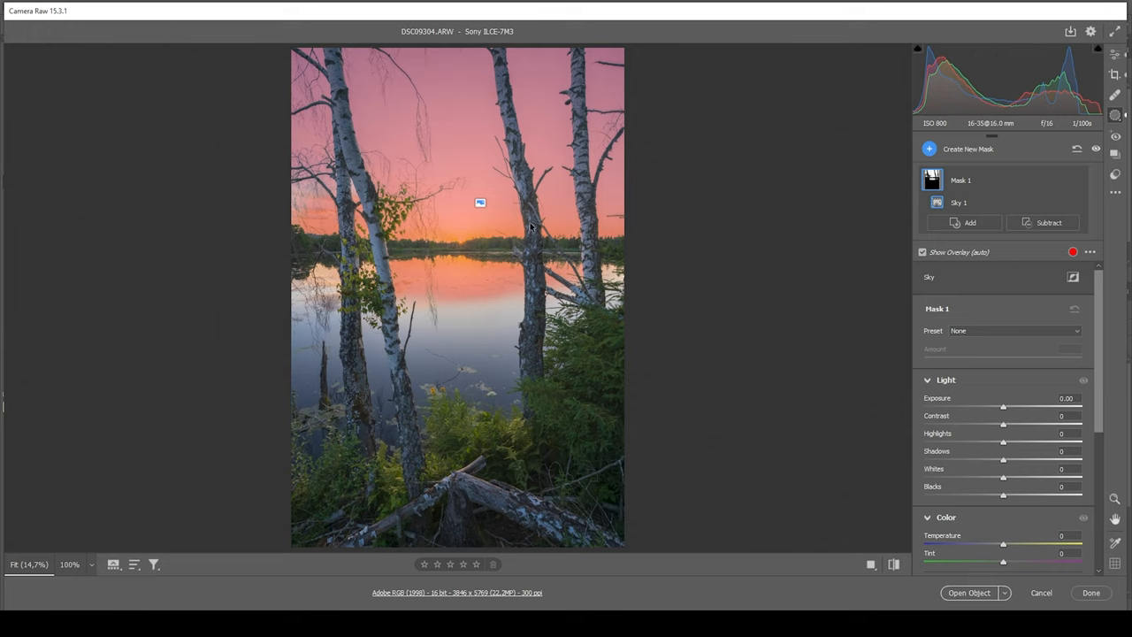
mouse_move(1058, 235)
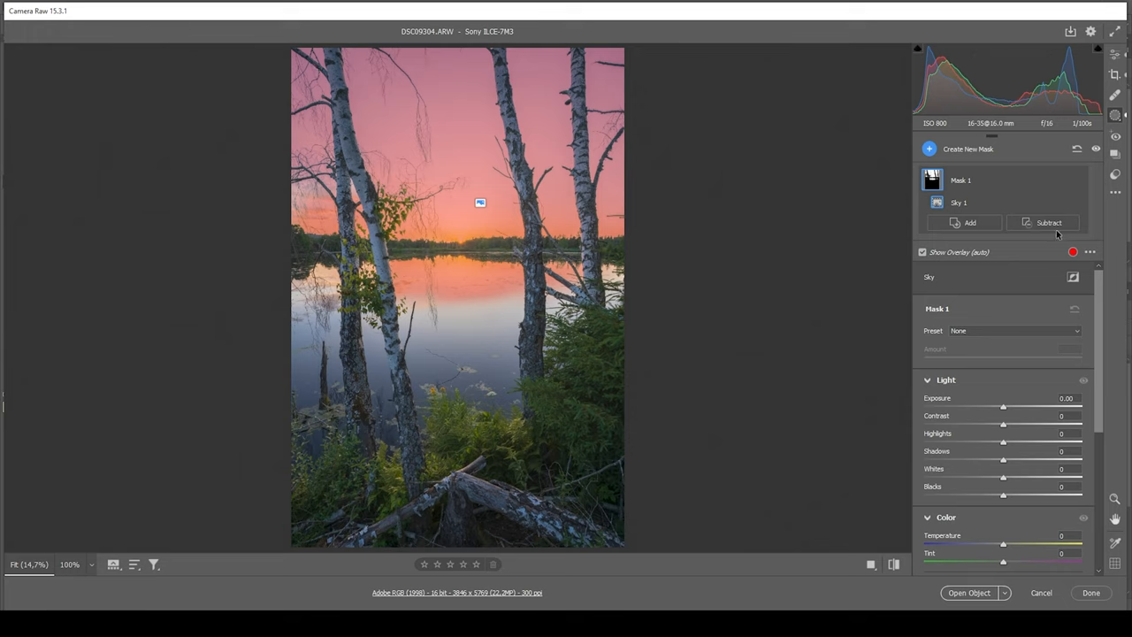
Subtract a linear gradient from the sky mask and lower its exposure to -0.70
left_click(1048, 222)
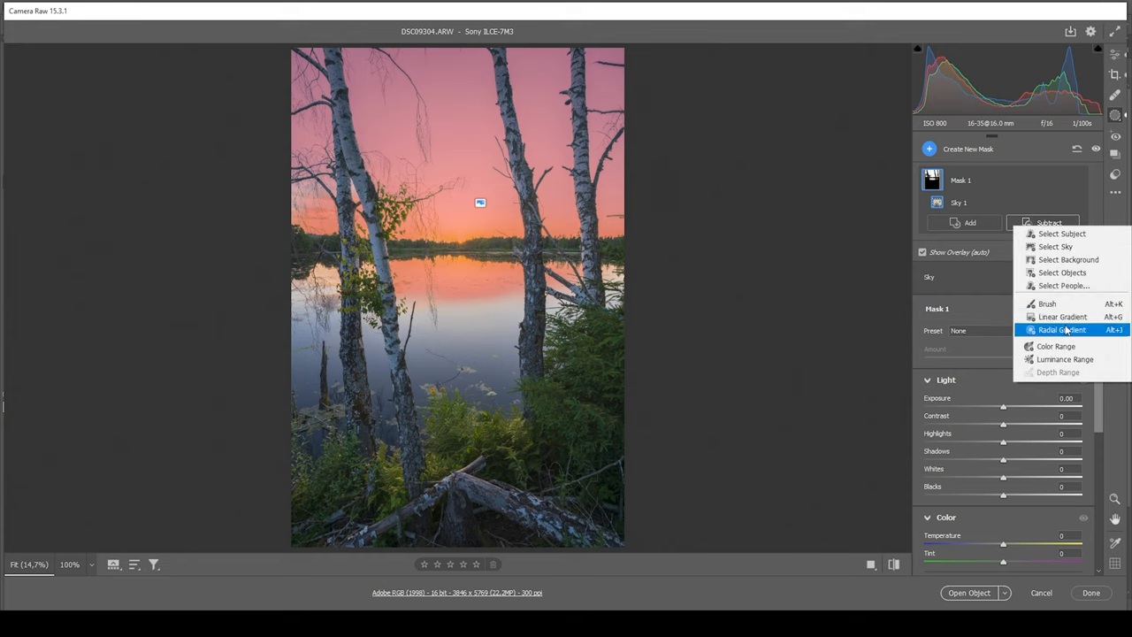
left_click(1062, 317)
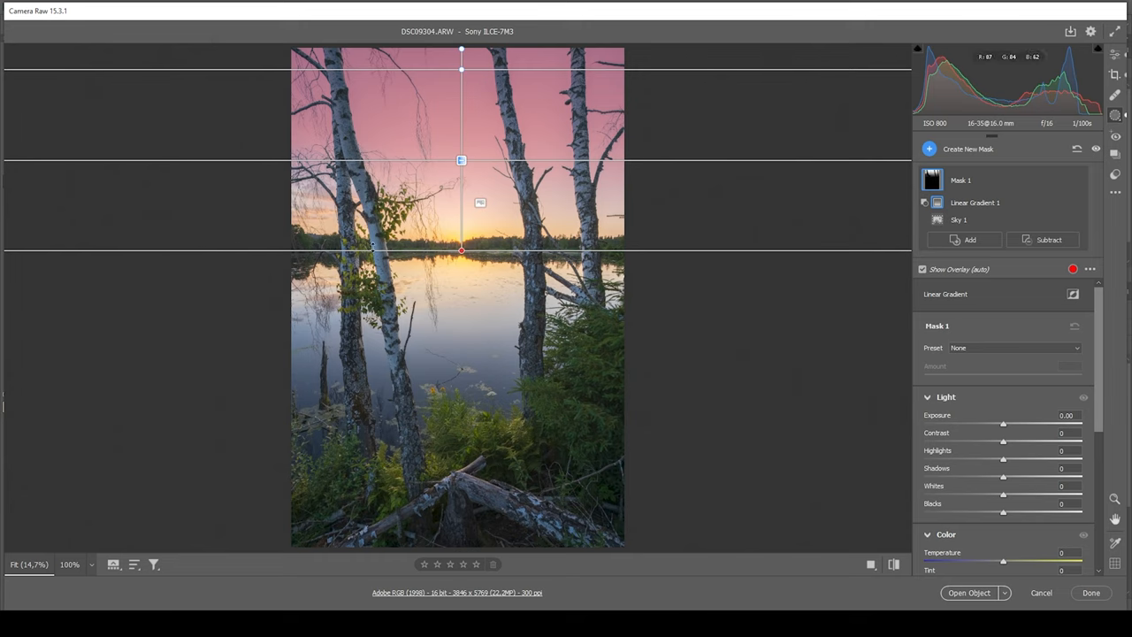
mouse_move(508, 205)
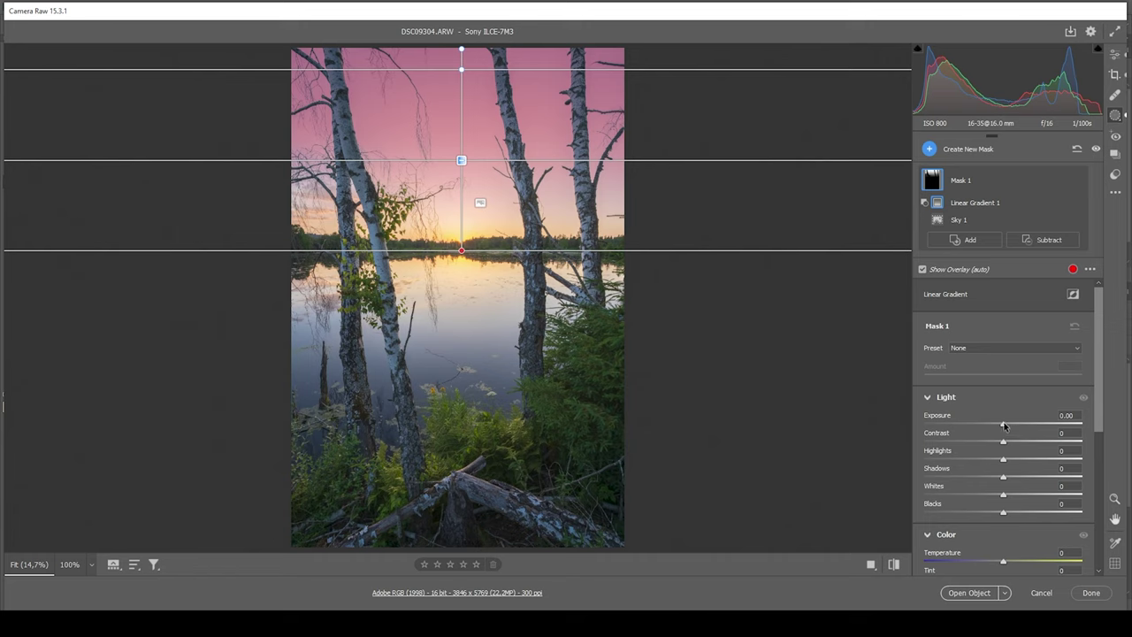
left_click_drag(1002, 415, 995, 416)
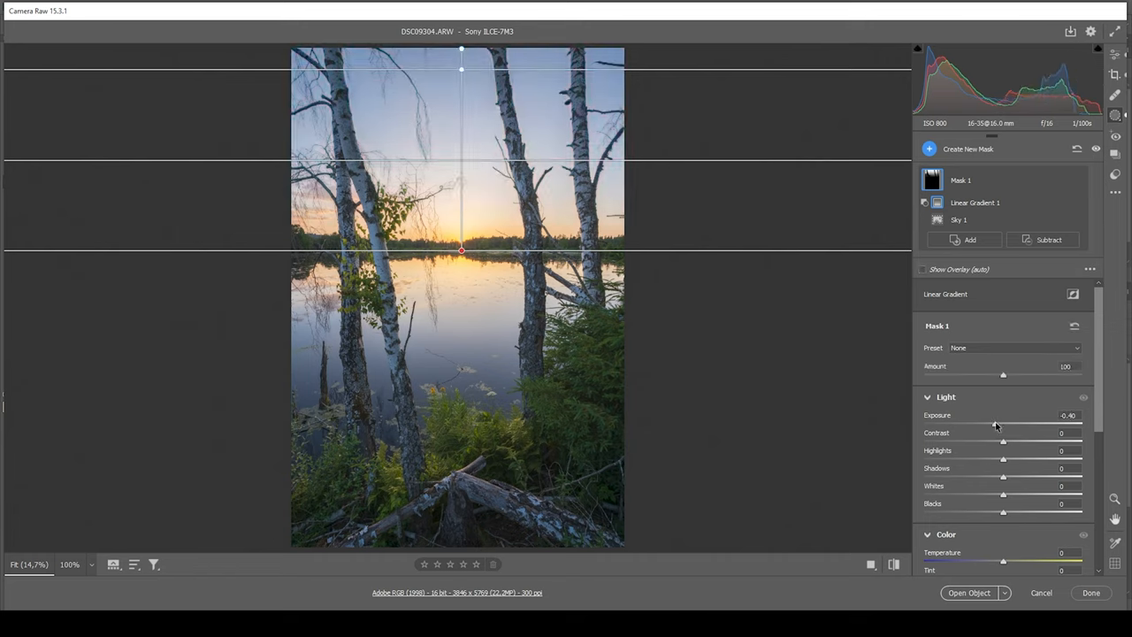
left_click_drag(1003, 424, 991, 424)
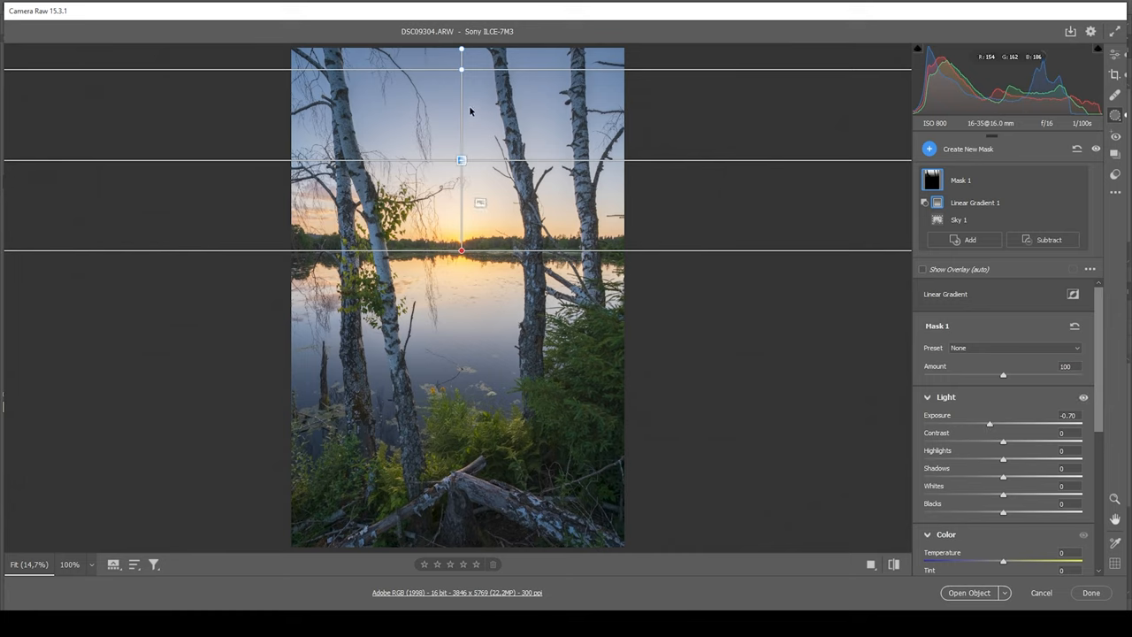
mouse_move(464, 97)
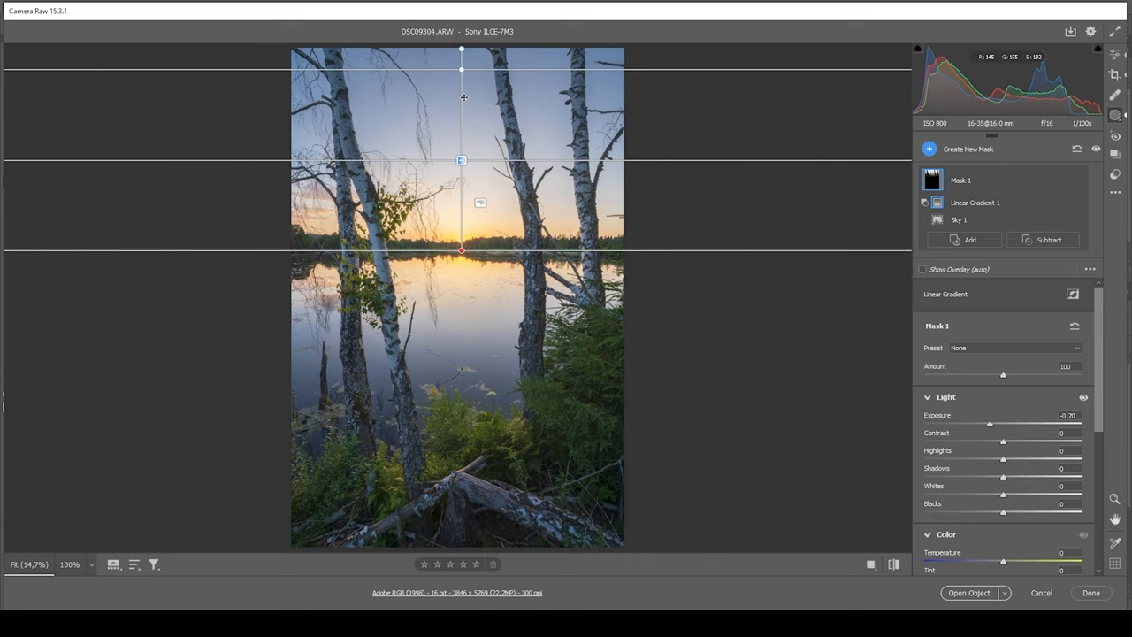
Create Mask 2 from the sky, subtract a horizon gradient, set exposure -0.55
left_click(967, 148)
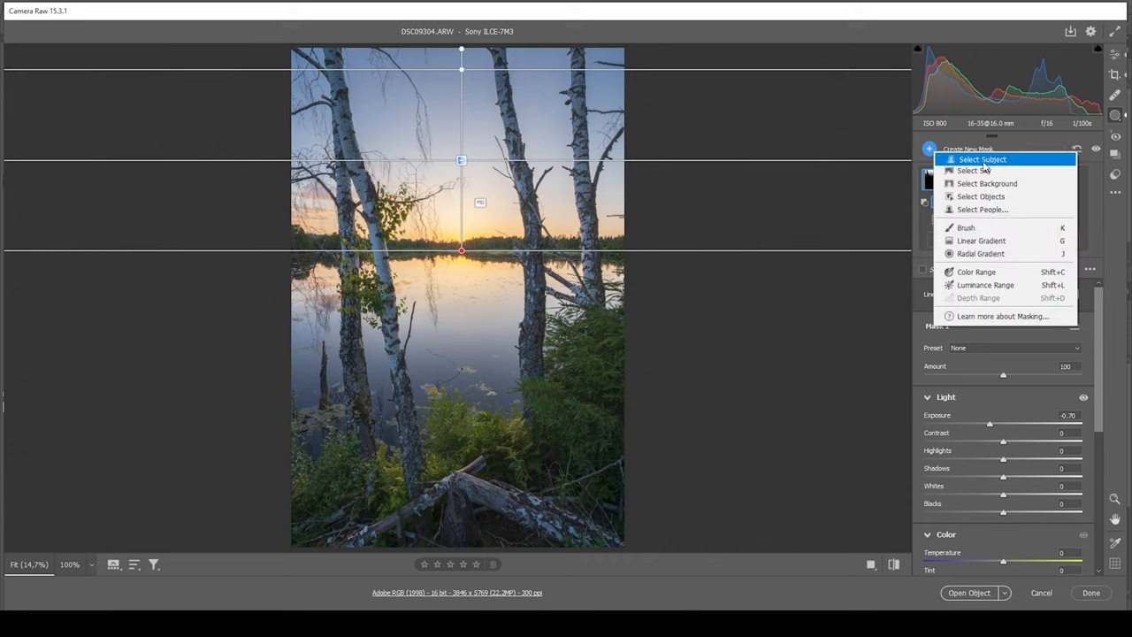
left_click(976, 170)
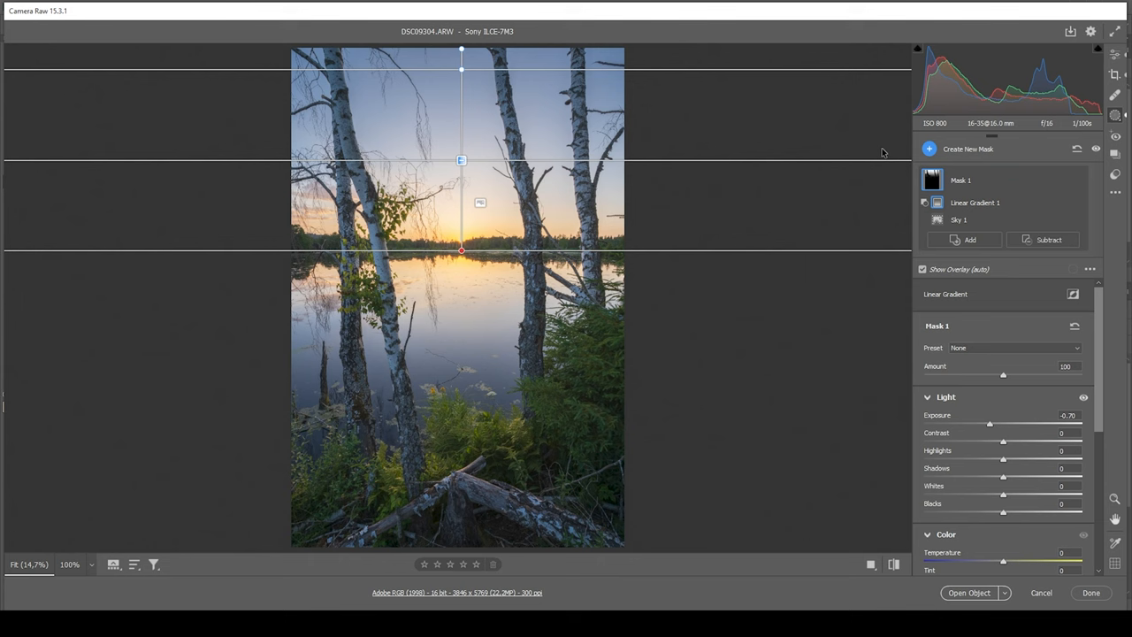
left_click(964, 223)
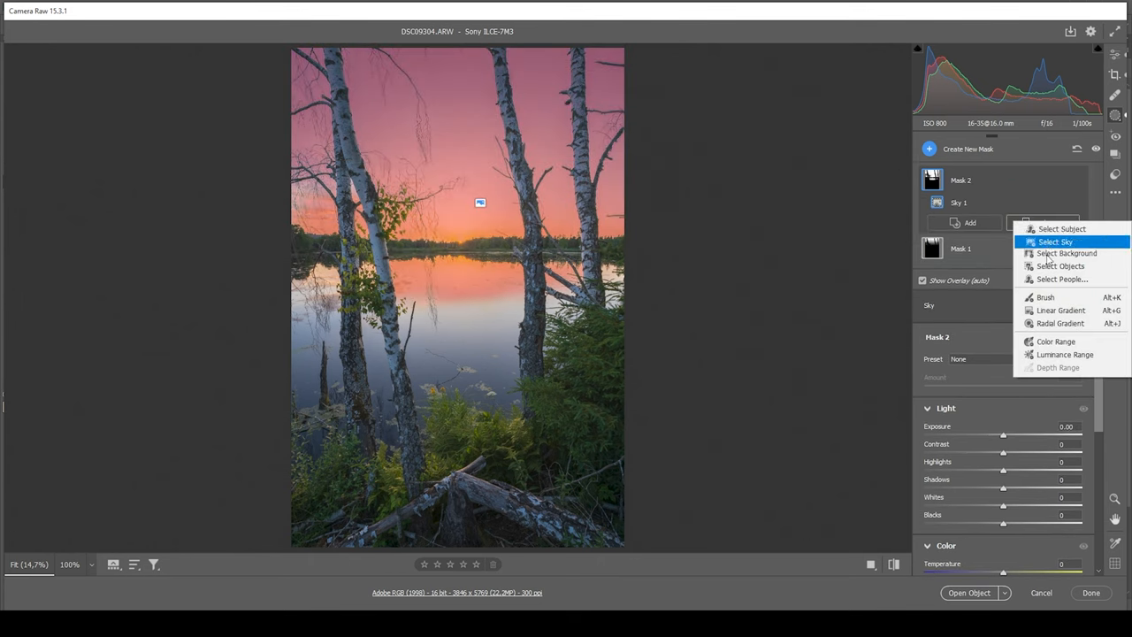
mouse_move(1060, 311)
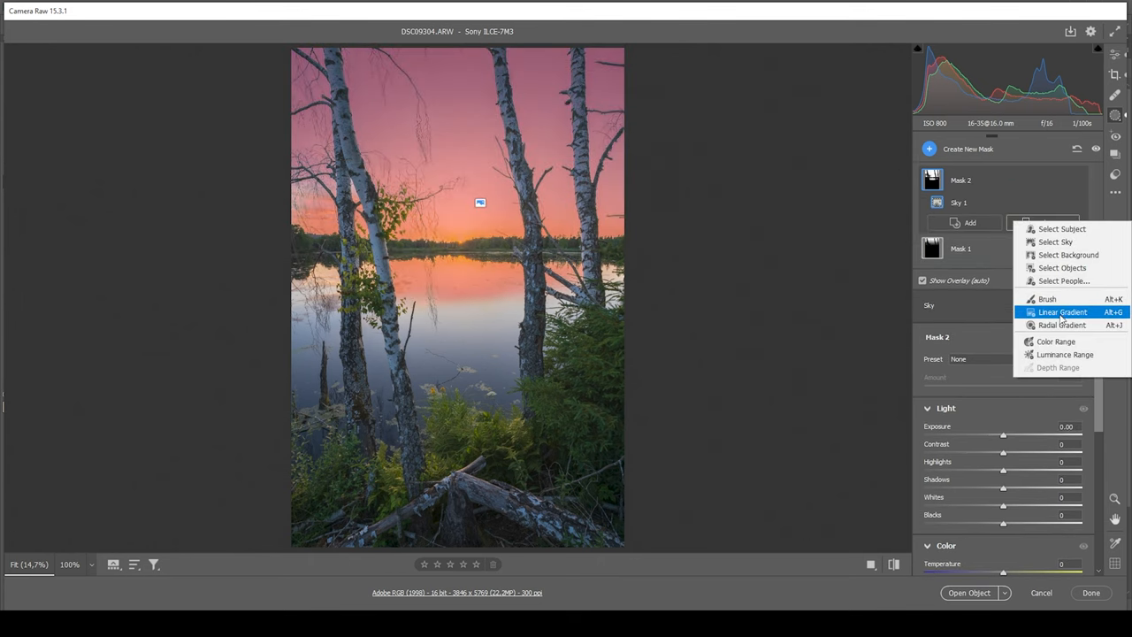
left_click(1061, 311)
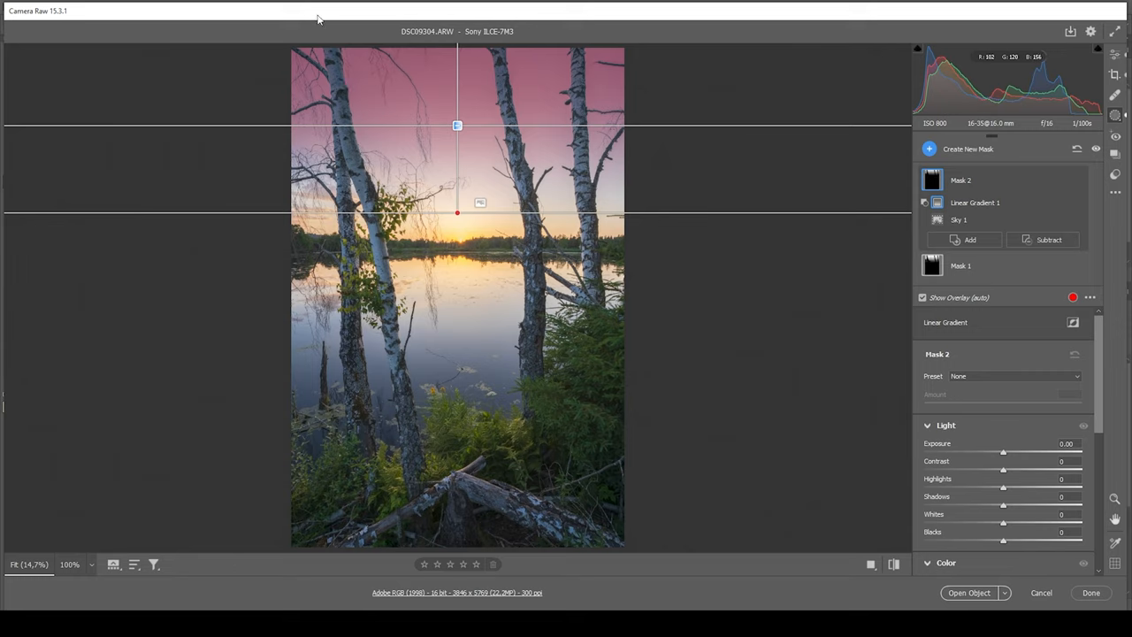
mouse_move(367, 71)
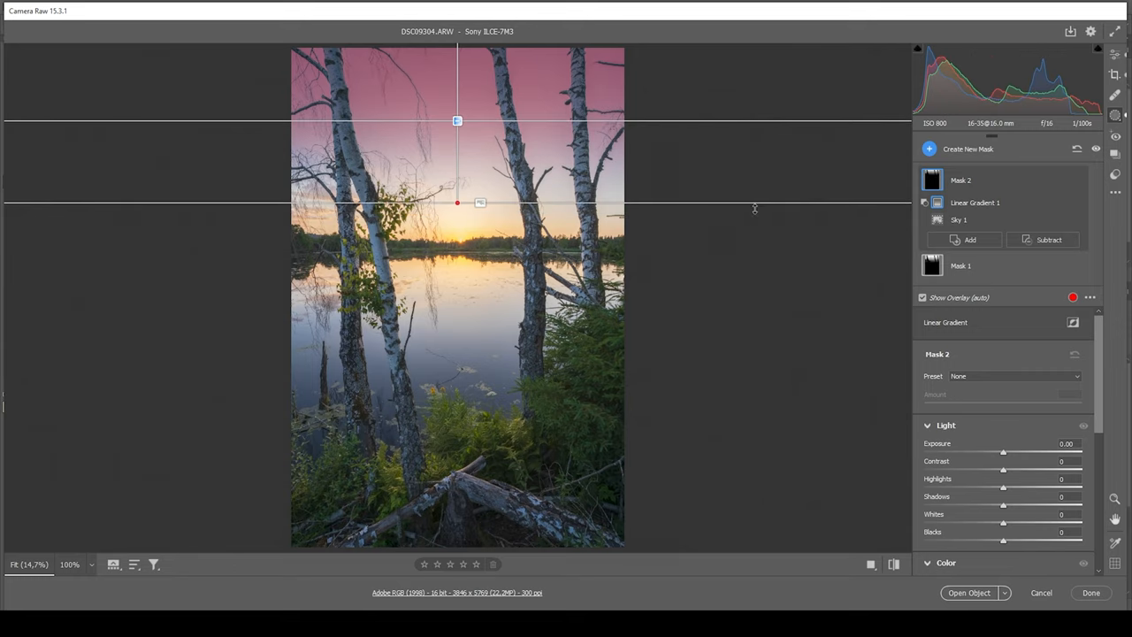
left_click_drag(1003, 451, 998, 451)
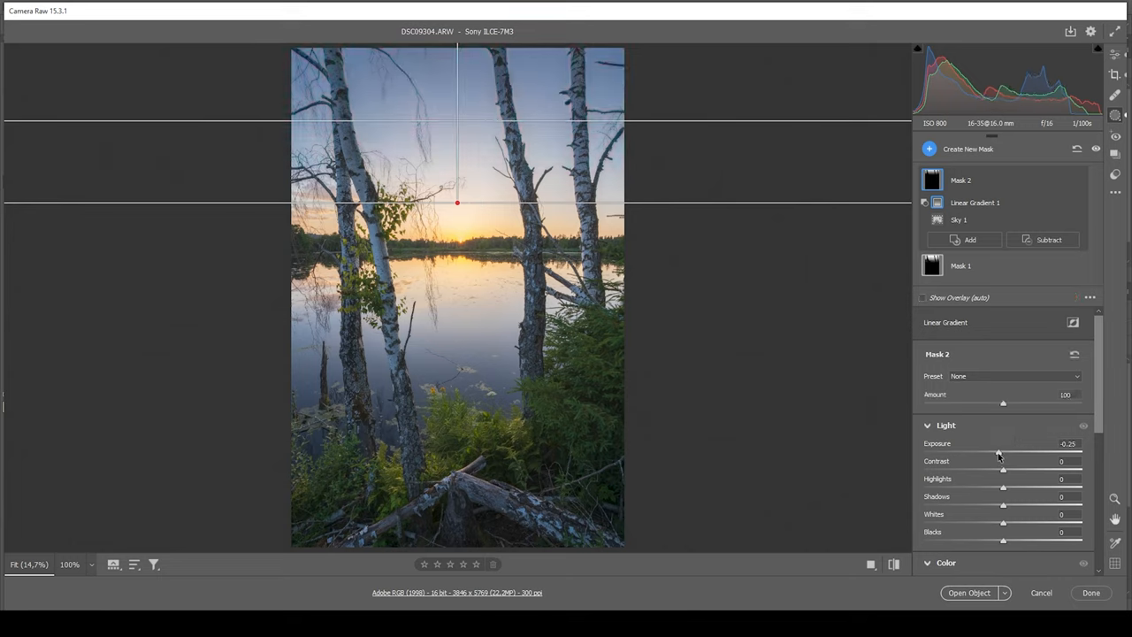
left_click_drag(1004, 454, 990, 453)
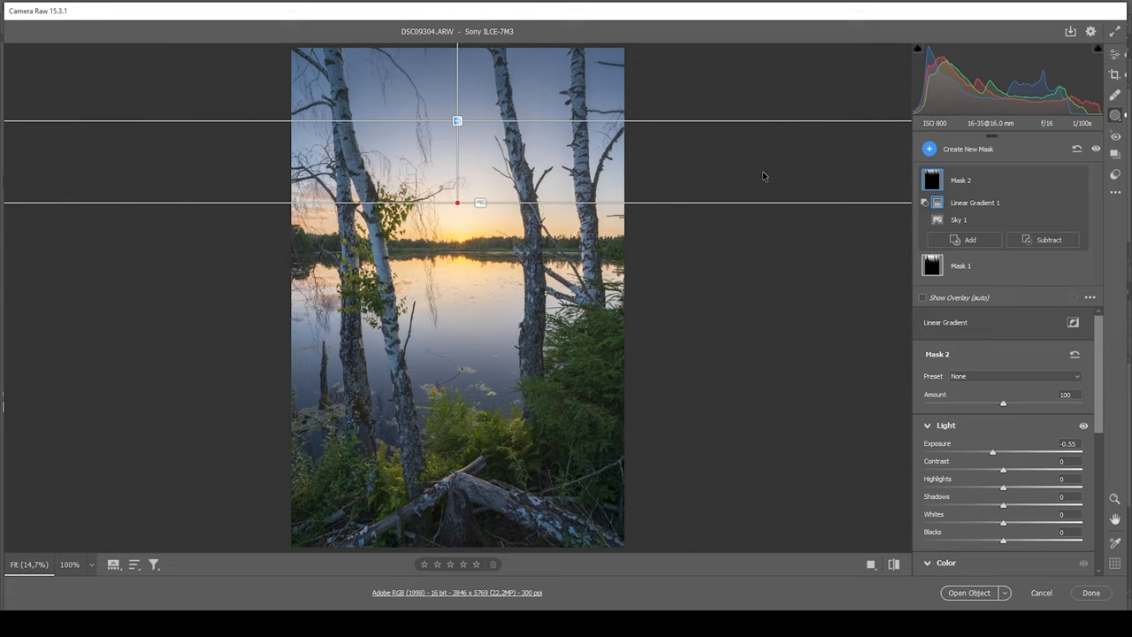
mouse_move(448, 119)
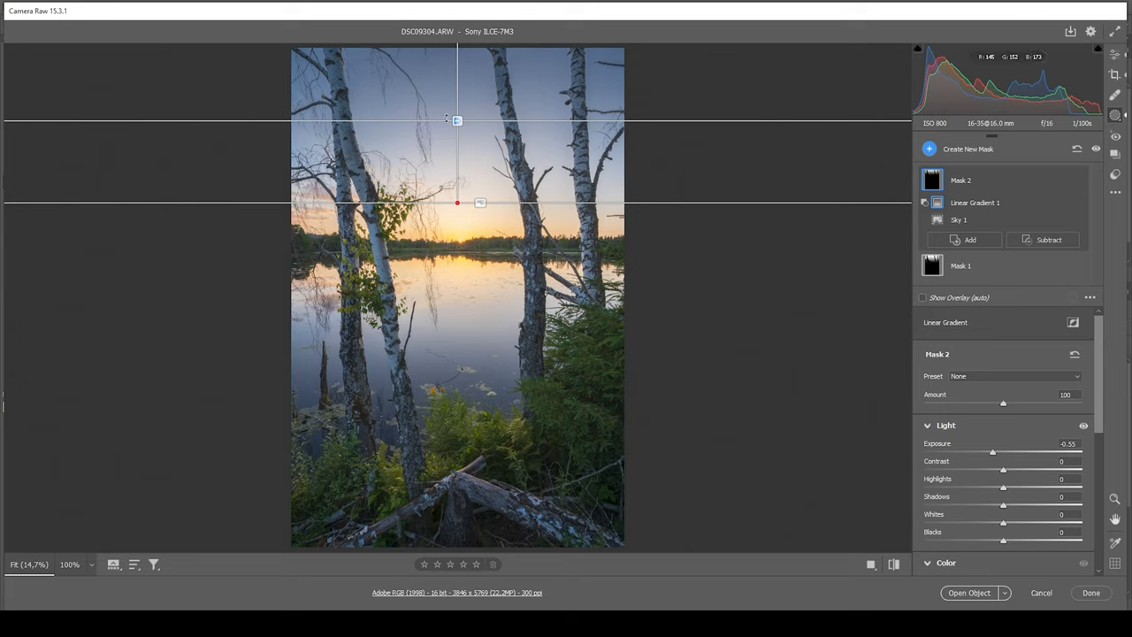
Create Mask 3 as a linear gradient over the foreground with Clarity +18
left_click(928, 149)
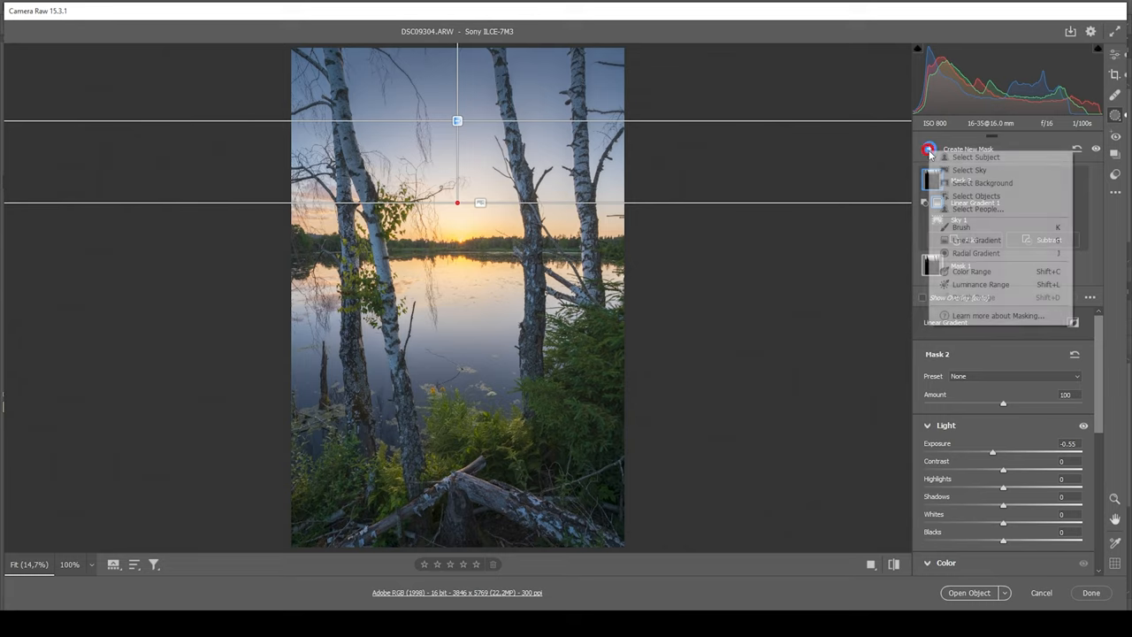
mouse_move(977, 241)
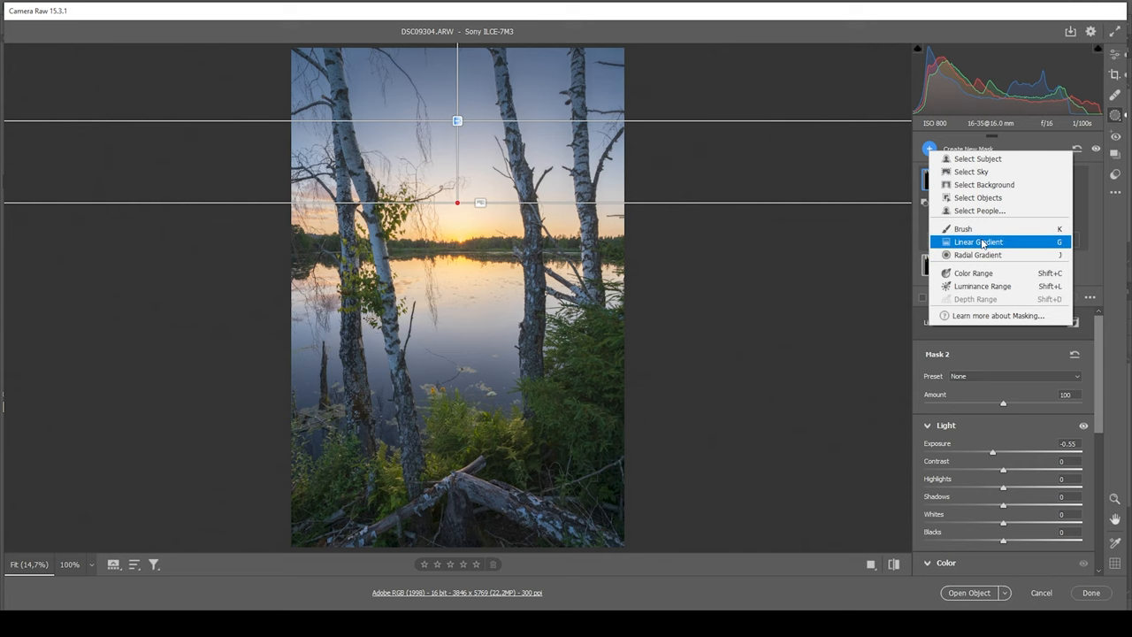
left_click(978, 241)
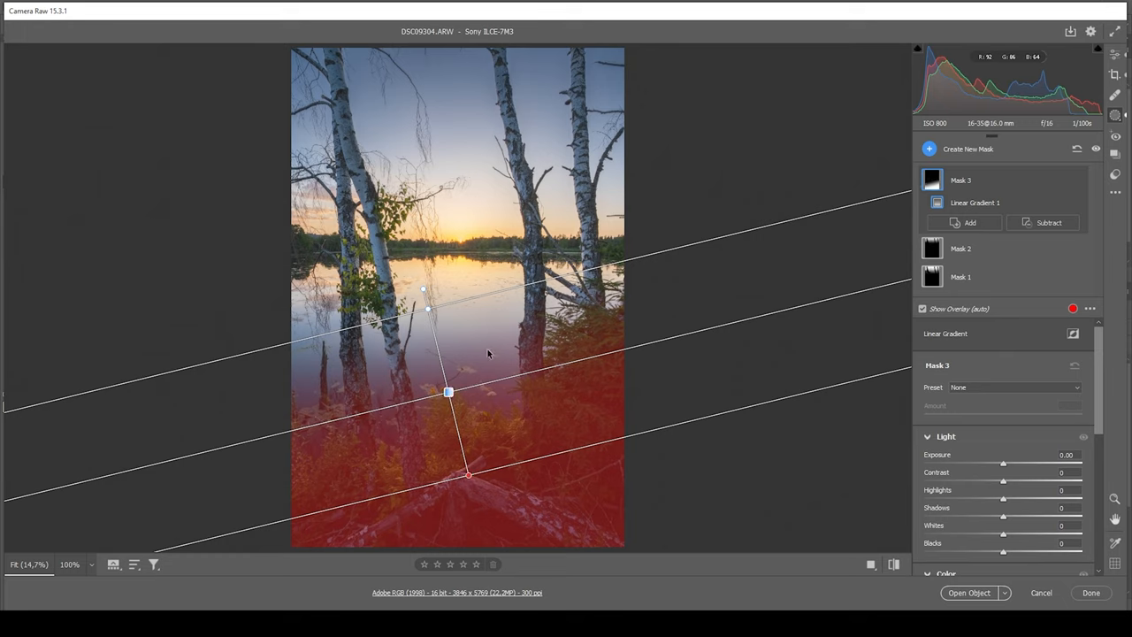
mouse_move(592, 445)
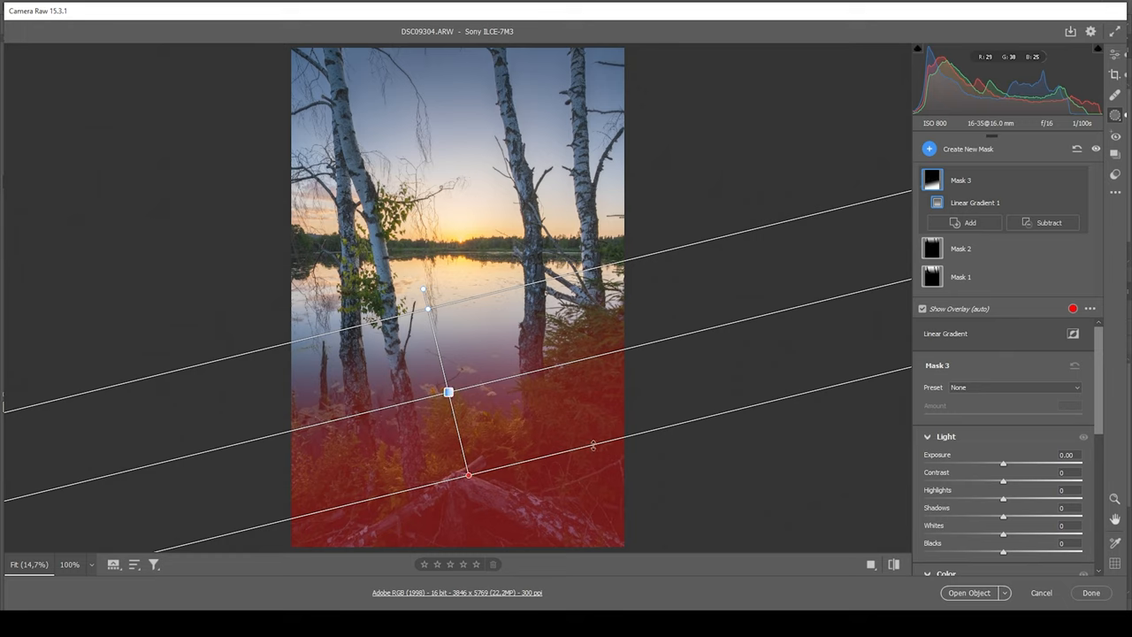
scroll("down", 3)
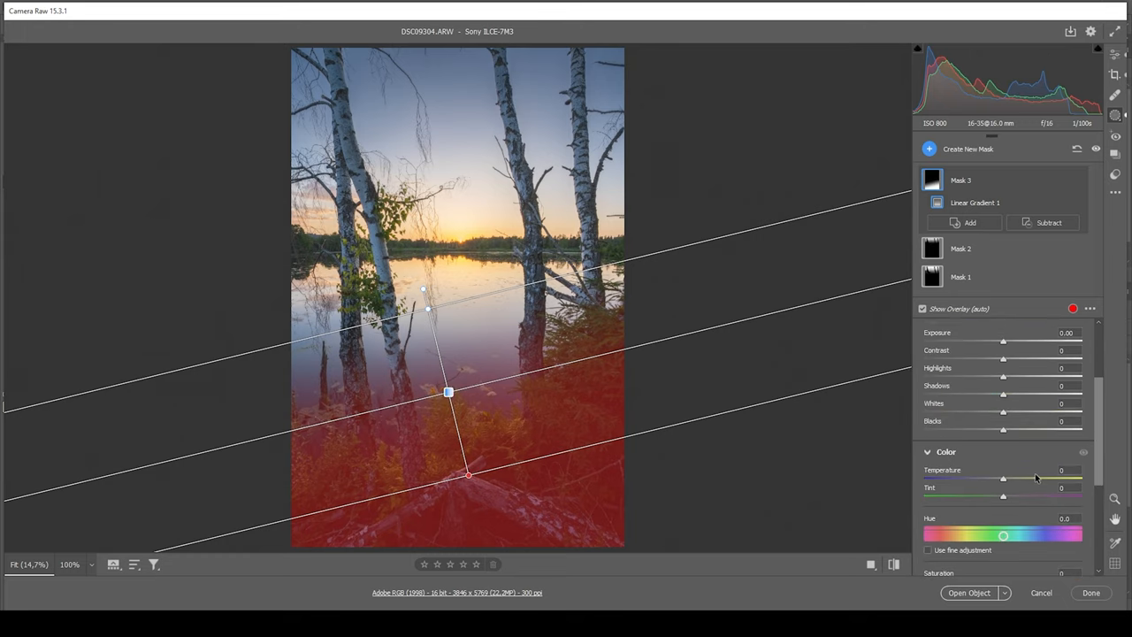
scroll("down", 3)
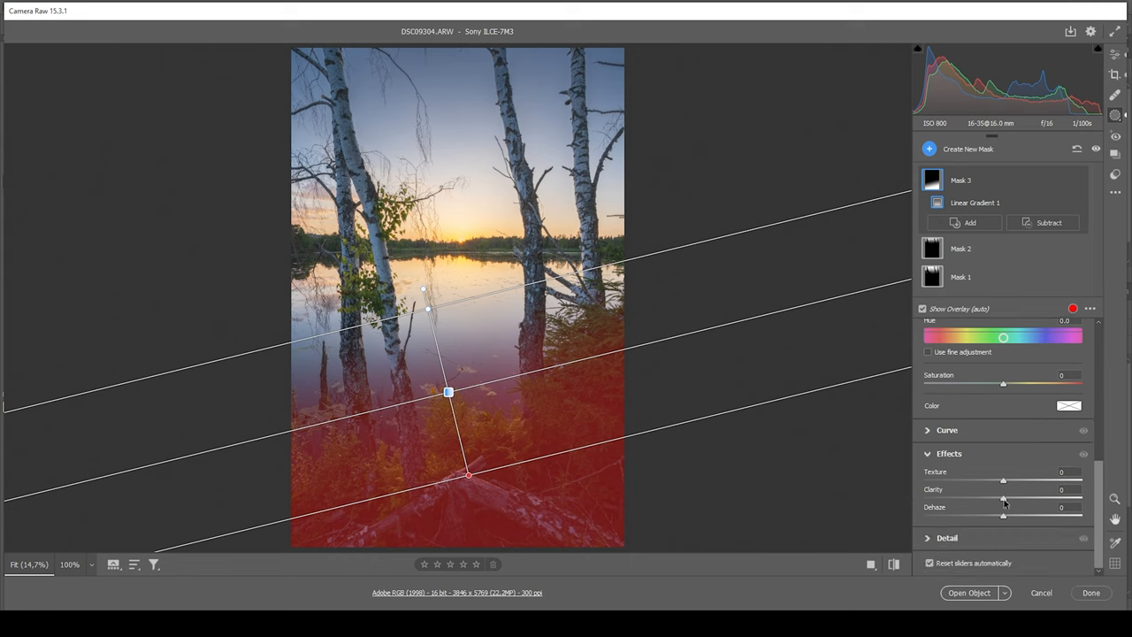
left_click_drag(1003, 497, 1017, 498)
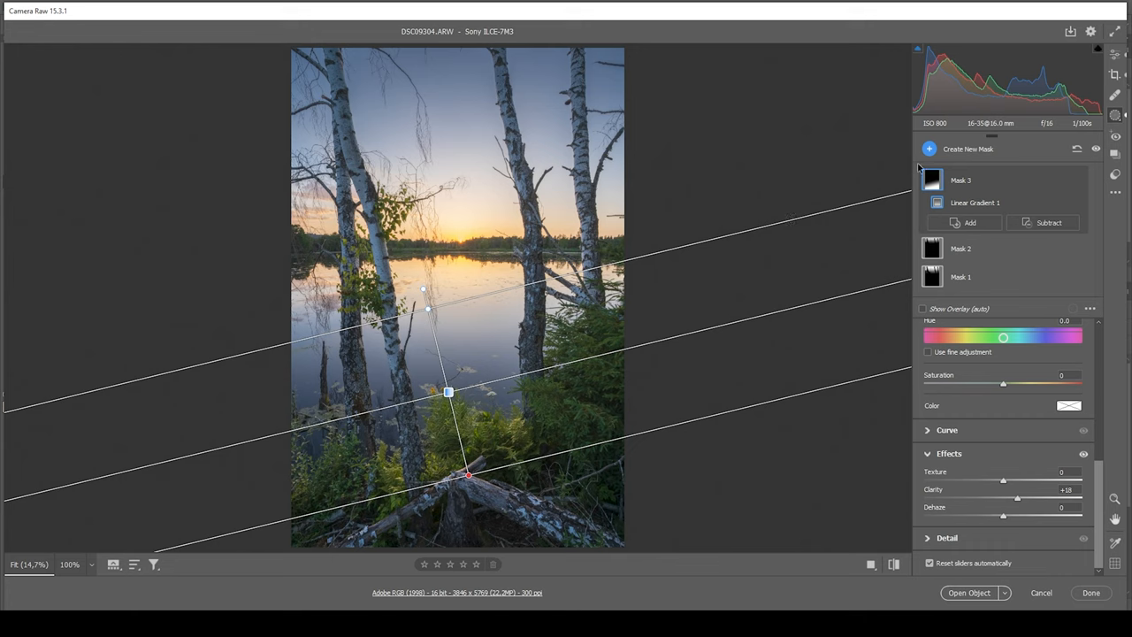
Draw a radial gradient mask over the sunset horizon, warming it to Temperature +15, Tint +16
left_click(959, 149)
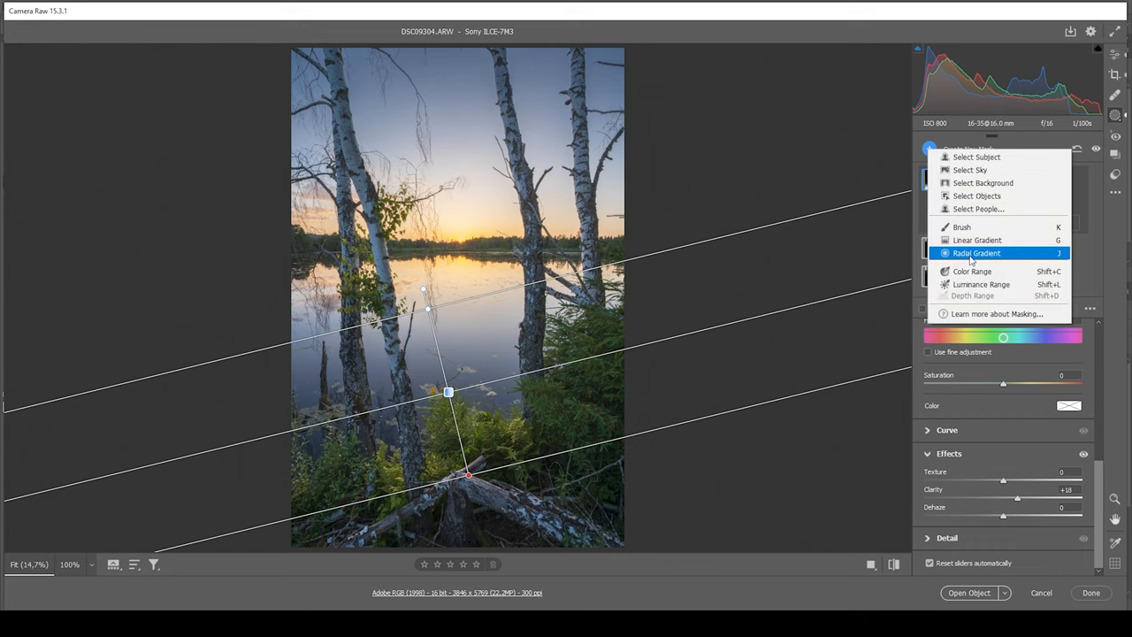
left_click(976, 252)
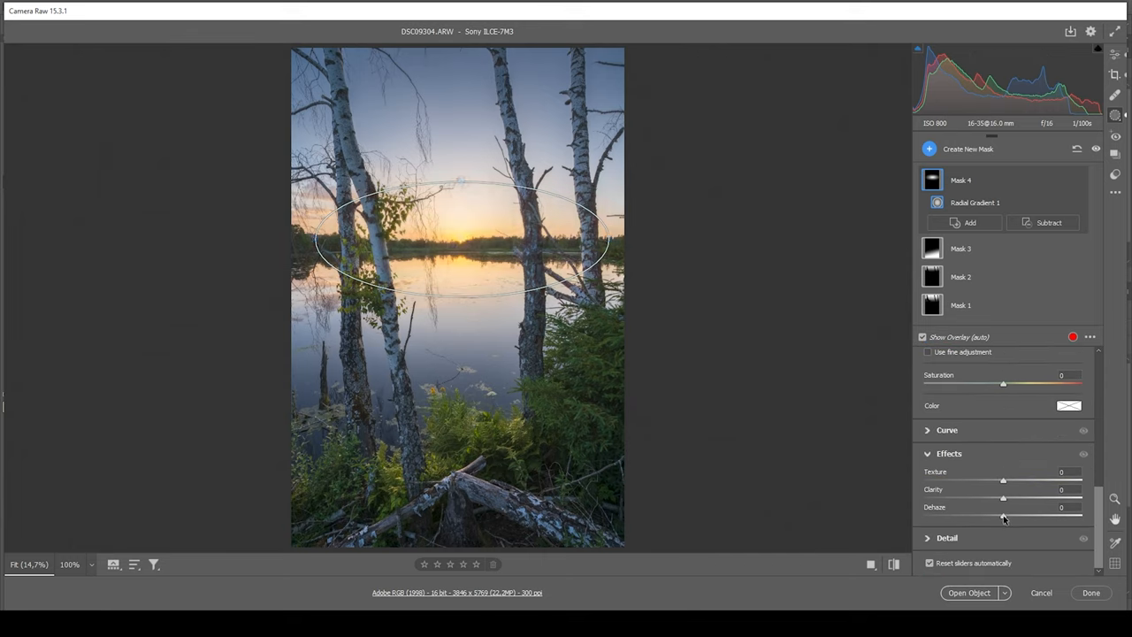
left_click_drag(1004, 517, 1000, 517)
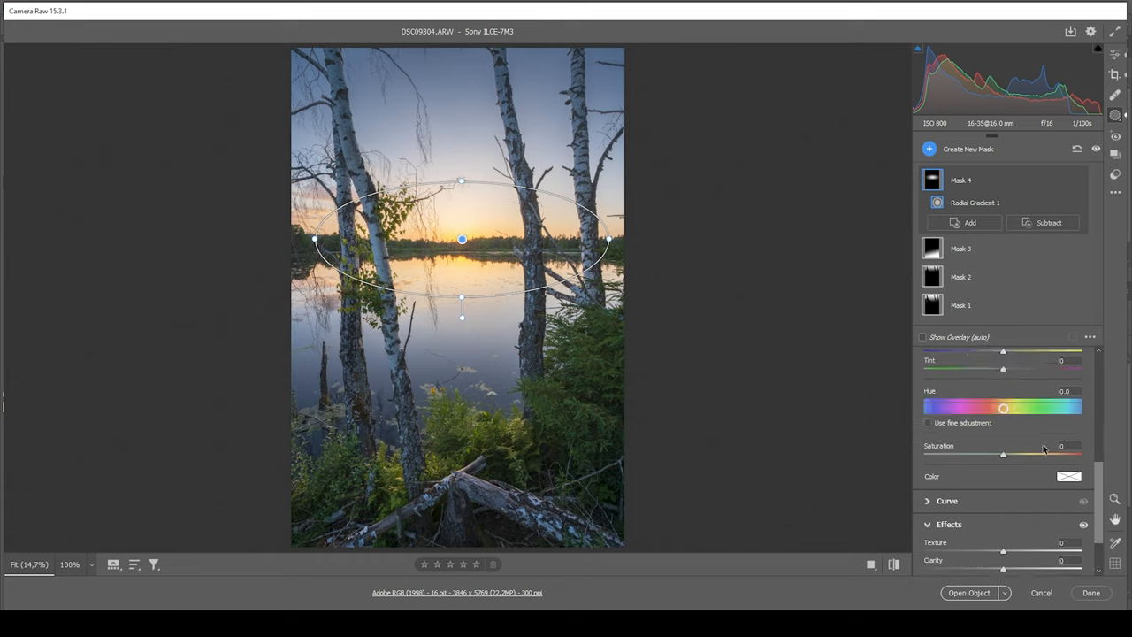
scroll("down", 3)
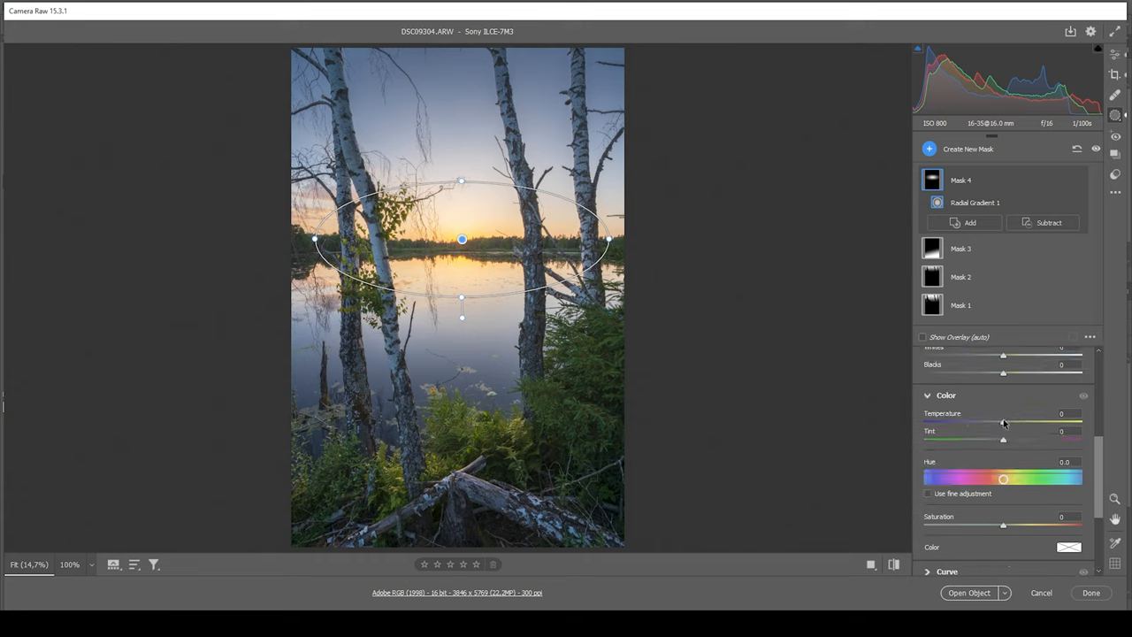
left_click_drag(1002, 421, 1021, 421)
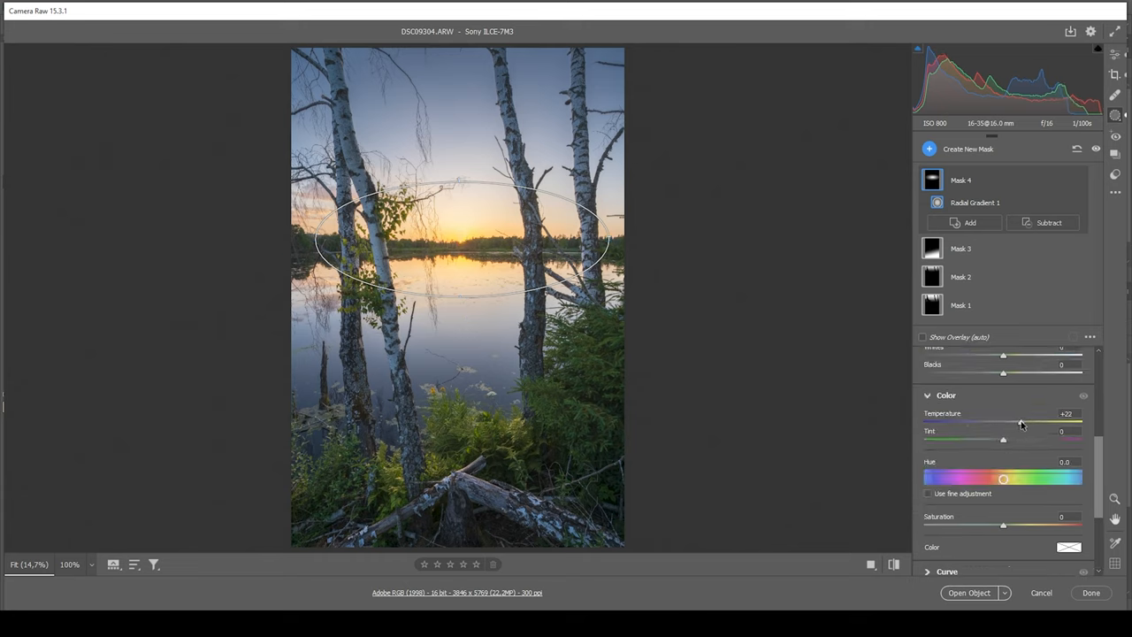
left_click_drag(1021, 421, 1015, 421)
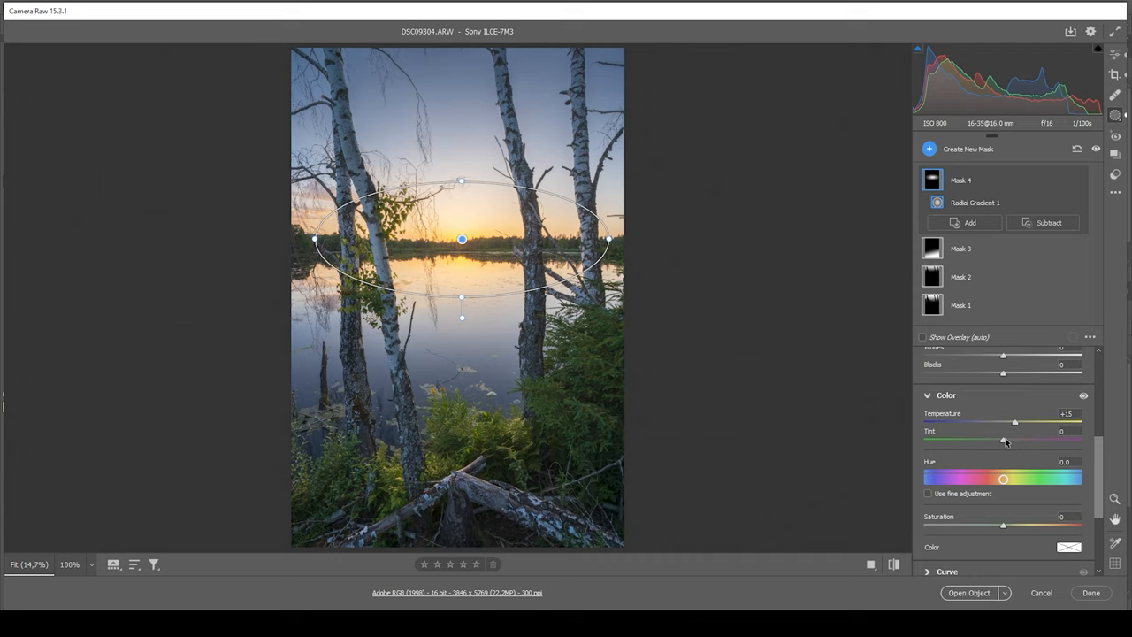
left_click_drag(1003, 423, 1021, 422)
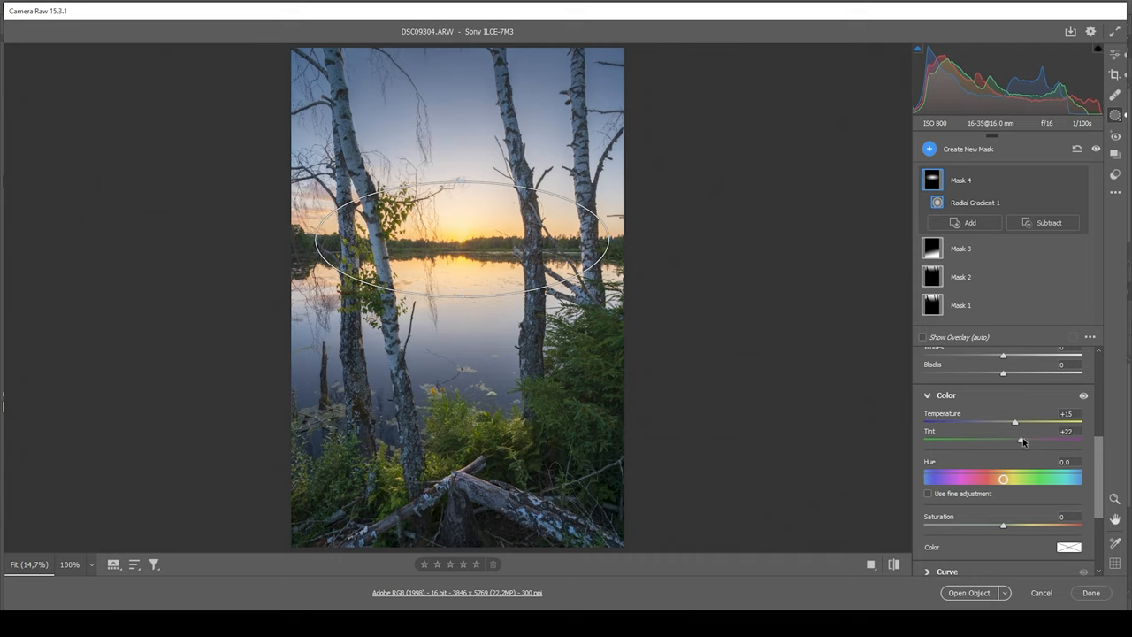
left_click_drag(1023, 439, 1015, 440)
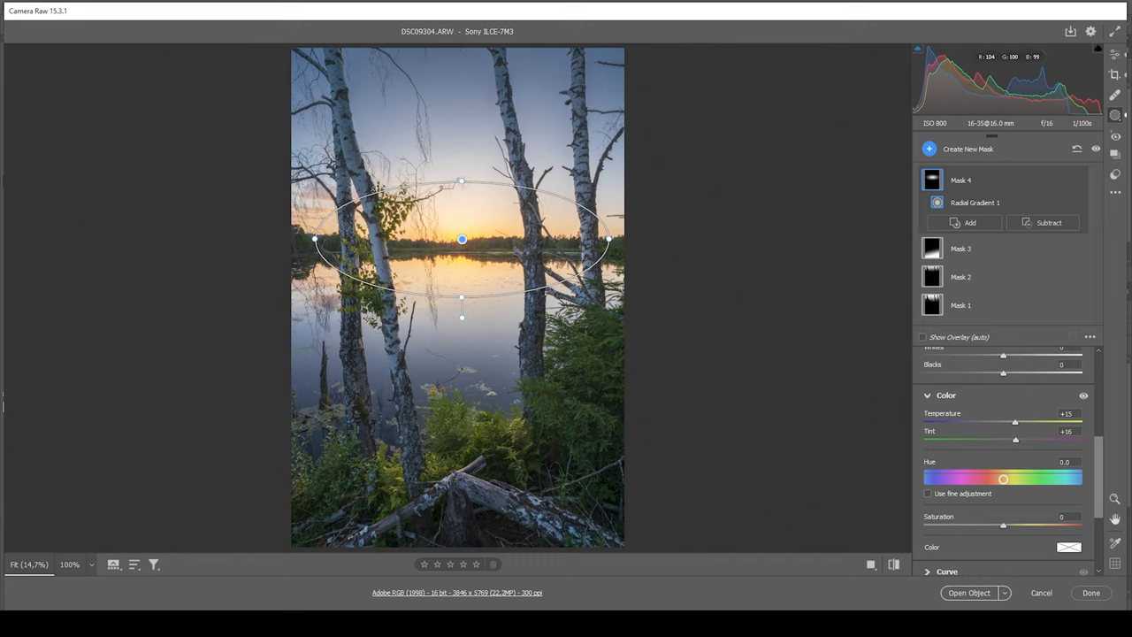
mouse_move(478, 206)
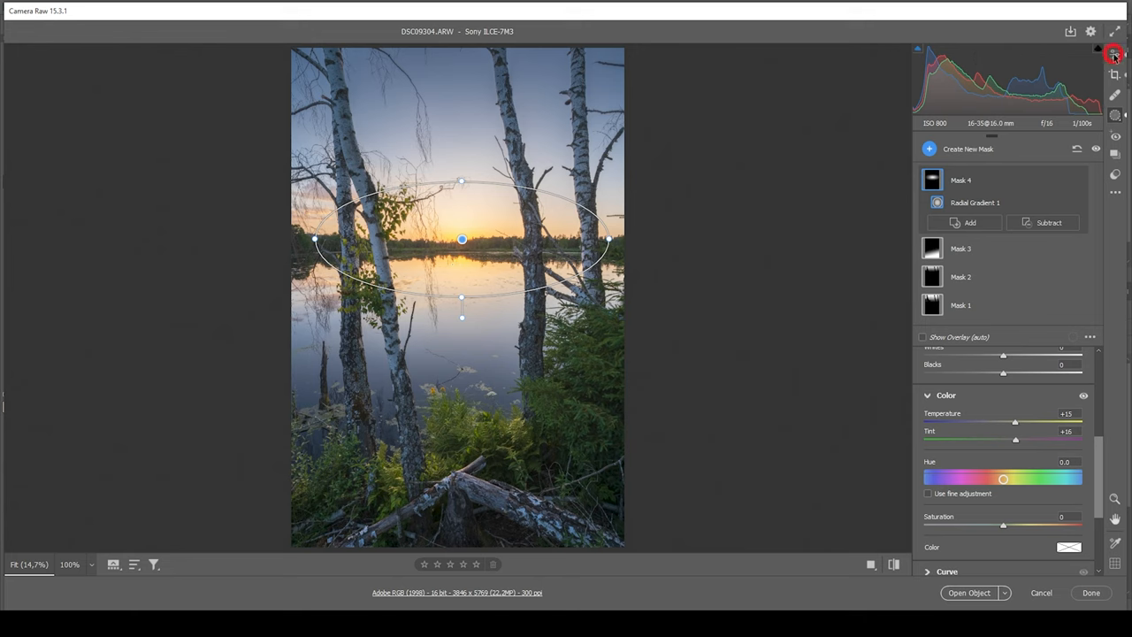
Boost HSL saturation of Yellows to +14 and Blues to +17
left_click(1113, 55)
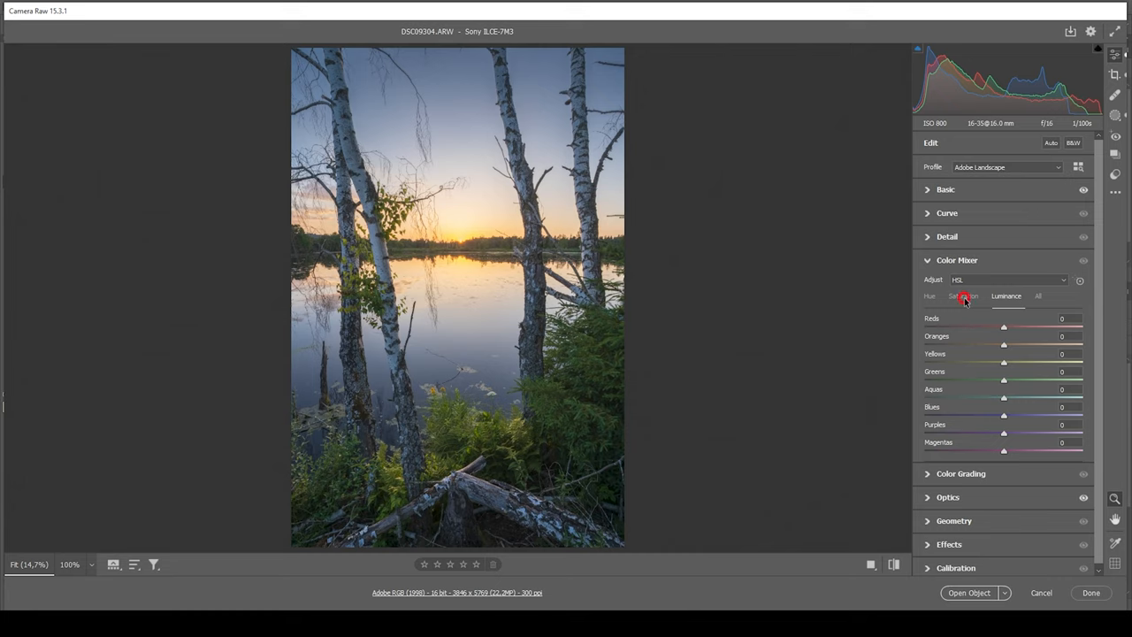
left_click(963, 296)
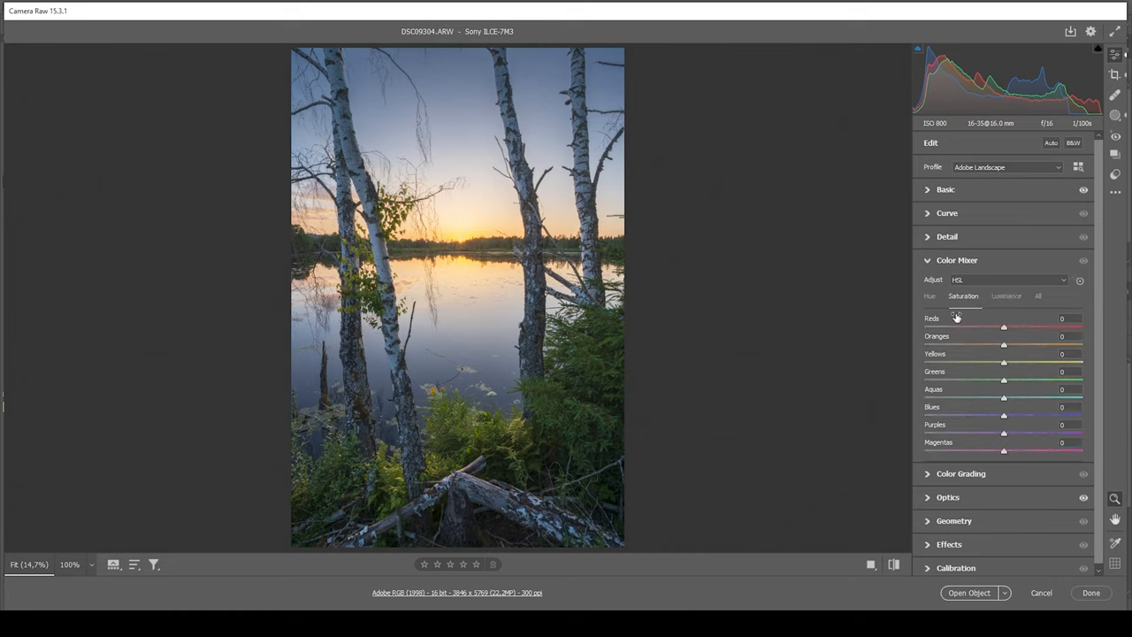
left_click_drag(1003, 345, 1014, 345)
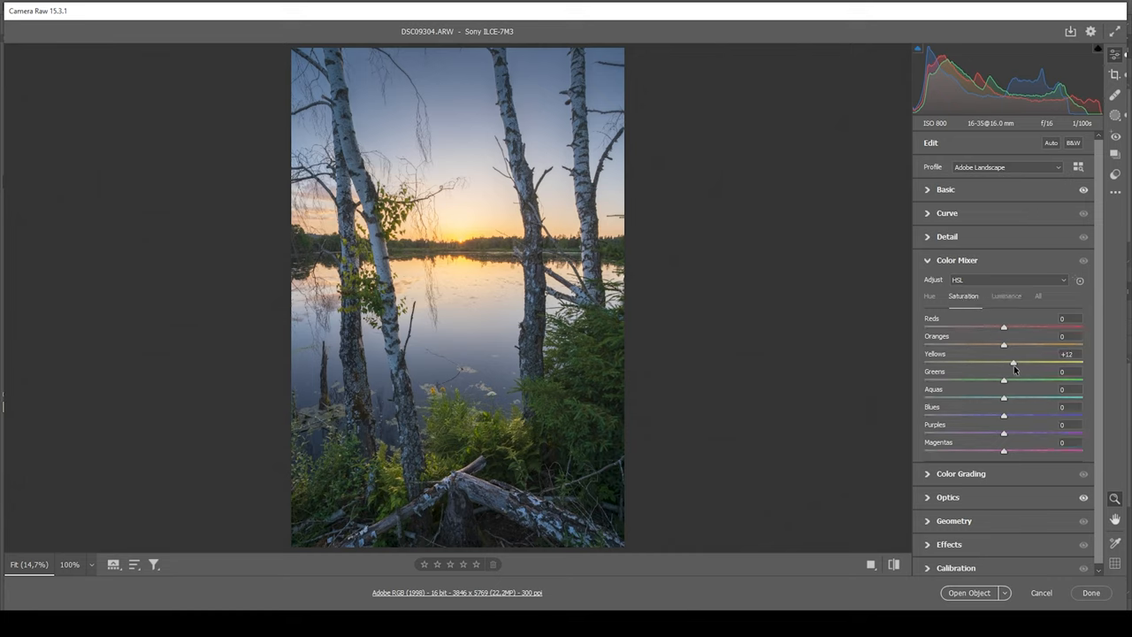
left_click_drag(1003, 363, 1015, 362)
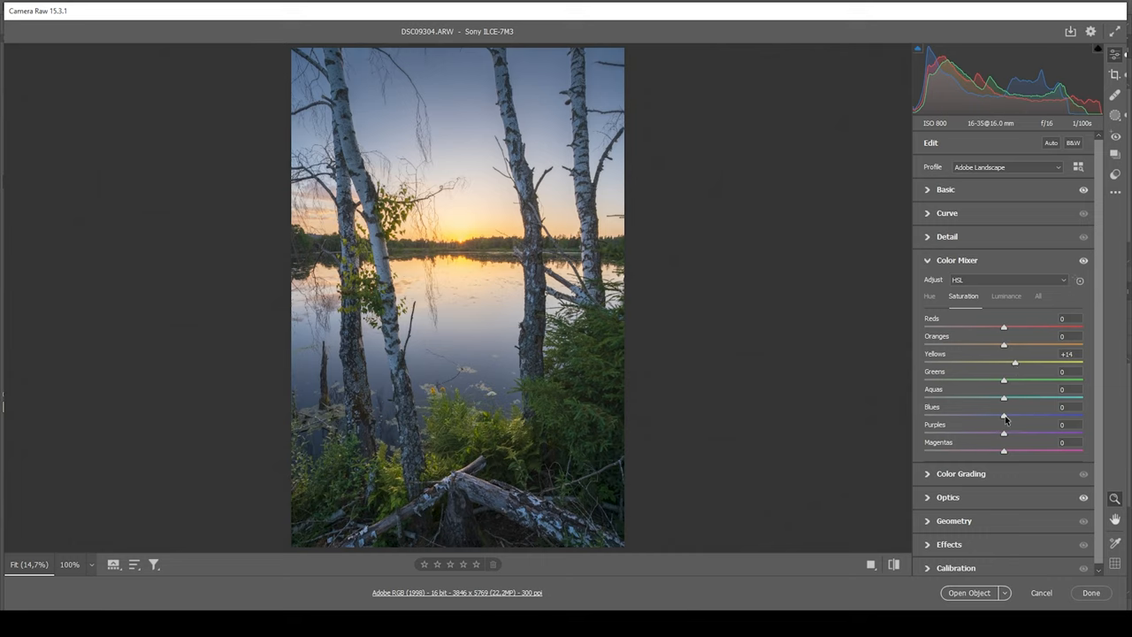
left_click_drag(1003, 398, 1015, 398)
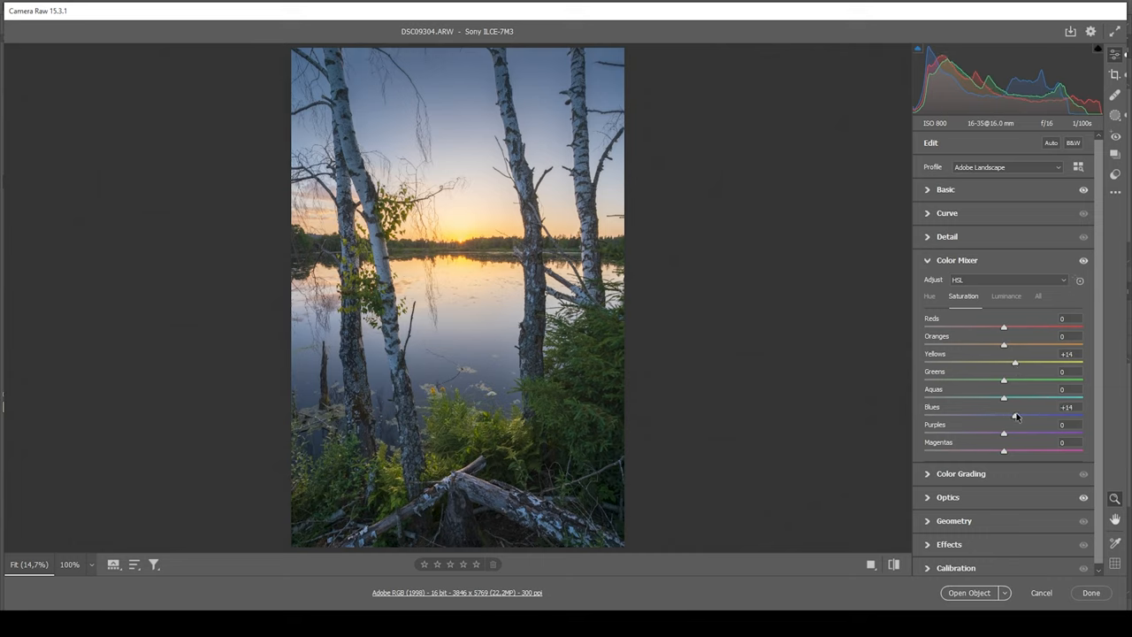
left_click_drag(1003, 397, 1017, 397)
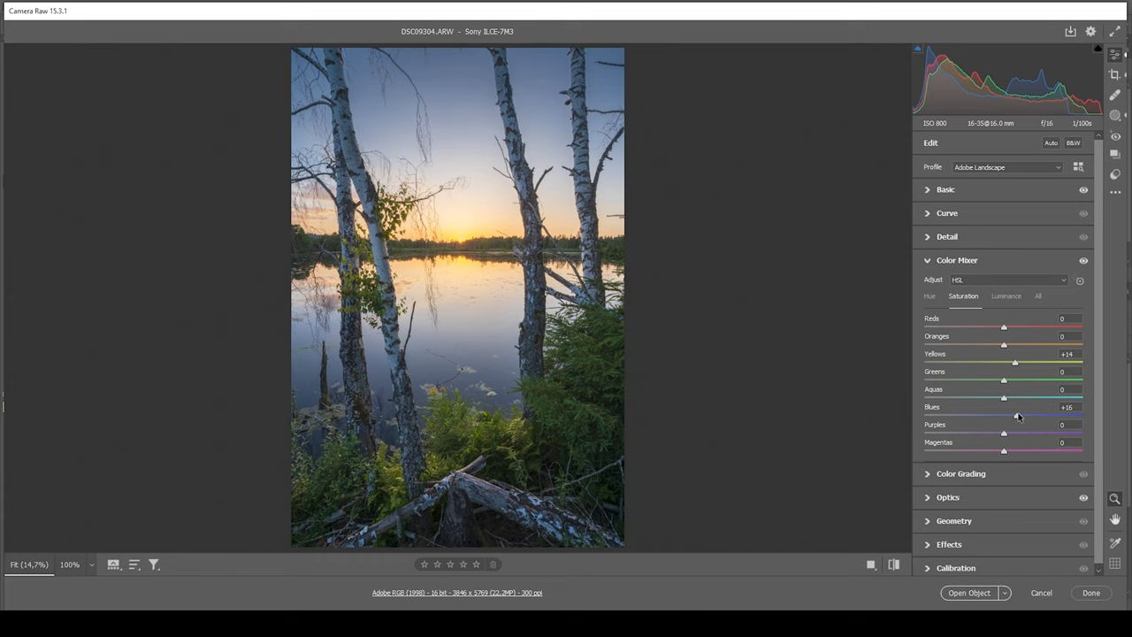
mouse_move(1021, 417)
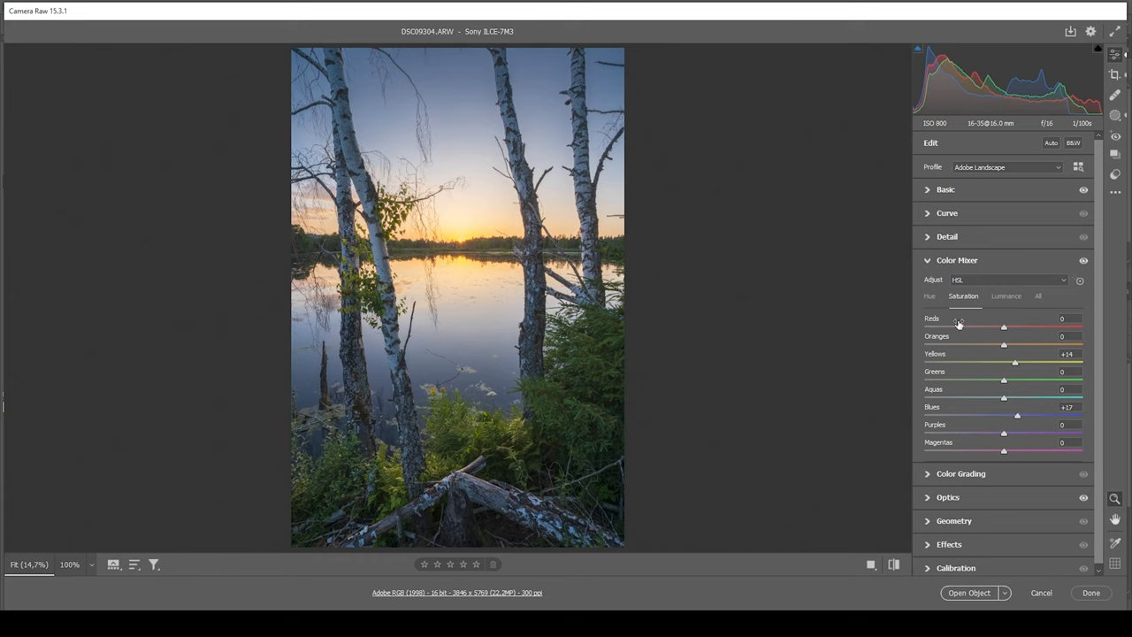
Darken Blues luminance to -9 and collapse the Color Mixer
left_click(1005, 296)
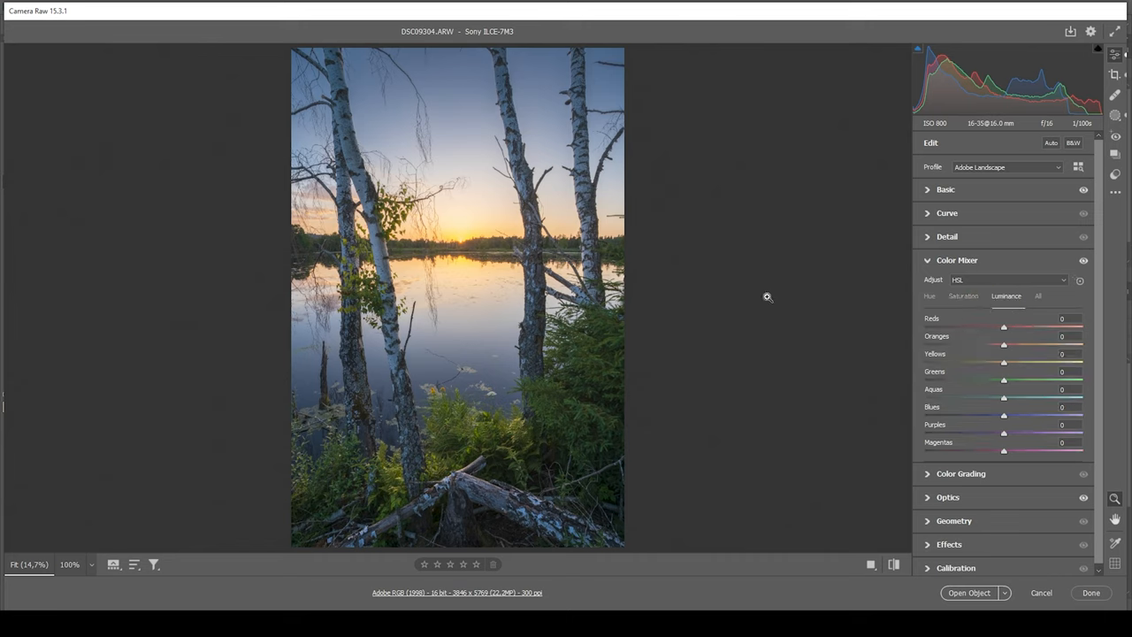
left_click_drag(1003, 416, 1002, 416)
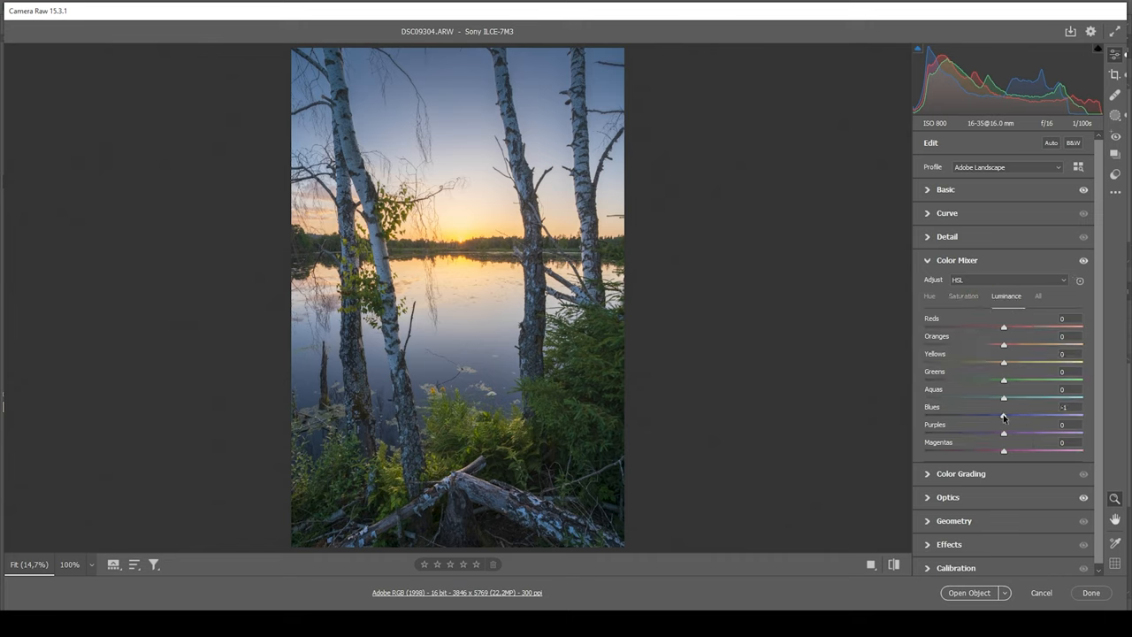
left_click_drag(1004, 414, 999, 414)
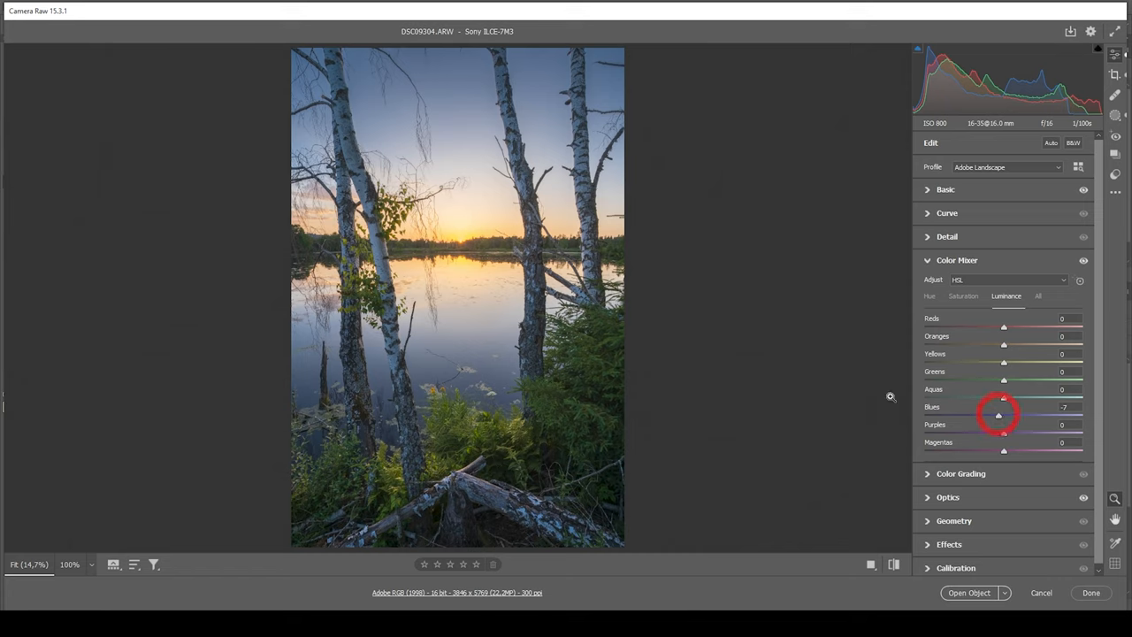
mouse_move(462, 165)
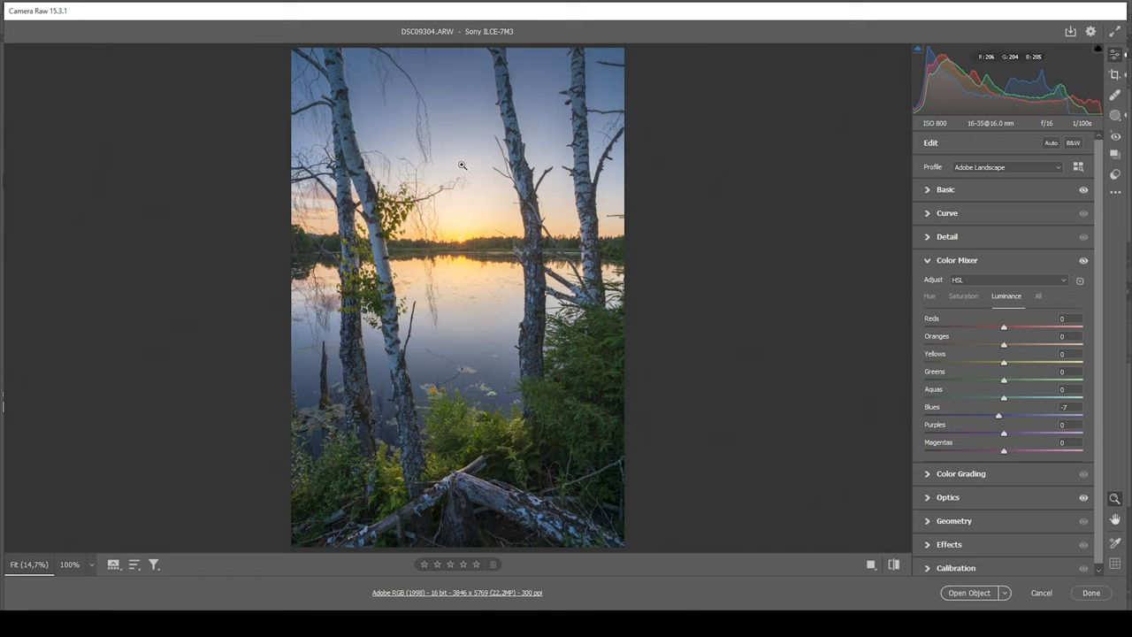
left_click_drag(999, 412, 996, 412)
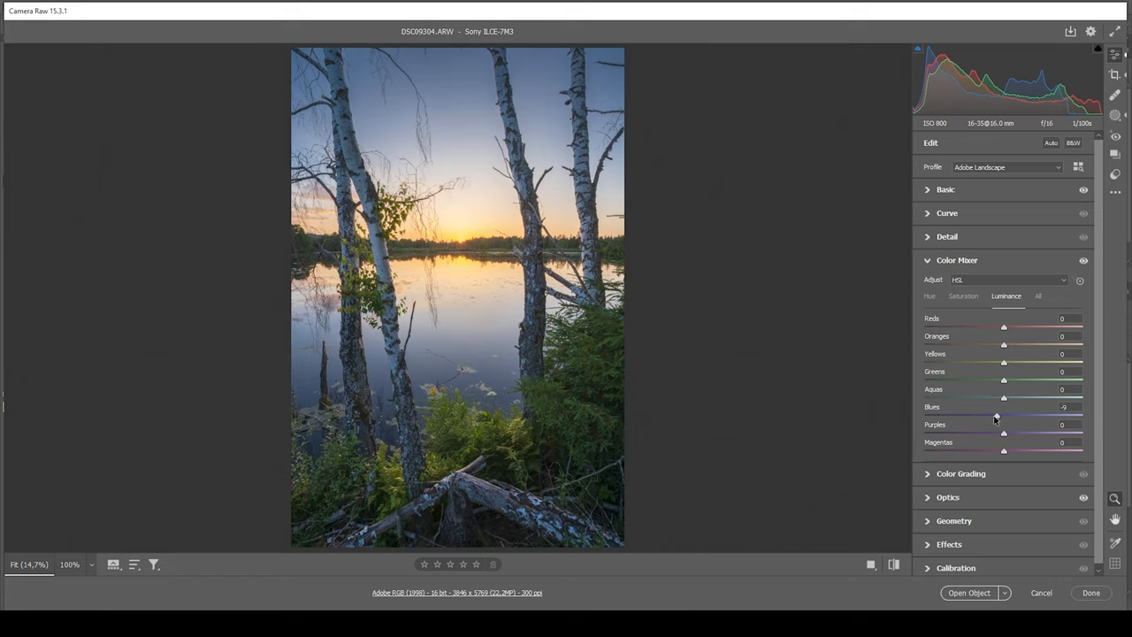
left_click(957, 259)
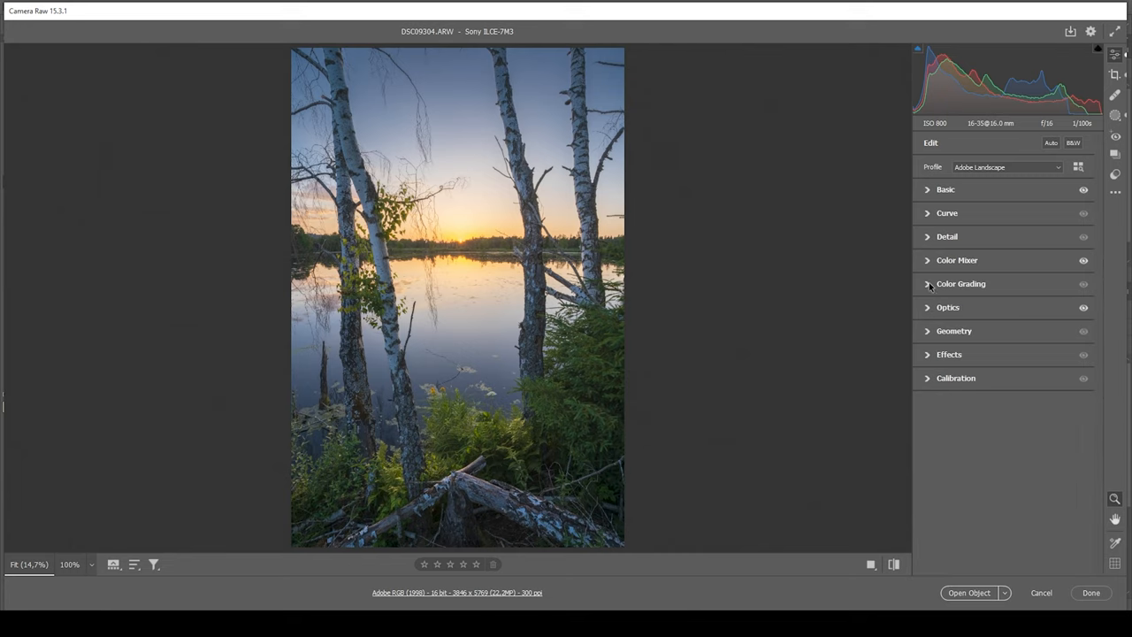
Grade highlights warm orange (hue 23, sat 49) and midtones warm (hue 30, sat 15)
left_click(961, 283)
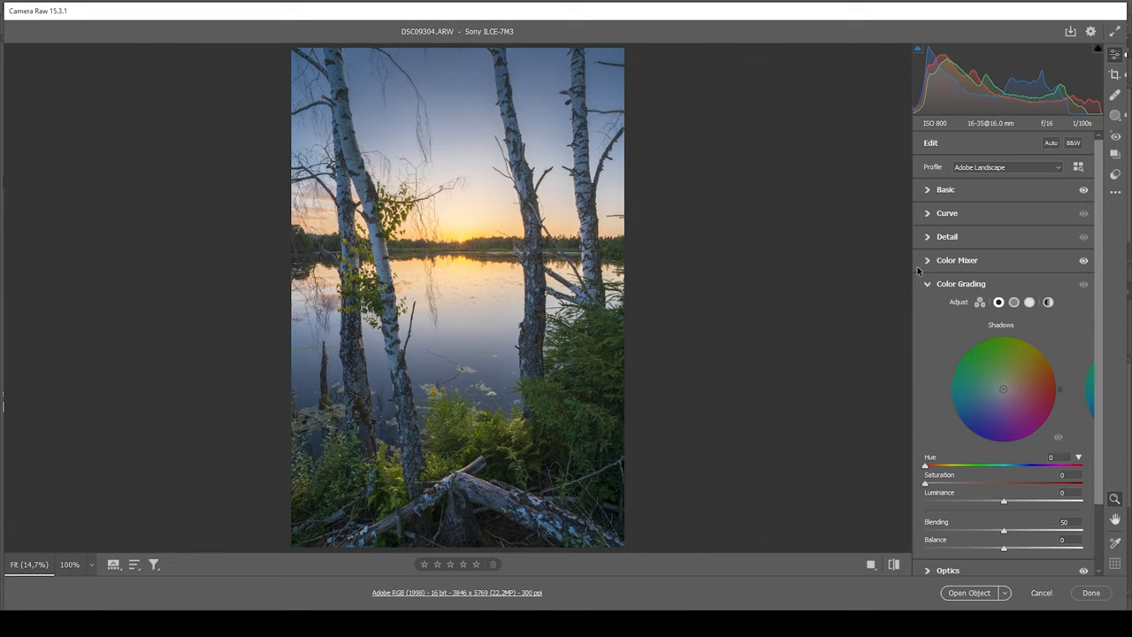
mouse_move(957, 260)
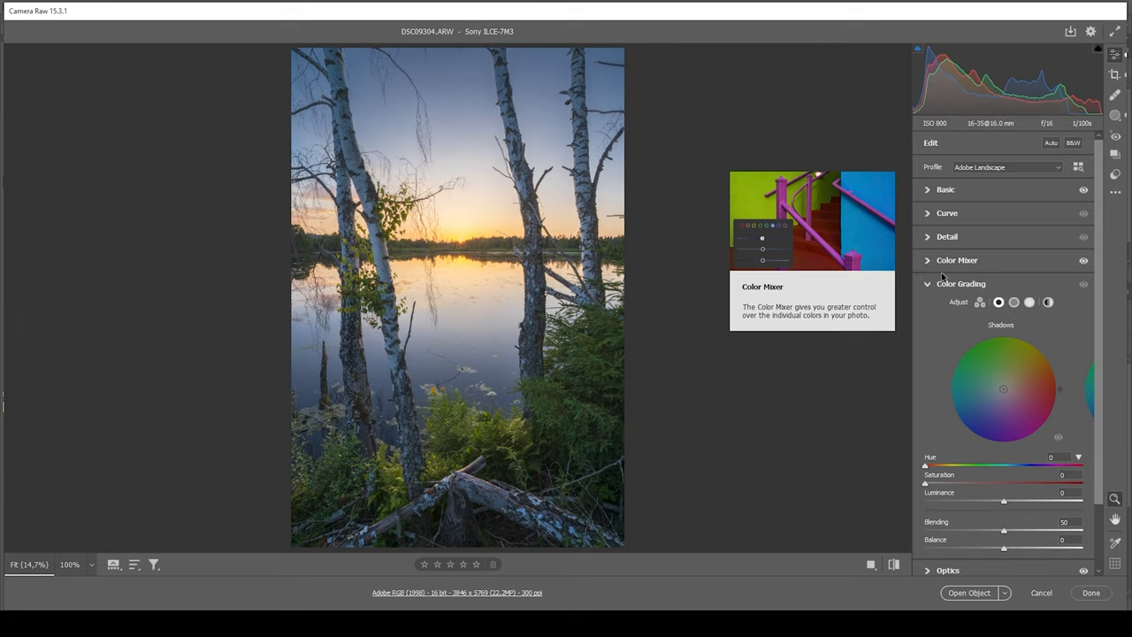
left_click(1030, 302)
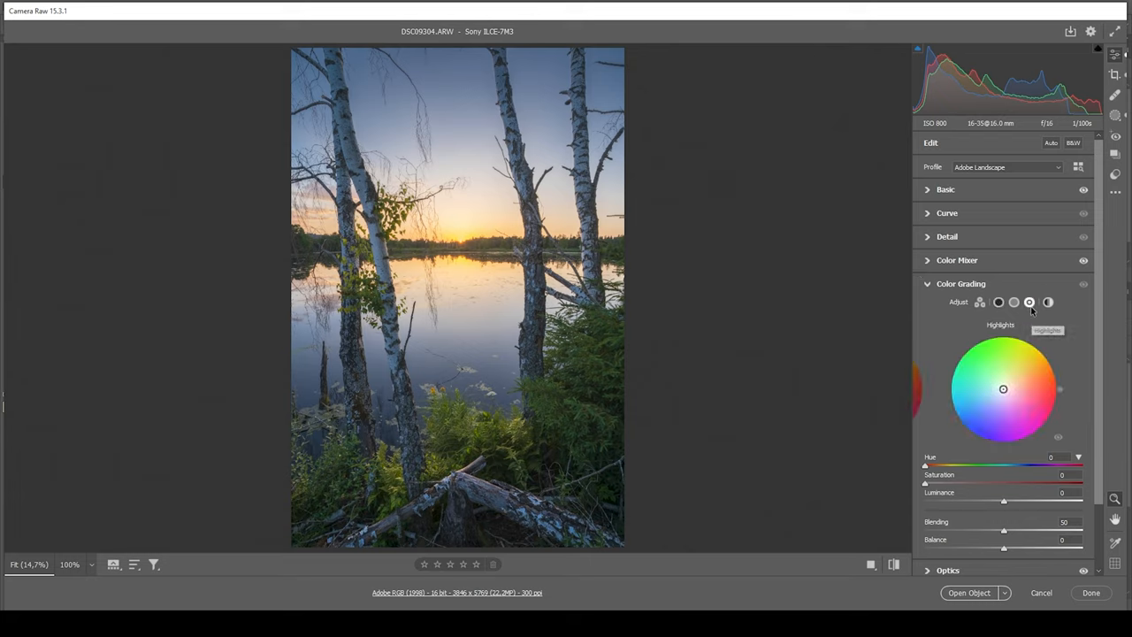
mouse_move(1002, 408)
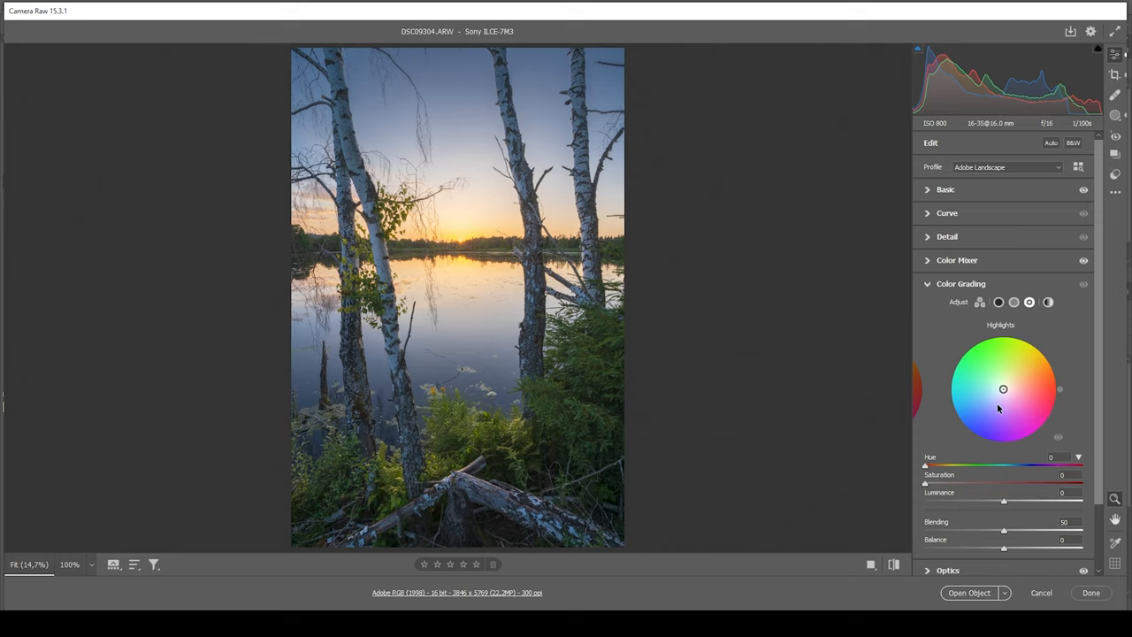
mouse_move(516, 344)
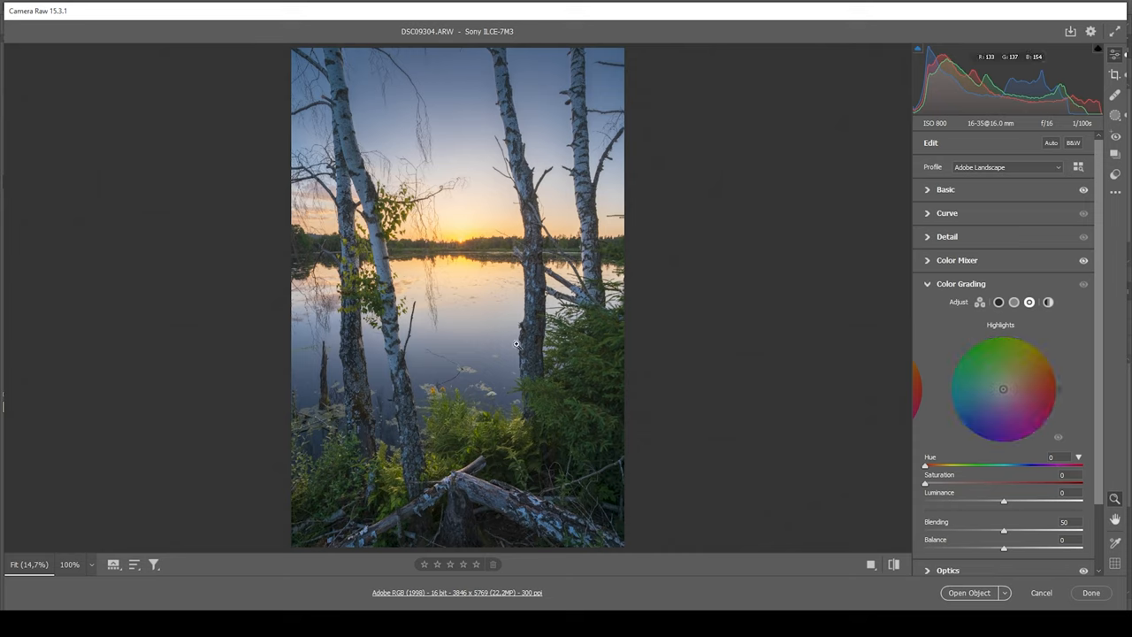
left_click_drag(925, 466, 929, 466)
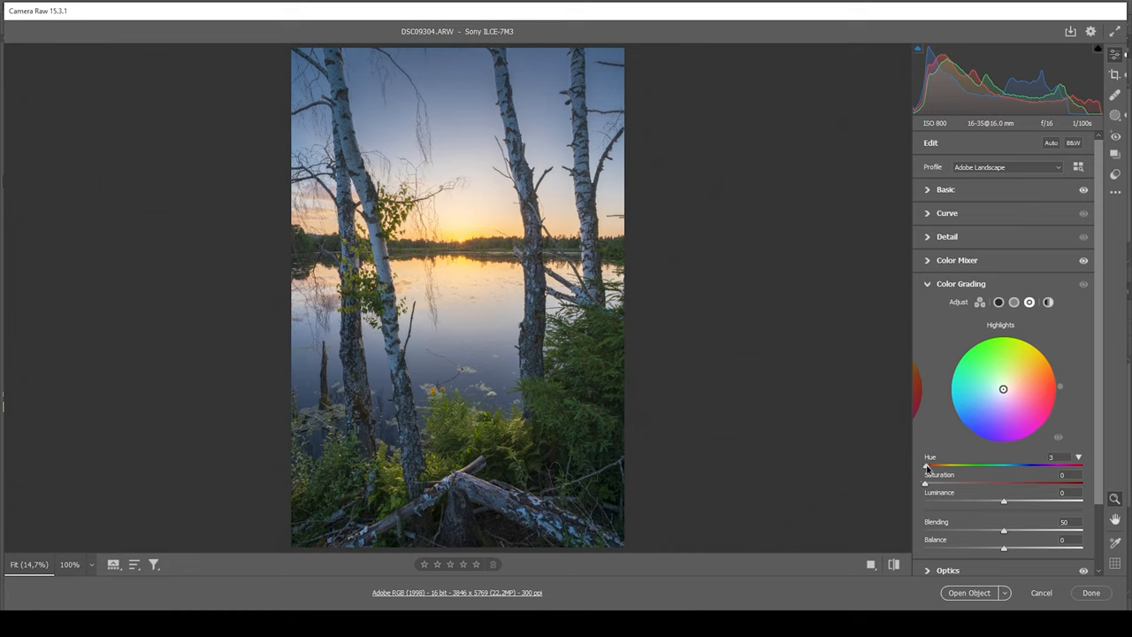
left_click_drag(928, 464, 936, 463)
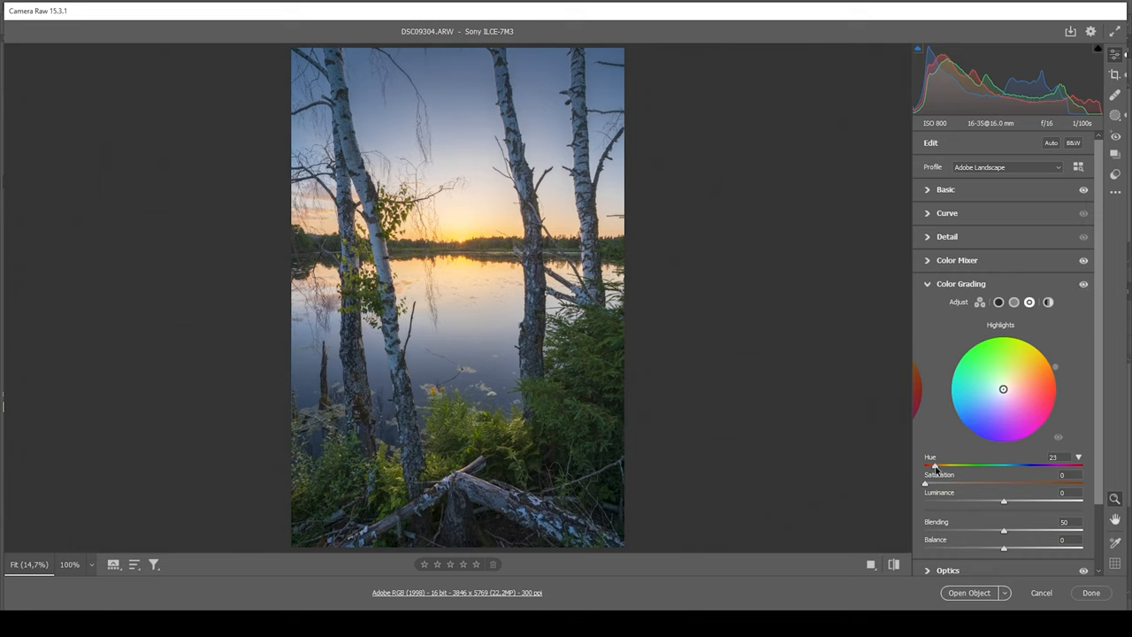
mouse_move(935, 489)
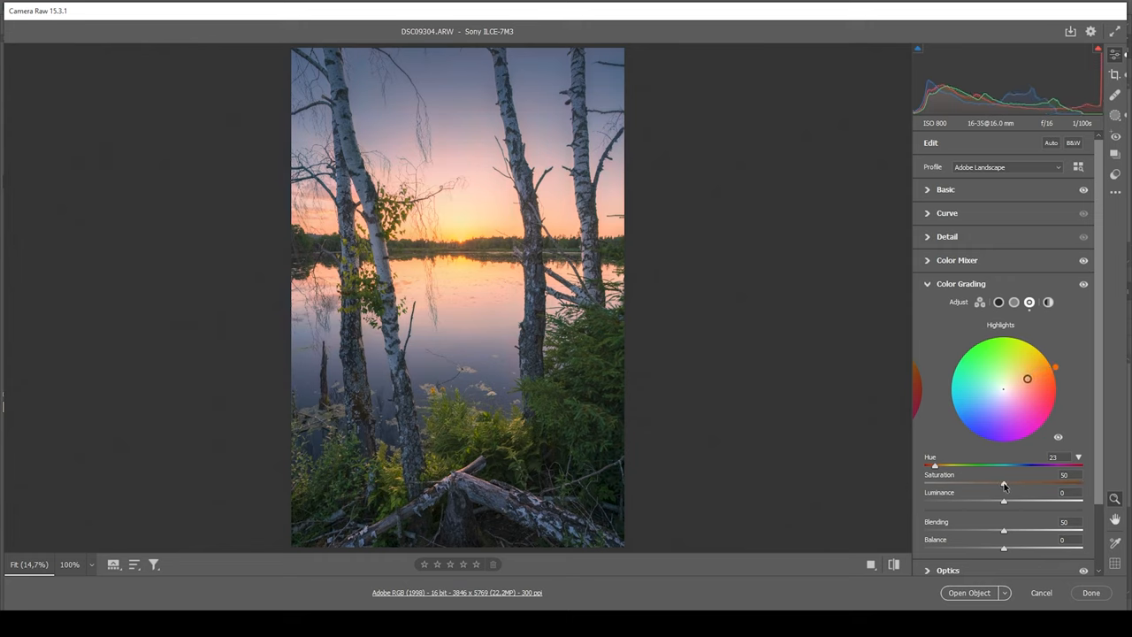
left_click_drag(1003, 484, 1002, 484)
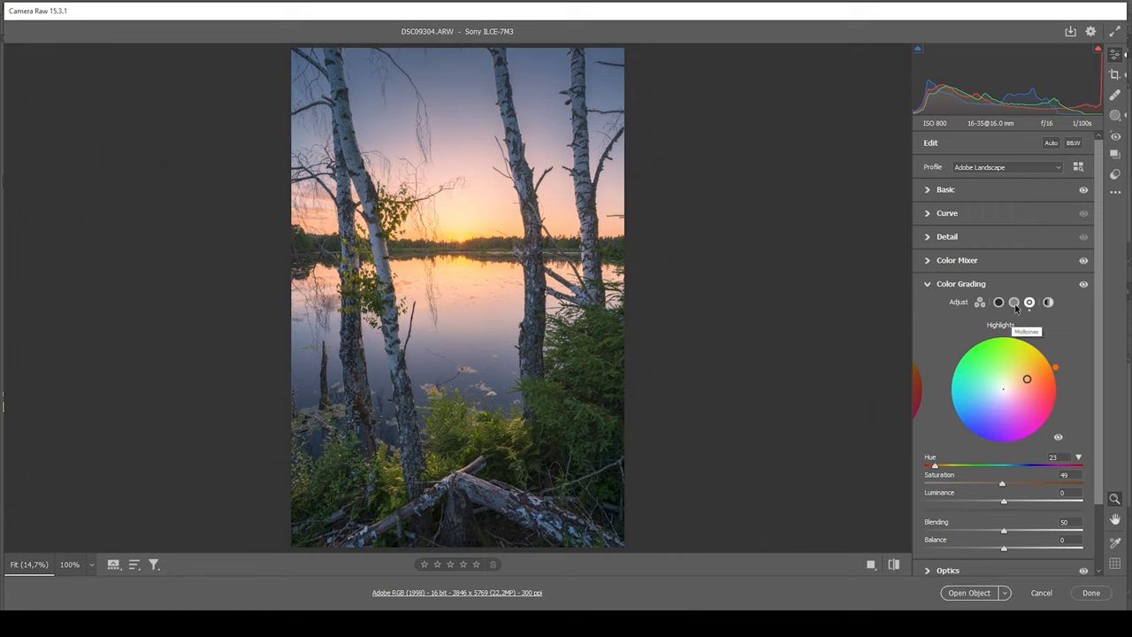
left_click(1014, 301)
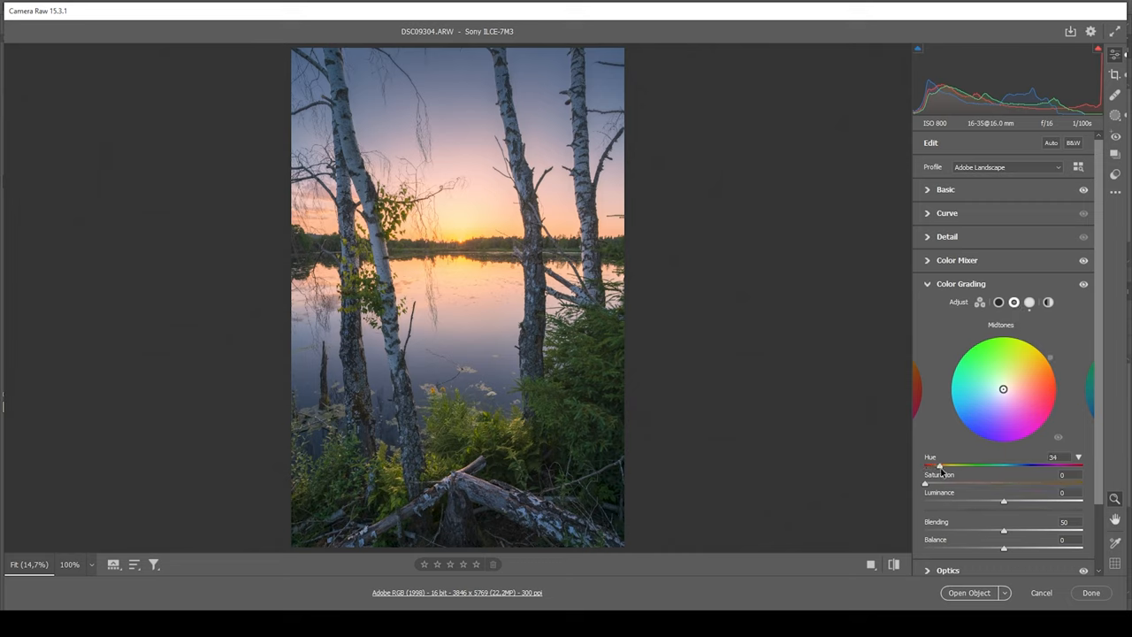
left_click_drag(940, 466, 937, 466)
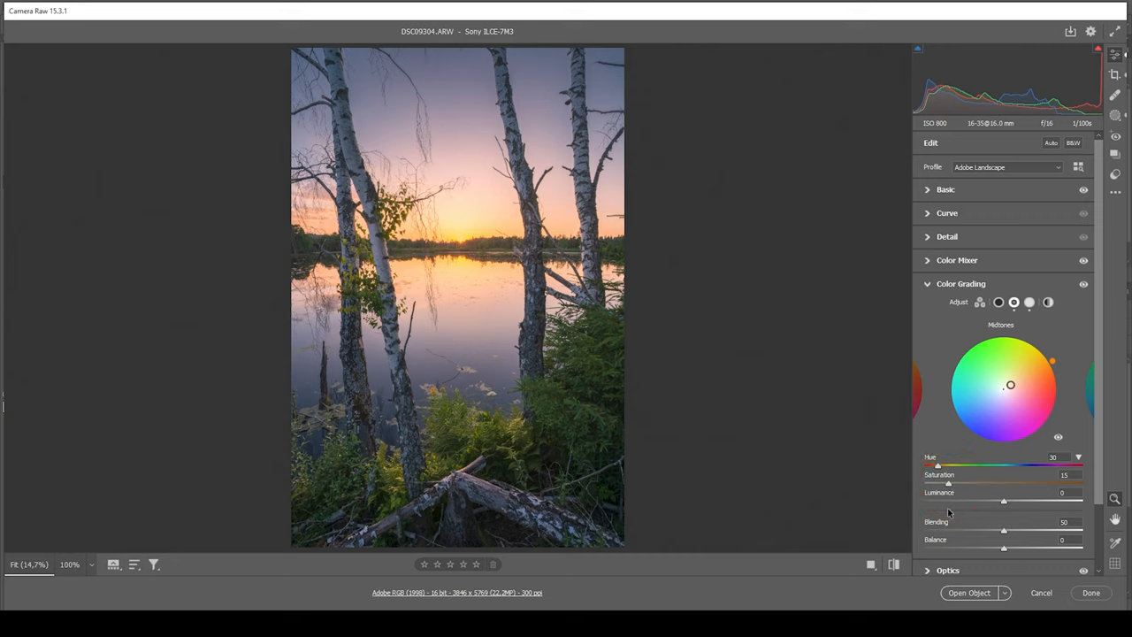
mouse_move(942, 422)
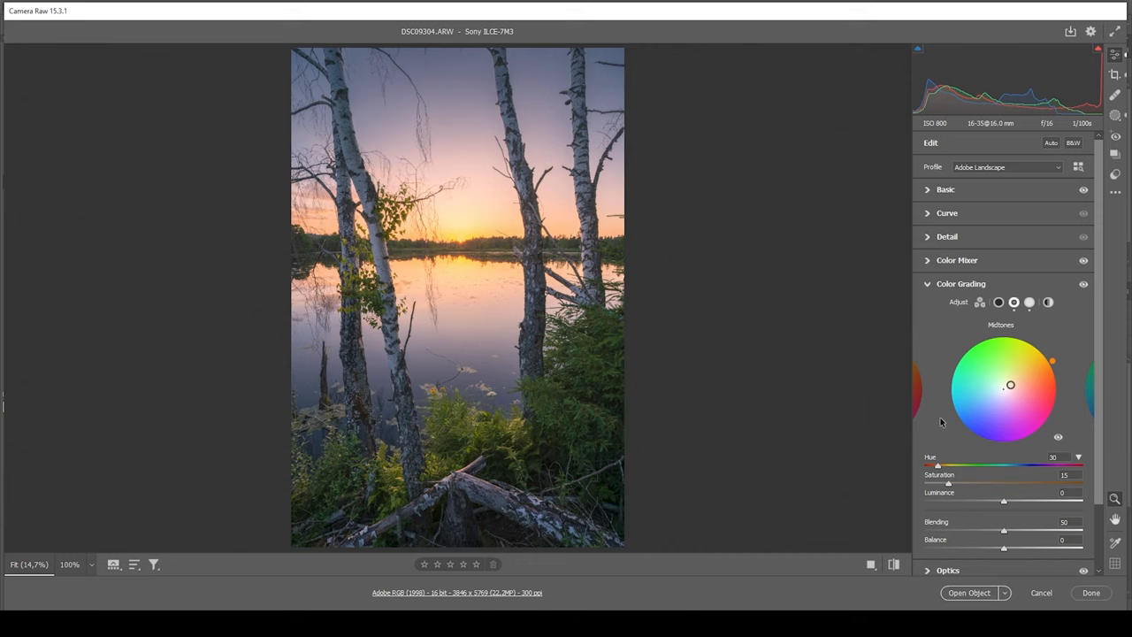
mouse_move(1000, 317)
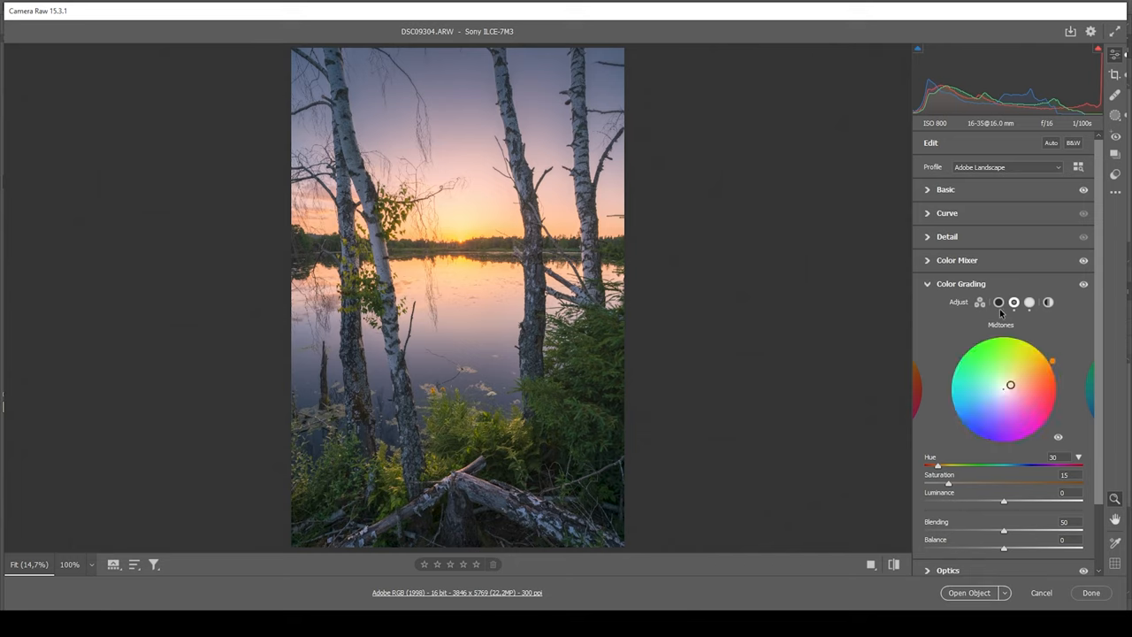
Tint the shadows blue (hue 223, sat 6), then compare the grading on and off
left_click(998, 302)
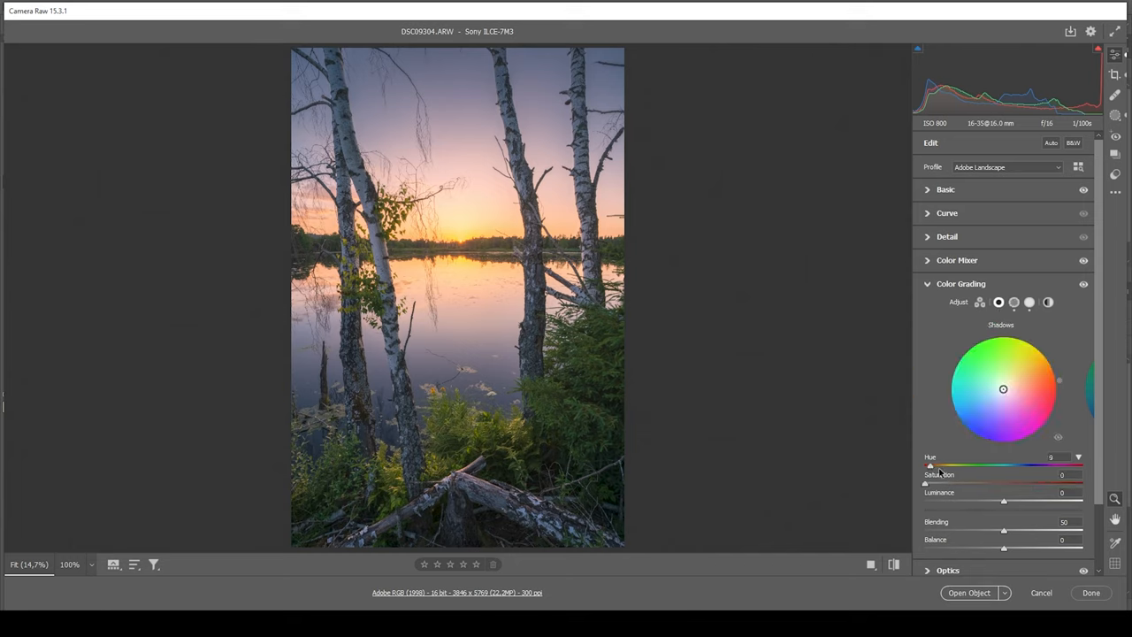
left_click_drag(930, 466, 1019, 466)
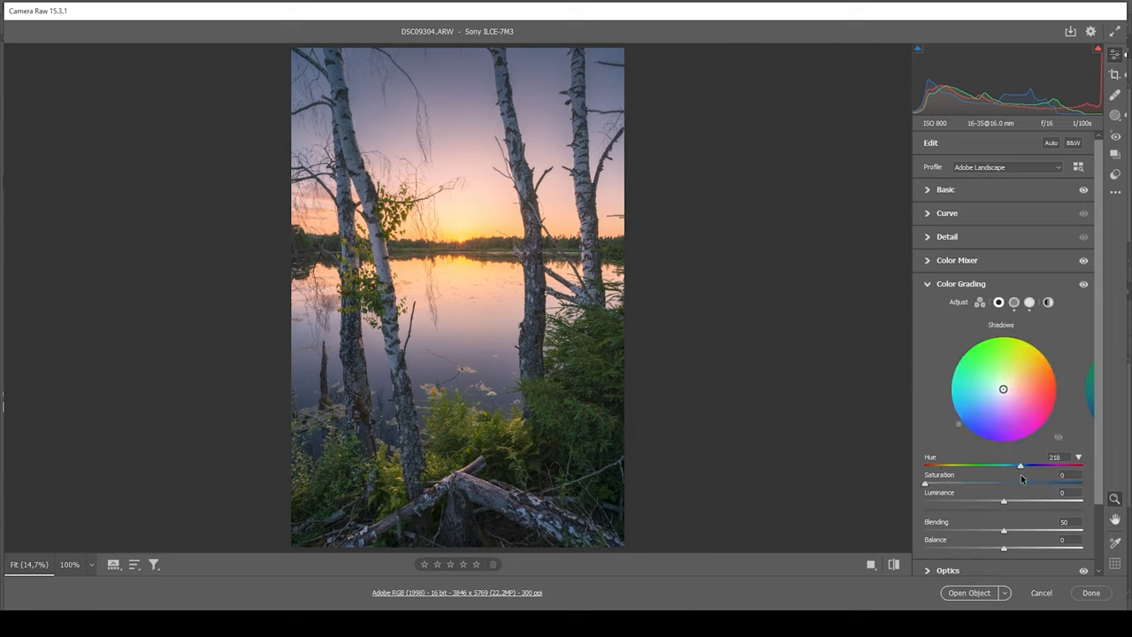
left_click_drag(1019, 465, 1023, 464)
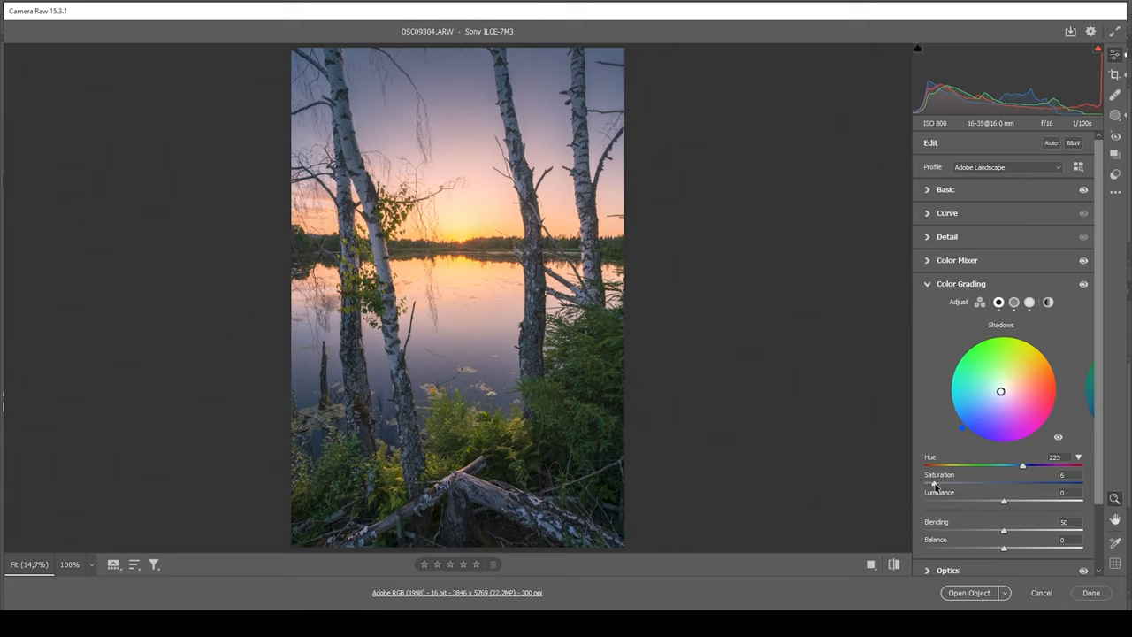
mouse_move(1083, 304)
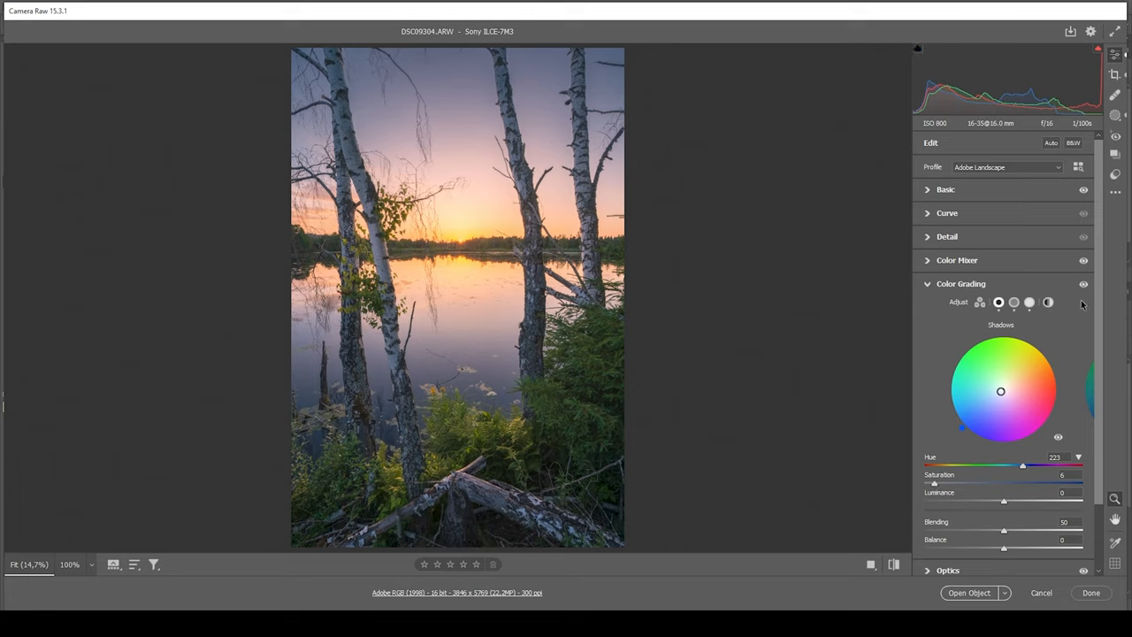
left_click(1082, 283)
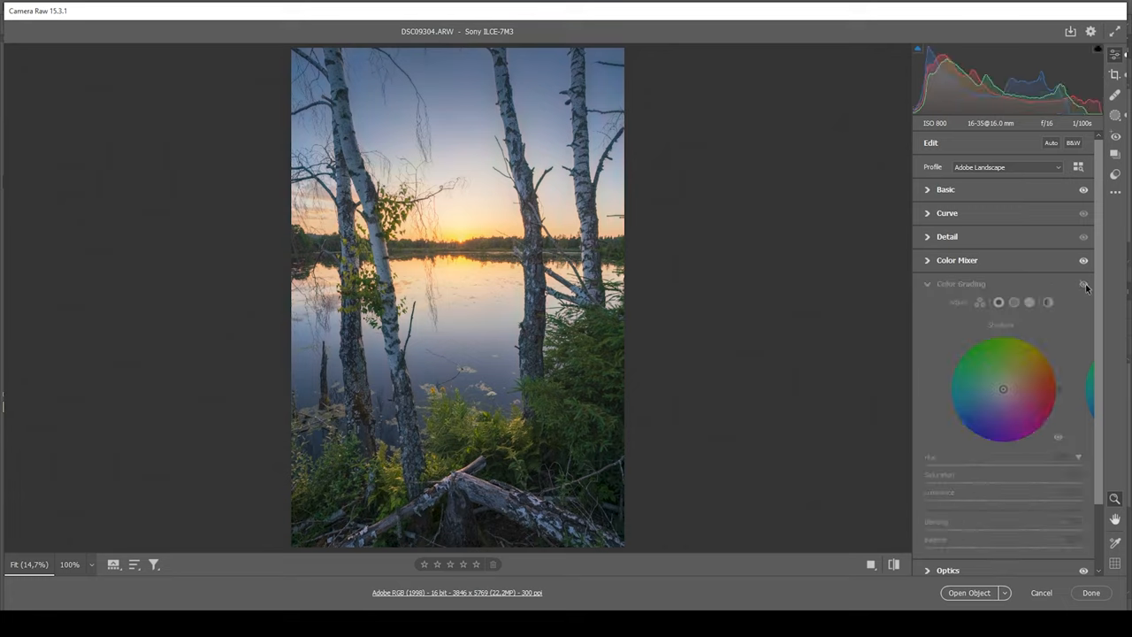
left_click(1083, 283)
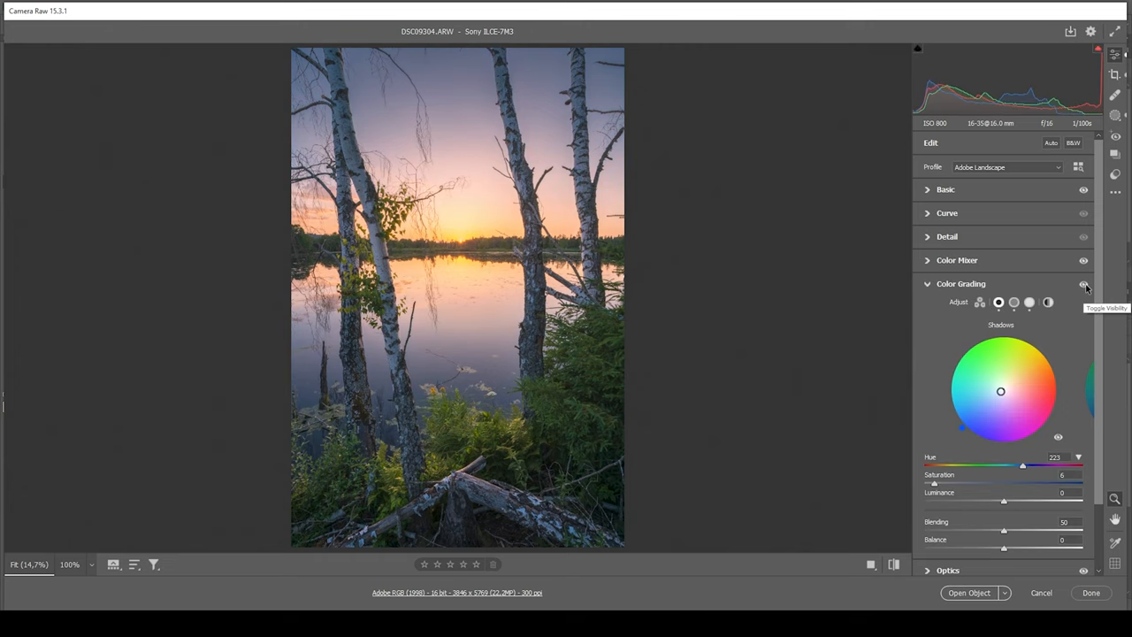
left_click(1083, 284)
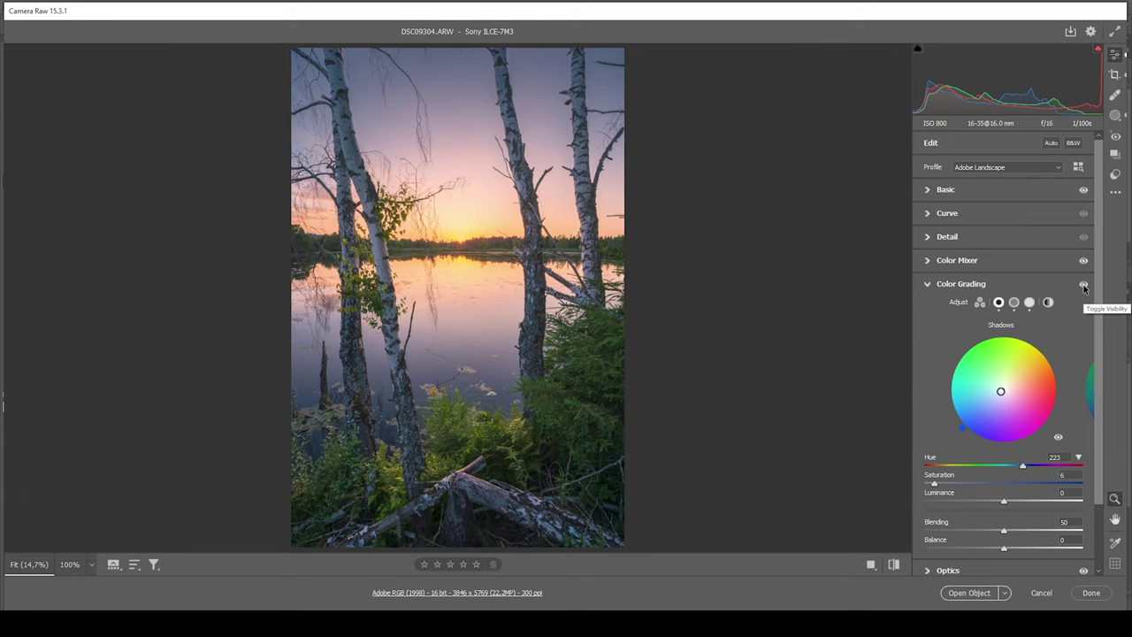
left_click(960, 283)
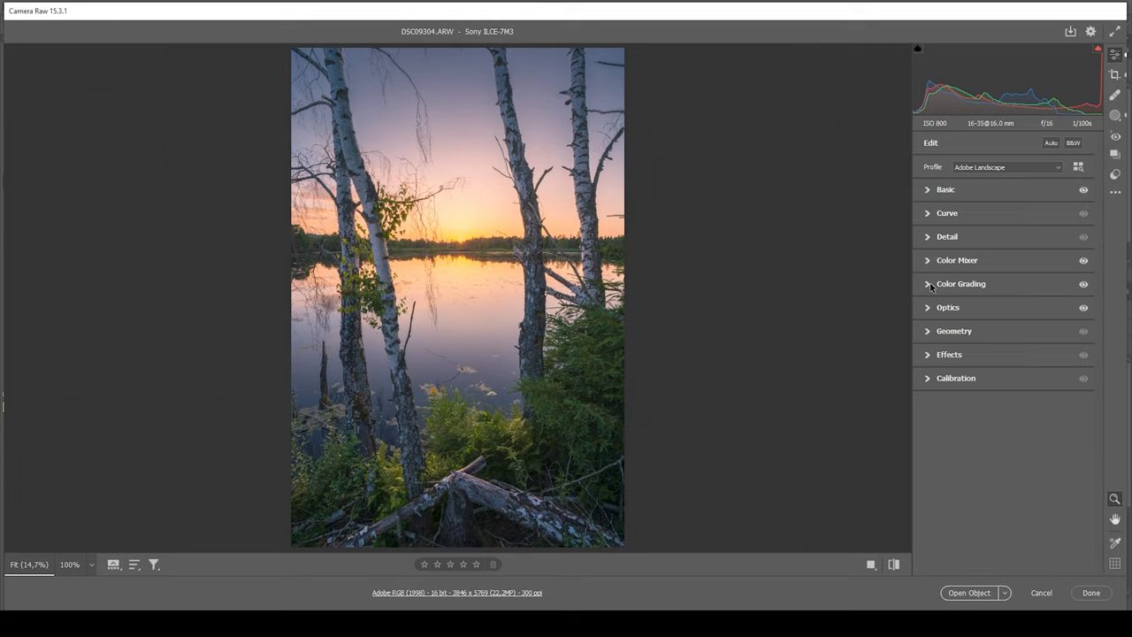
Set Calibration Blue Primary Hue to -13 and Blue Primary Saturation to +34
left_click(955, 378)
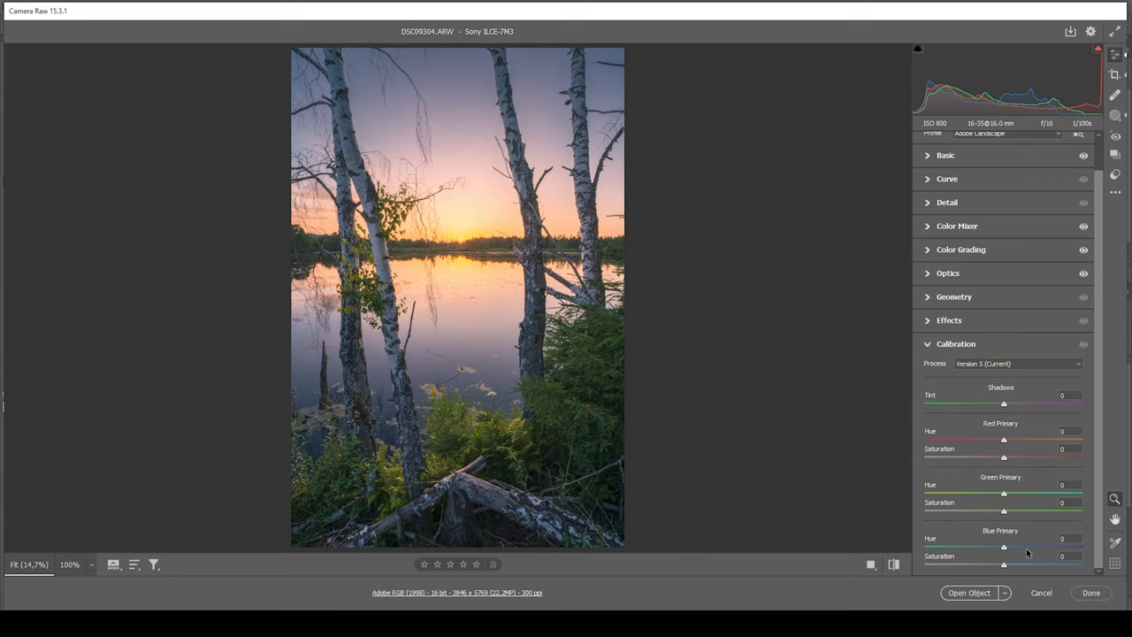
mouse_move(1004, 550)
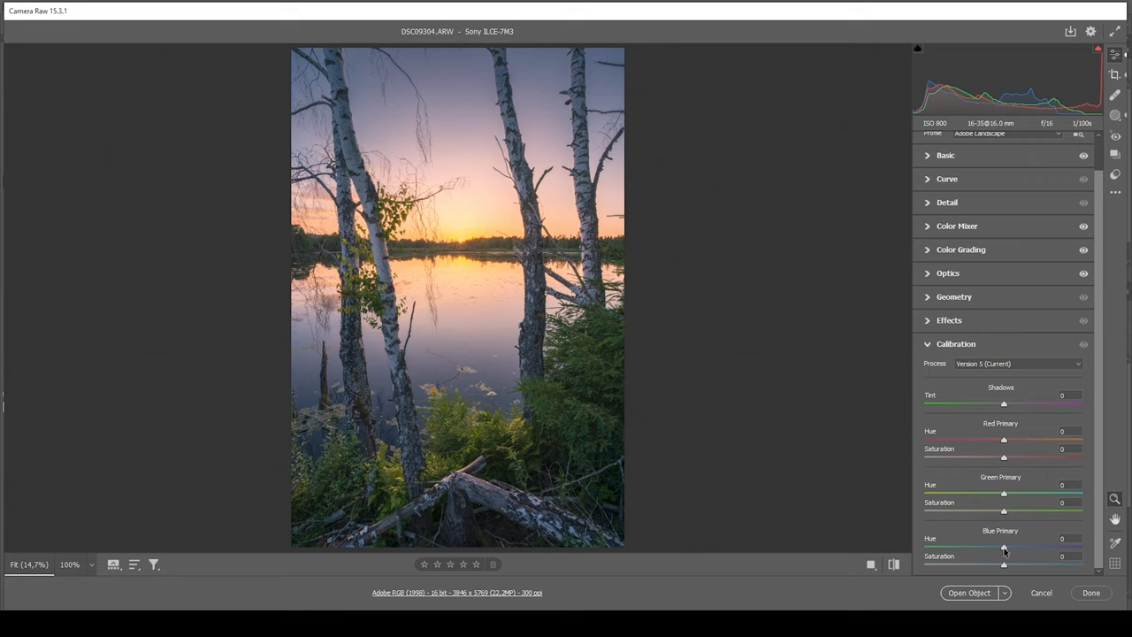
left_click_drag(1003, 545, 997, 545)
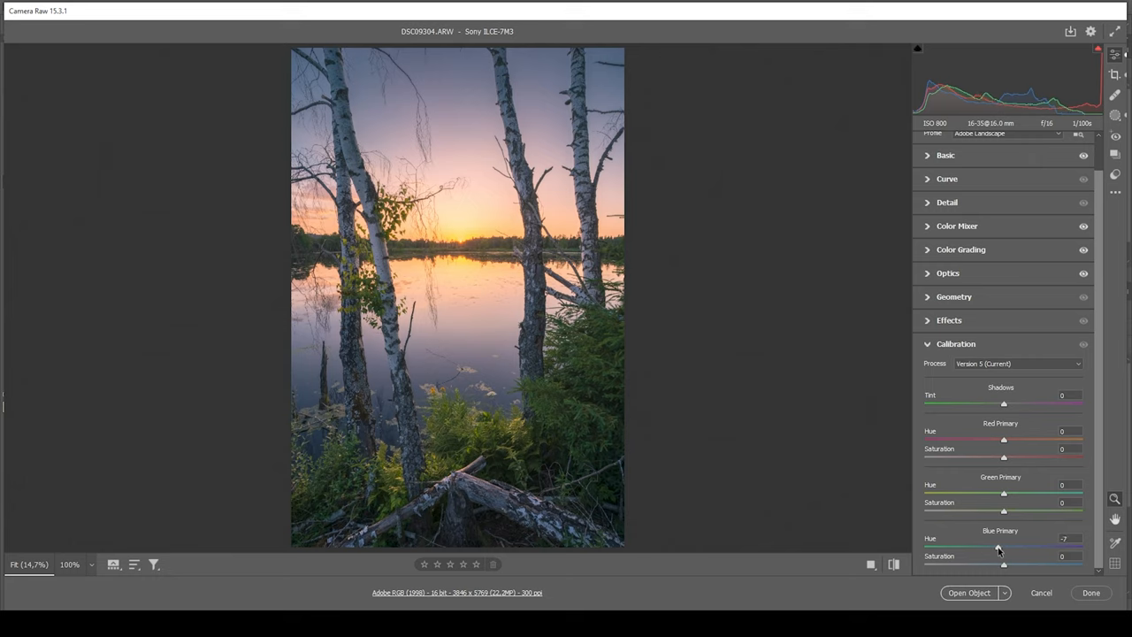
left_click_drag(1002, 548, 995, 548)
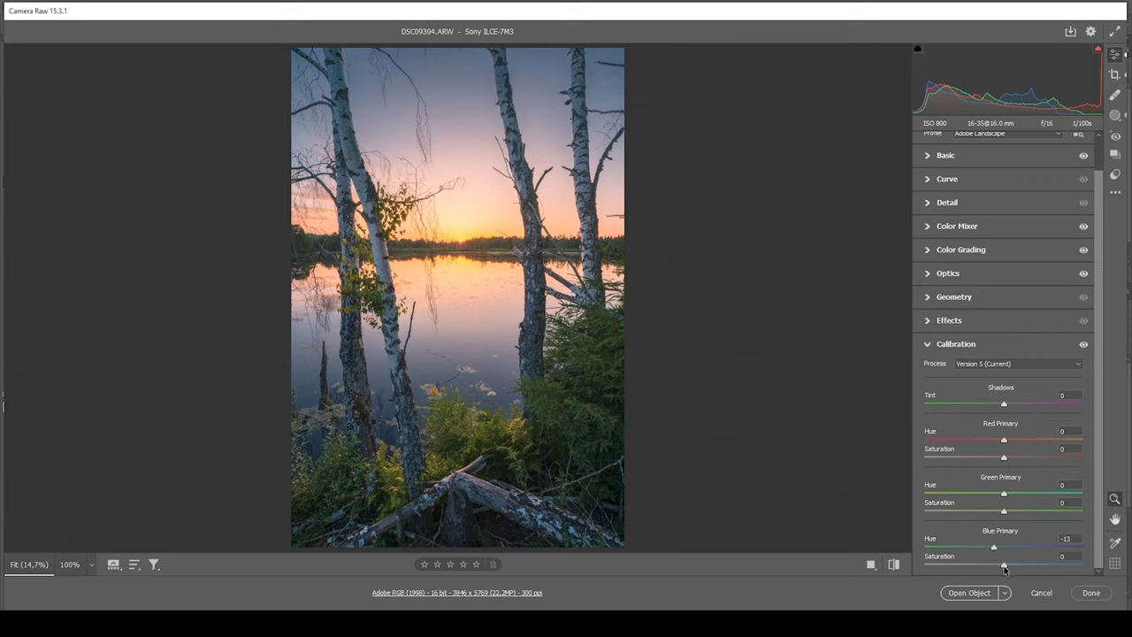
left_click_drag(1003, 556, 1025, 556)
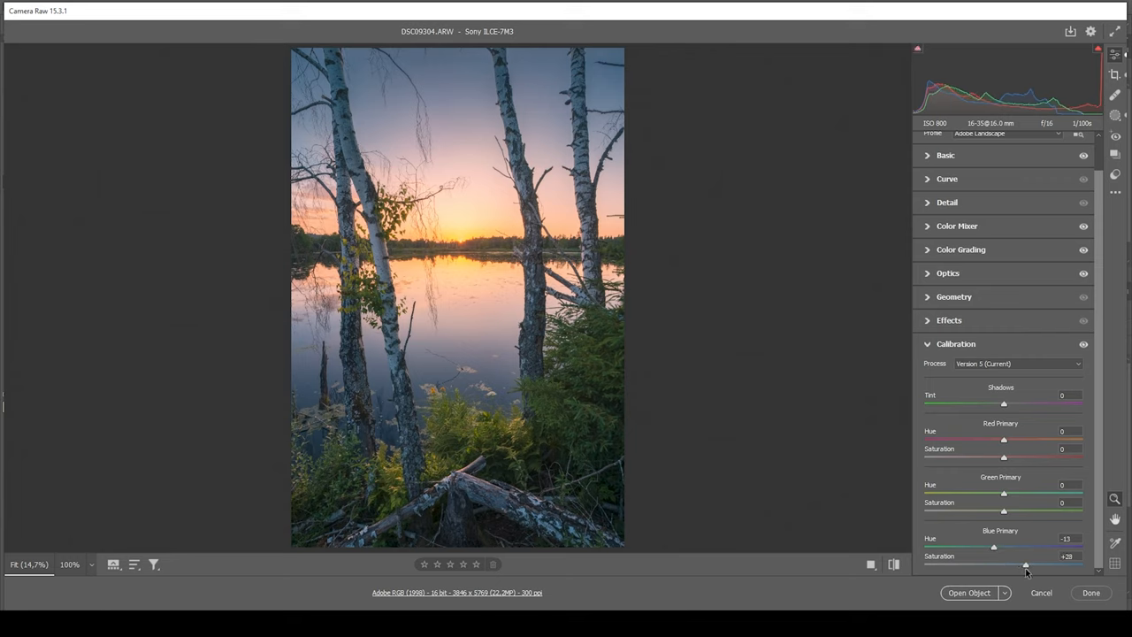
left_click_drag(1004, 562, 1030, 563)
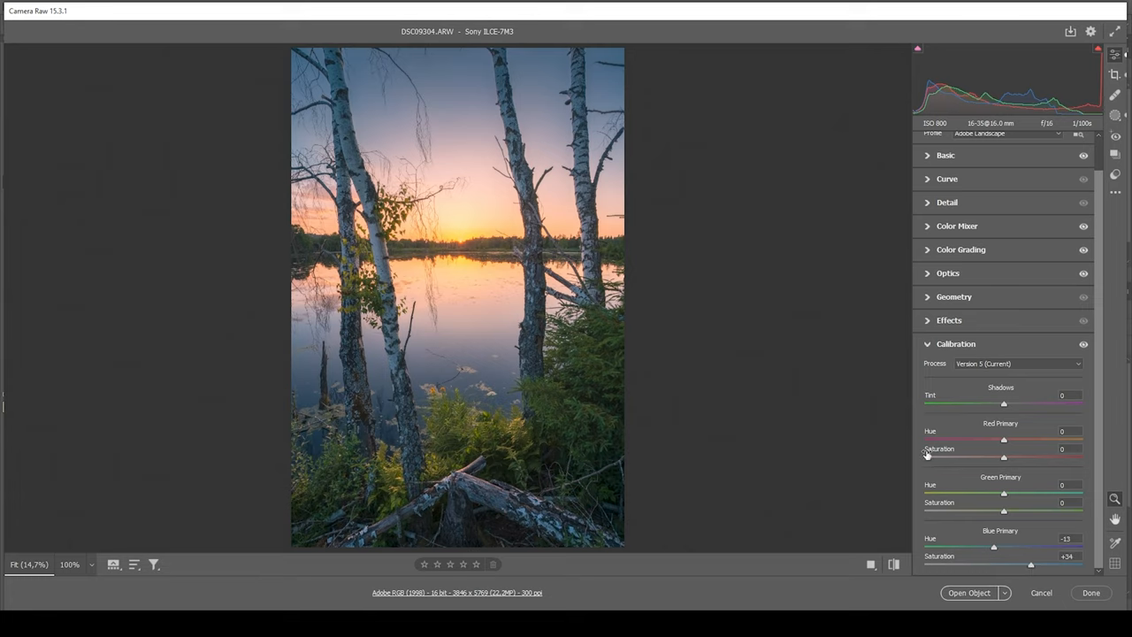
left_click(956, 343)
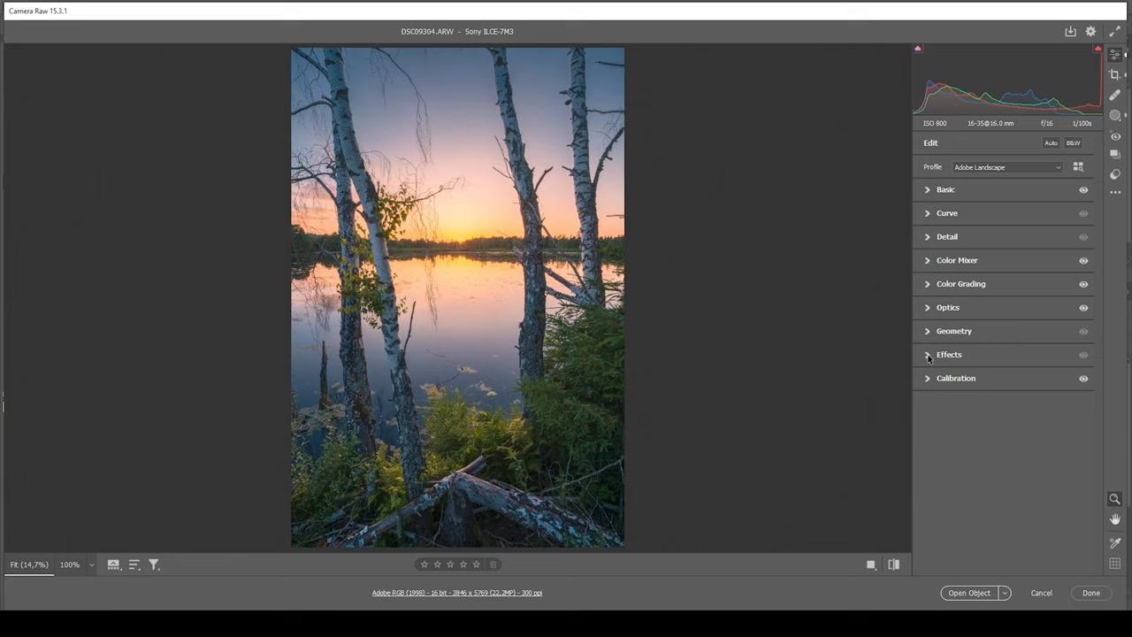
Set Effects vignetting to -11, leaving grain at 0
left_click(948, 354)
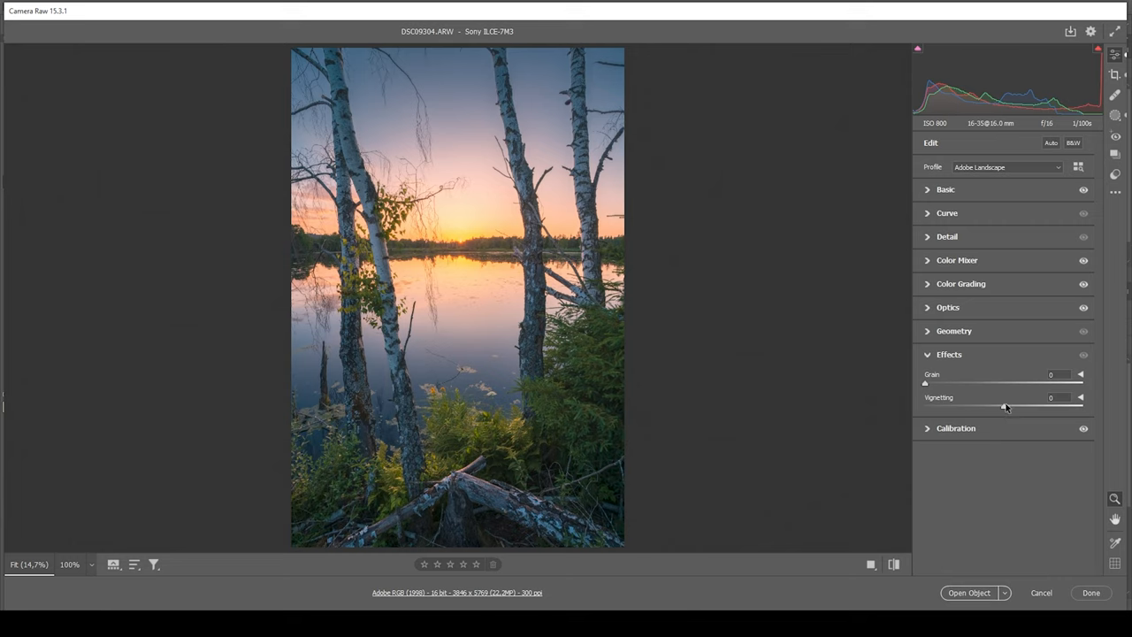
left_click_drag(1003, 397, 997, 397)
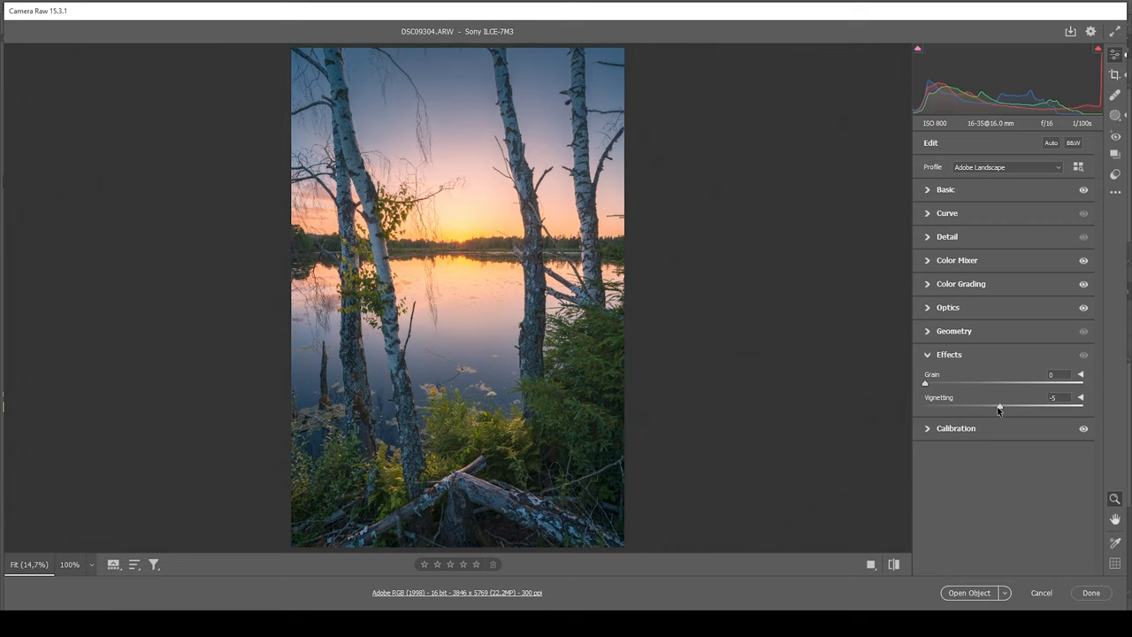
left_click_drag(999, 404, 994, 404)
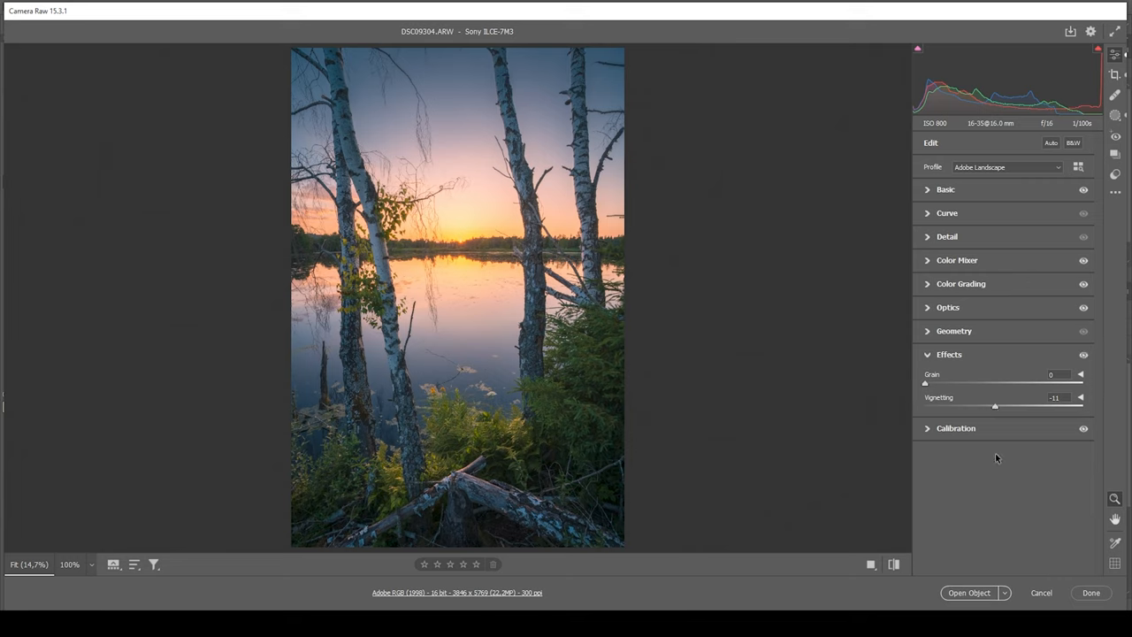
left_click(948, 354)
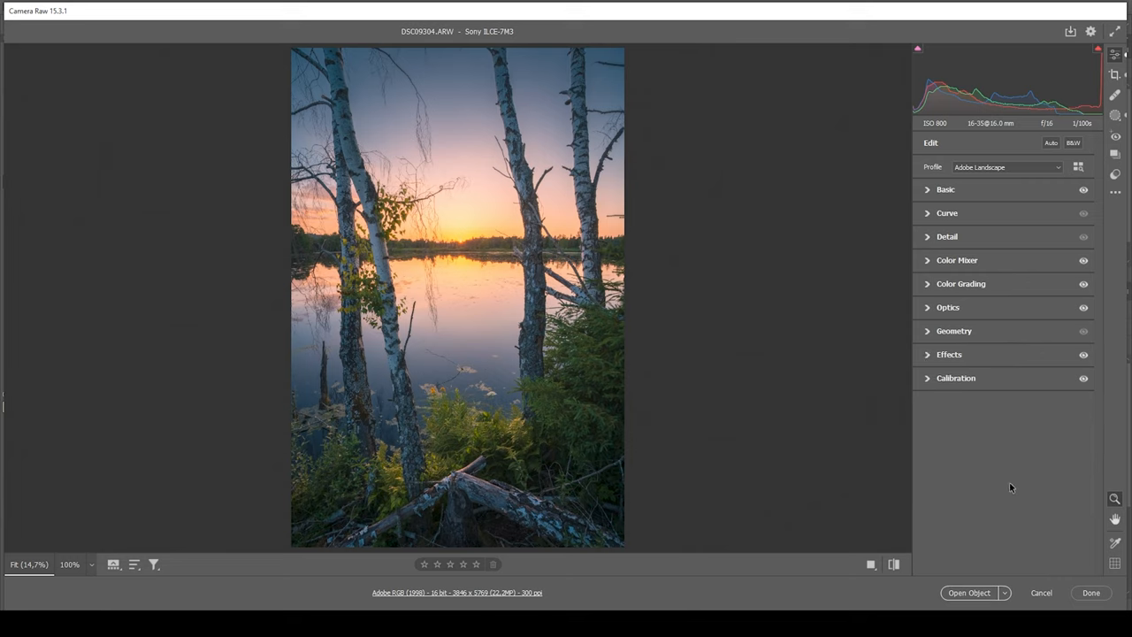
Set sharpening amount to 75 and masking to 65, then compare before and after
left_click(946, 236)
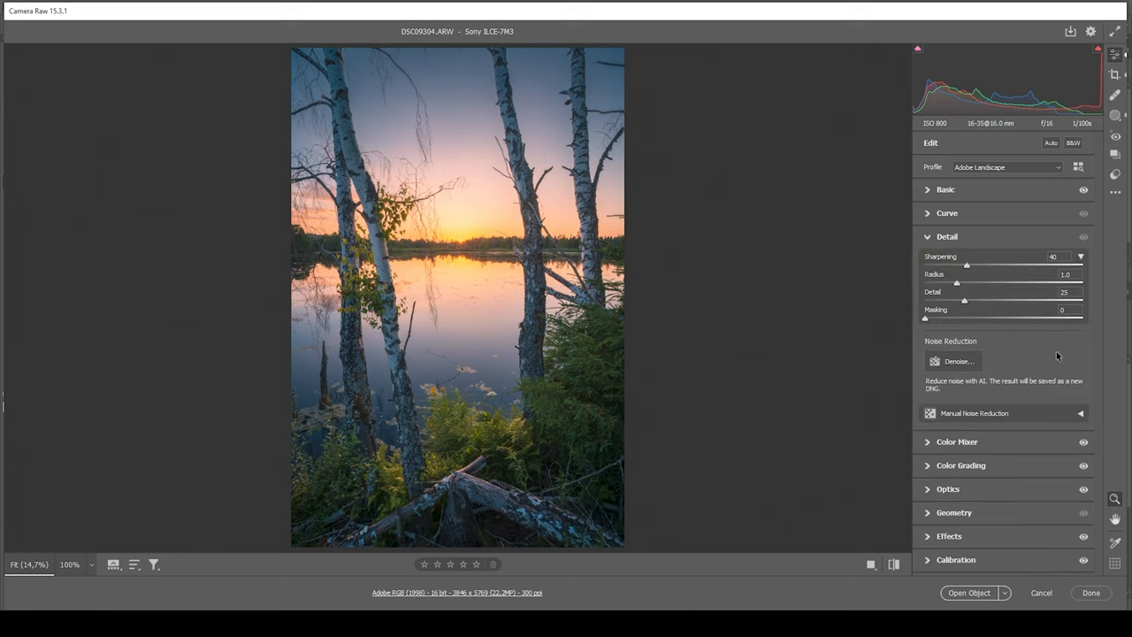
left_click_drag(964, 299, 1082, 299)
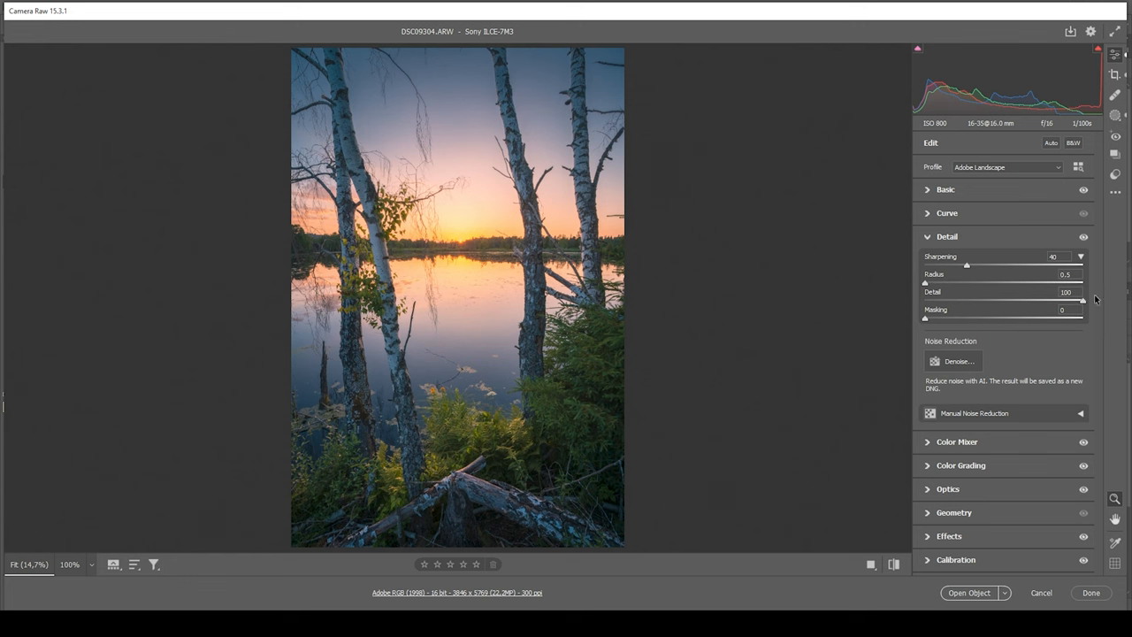
left_click_drag(925, 319, 1023, 318)
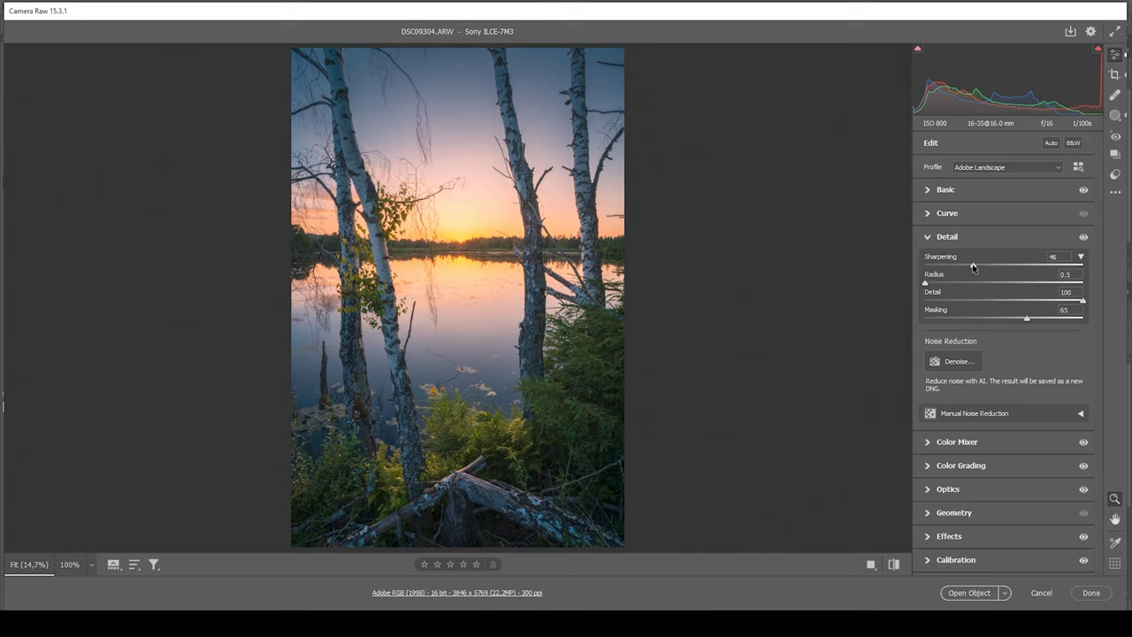
left_click_drag(971, 266, 1004, 265)
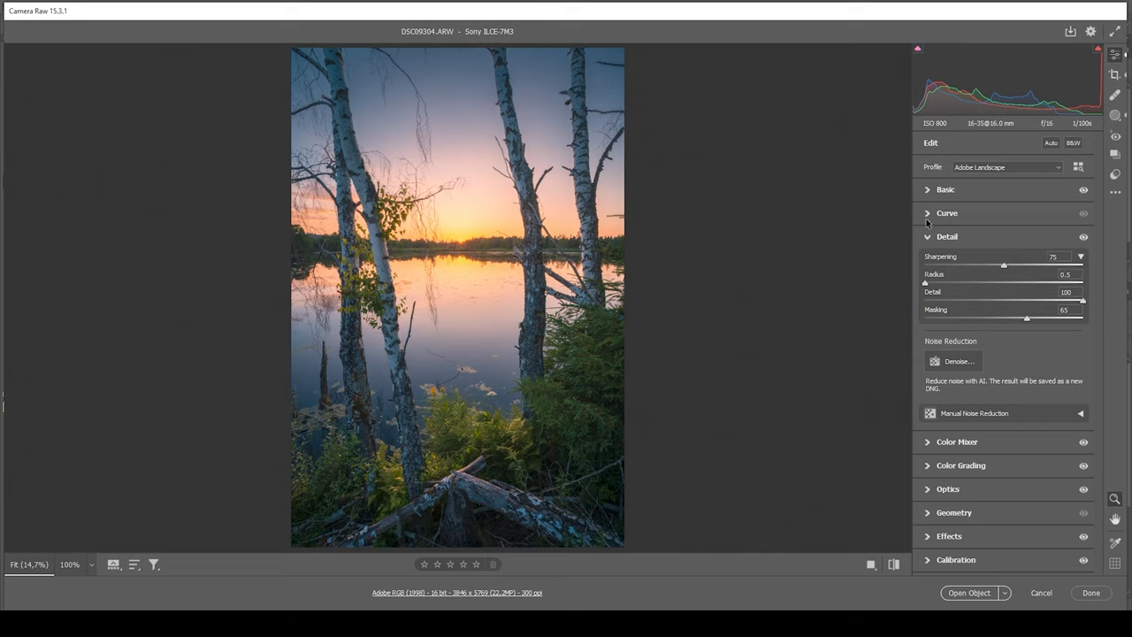
mouse_move(564, 258)
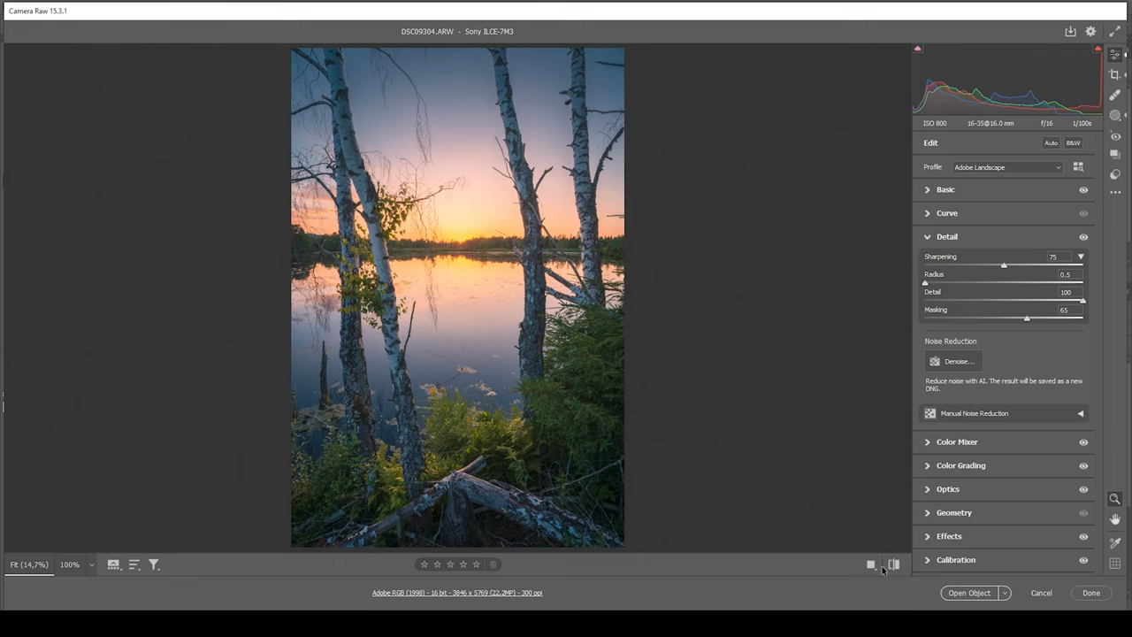
left_click(1006, 167)
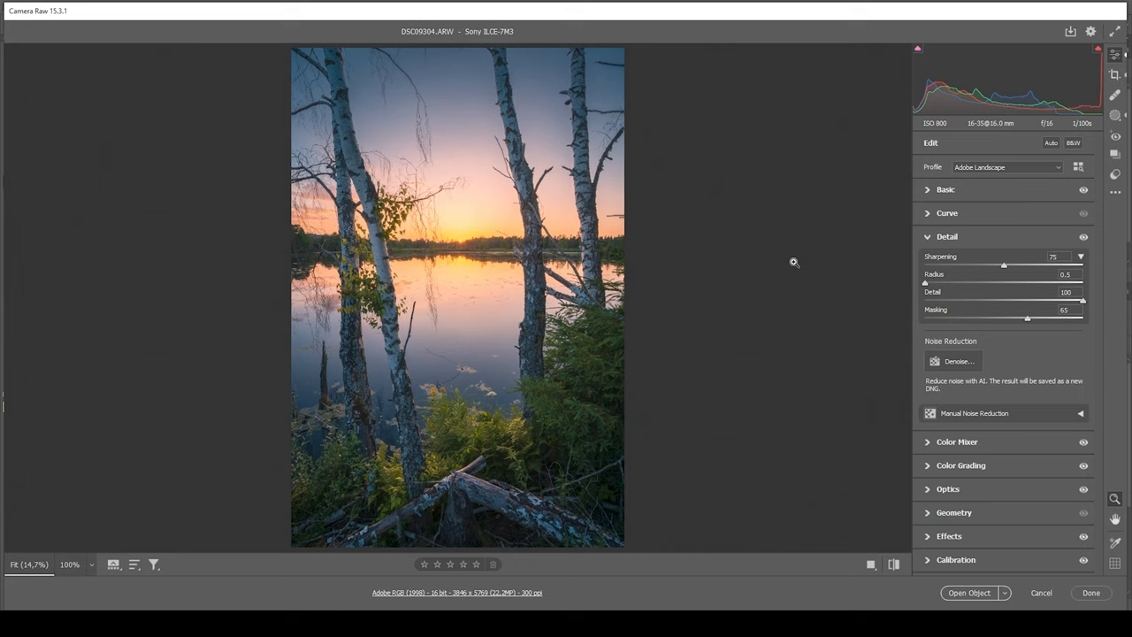
mouse_move(893, 483)
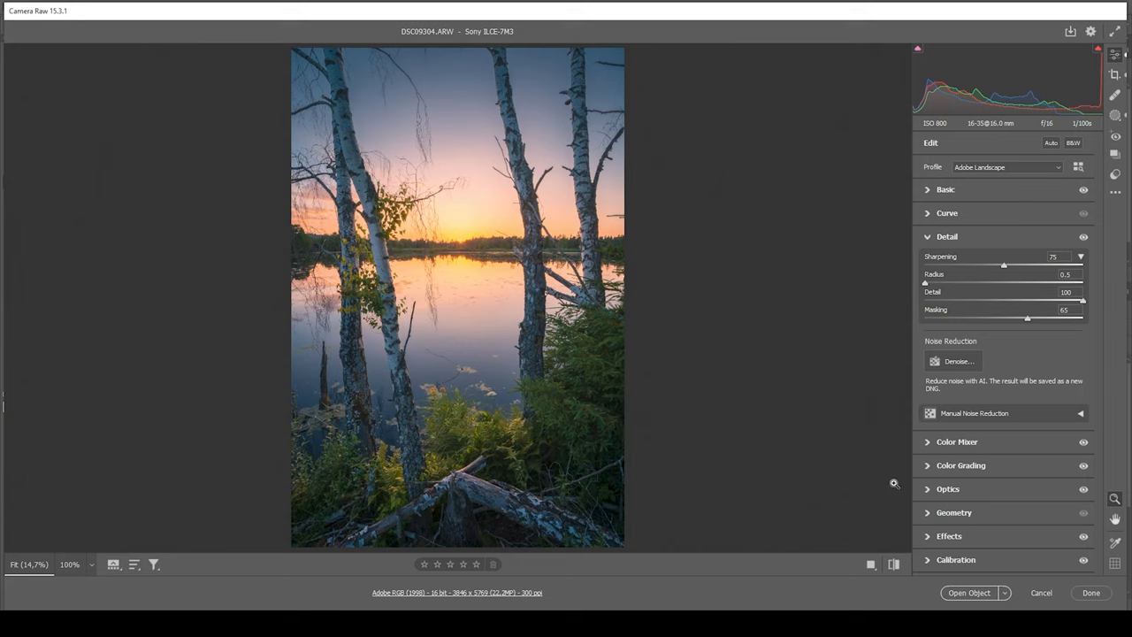
Open the photo in Photoshop, set the new layer to Overlay, and bring up TK RapidMask2
left_click(969, 592)
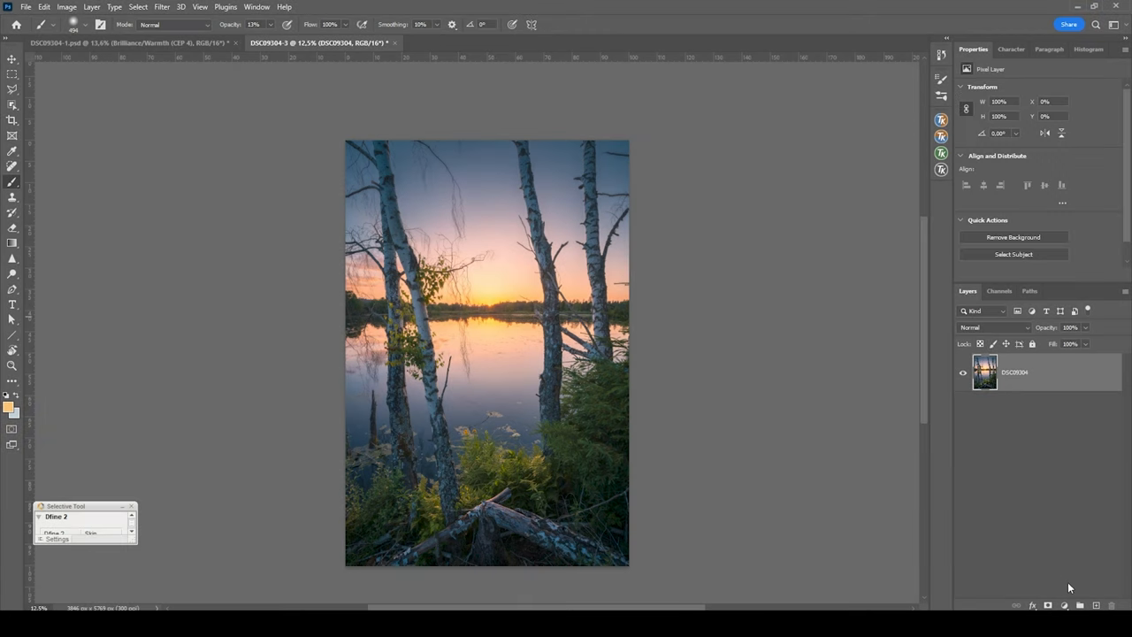
left_click(990, 328)
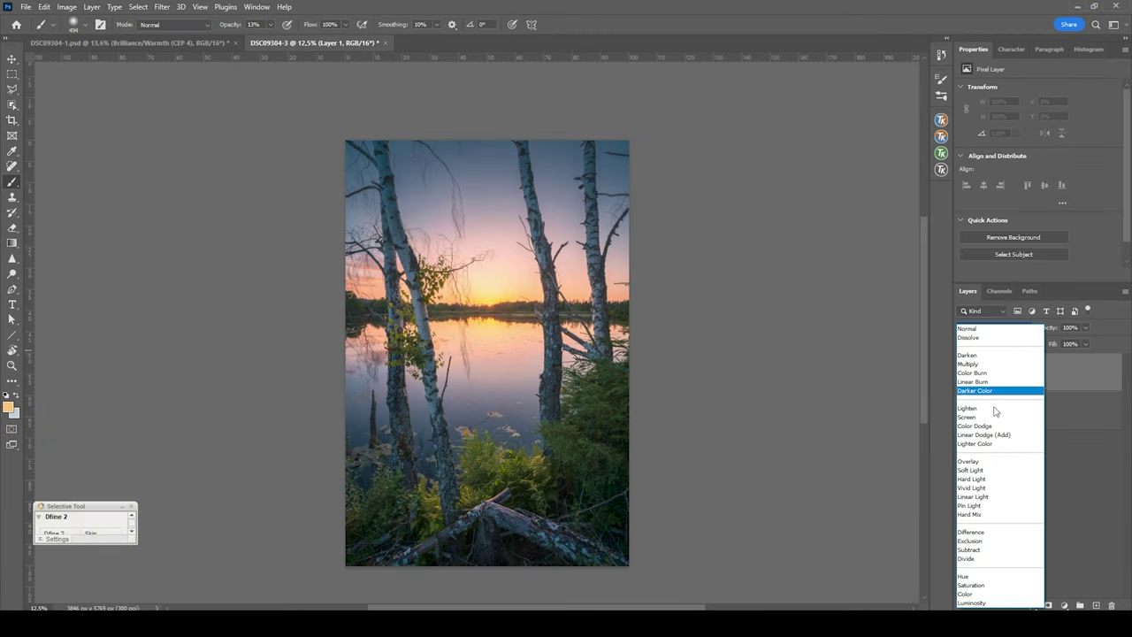
left_click(969, 461)
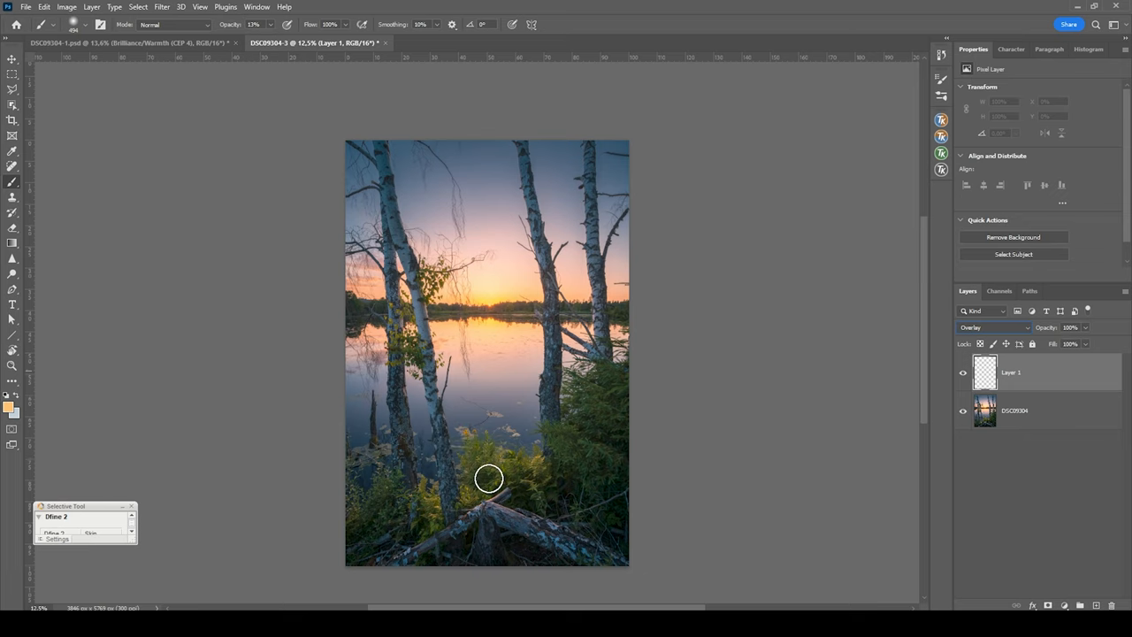
left_click(941, 153)
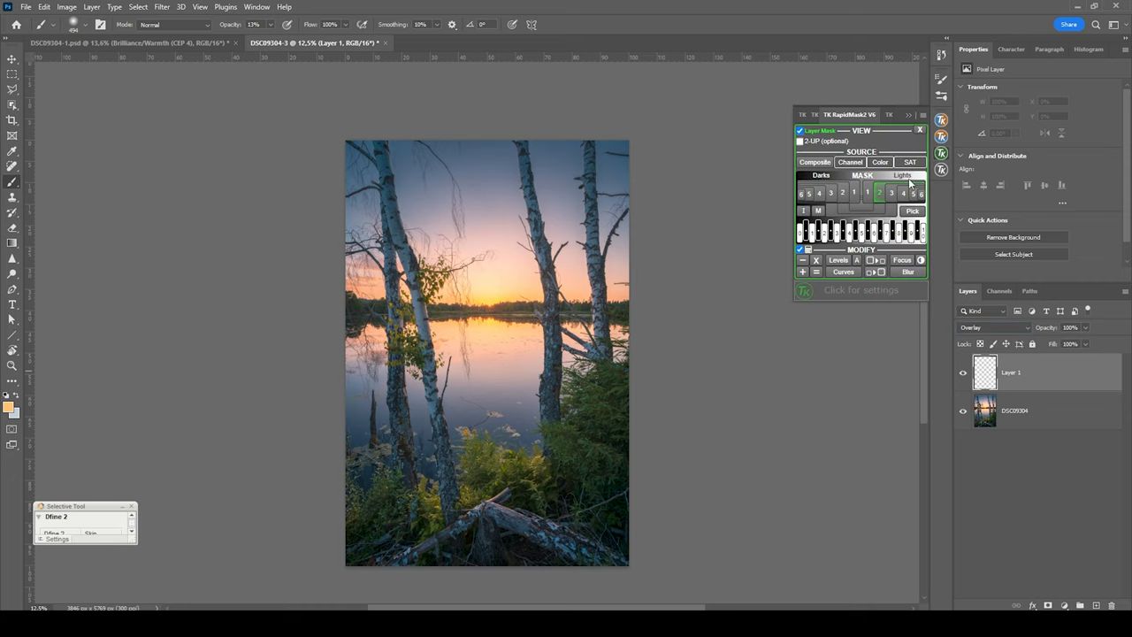
mouse_move(935, 230)
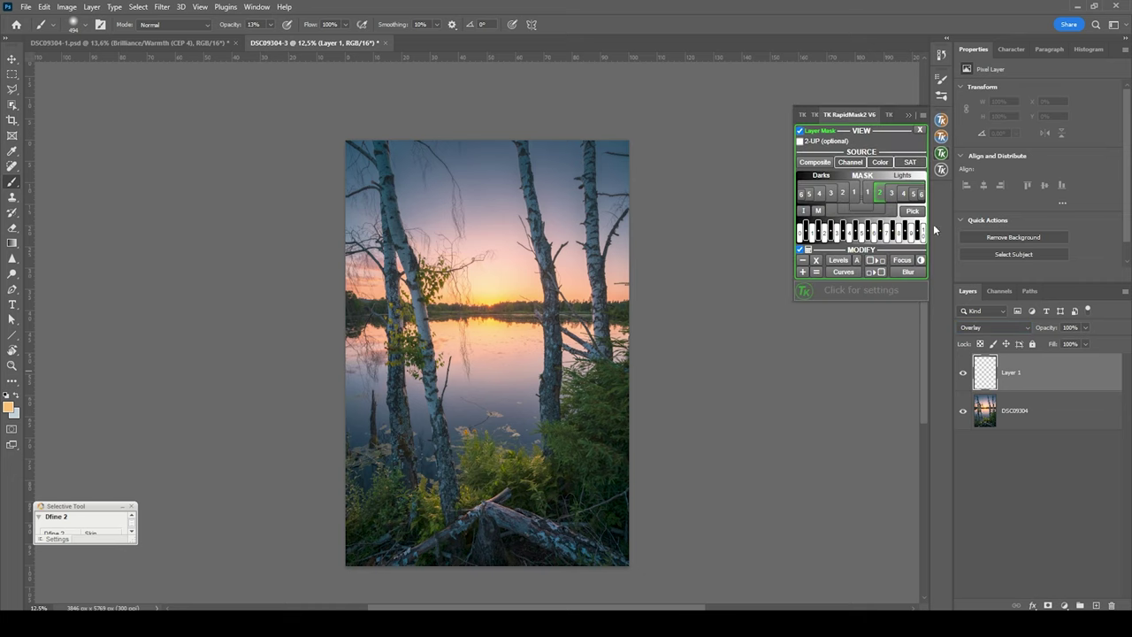
mouse_move(506, 488)
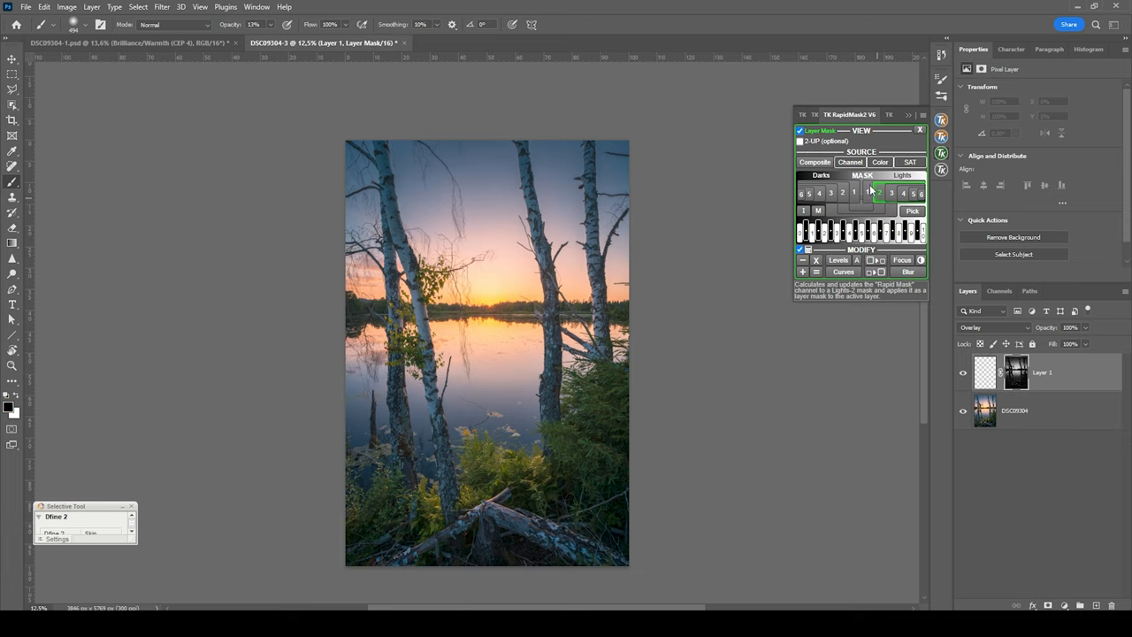
Paint soft white brushwork on Layer 1's pixels over the foreground, toggling visibility to compare
left_click(878, 192)
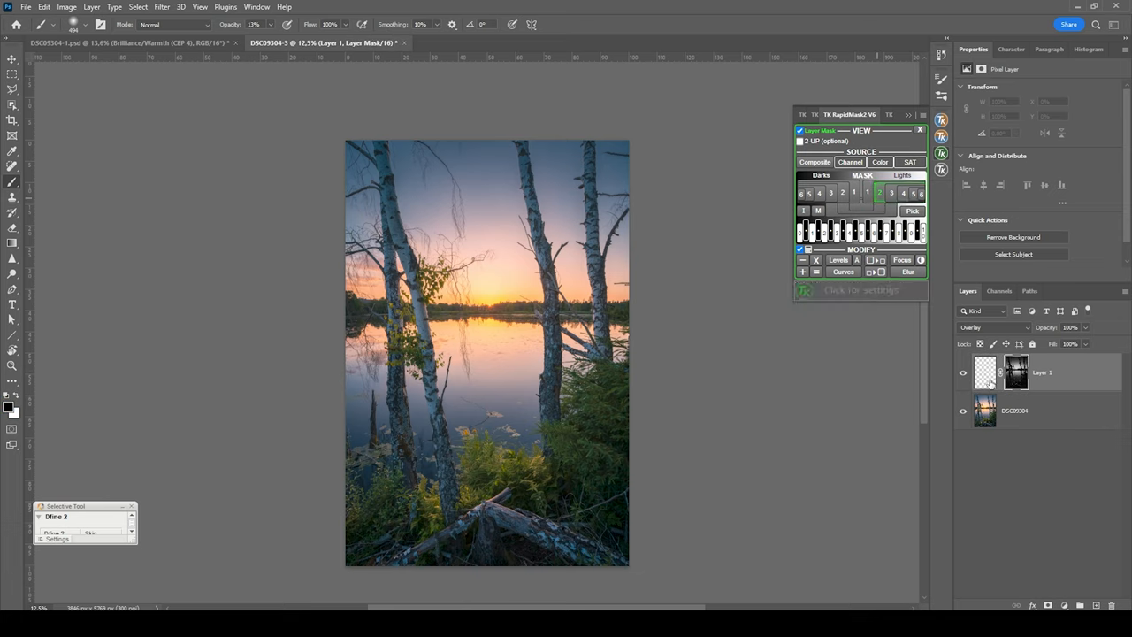
left_click(984, 372)
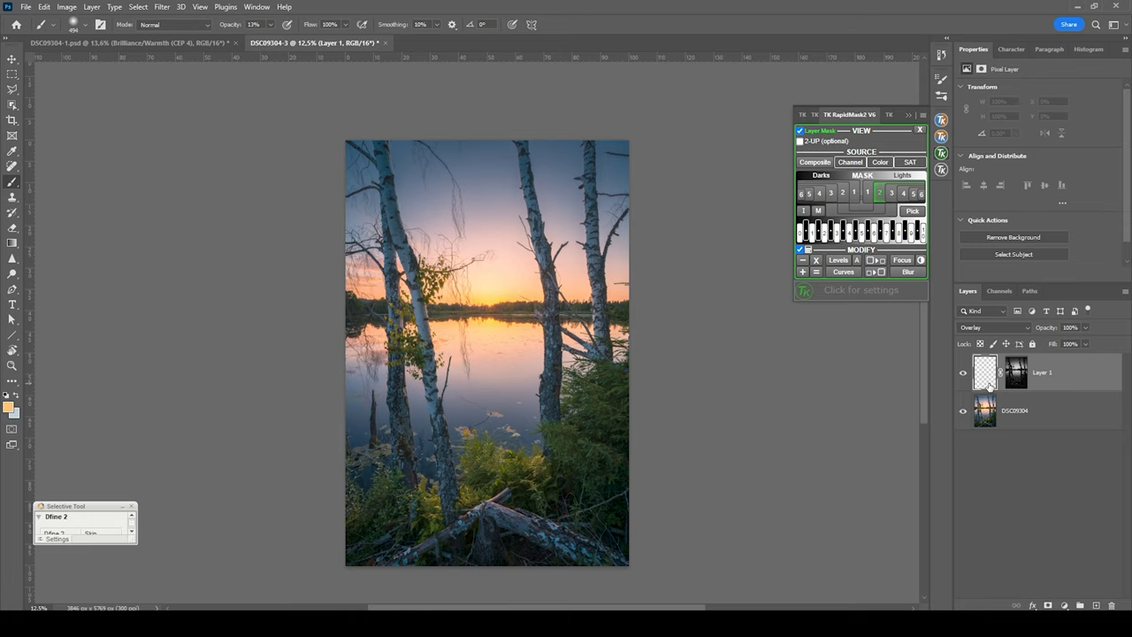
mouse_move(466, 235)
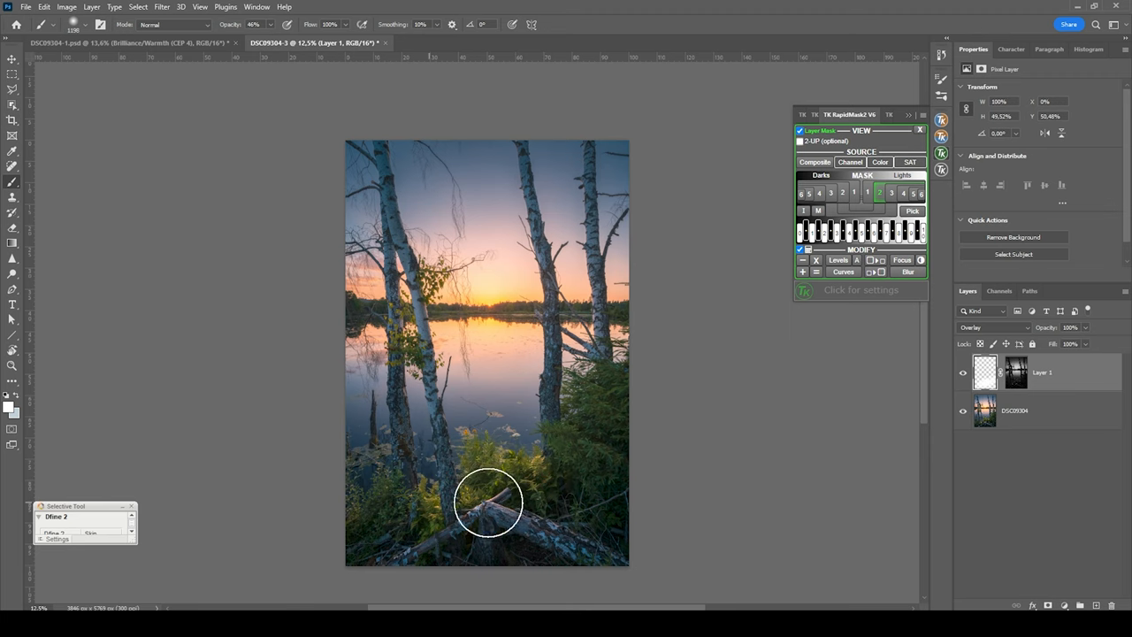
mouse_move(487, 457)
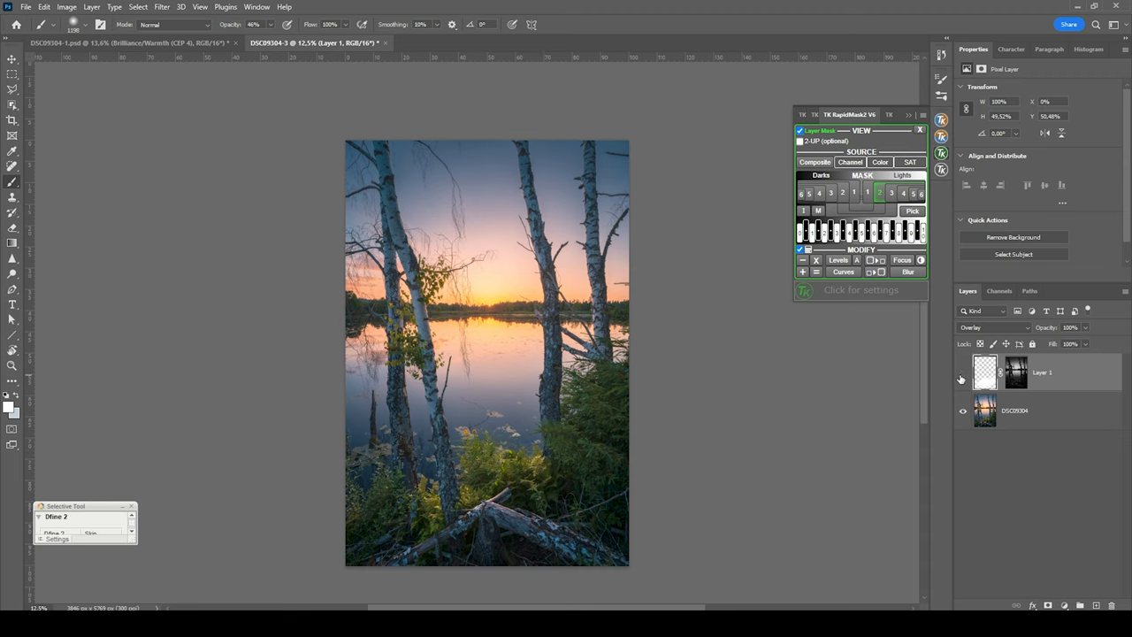
left_click(962, 371)
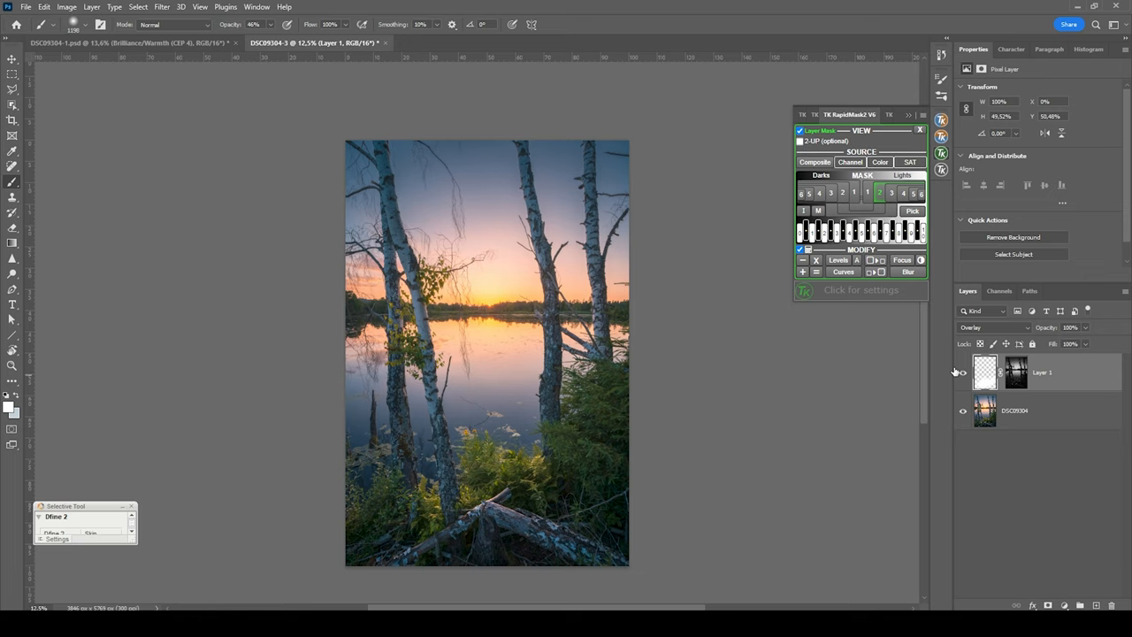
mouse_move(984, 372)
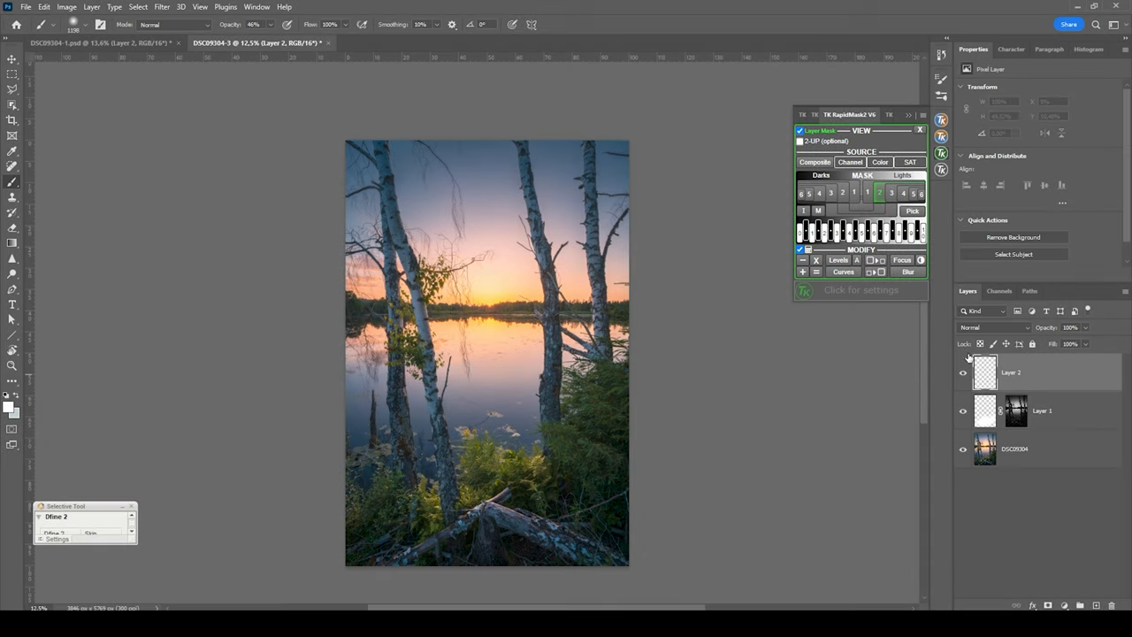
Set Layer 2 to Hard Light and pick a warm yellow painting colour
left_click(991, 327)
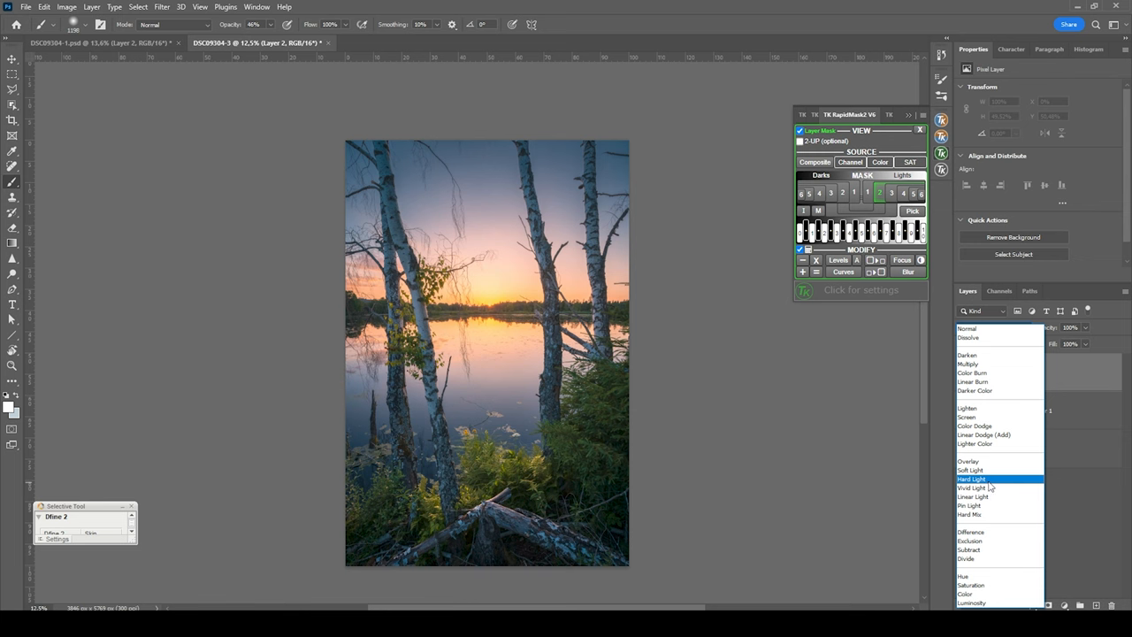
left_click(972, 479)
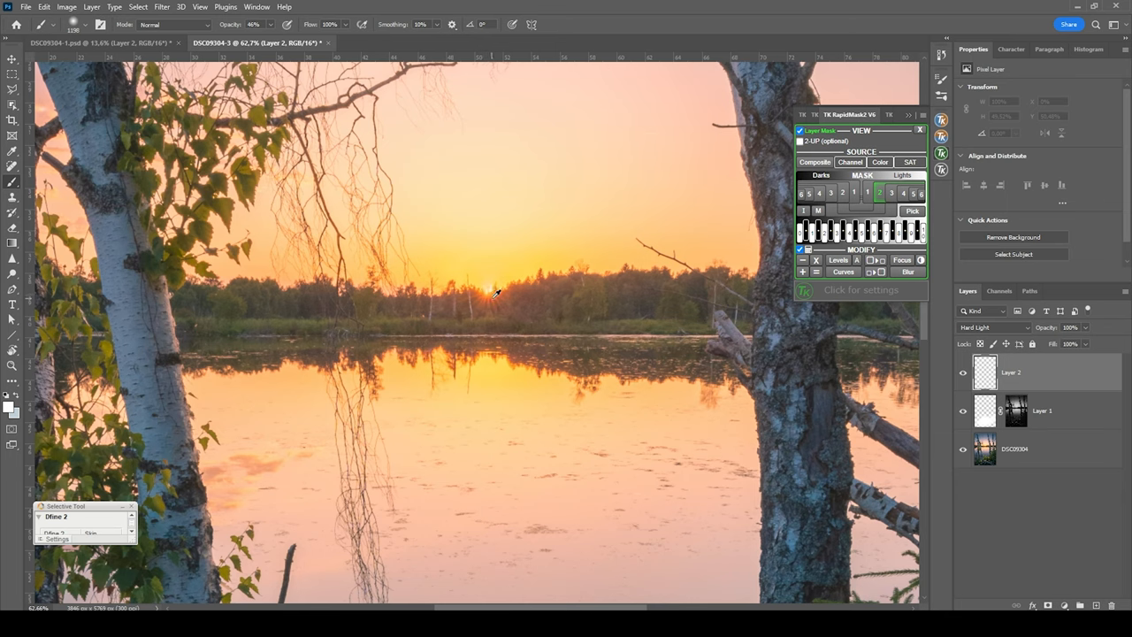
mouse_move(485, 281)
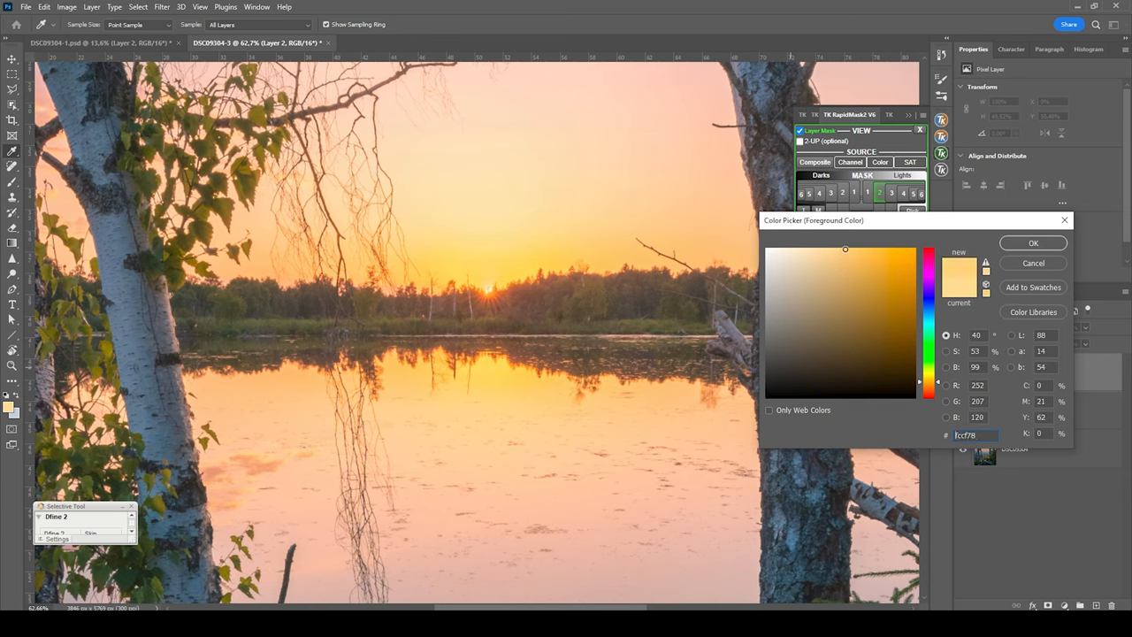
left_click(853, 245)
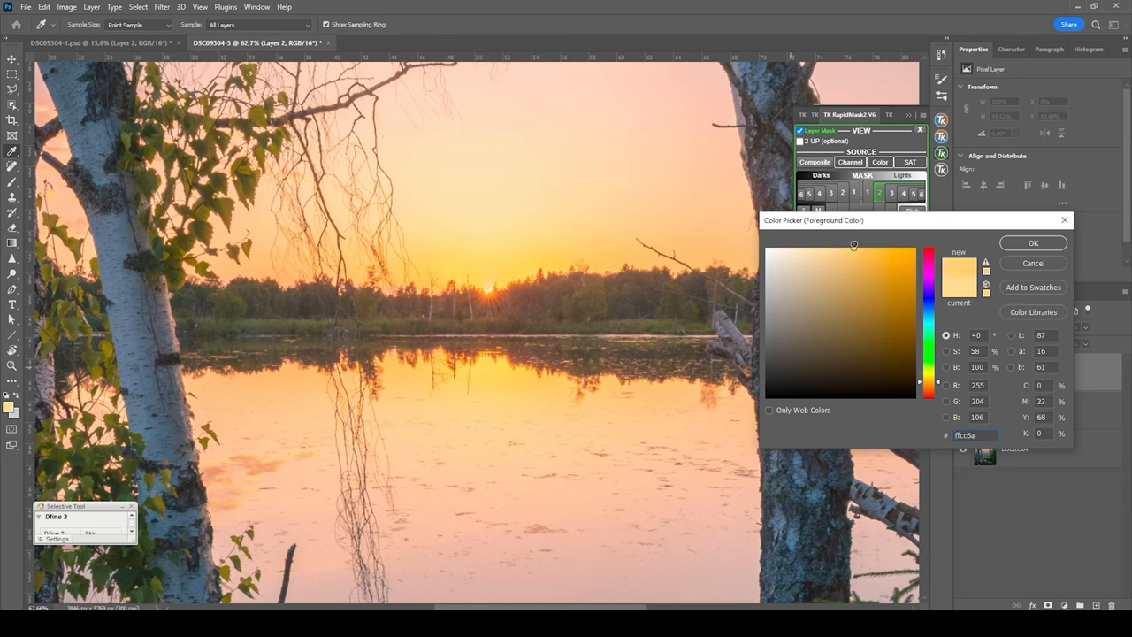
left_click(840, 261)
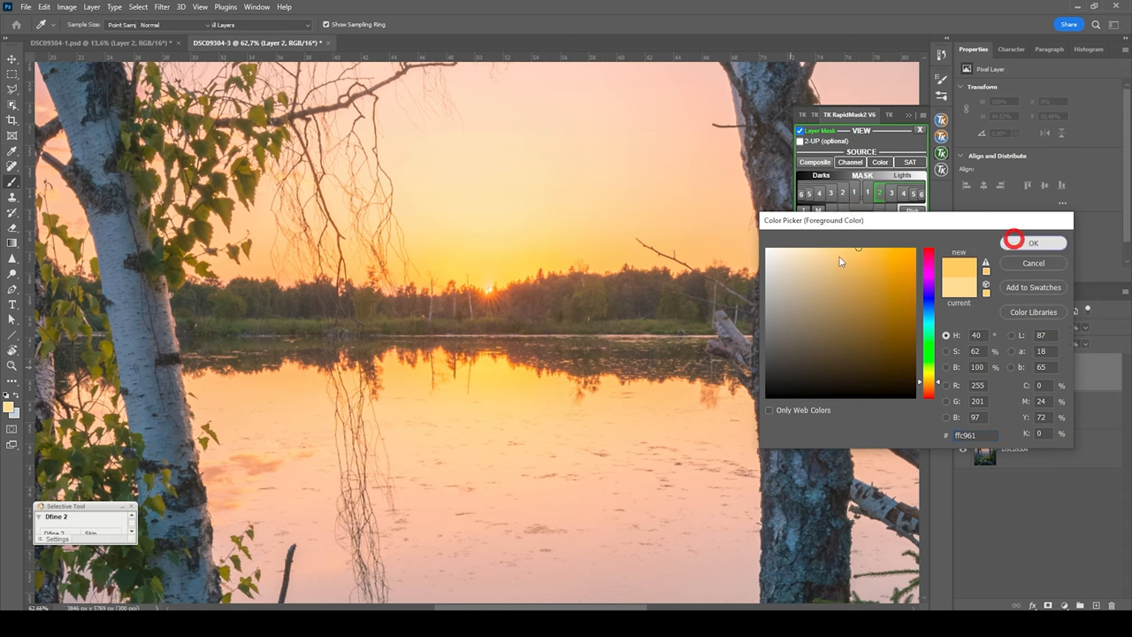
left_click(1033, 243)
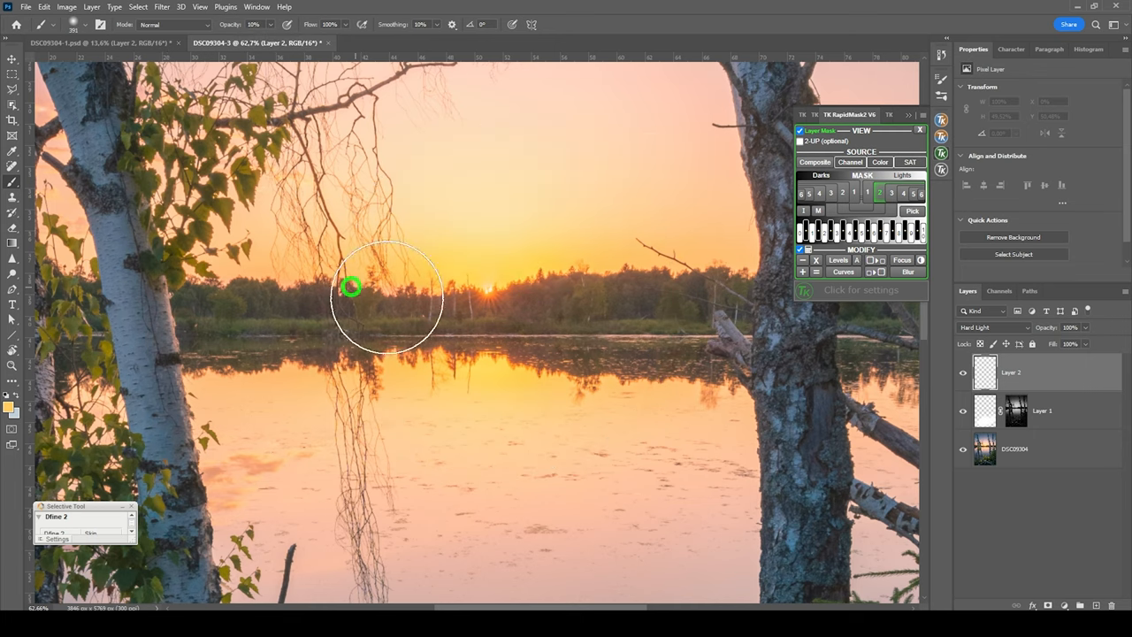
mouse_move(465, 246)
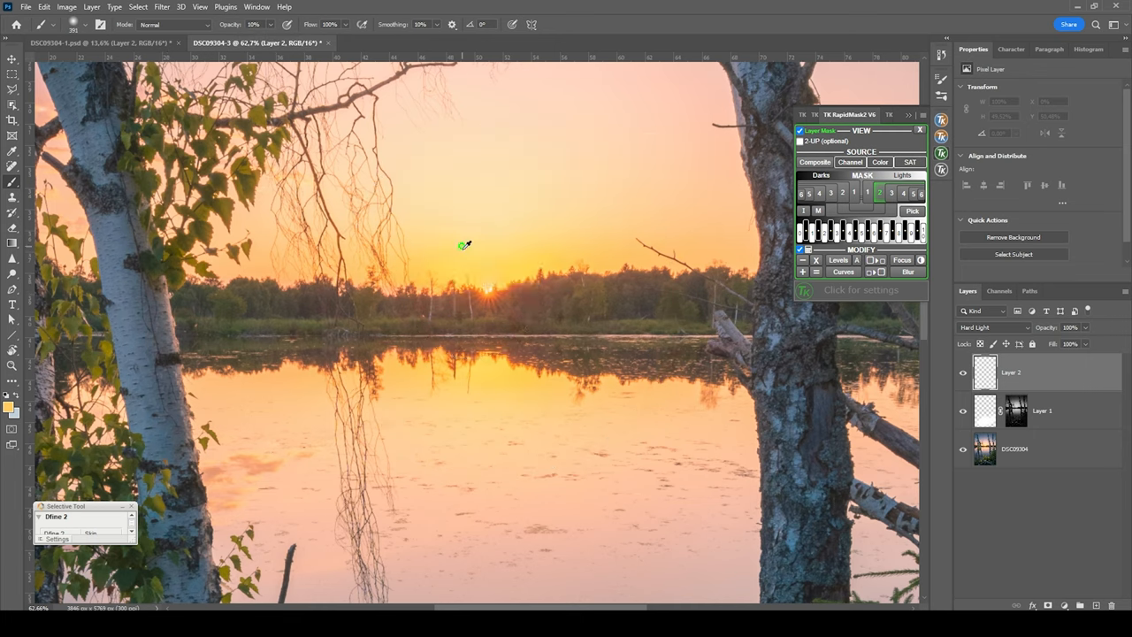
mouse_move(485, 290)
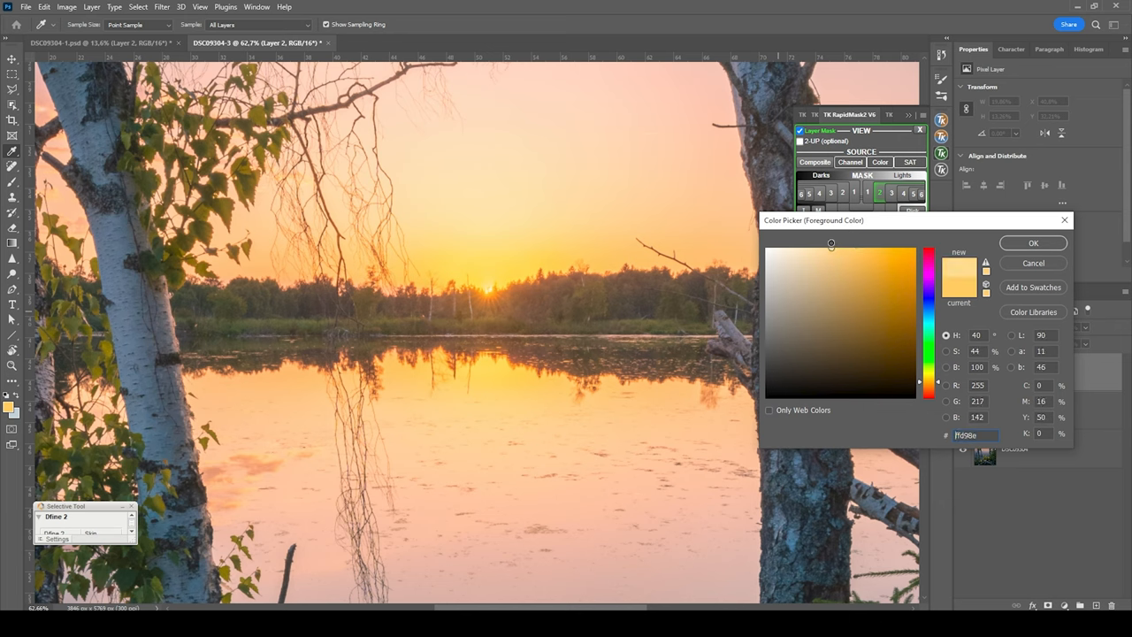
Paint a paler yellow glow around the sun and toggle the layer to compare
left_click(800, 239)
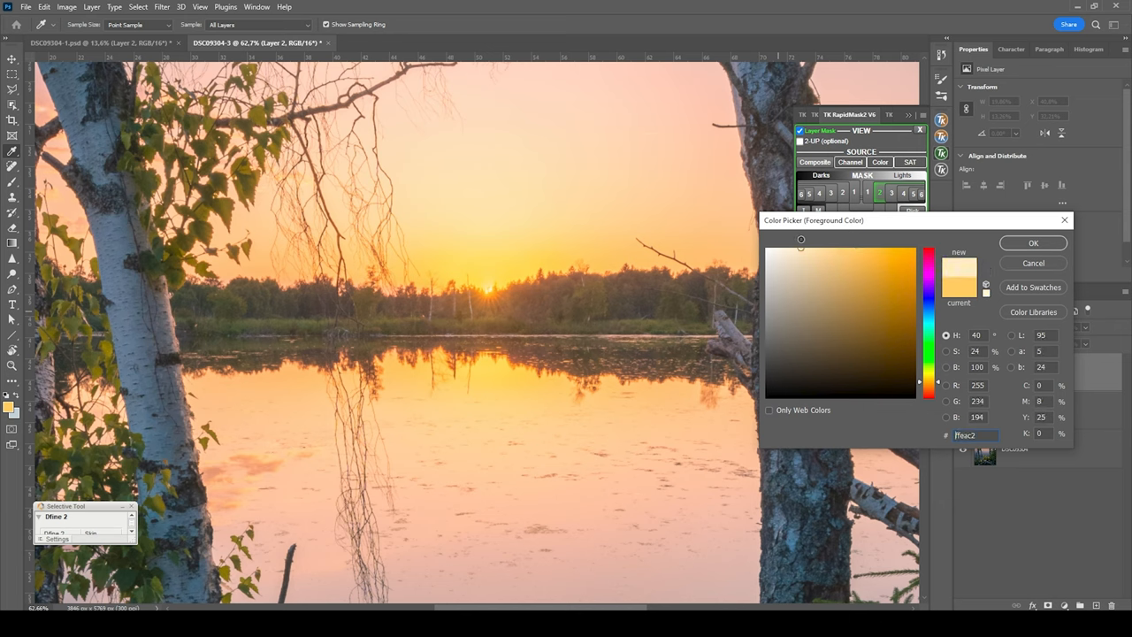
left_click(1031, 242)
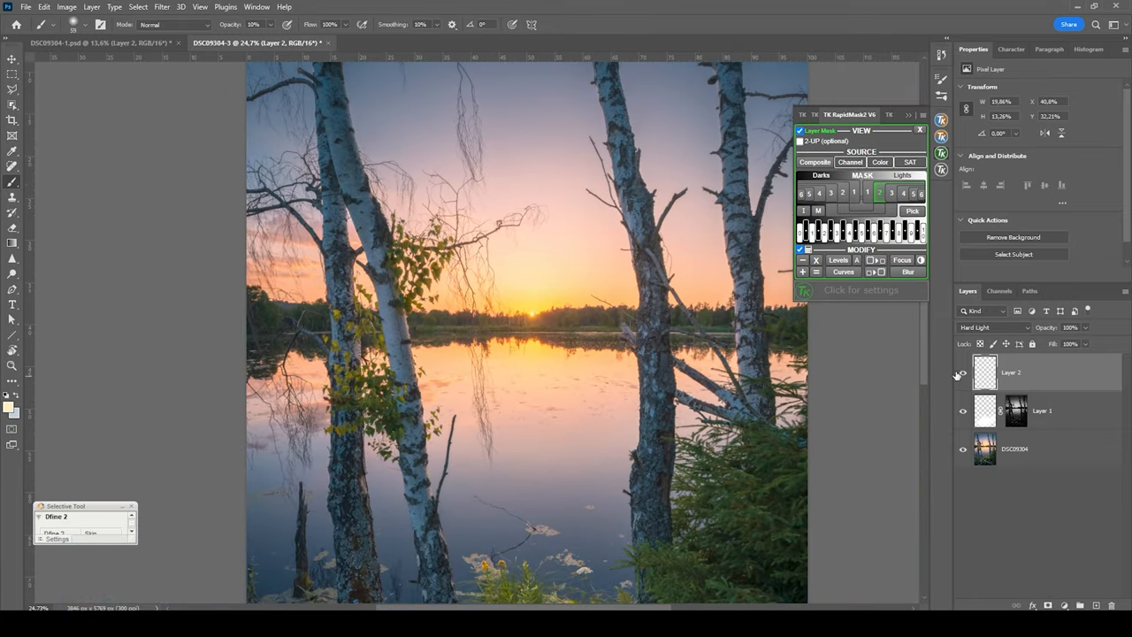
left_click(962, 374)
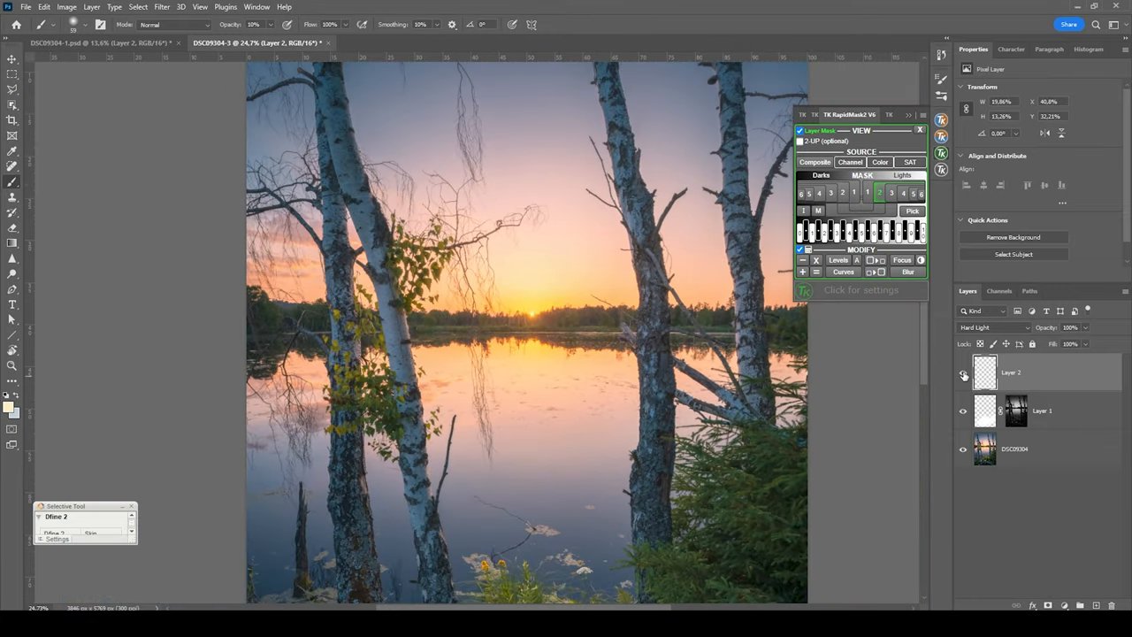
left_click(963, 375)
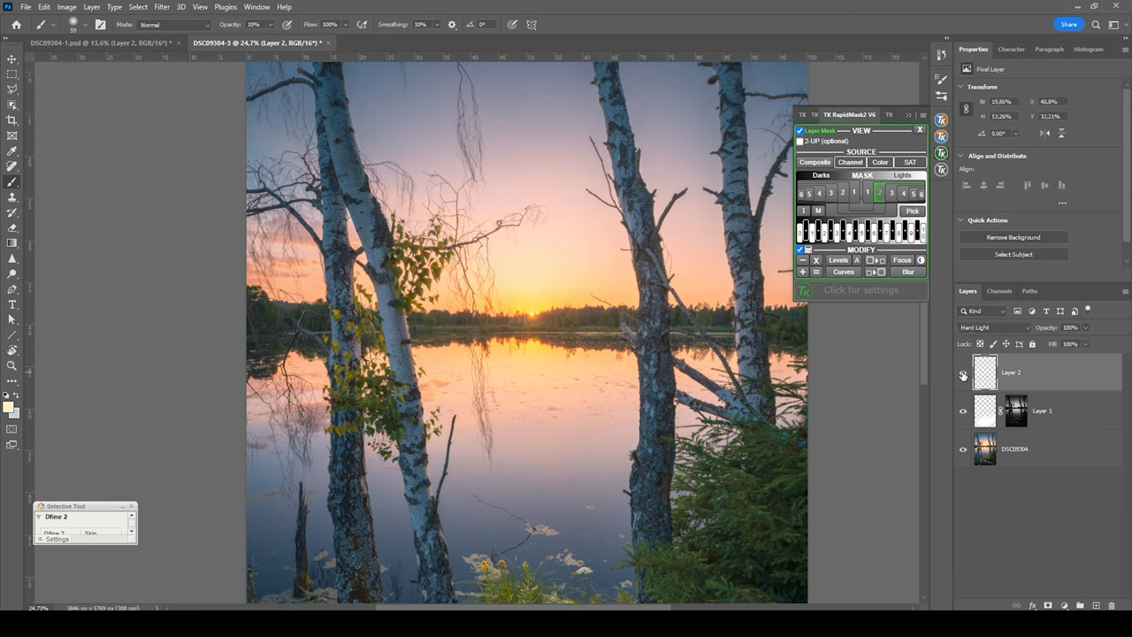
left_click(963, 371)
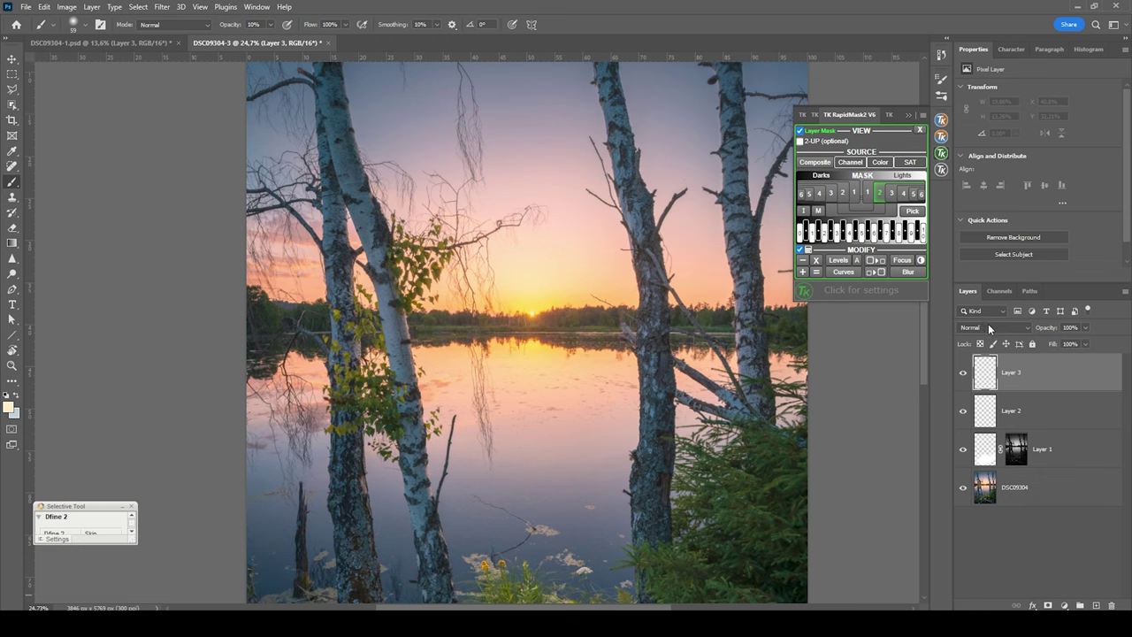
Set Layer 3 to Soft Light and choose a richer warm yellow foreground colour
left_click(990, 327)
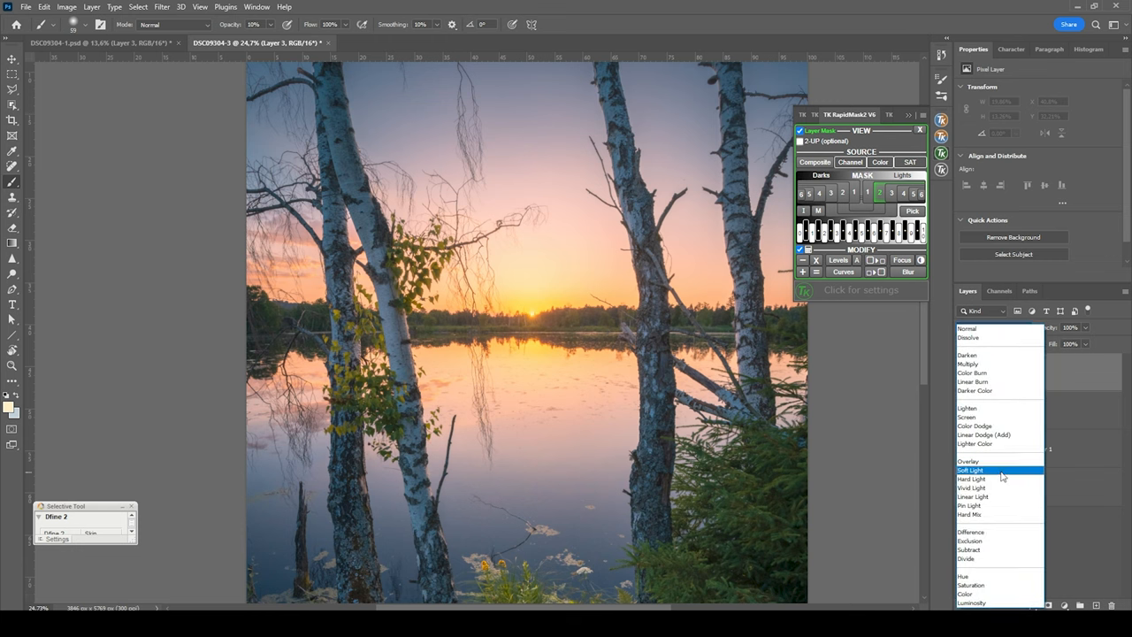
left_click(971, 469)
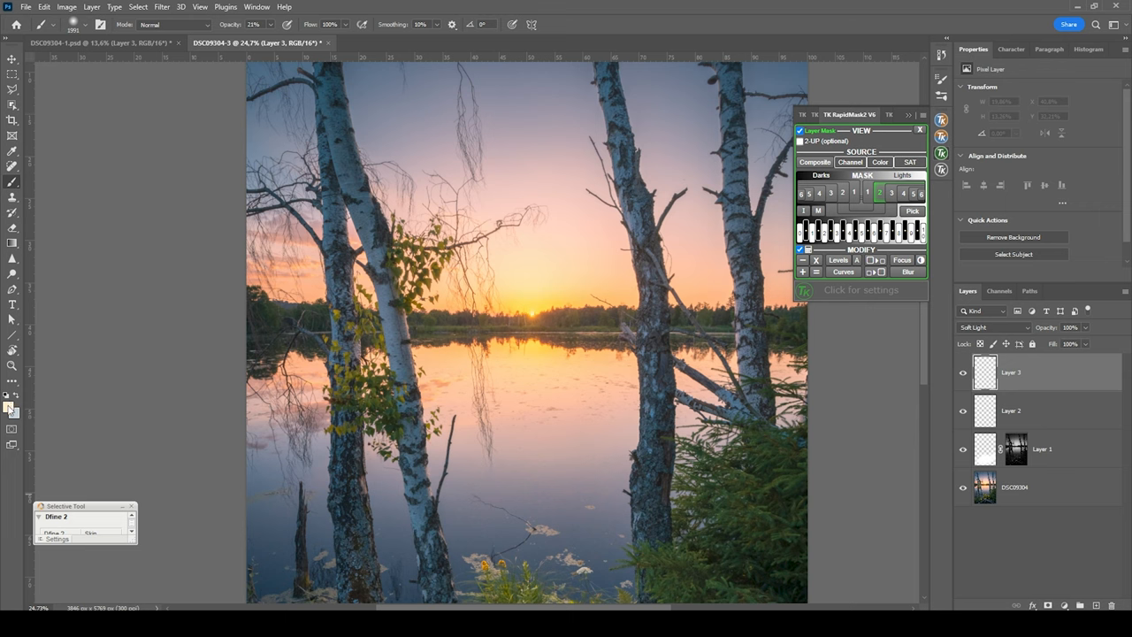
left_click(8, 403)
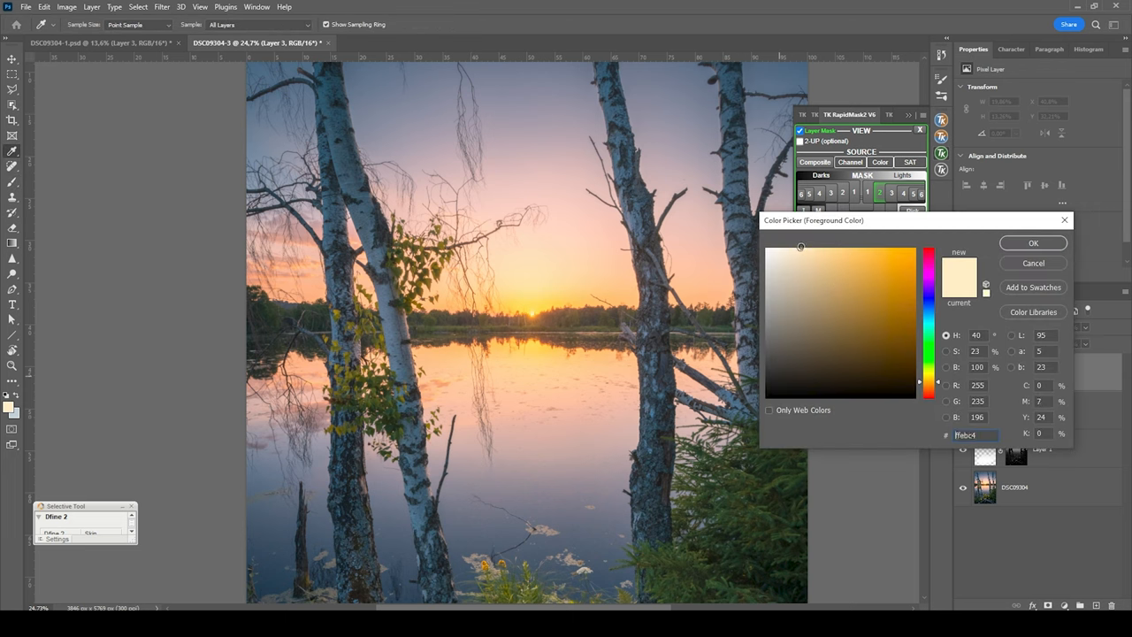
left_click(825, 246)
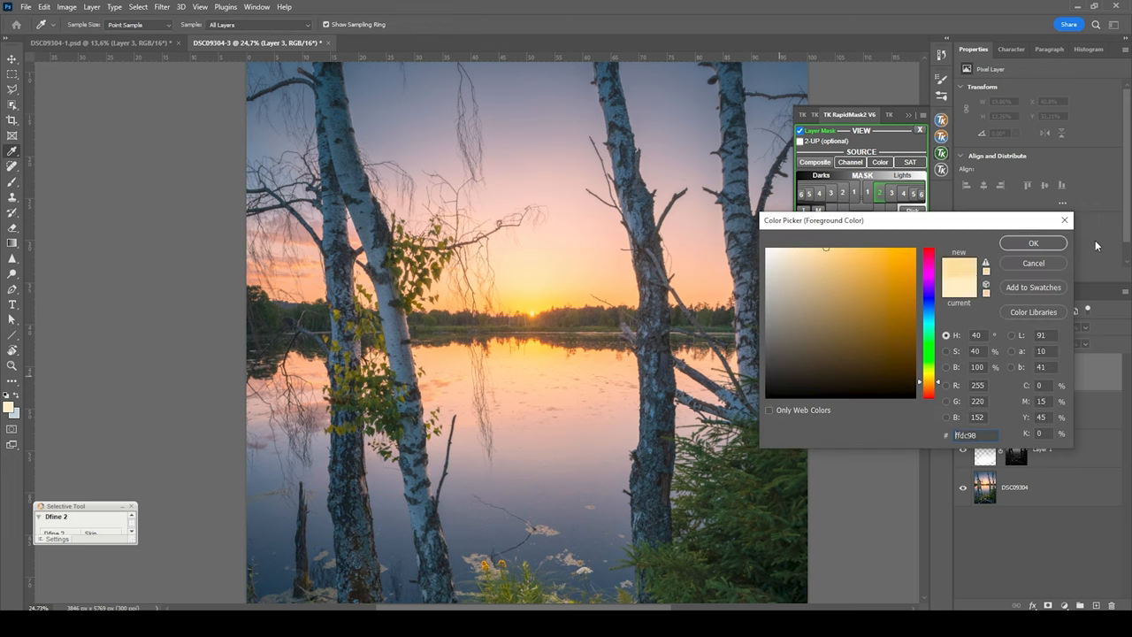
left_click(1032, 242)
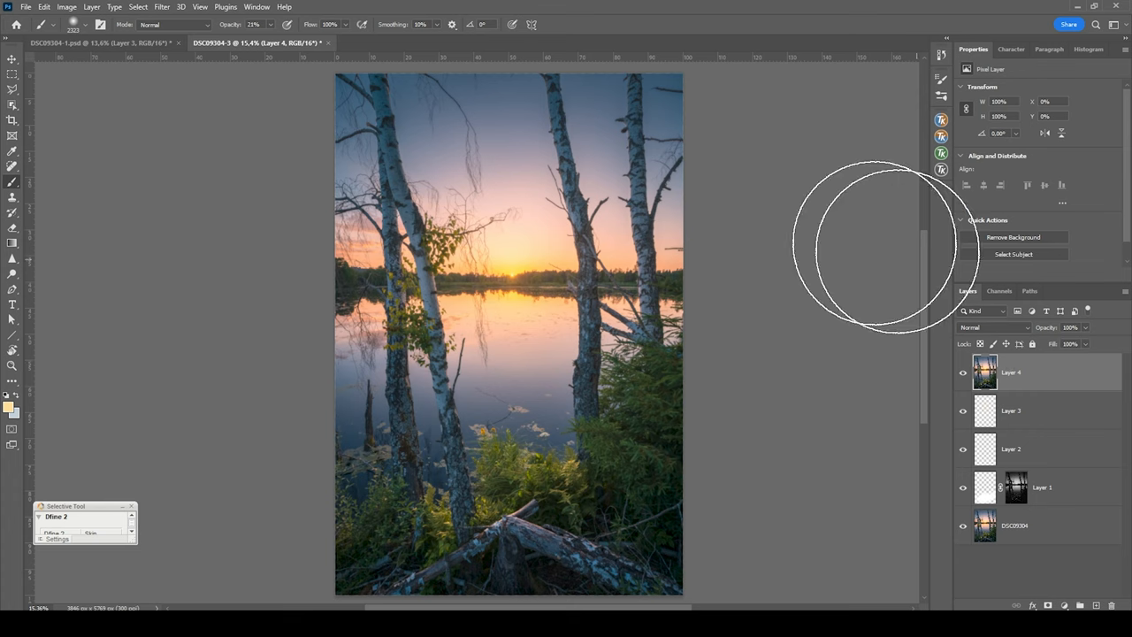
Launch Nik Color Efex Pro 4 from the Filter menu on merged Layer 4
left_click(161, 8)
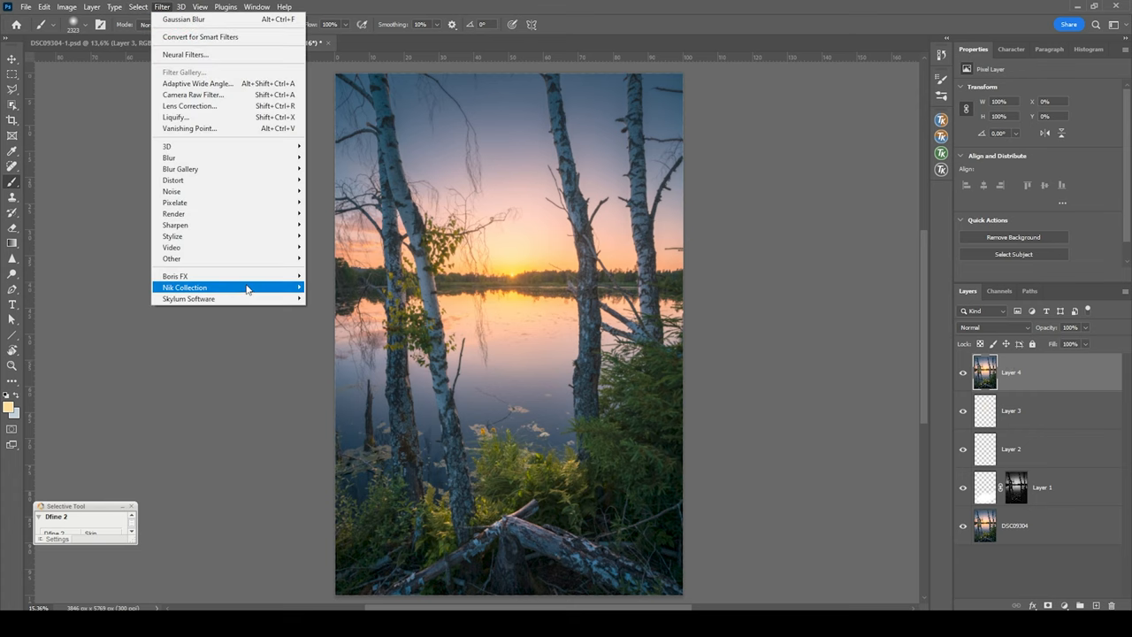
left_click(184, 287)
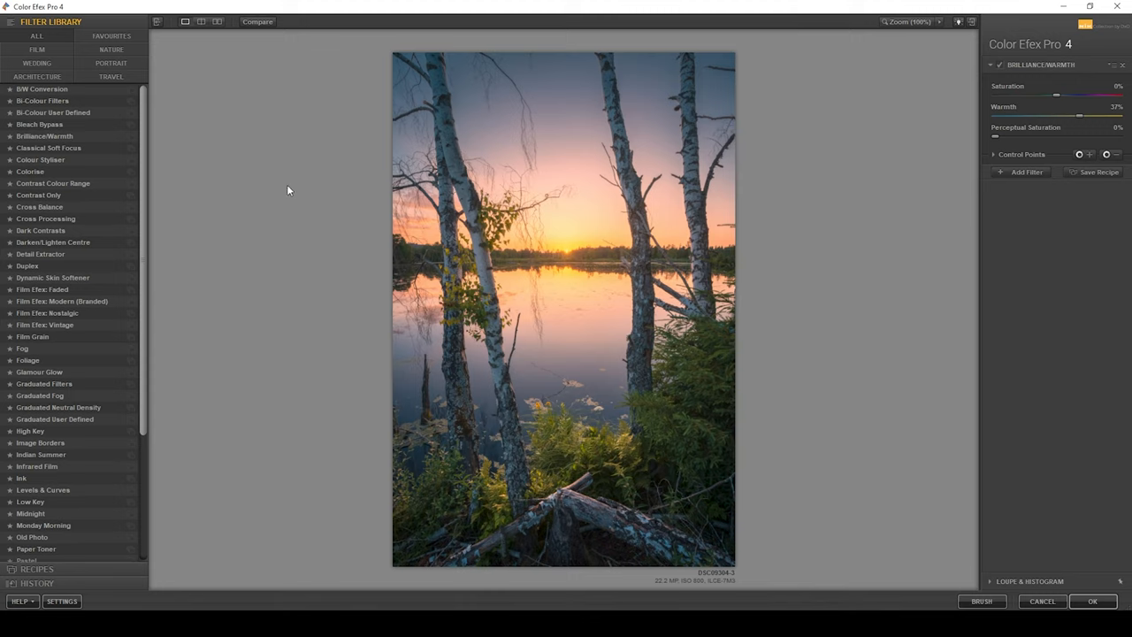
Apply Brilliance/Warmth with warmth 31% and saturation 15%, returning to Photoshop
left_click(45, 135)
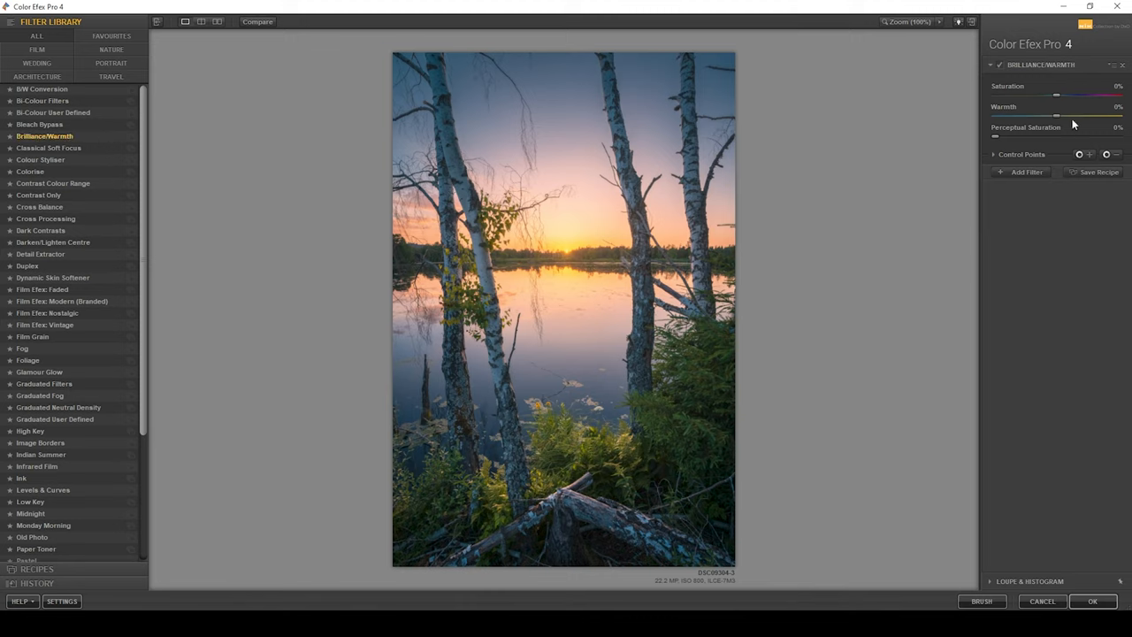
left_click_drag(1055, 115, 1065, 116)
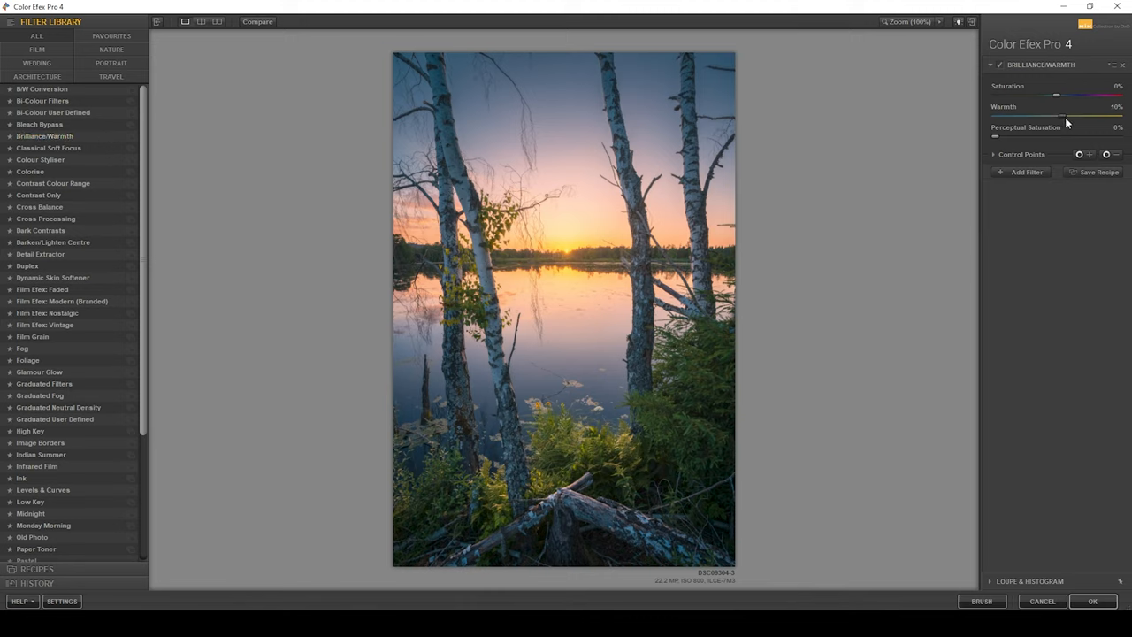
left_click_drag(1056, 113, 1088, 113)
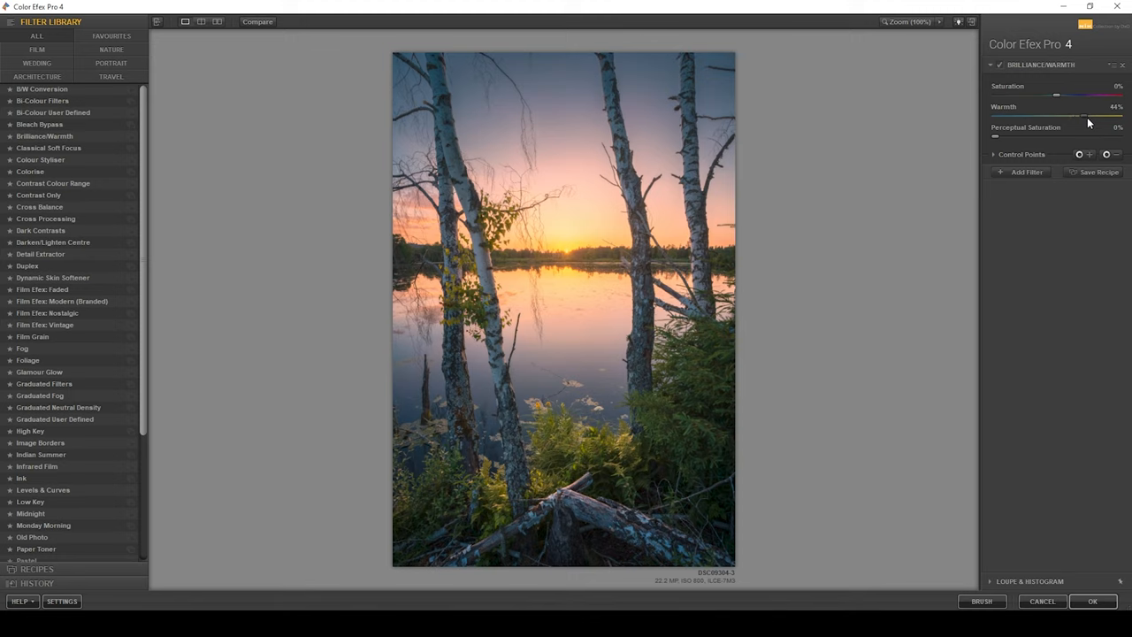
left_click_drag(1100, 116, 1082, 116)
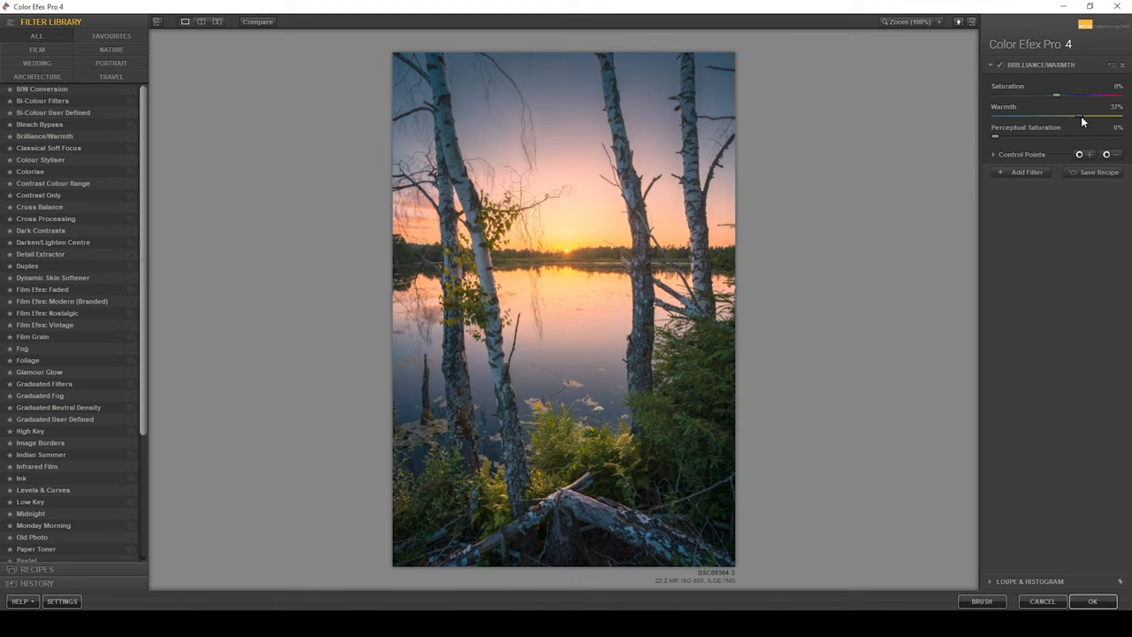
left_click_drag(1082, 116, 1077, 116)
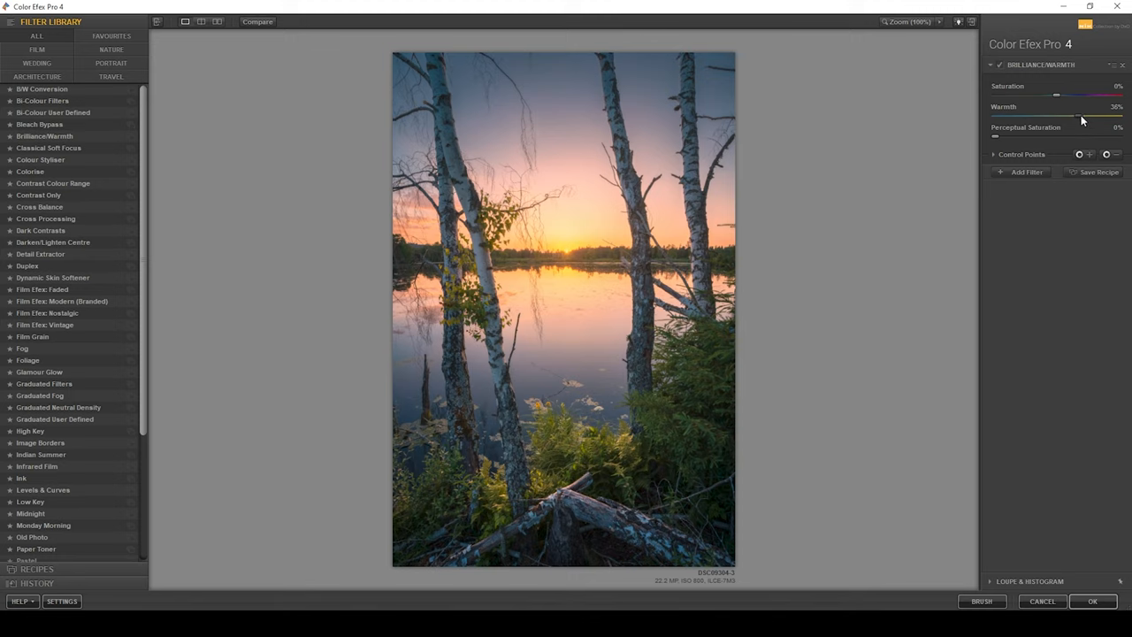
left_click_drag(1084, 117, 1078, 116)
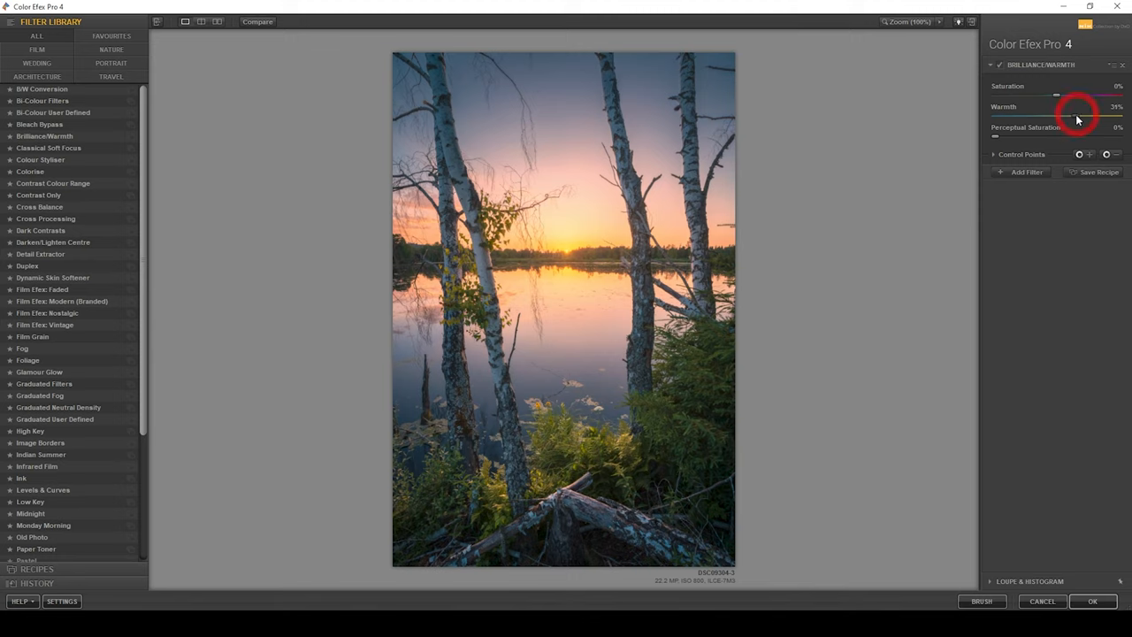
left_click_drag(1055, 95, 1074, 94)
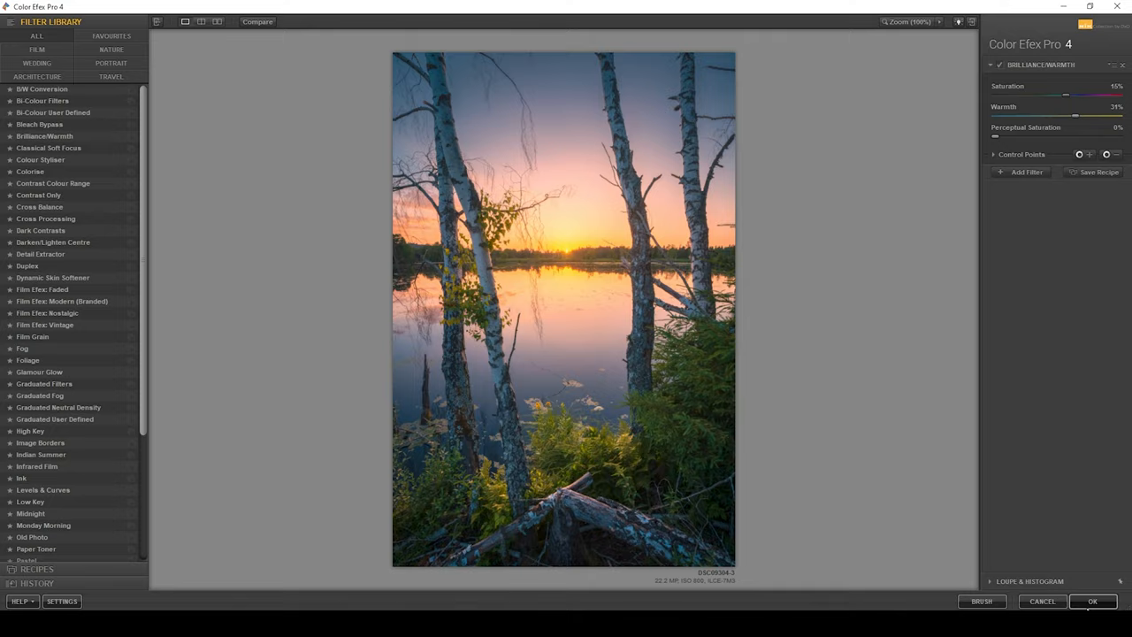
left_click(1091, 601)
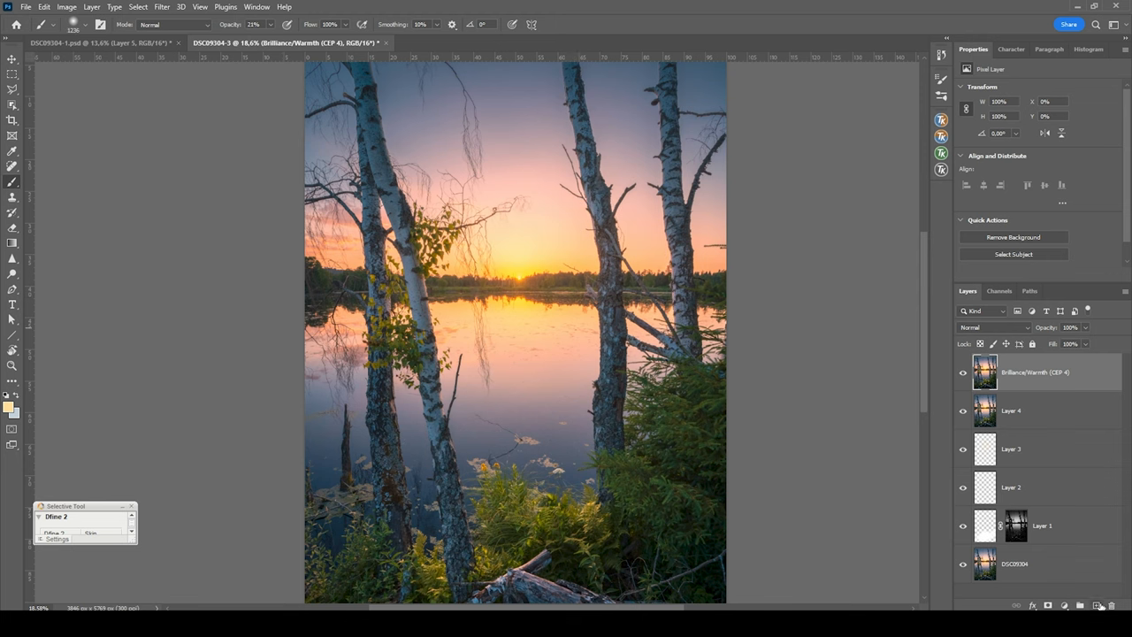
Set Layer 5's blend mode to Hard Light
left_click(994, 327)
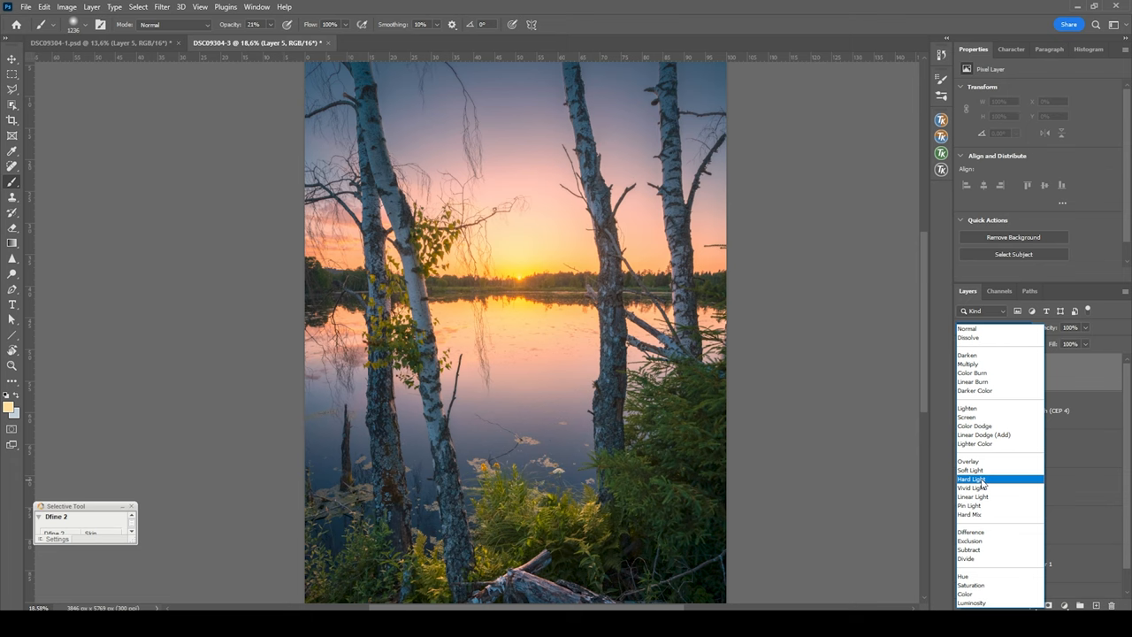
left_click(973, 479)
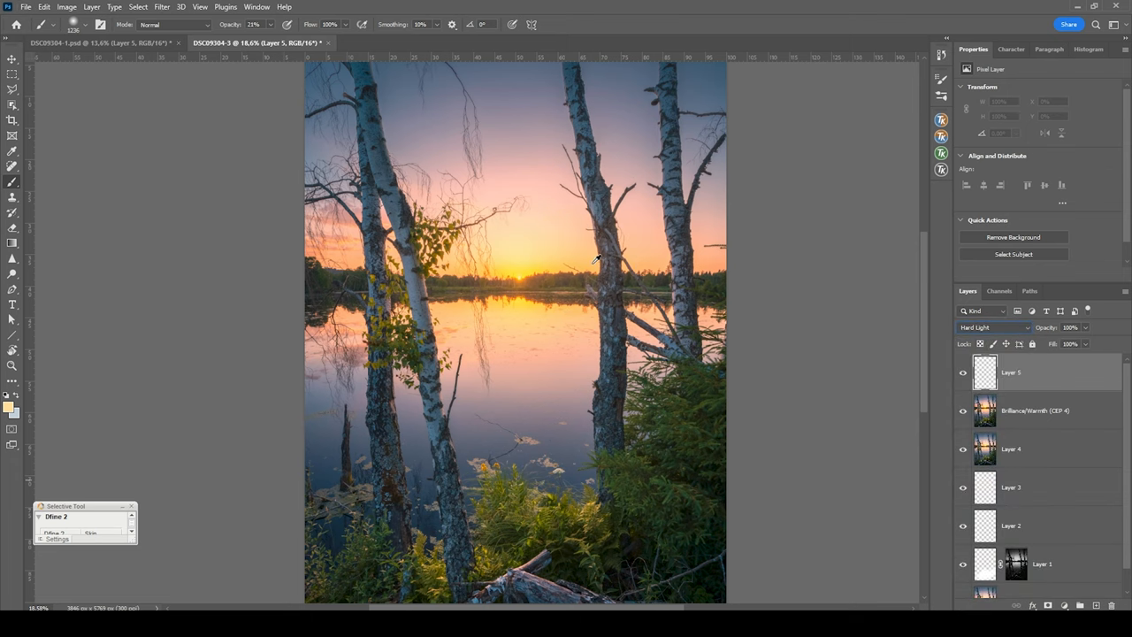
left_click(591, 262)
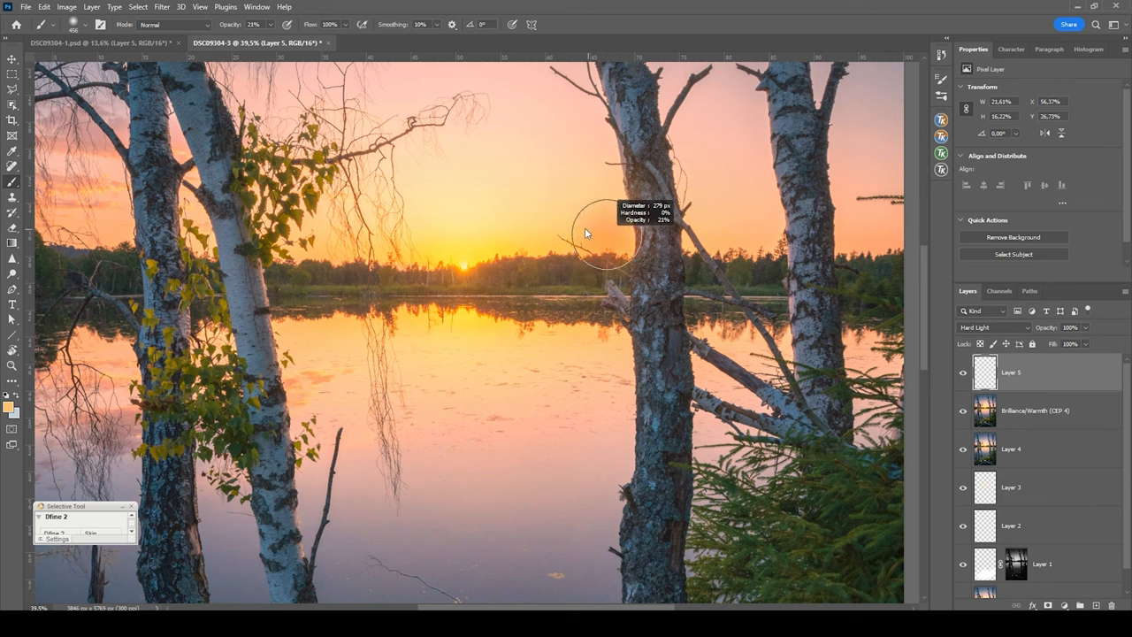
mouse_move(649, 146)
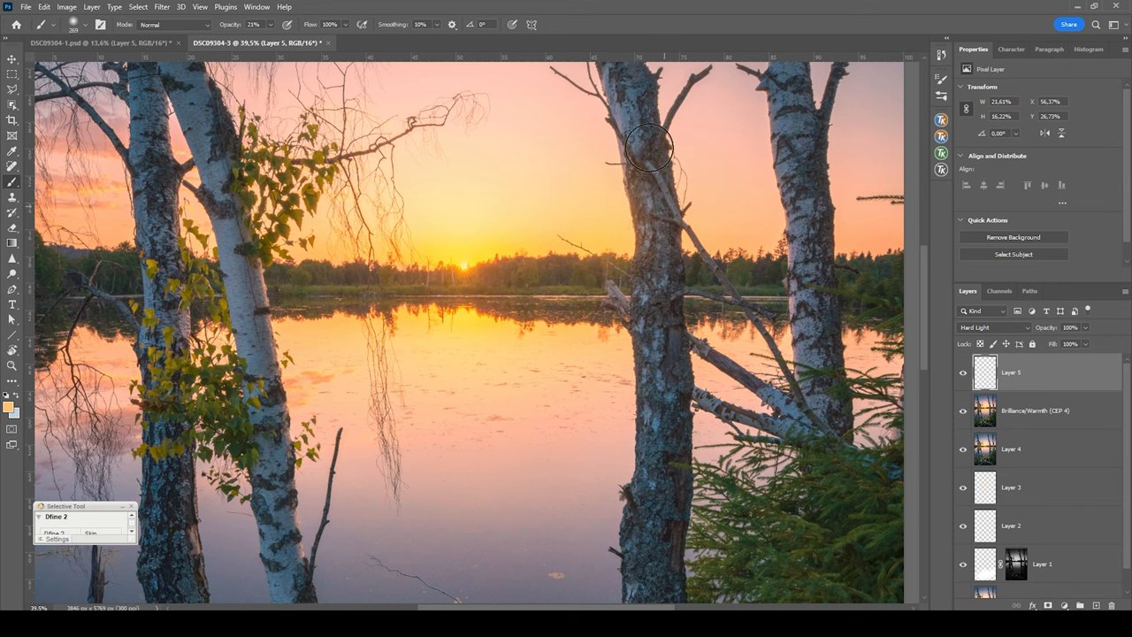
mouse_move(659, 228)
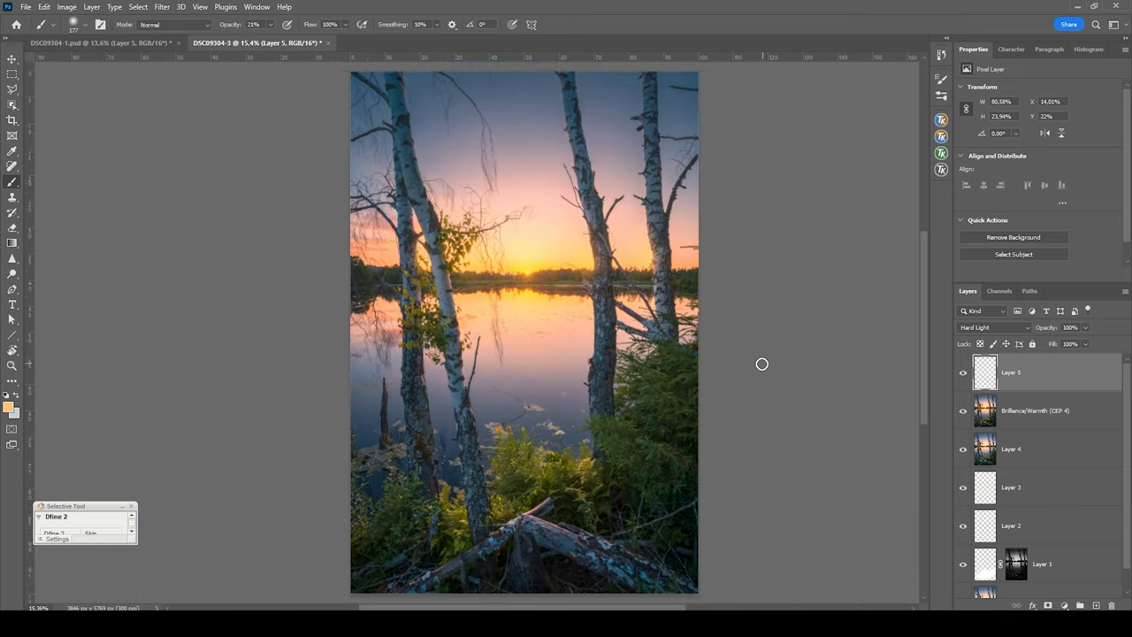
mouse_move(798, 367)
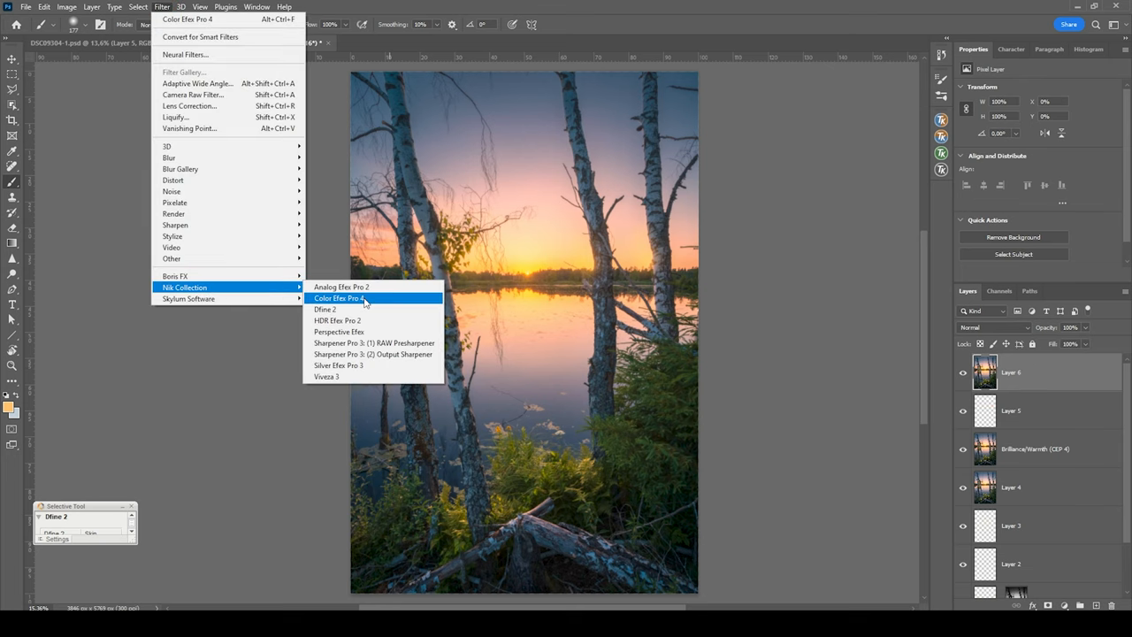
Launch Color Efex Pro 4 on the stamped Layer 6
left_click(338, 298)
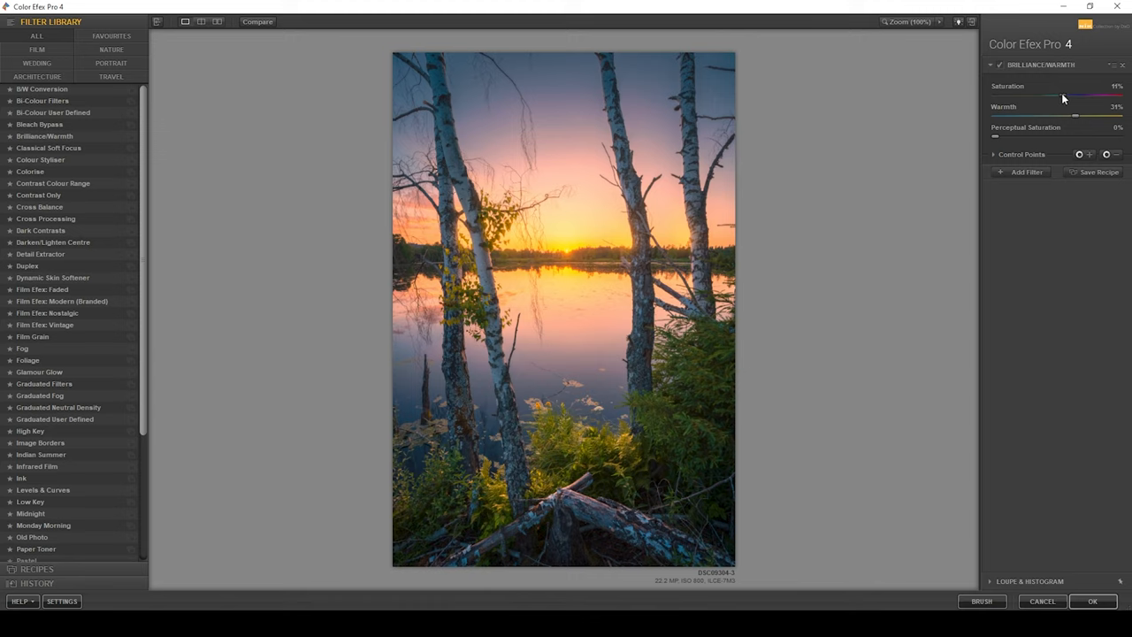
Apply Brilliance/Warmth with saturation 0% and warmth 21%
left_click_drag(1103, 96, 1058, 95)
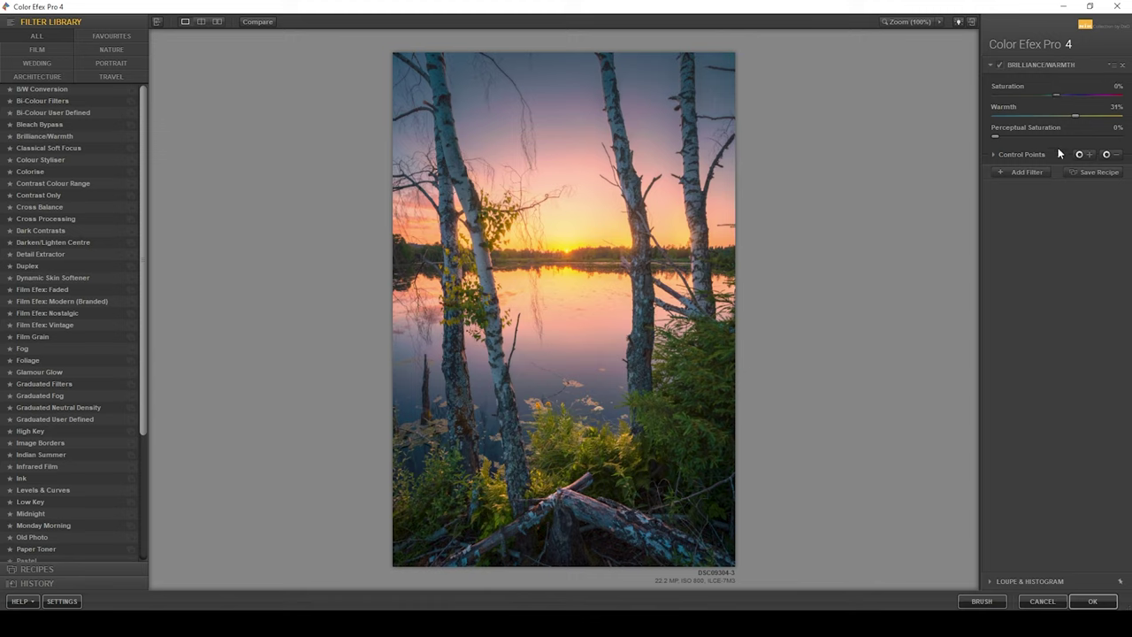
left_click_drag(1075, 116, 1056, 116)
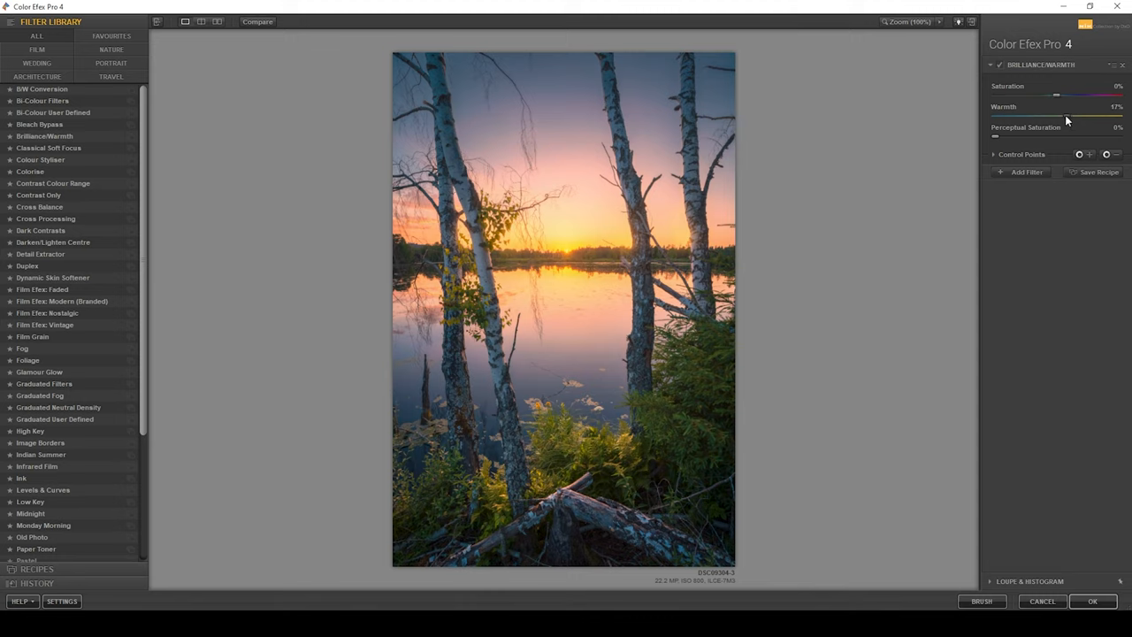
left_click_drag(1057, 116, 1070, 116)
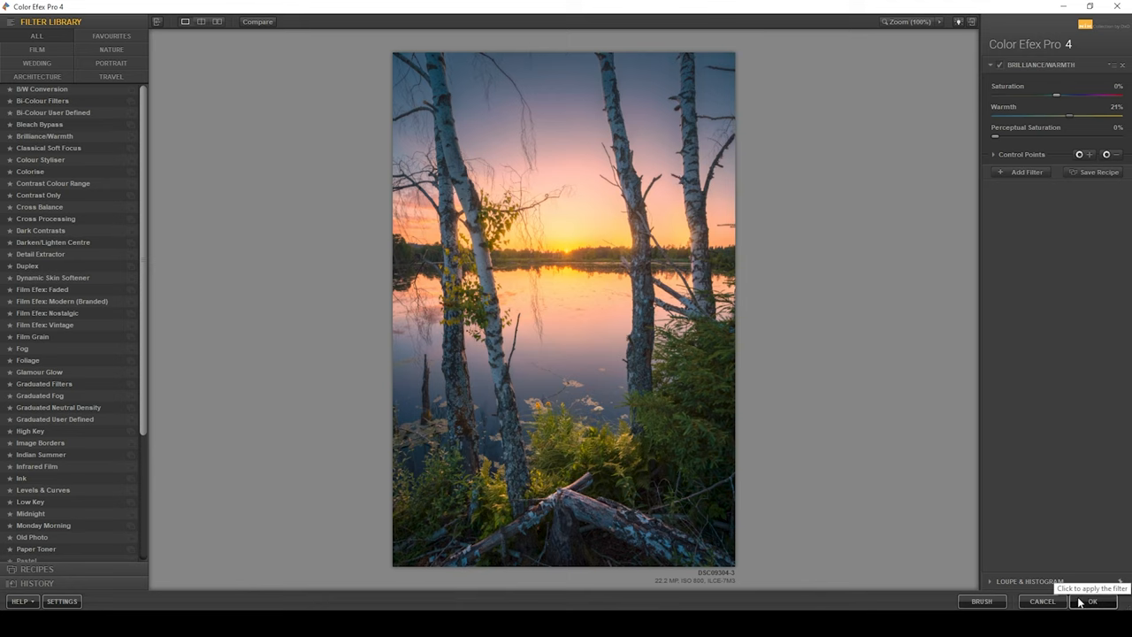
left_click(1092, 601)
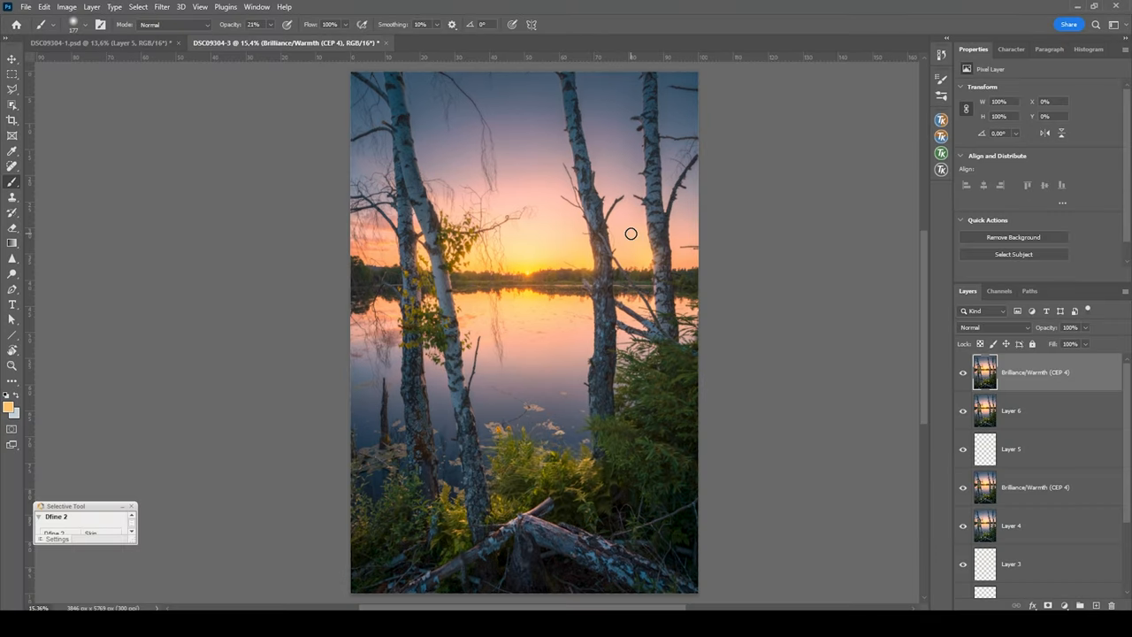